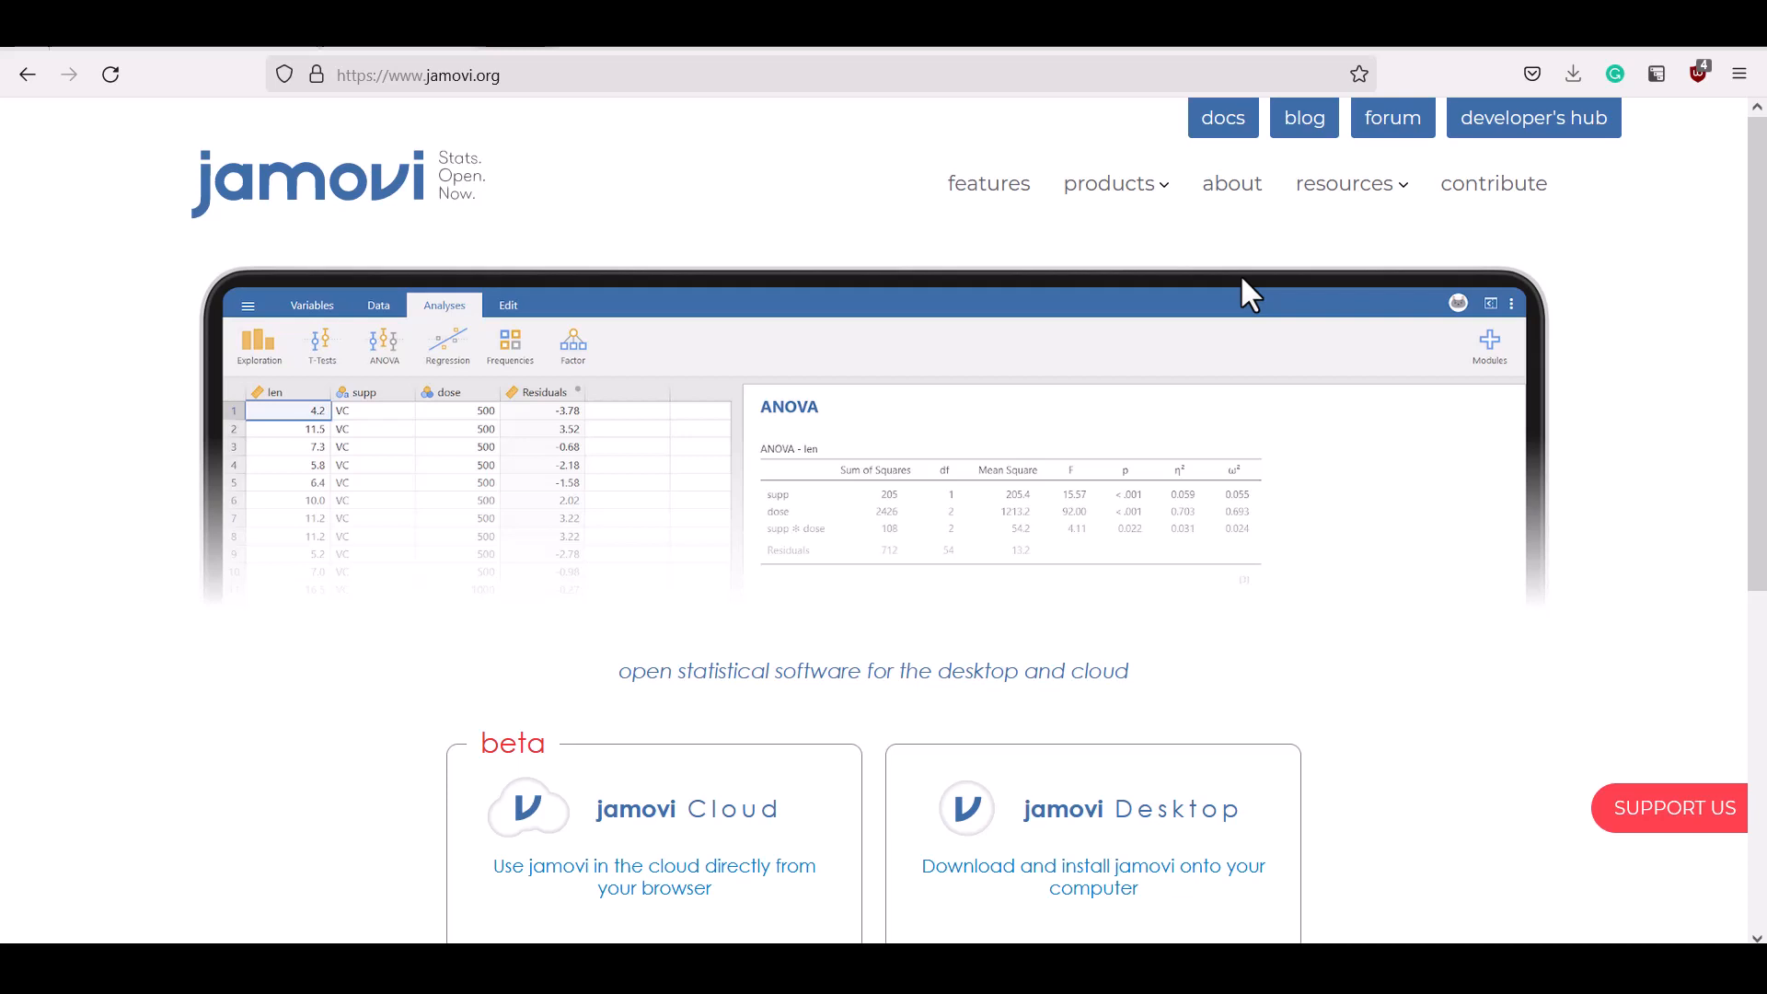
pyautogui.moveTo(1497, 245)
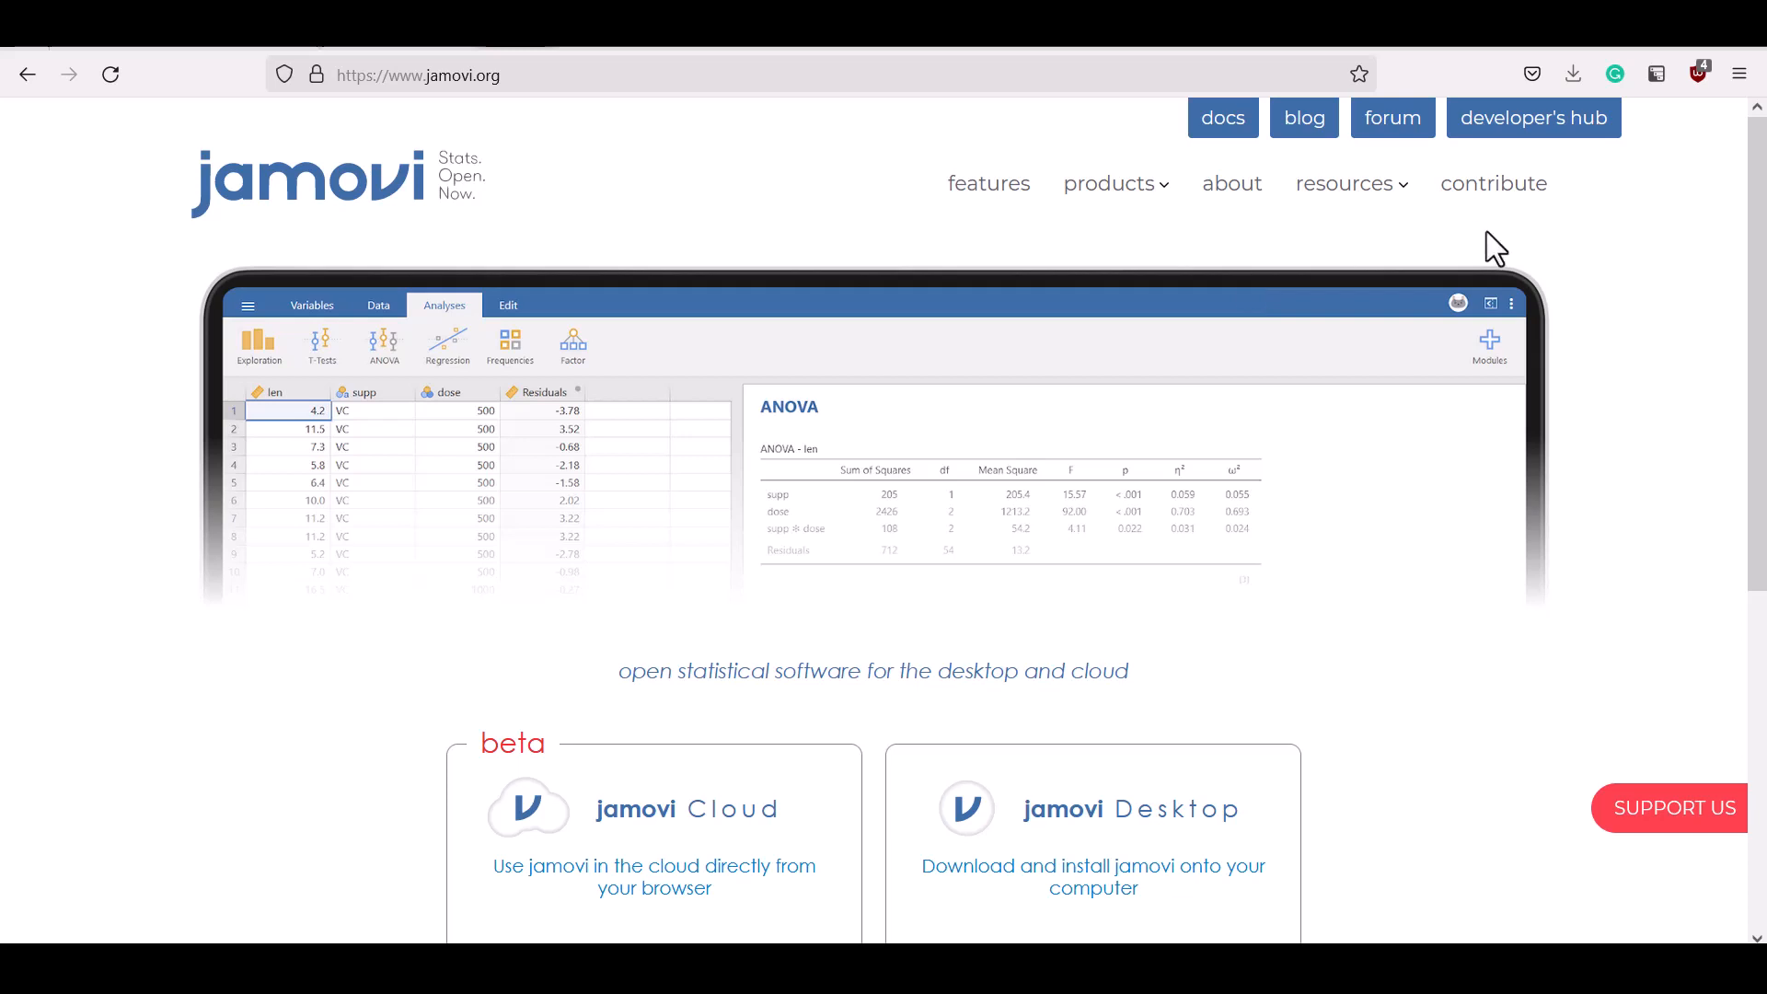
pyautogui.moveTo(922, 236)
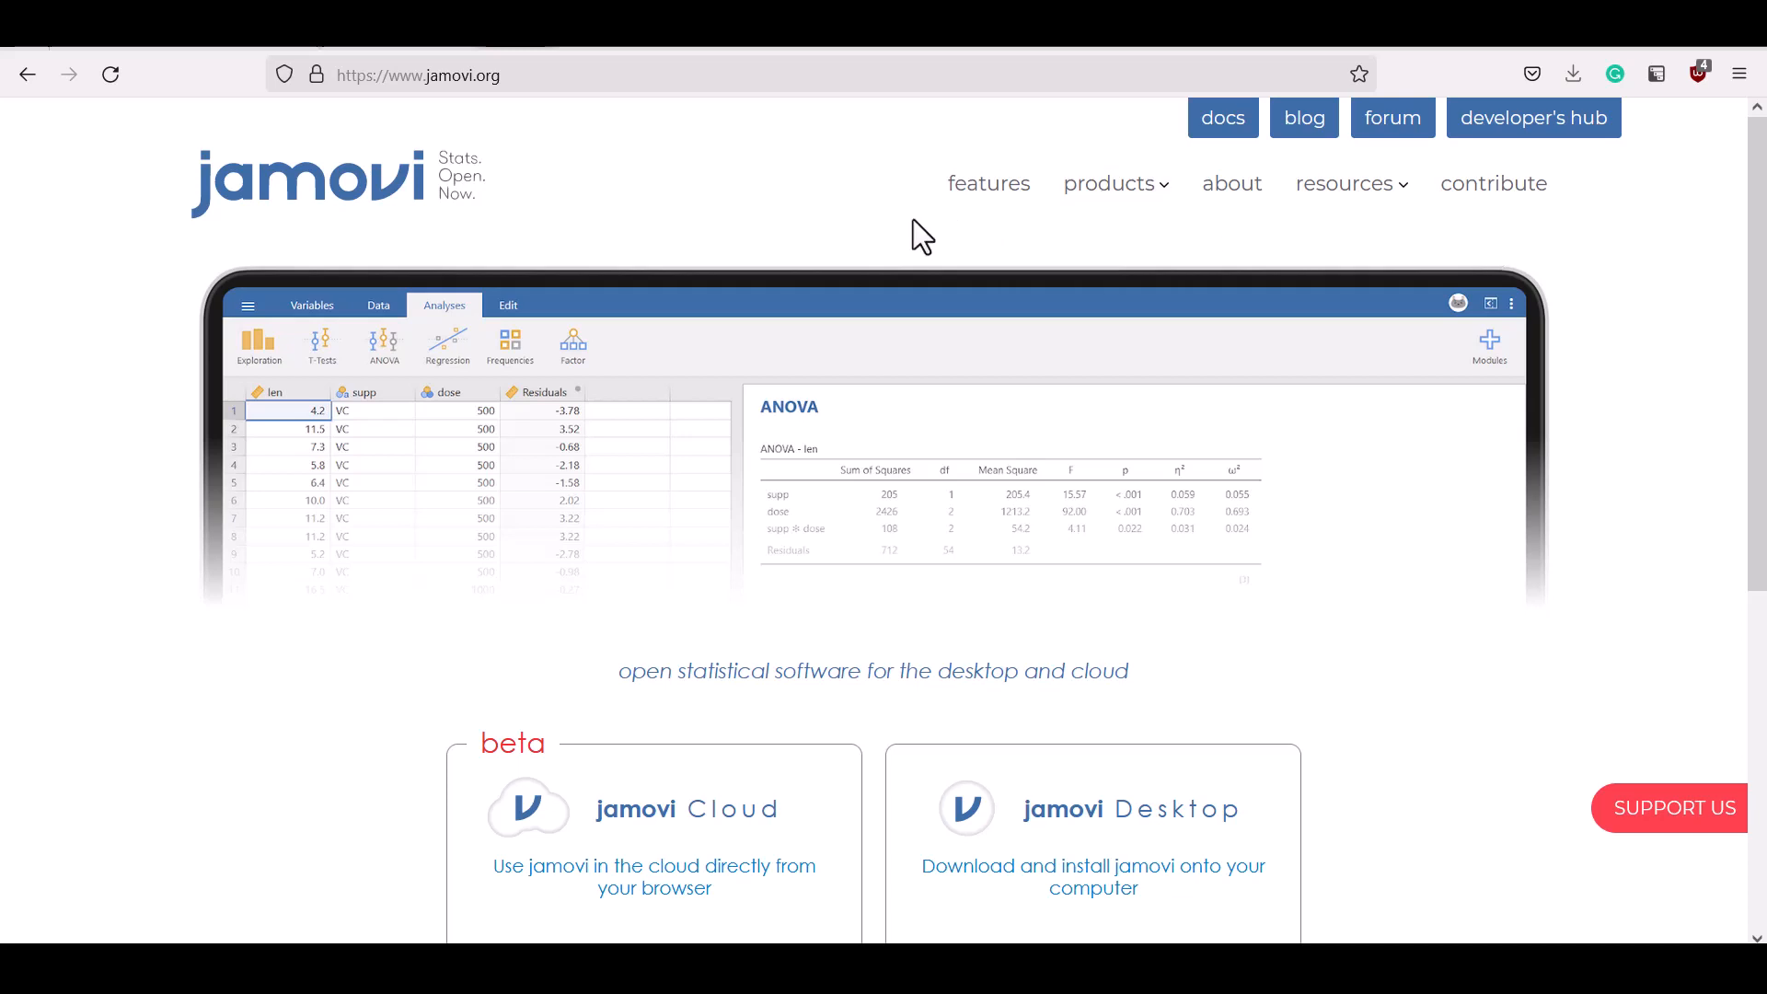
pyautogui.moveTo(927, 247)
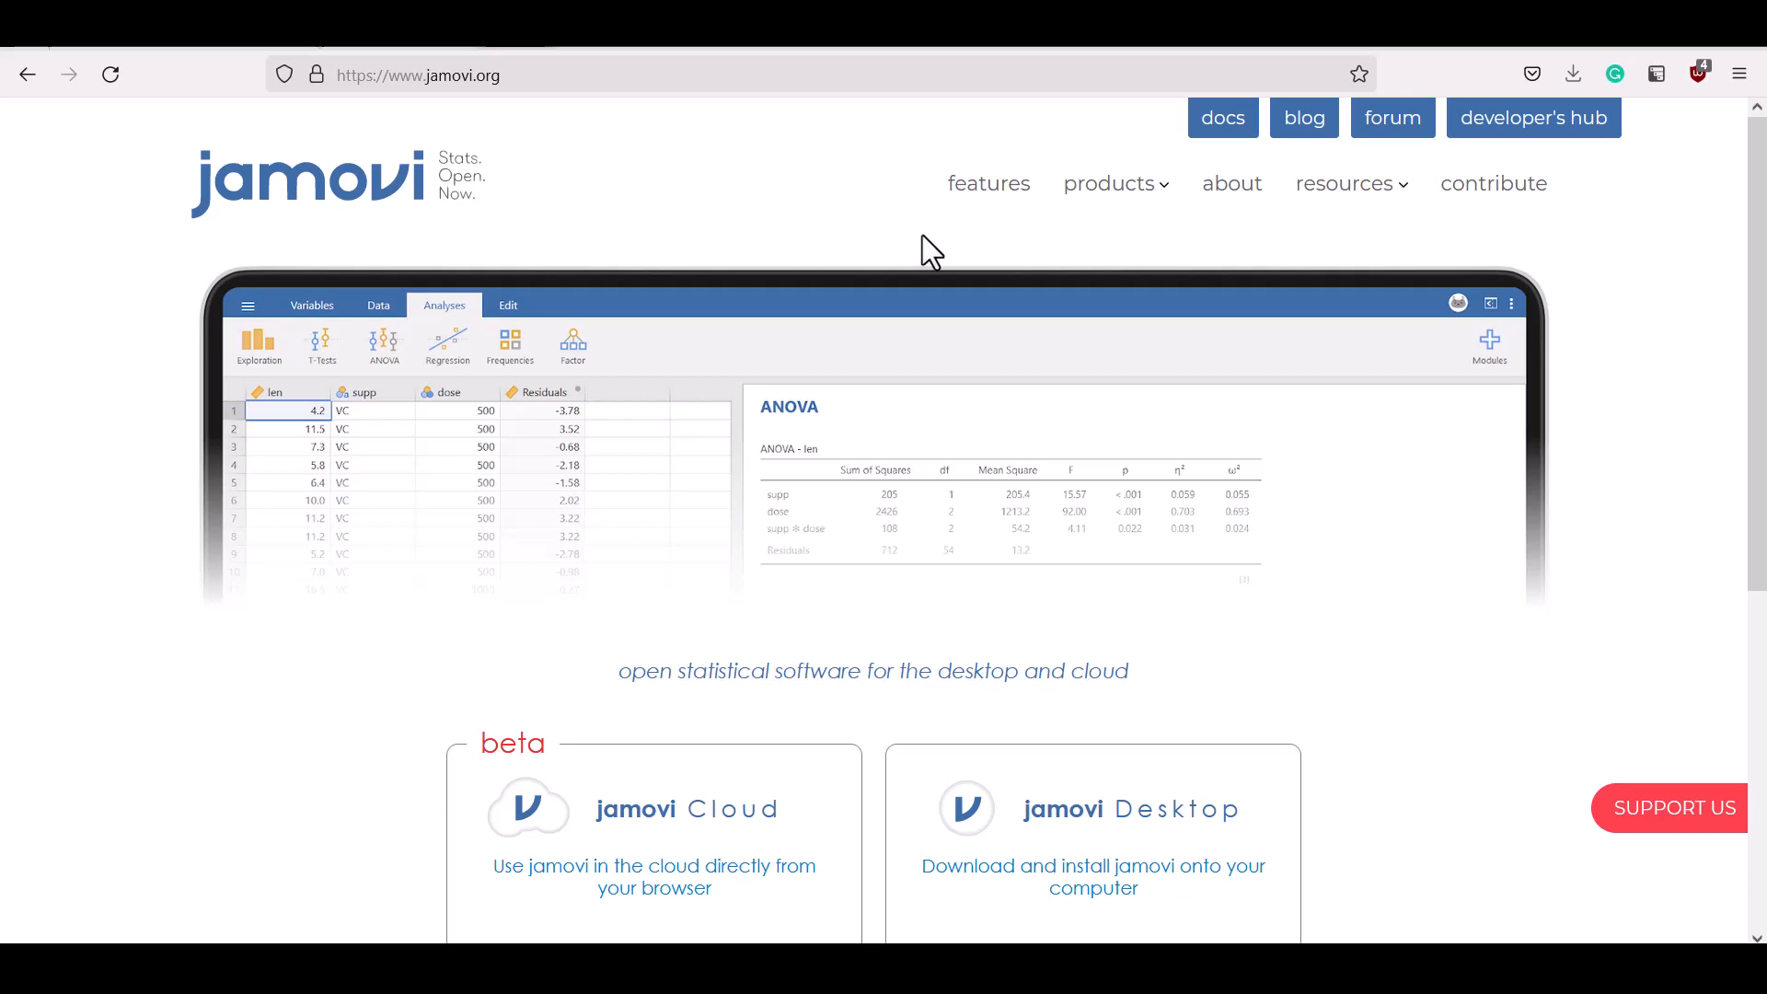
pyautogui.moveTo(968, 250)
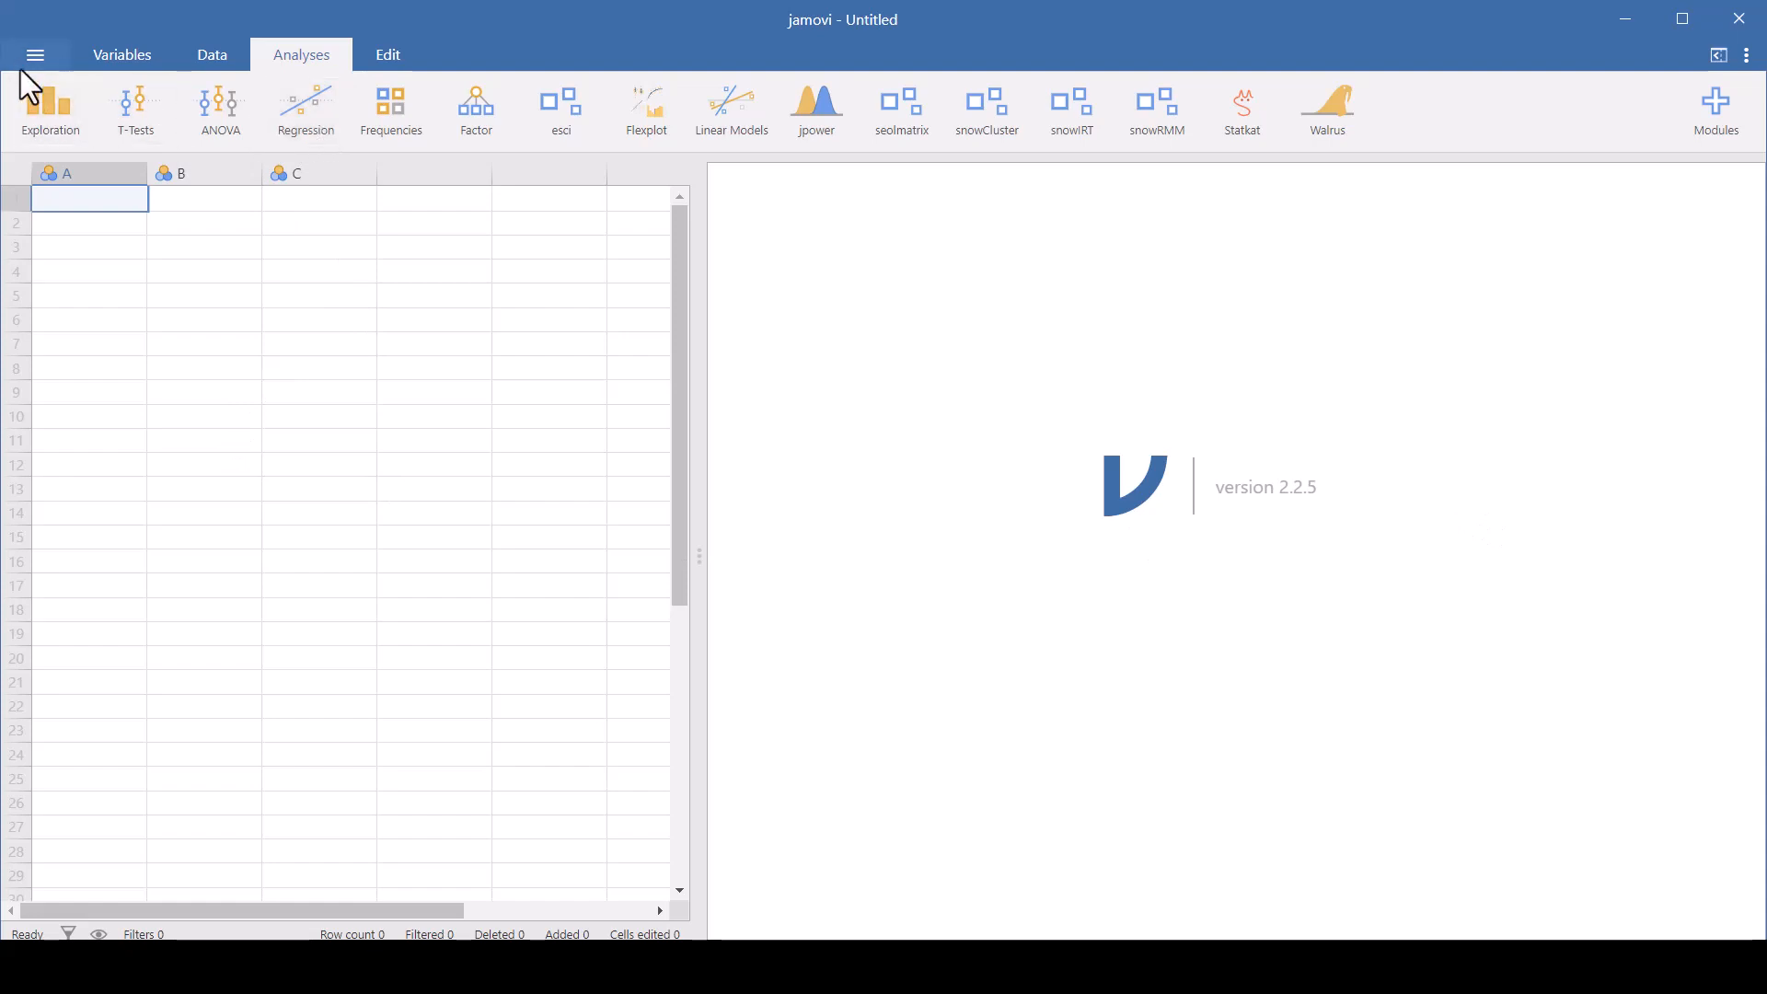
# - Open weight-height4.xlsx from the jamovi file browser
pyautogui.click(35, 55)
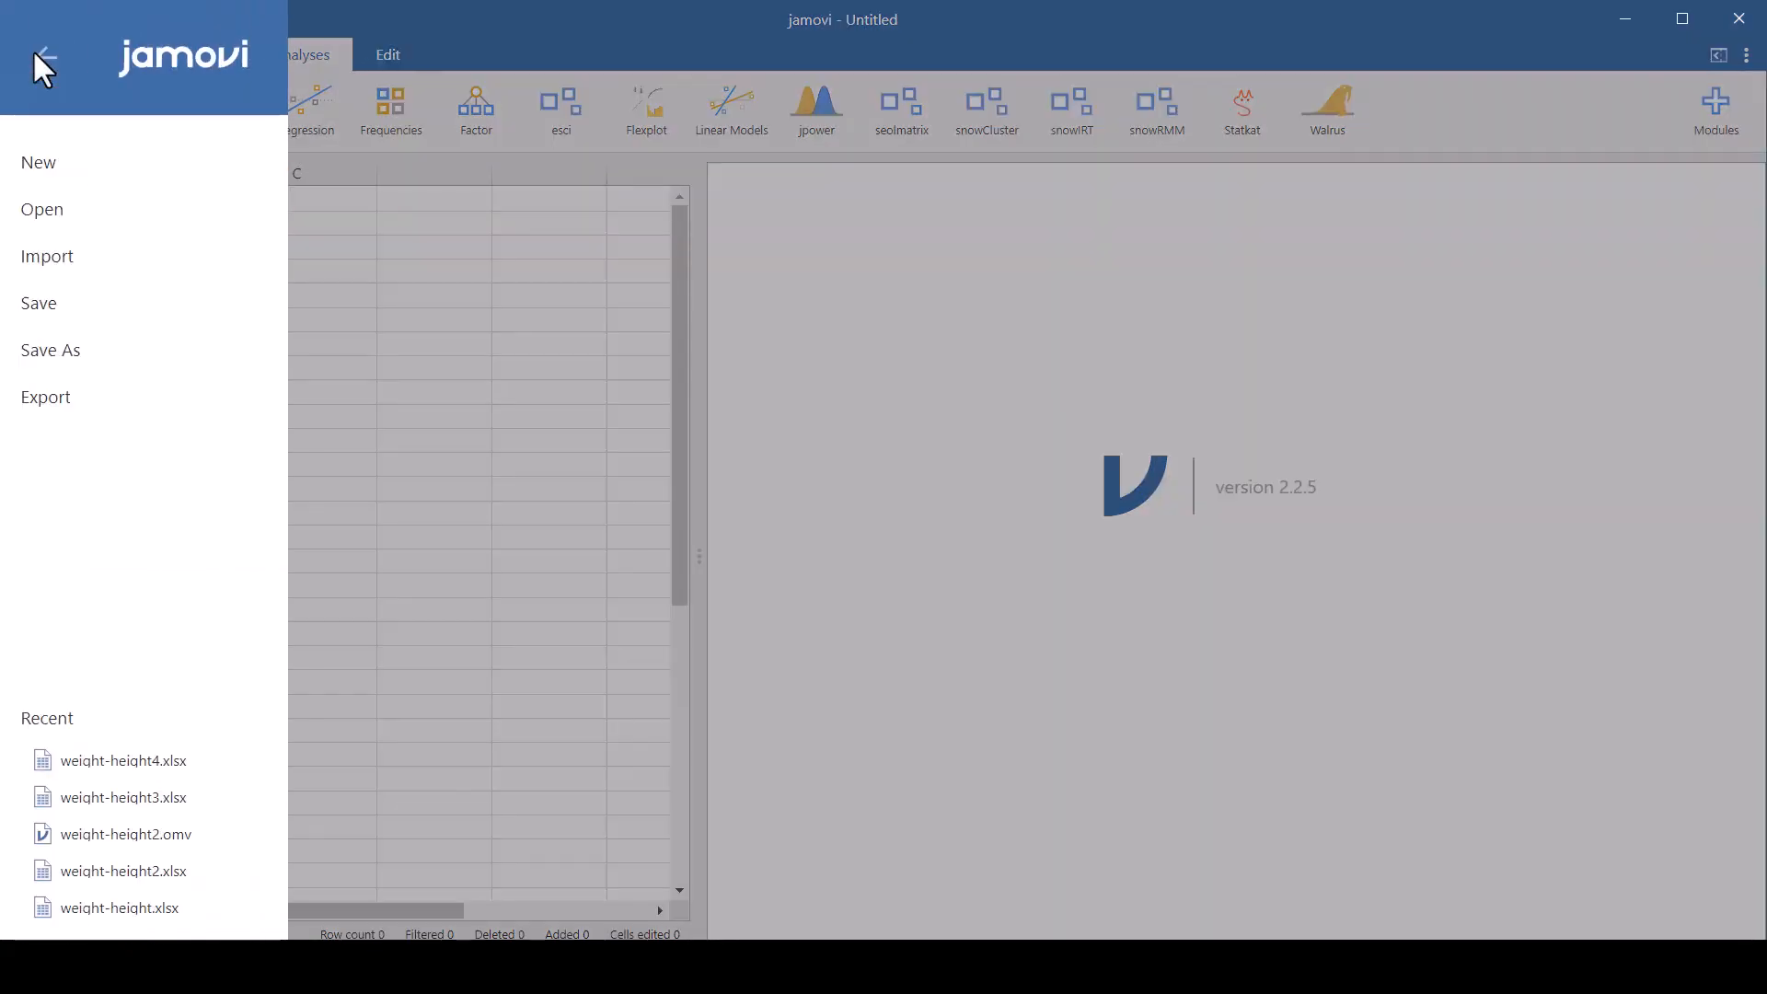
pyautogui.click(42, 209)
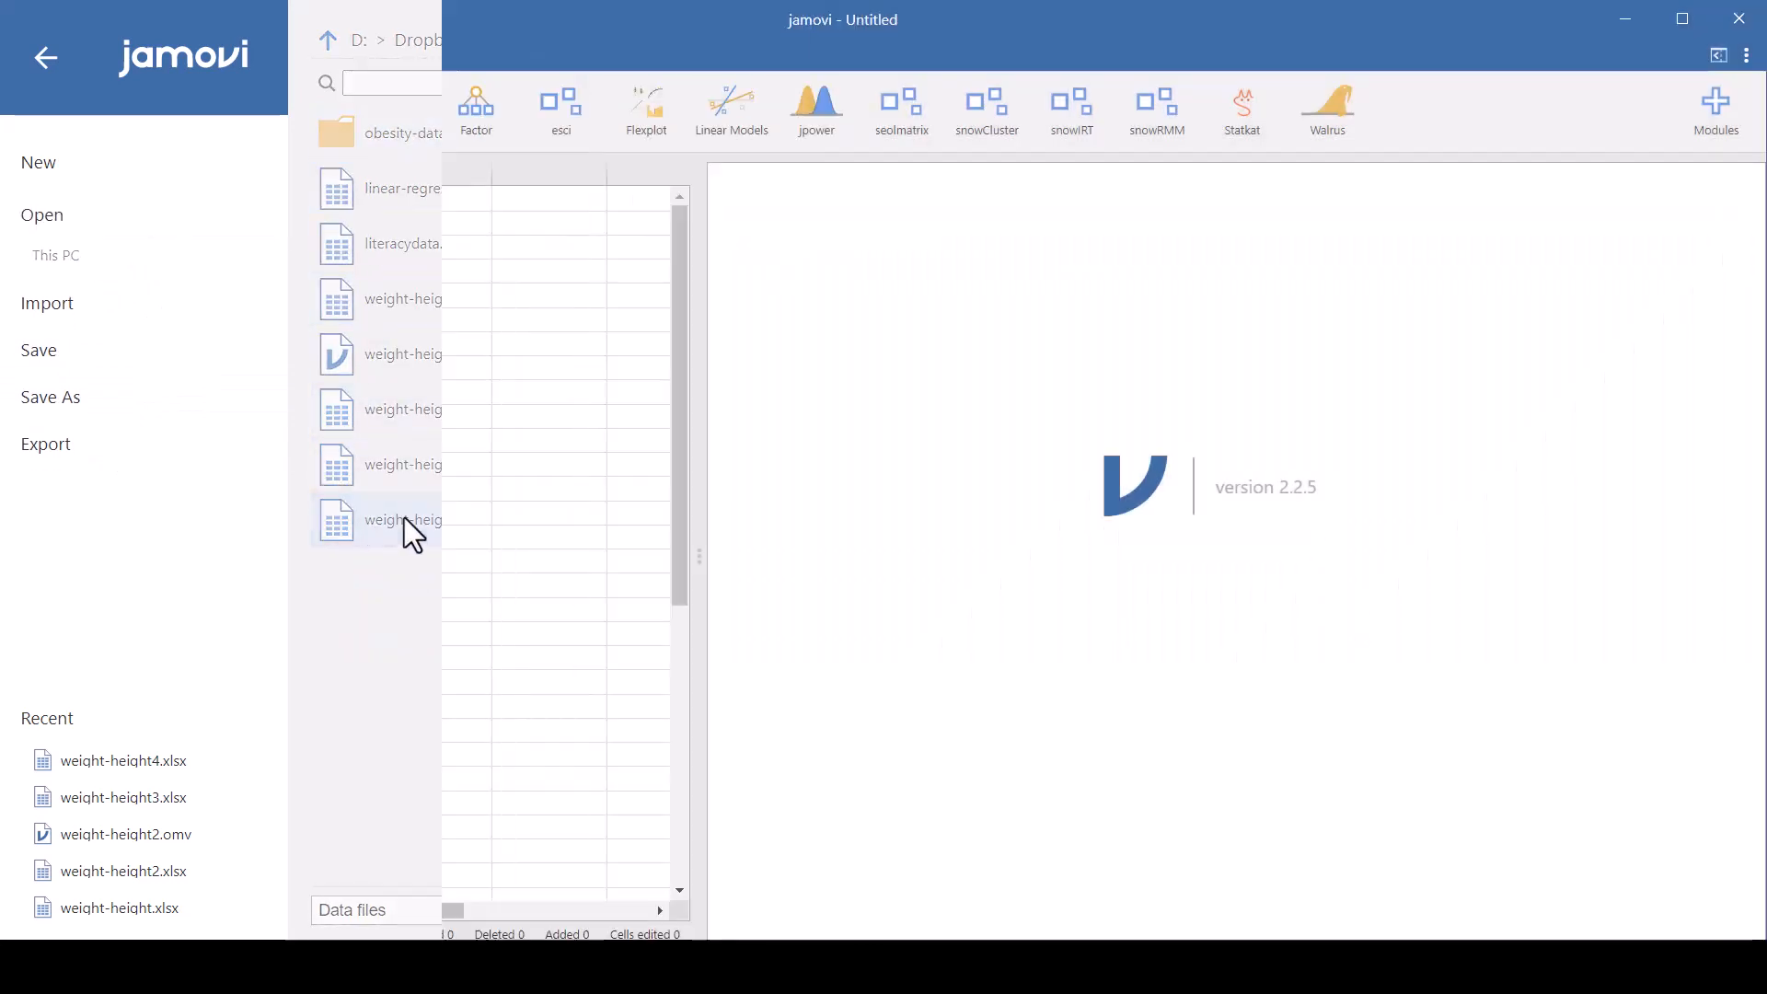
pyautogui.doubleClick(403, 519)
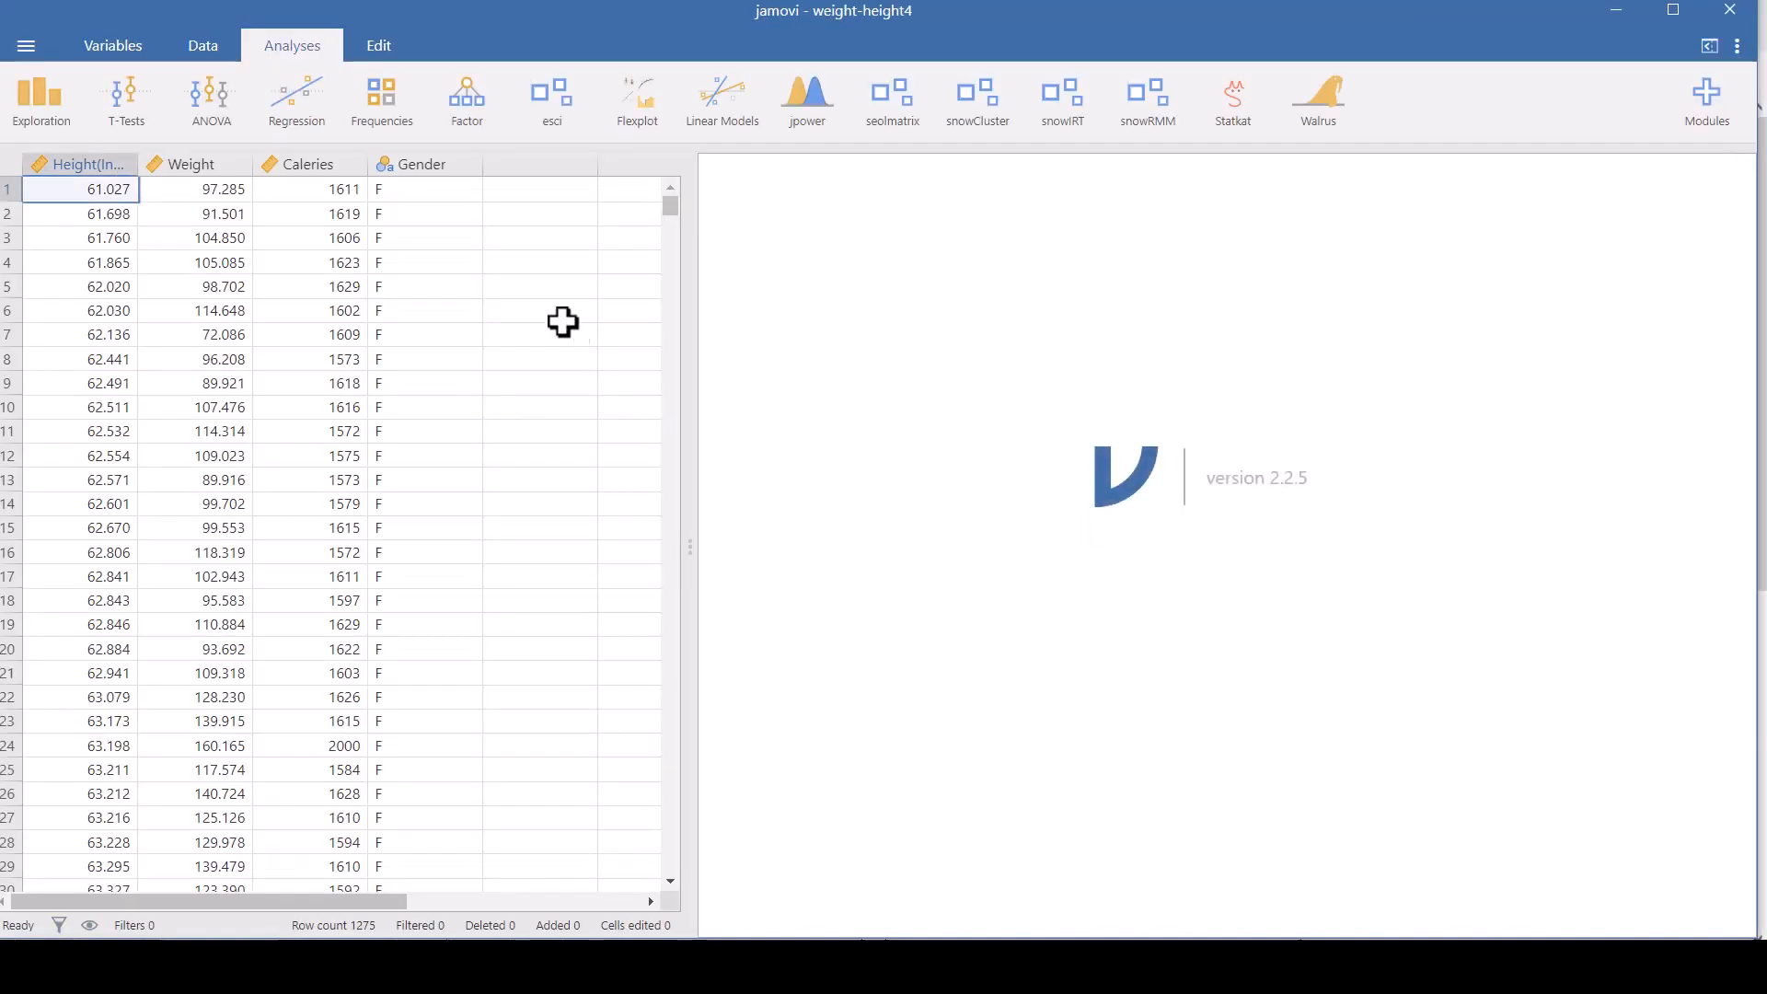
pyautogui.moveTo(484, 394)
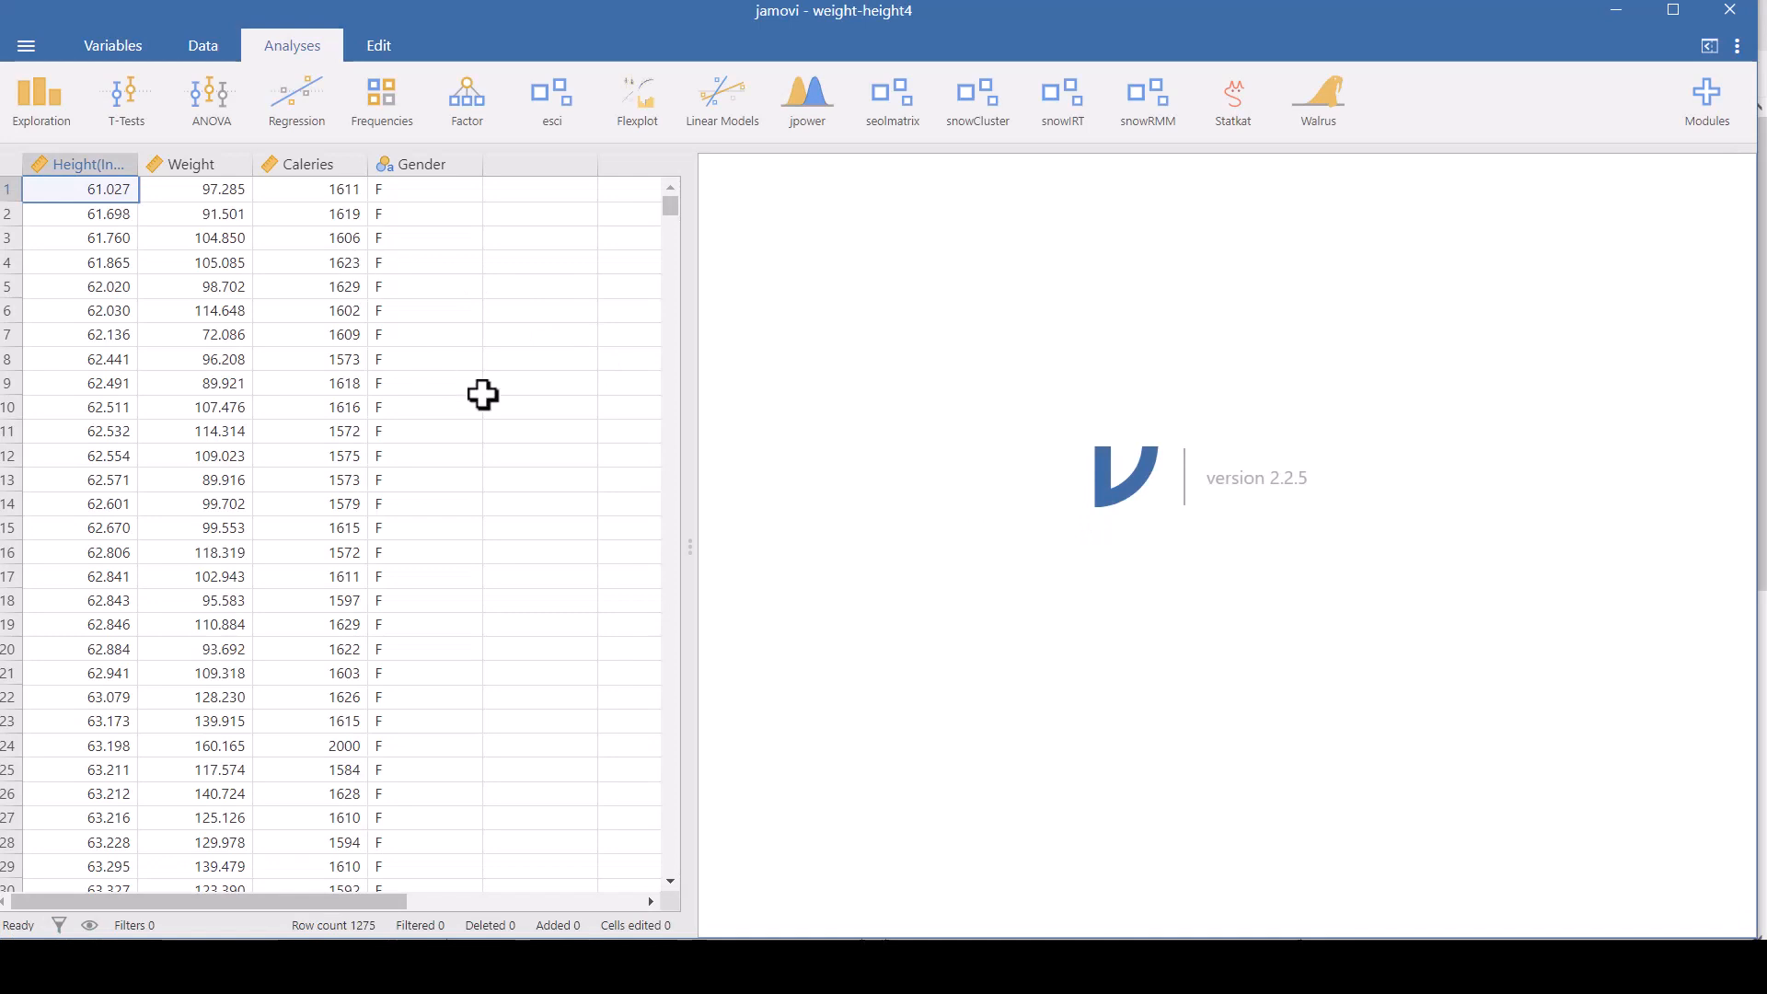
pyautogui.moveTo(67, 190)
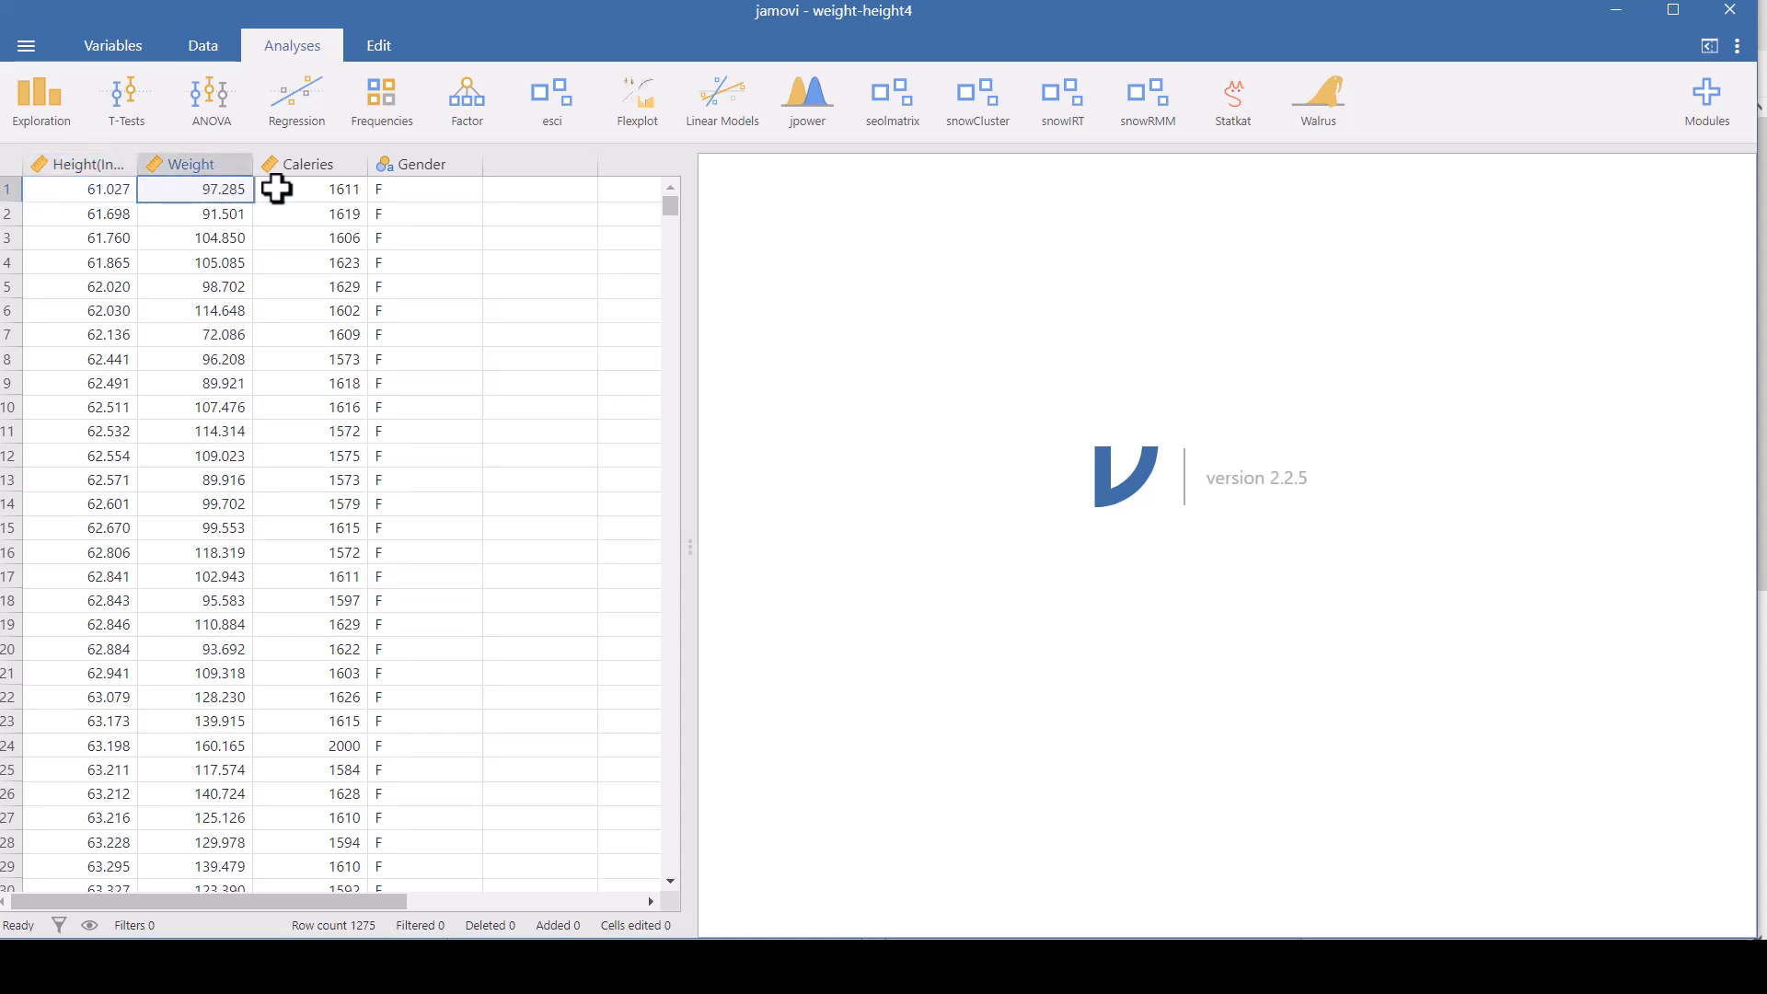
pyautogui.click(343, 187)
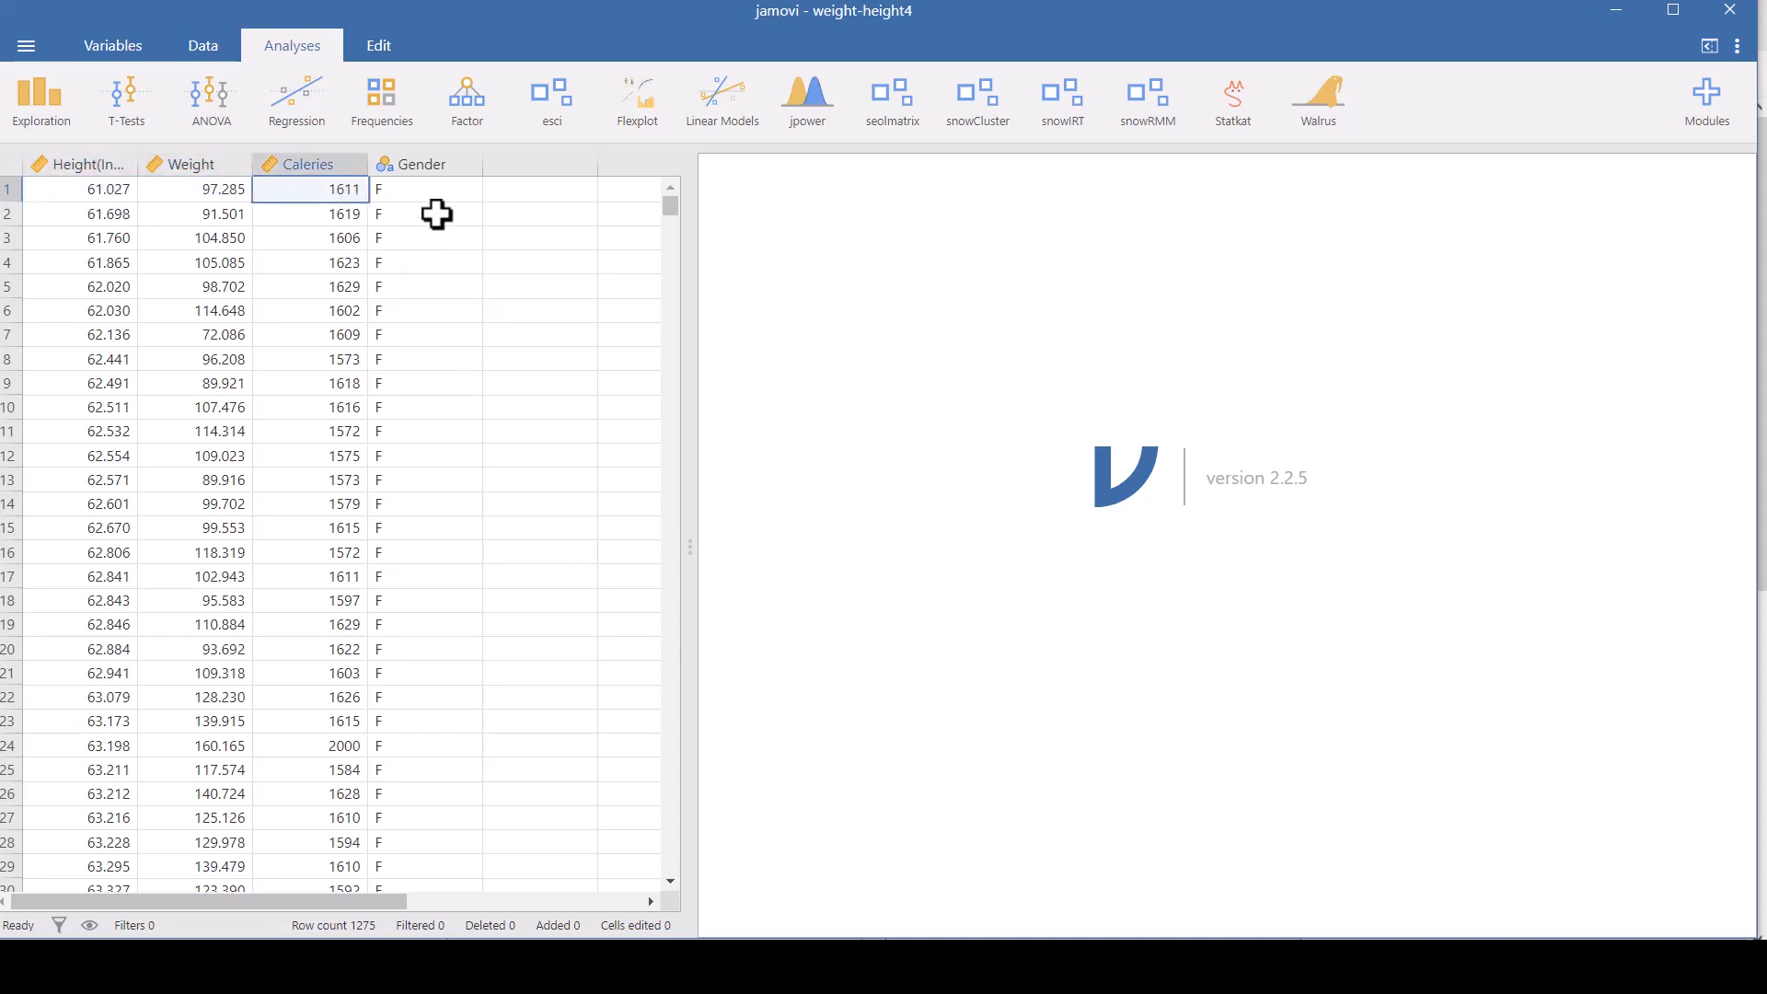
pyautogui.click(425, 190)
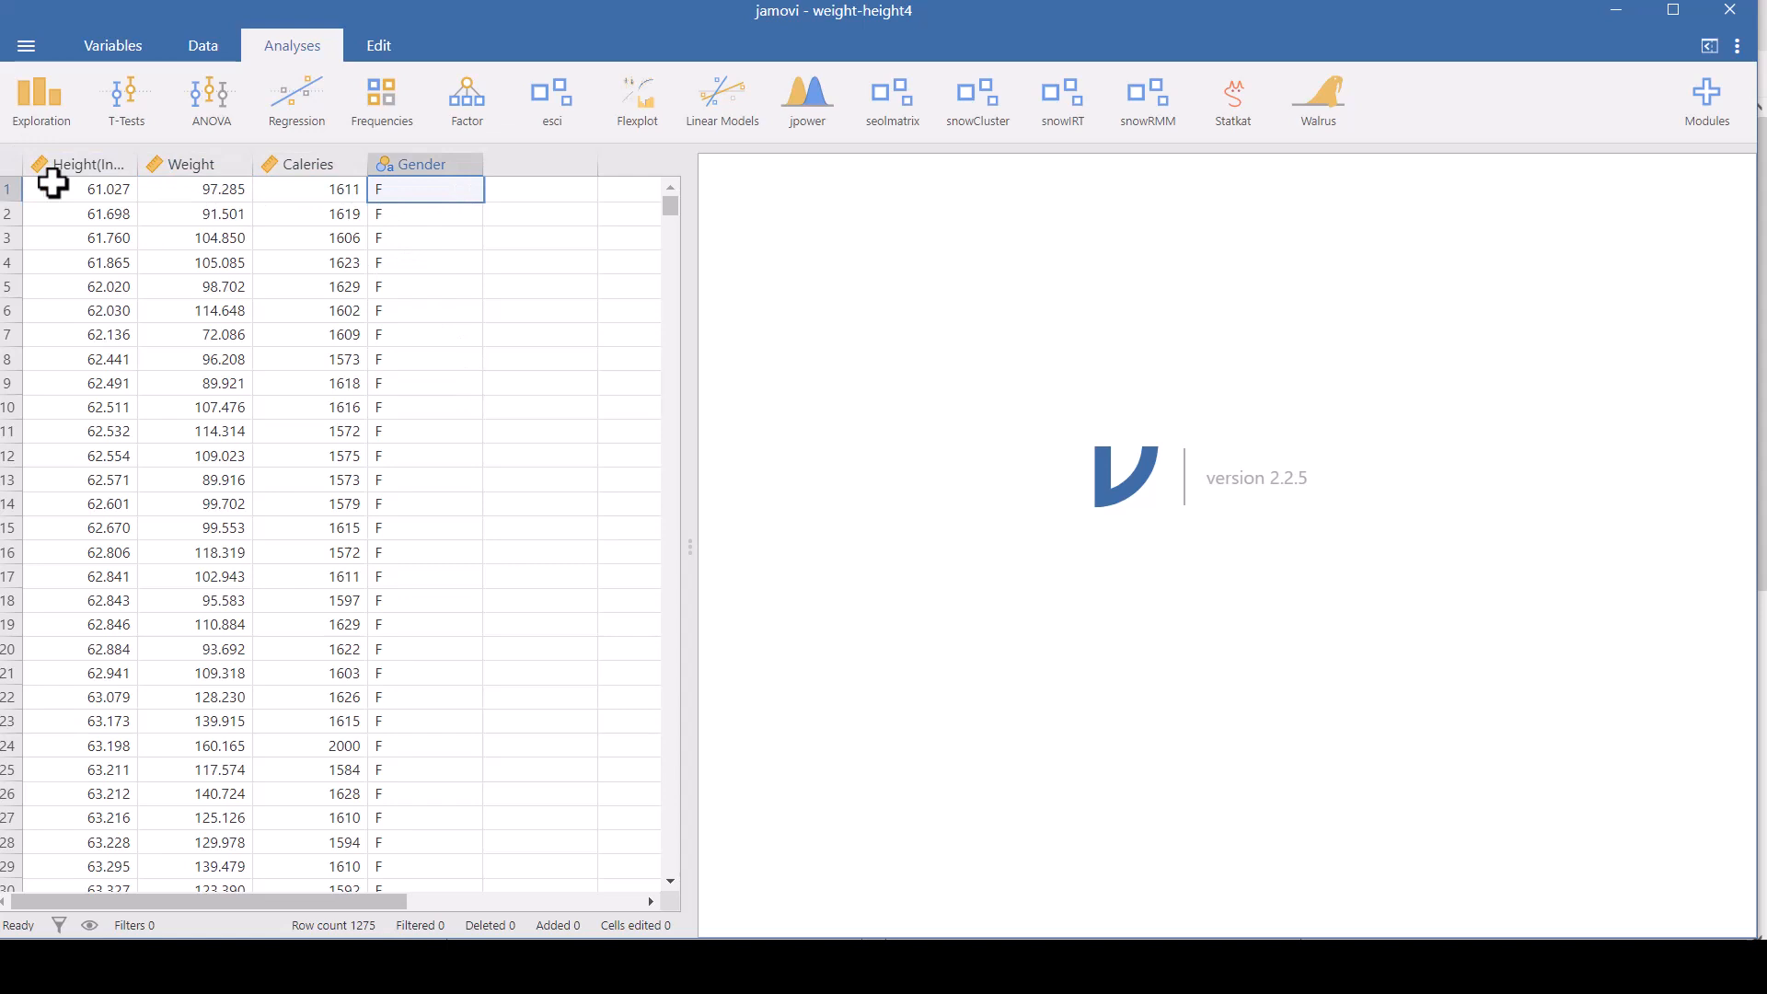
pyautogui.moveTo(65, 184)
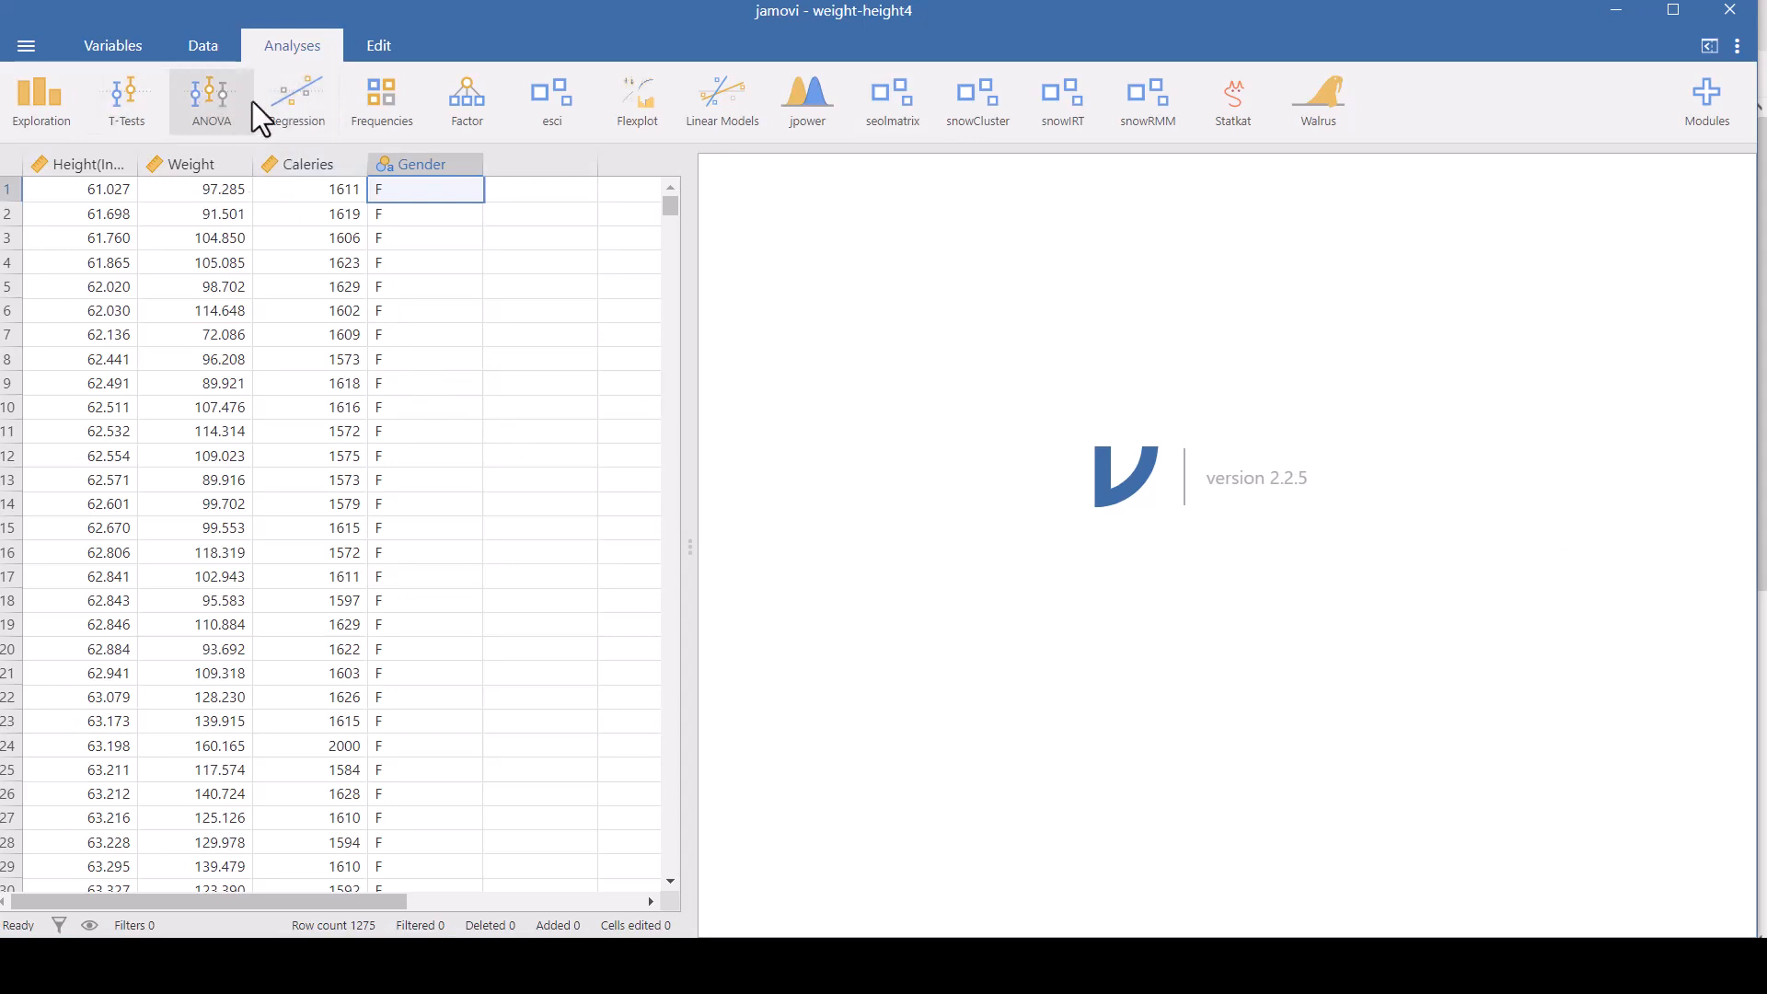
# - Start a Linear Regression analysis from the Regression menu
pyautogui.click(296, 99)
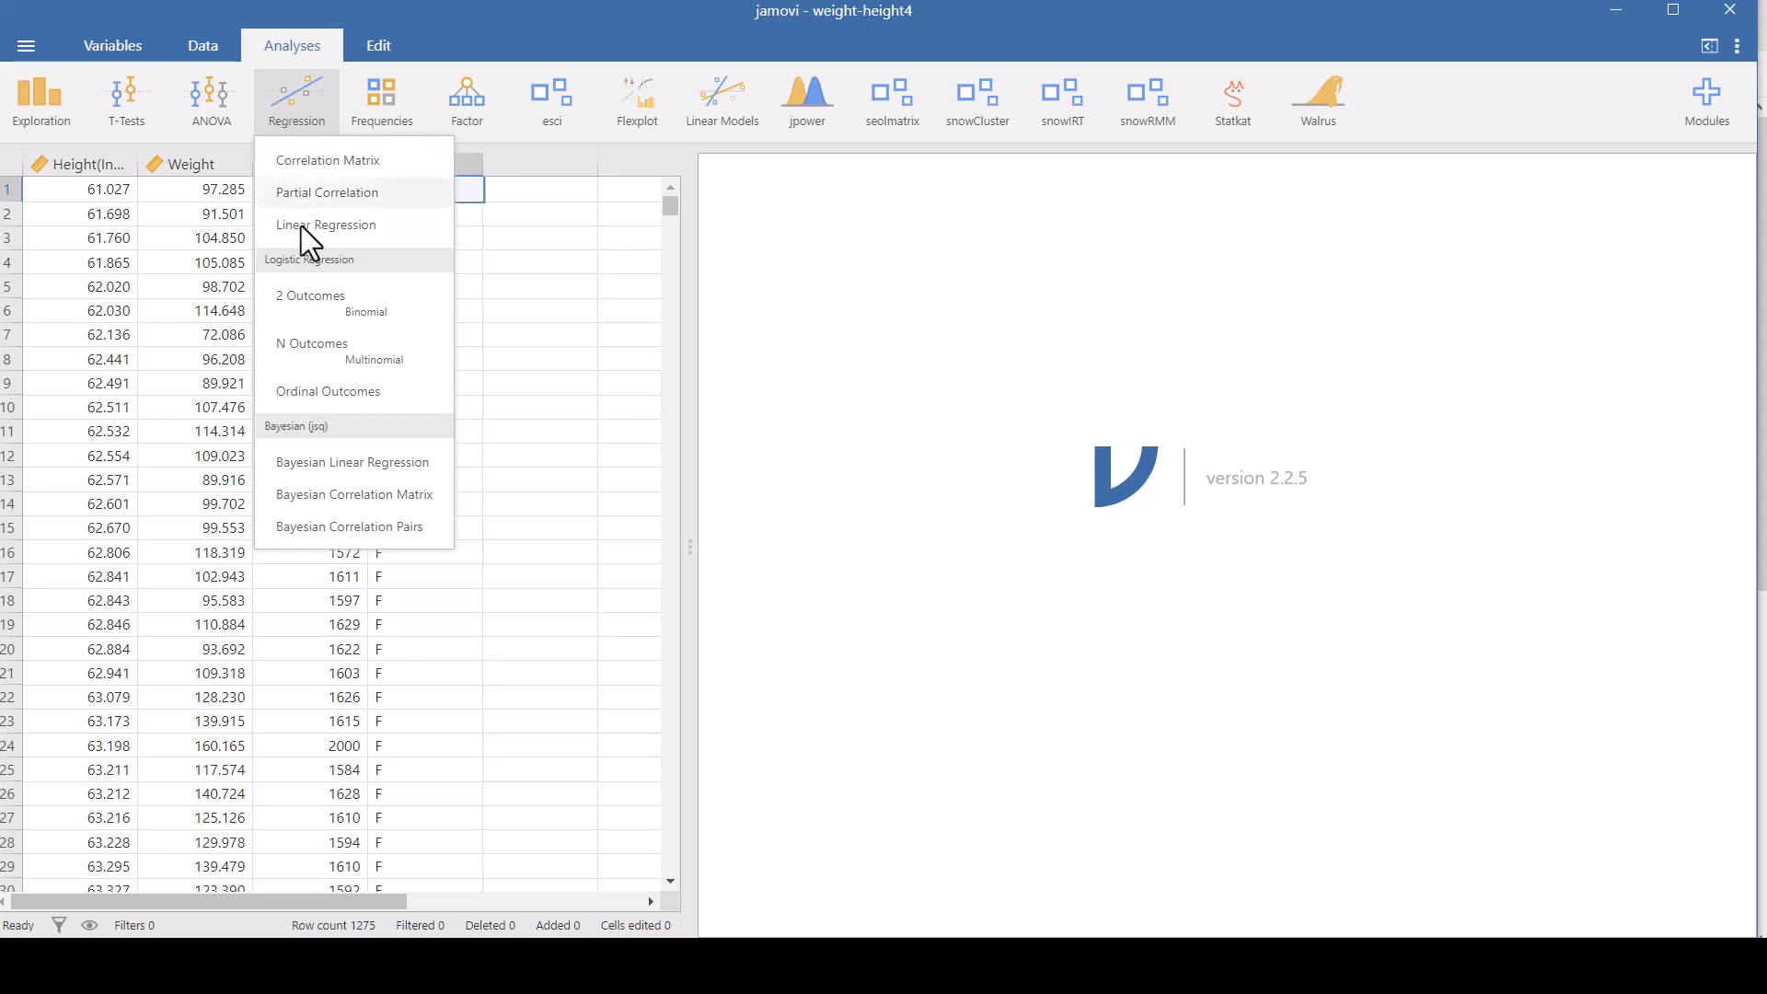
pyautogui.click(327, 224)
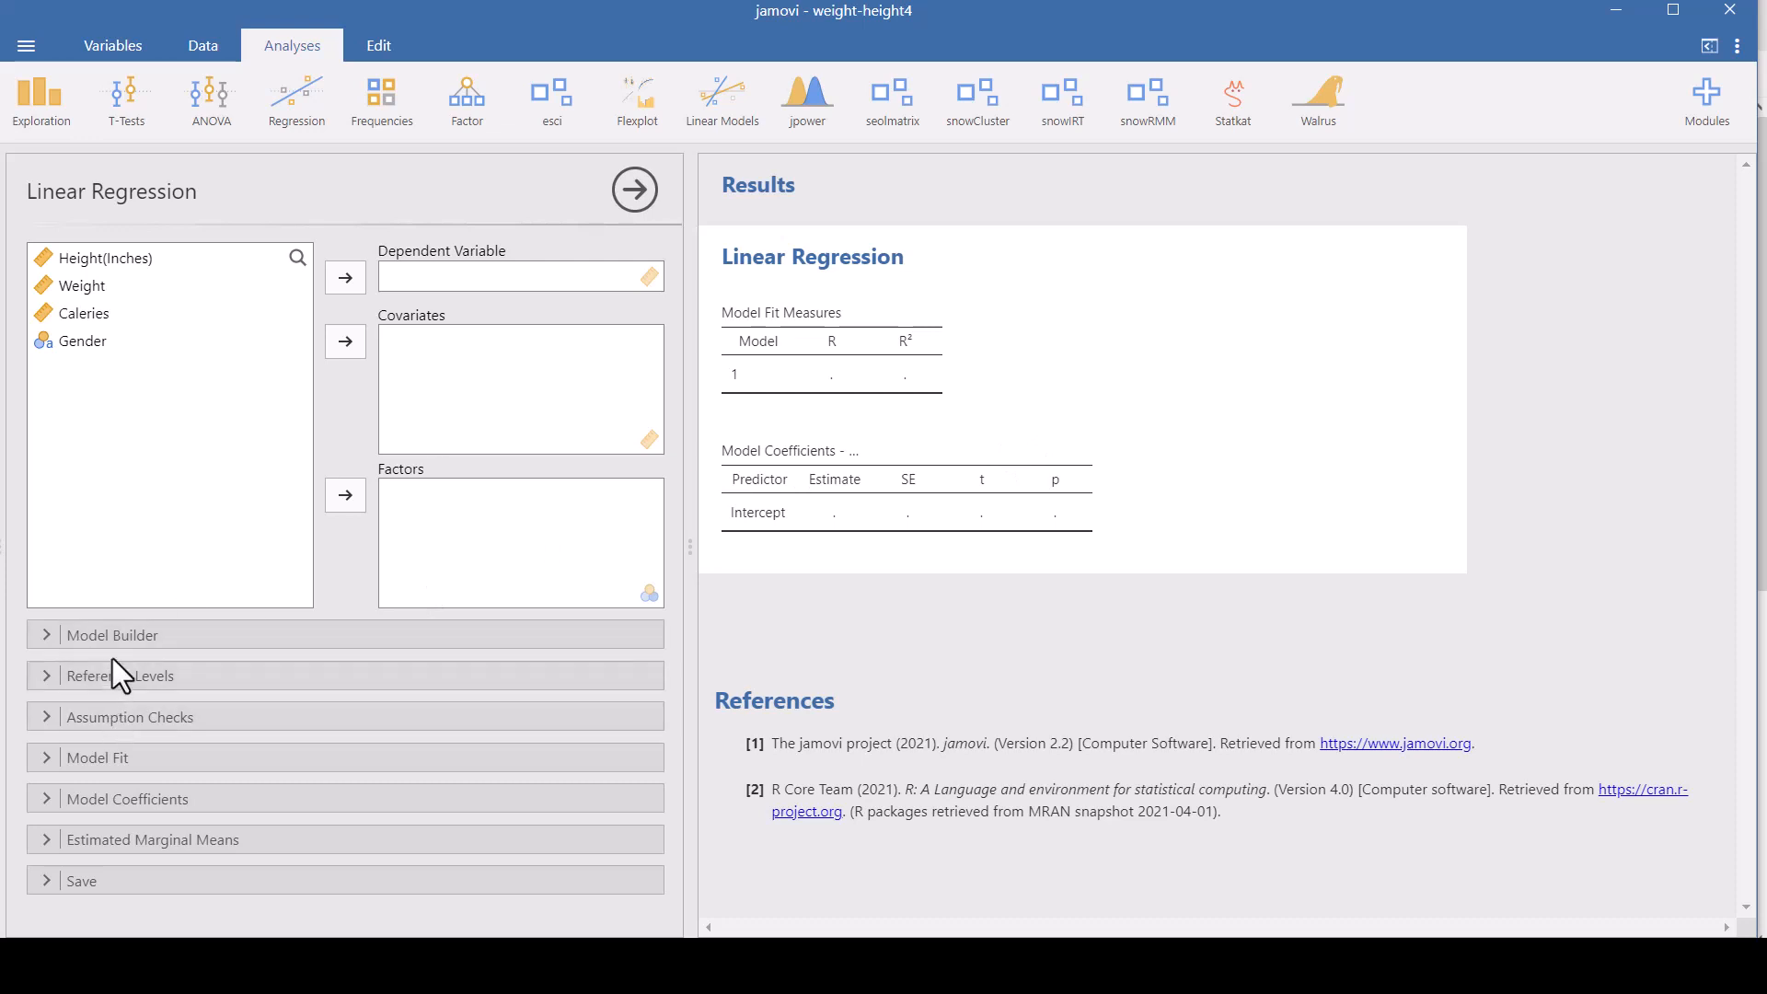
pyautogui.moveTo(61, 839)
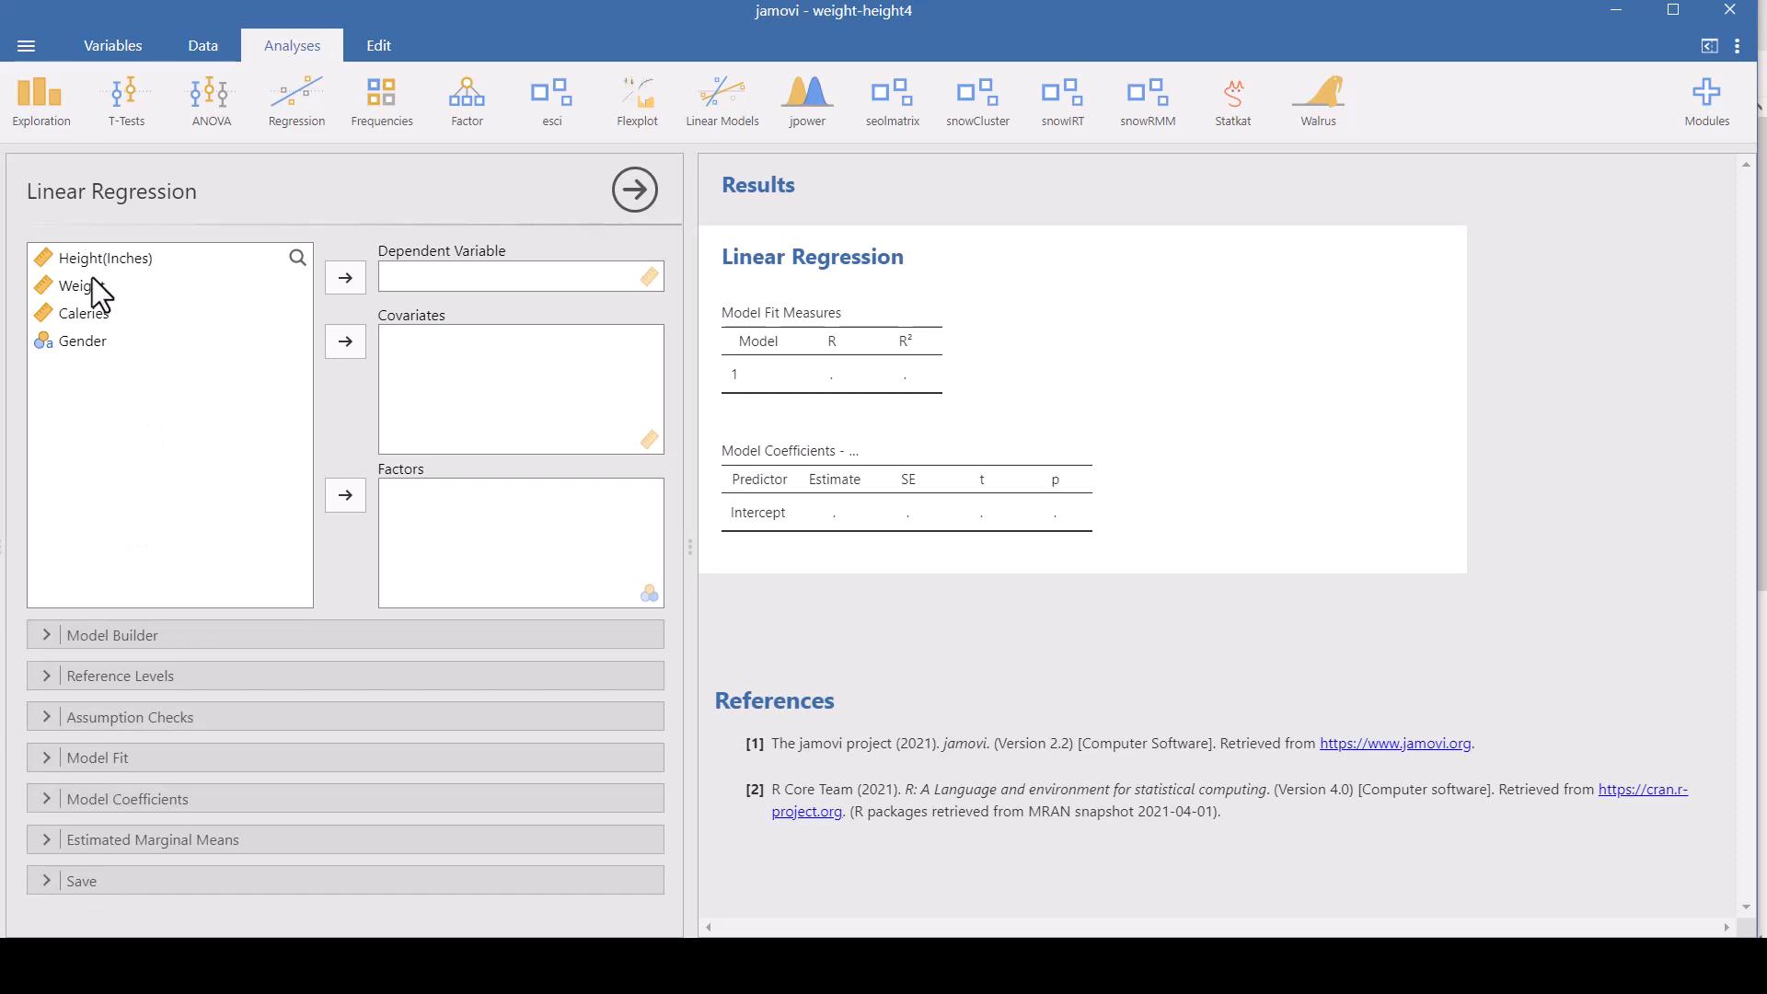
pyautogui.moveTo(140, 275)
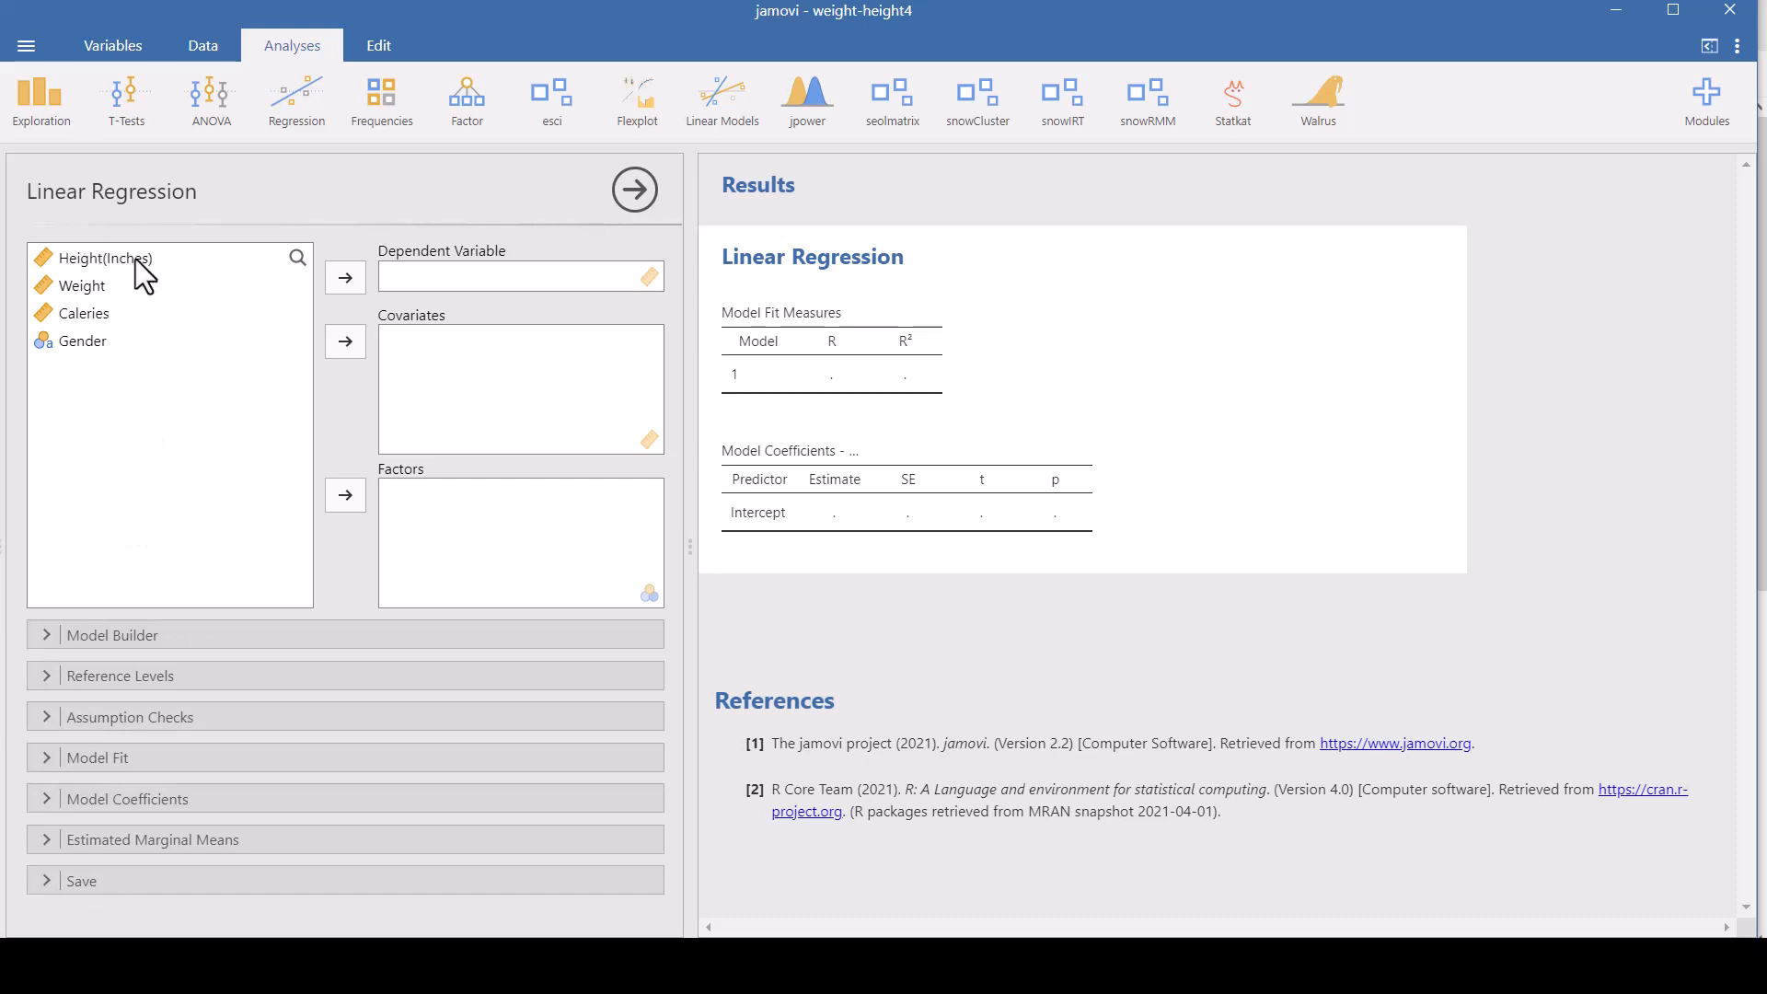
pyautogui.moveTo(144, 370)
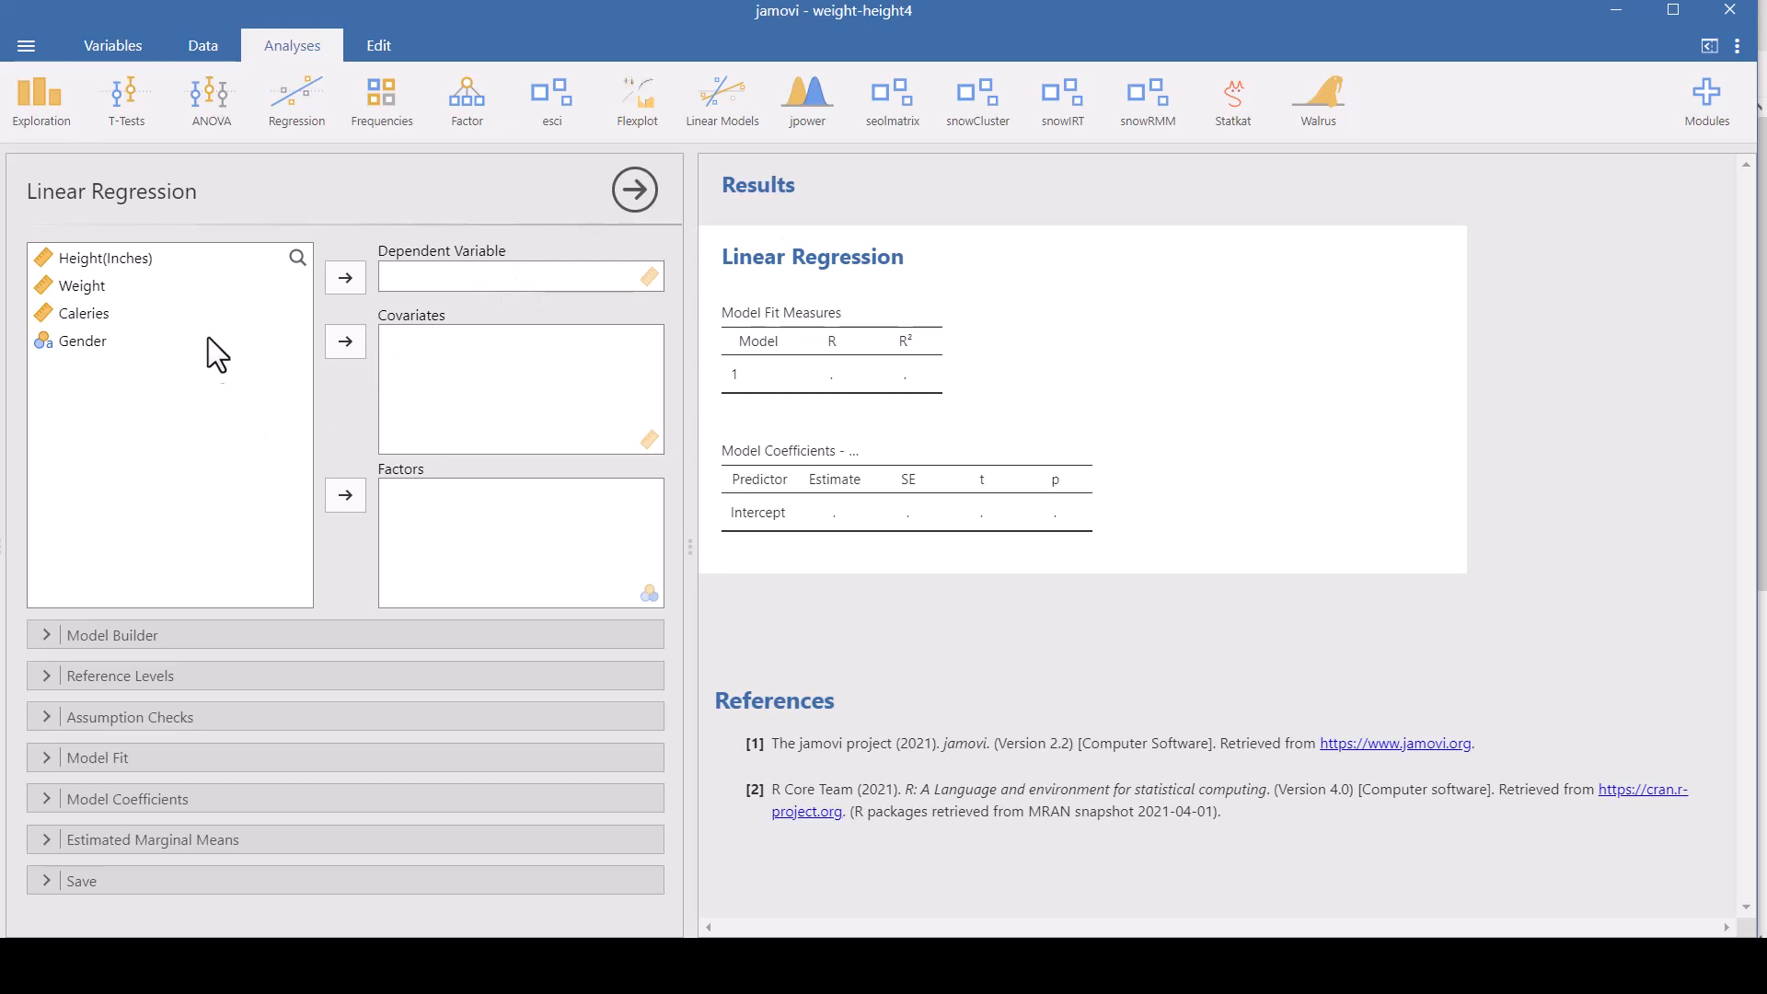
pyautogui.moveTo(159, 307)
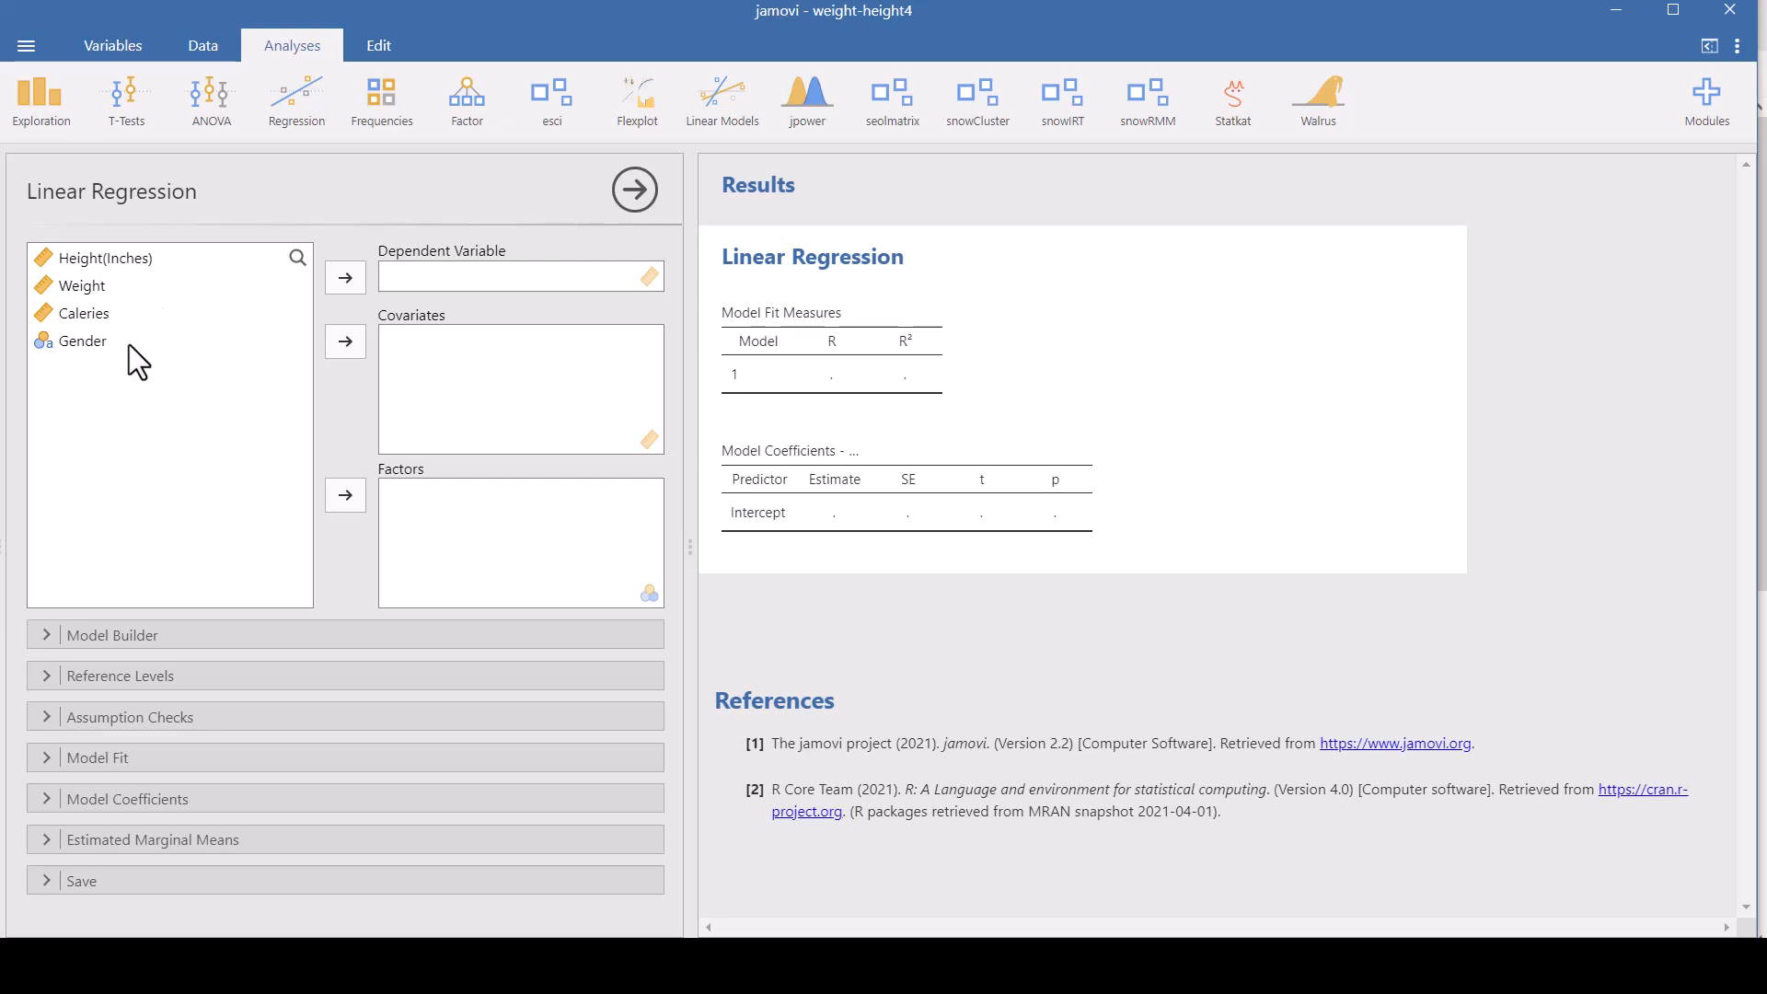
pyautogui.moveTo(156, 307)
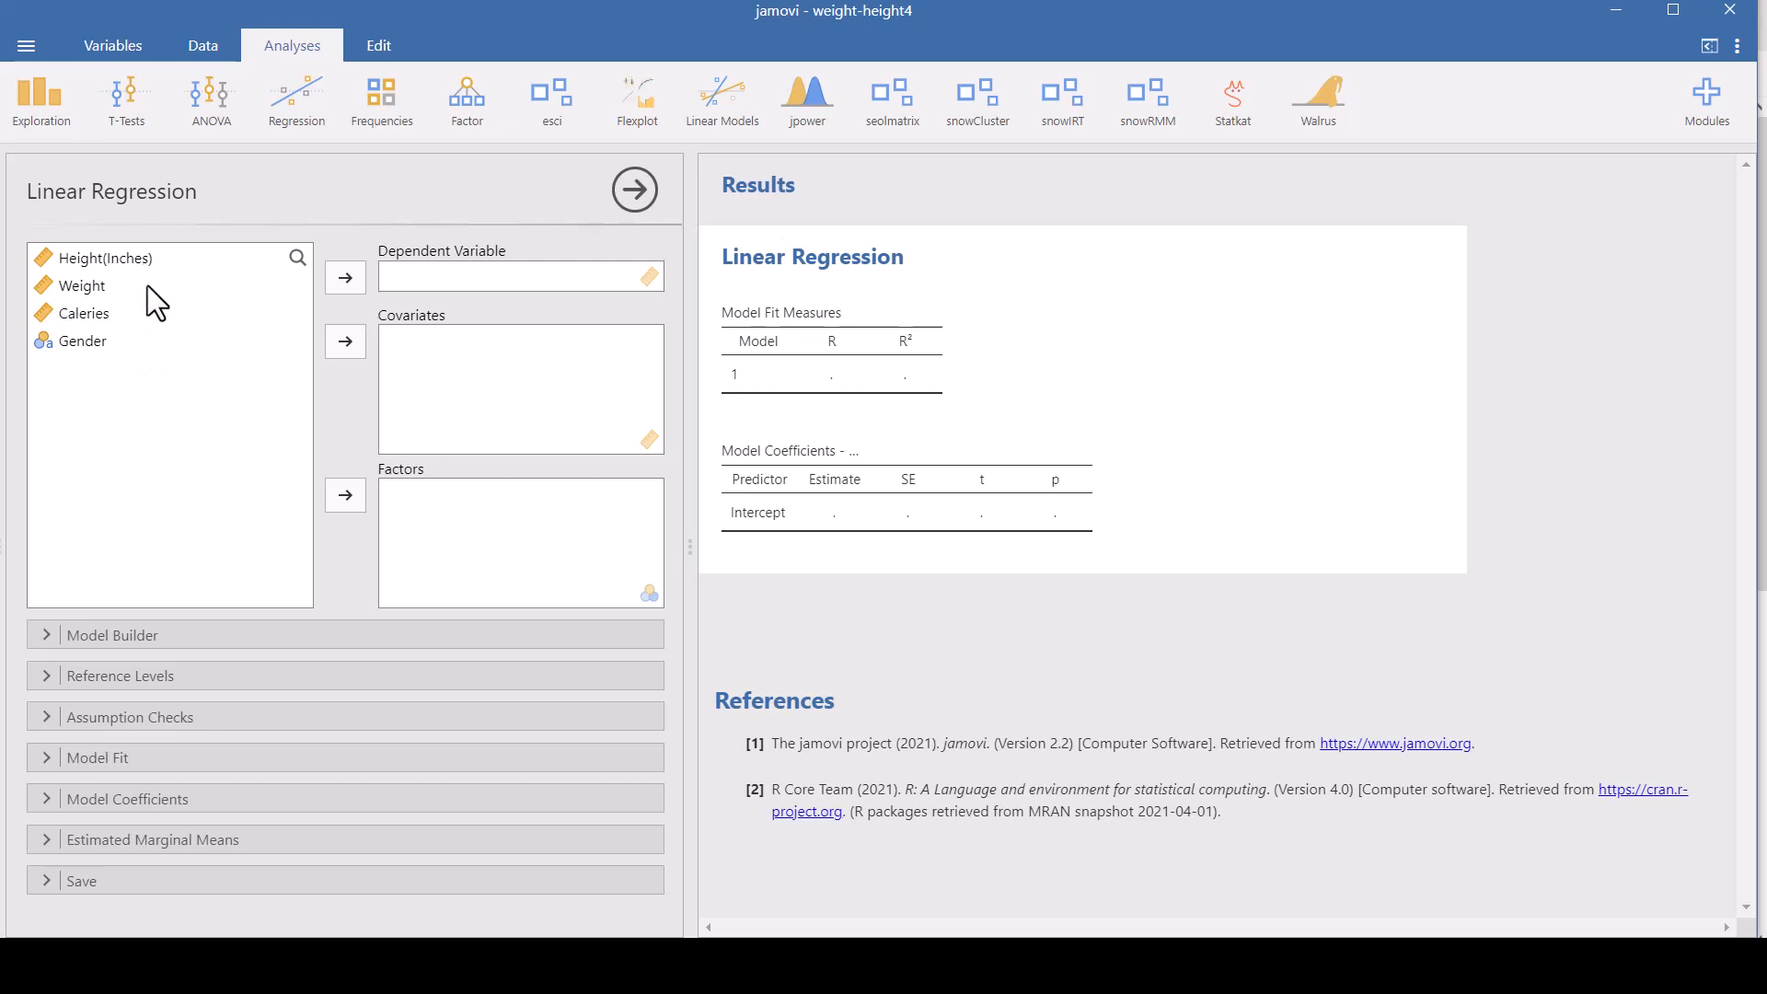
pyautogui.moveTo(144, 315)
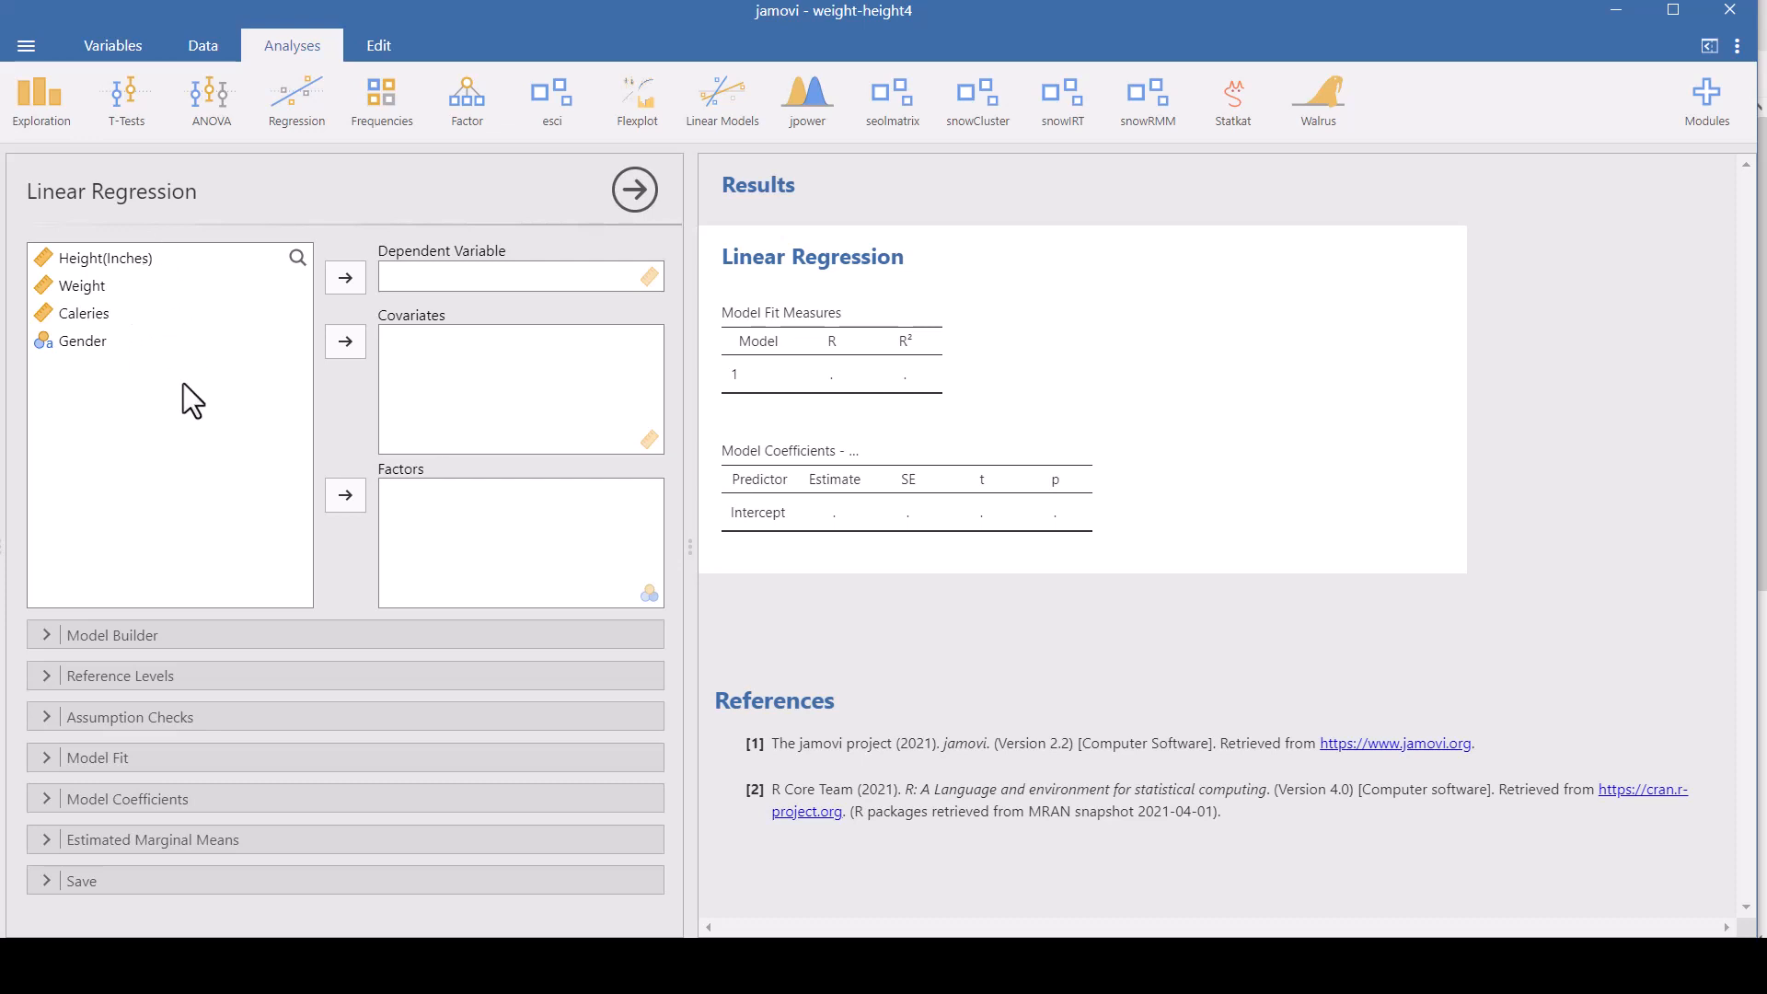
# - Move Weight into the Dependent Variable box
pyautogui.click(85, 286)
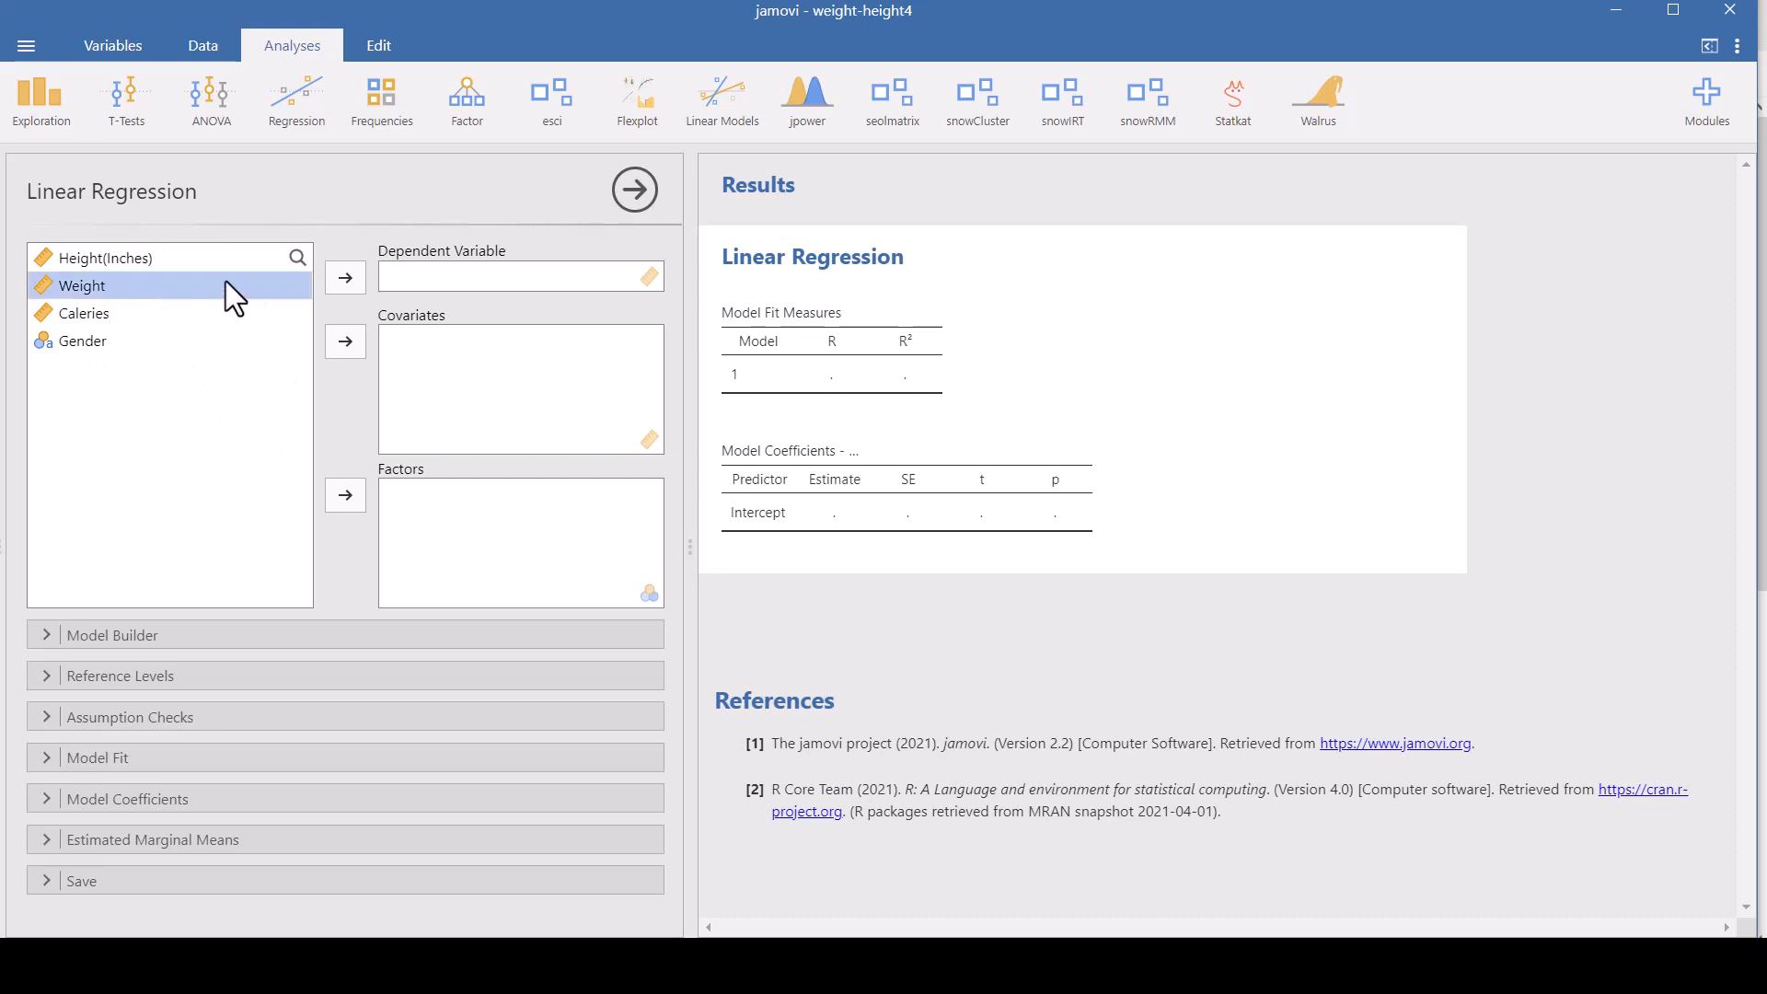
pyautogui.click(346, 277)
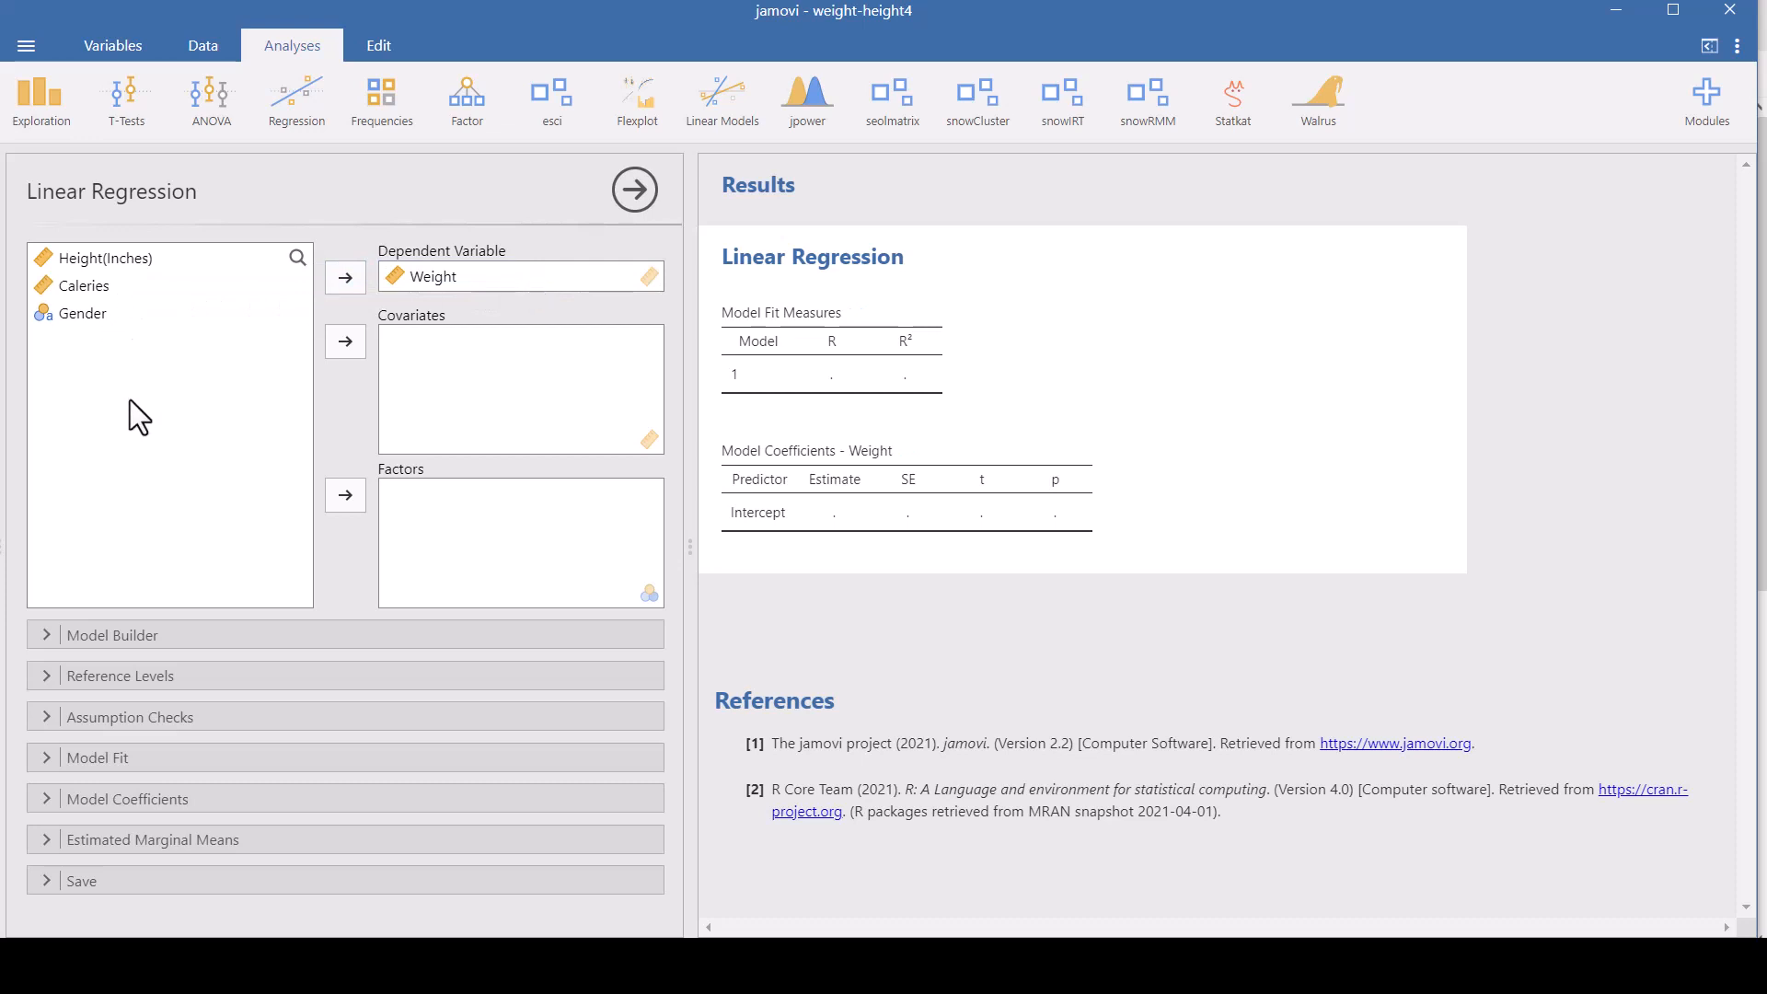
pyautogui.moveTo(407, 353)
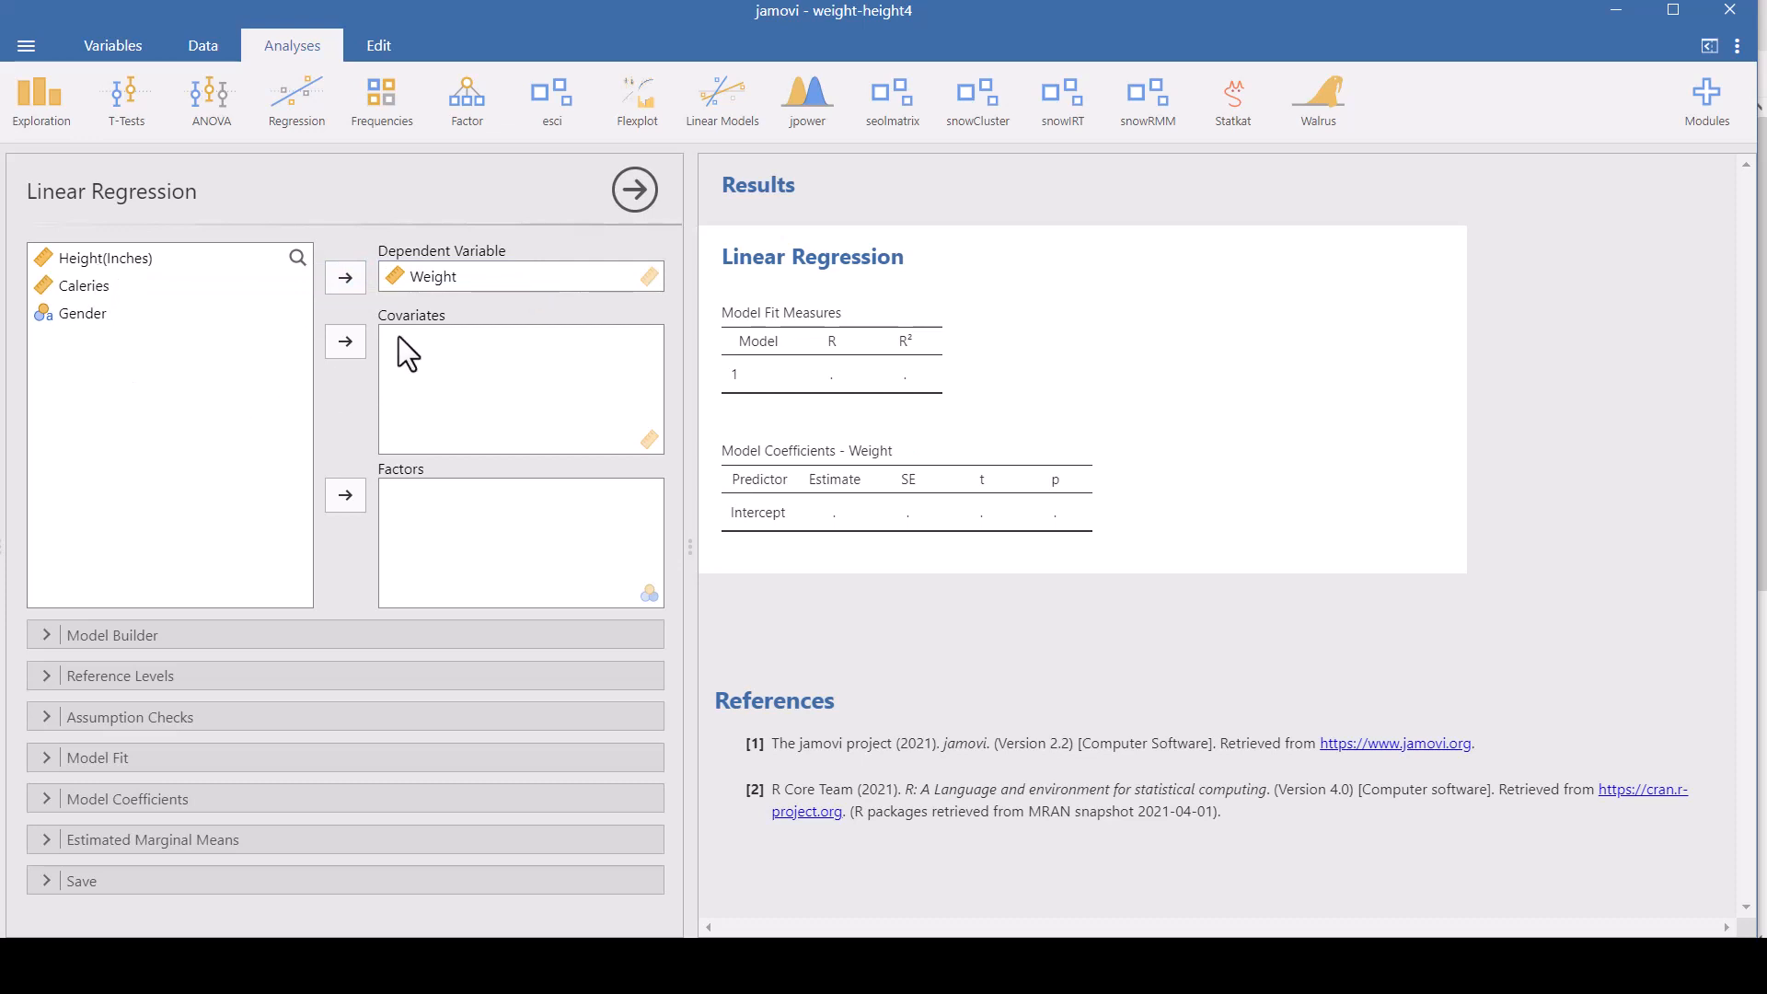
pyautogui.moveTo(445, 436)
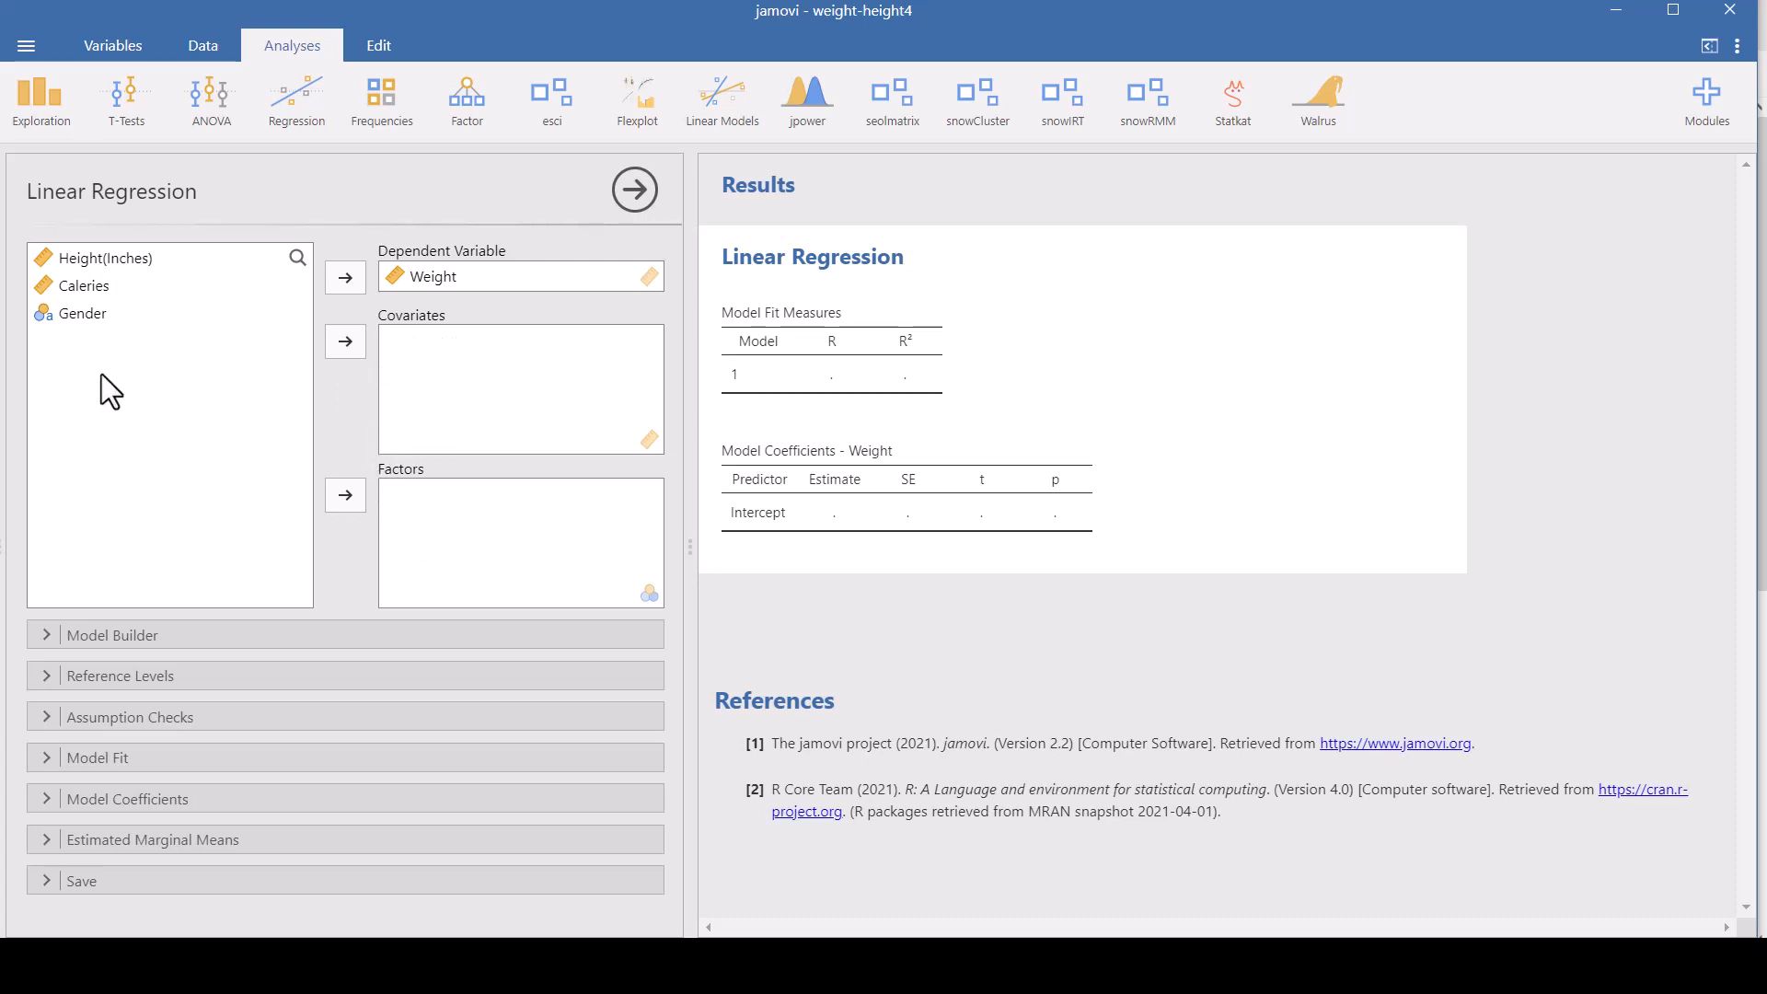
pyautogui.moveTo(447, 525)
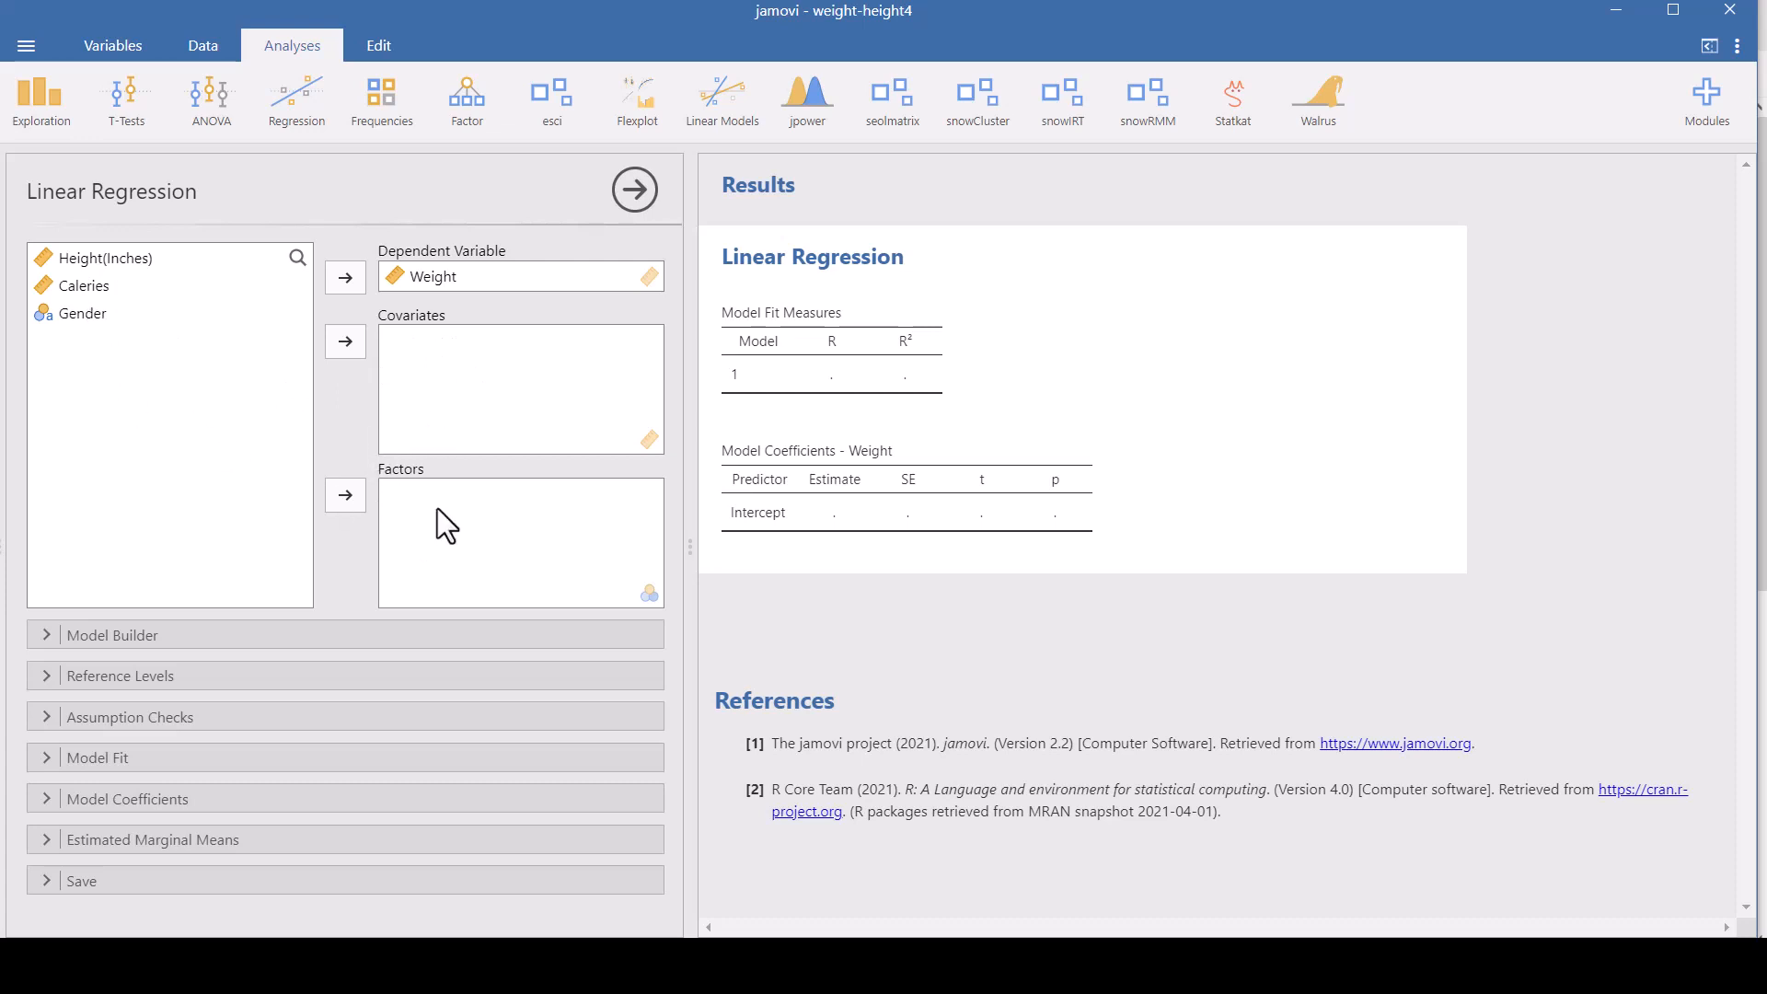
pyautogui.moveTo(428, 528)
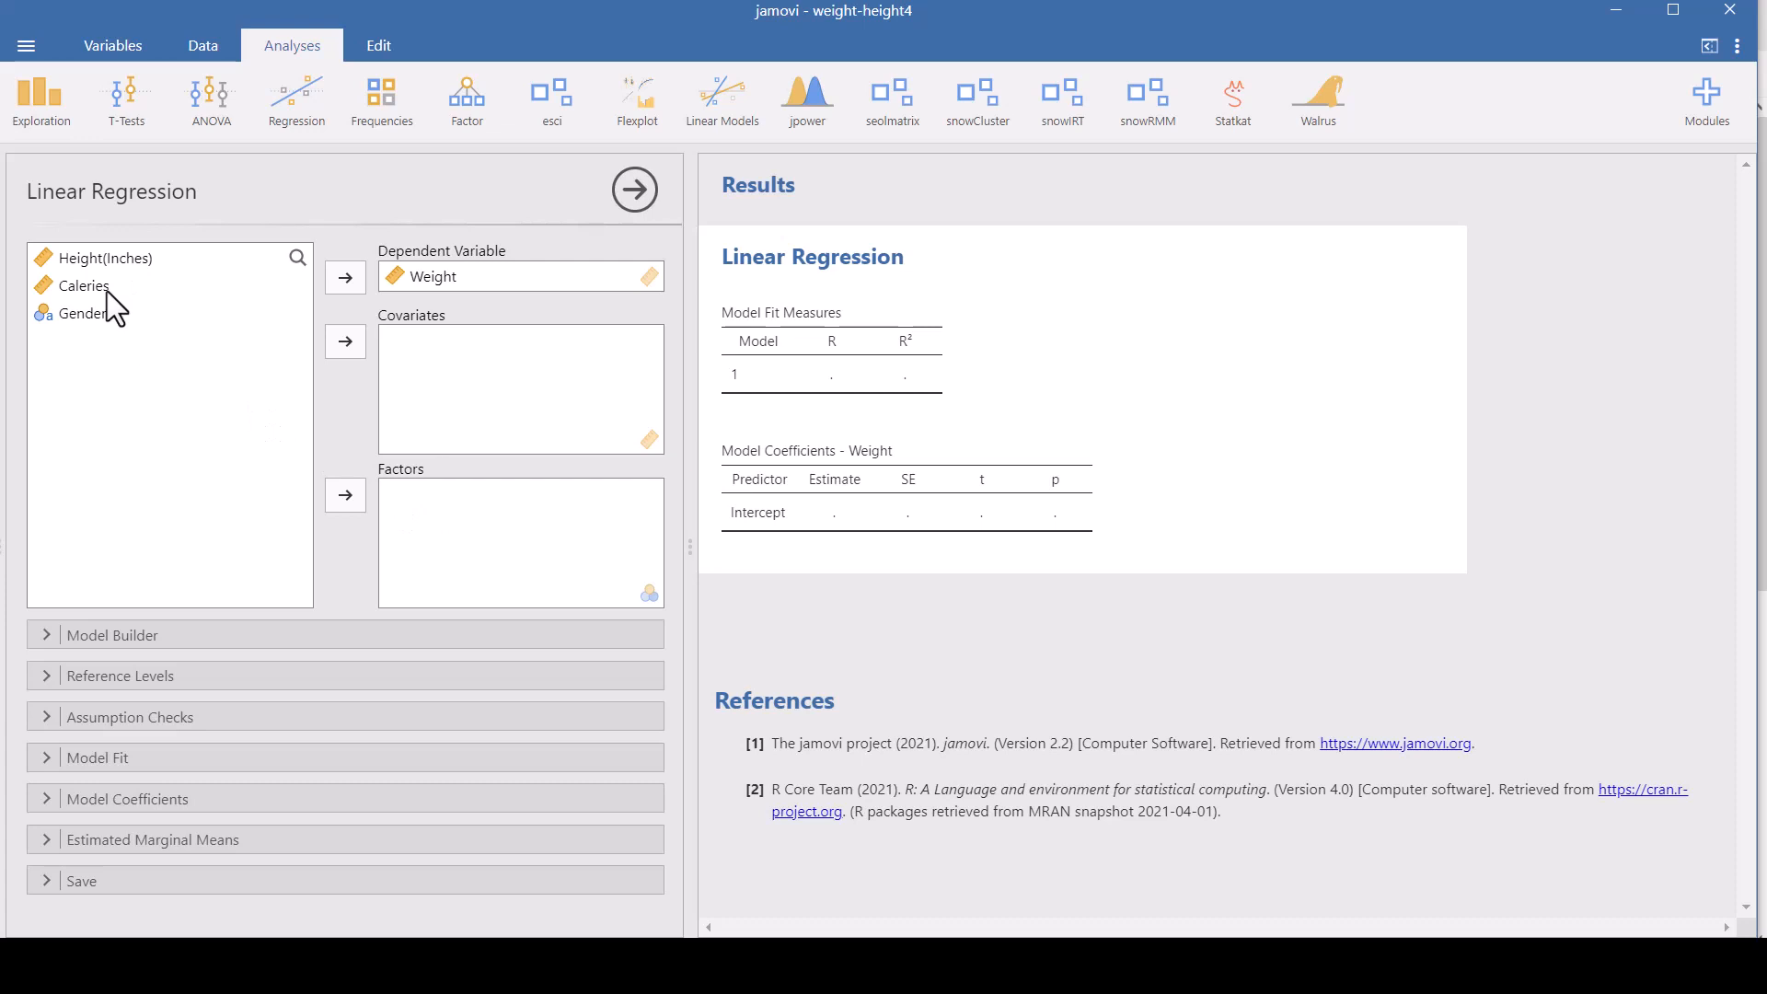
pyautogui.moveTo(175, 358)
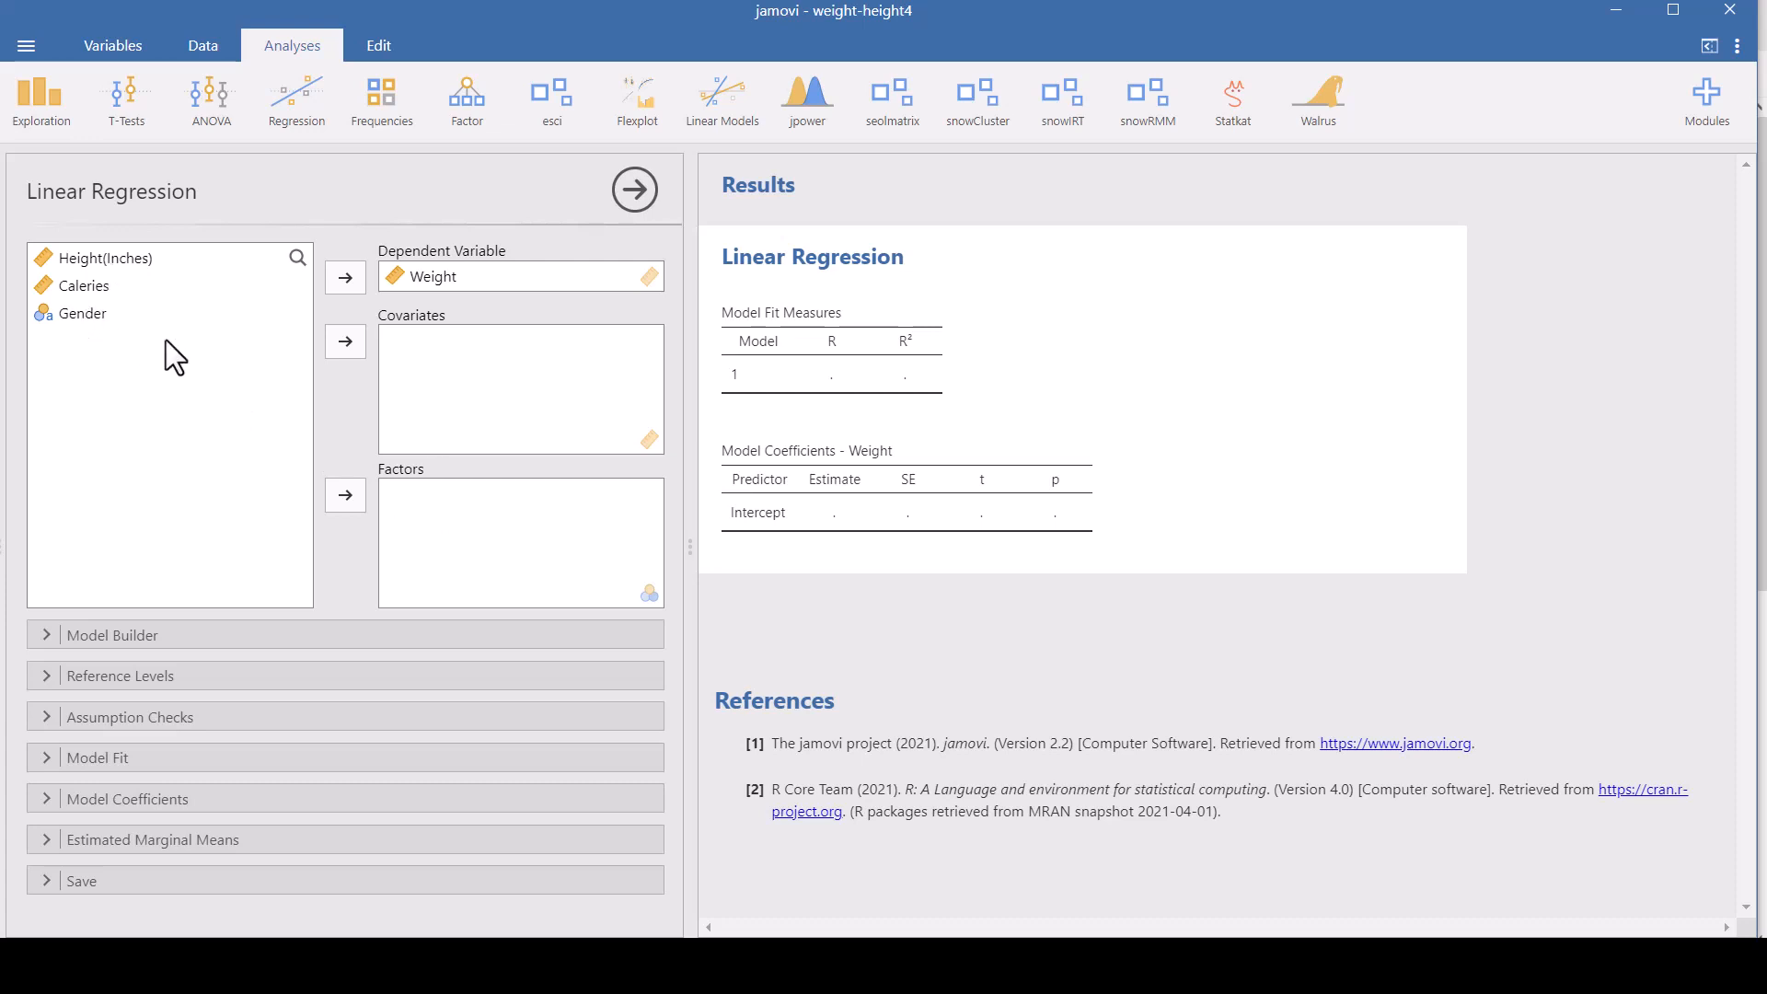
pyautogui.click(81, 313)
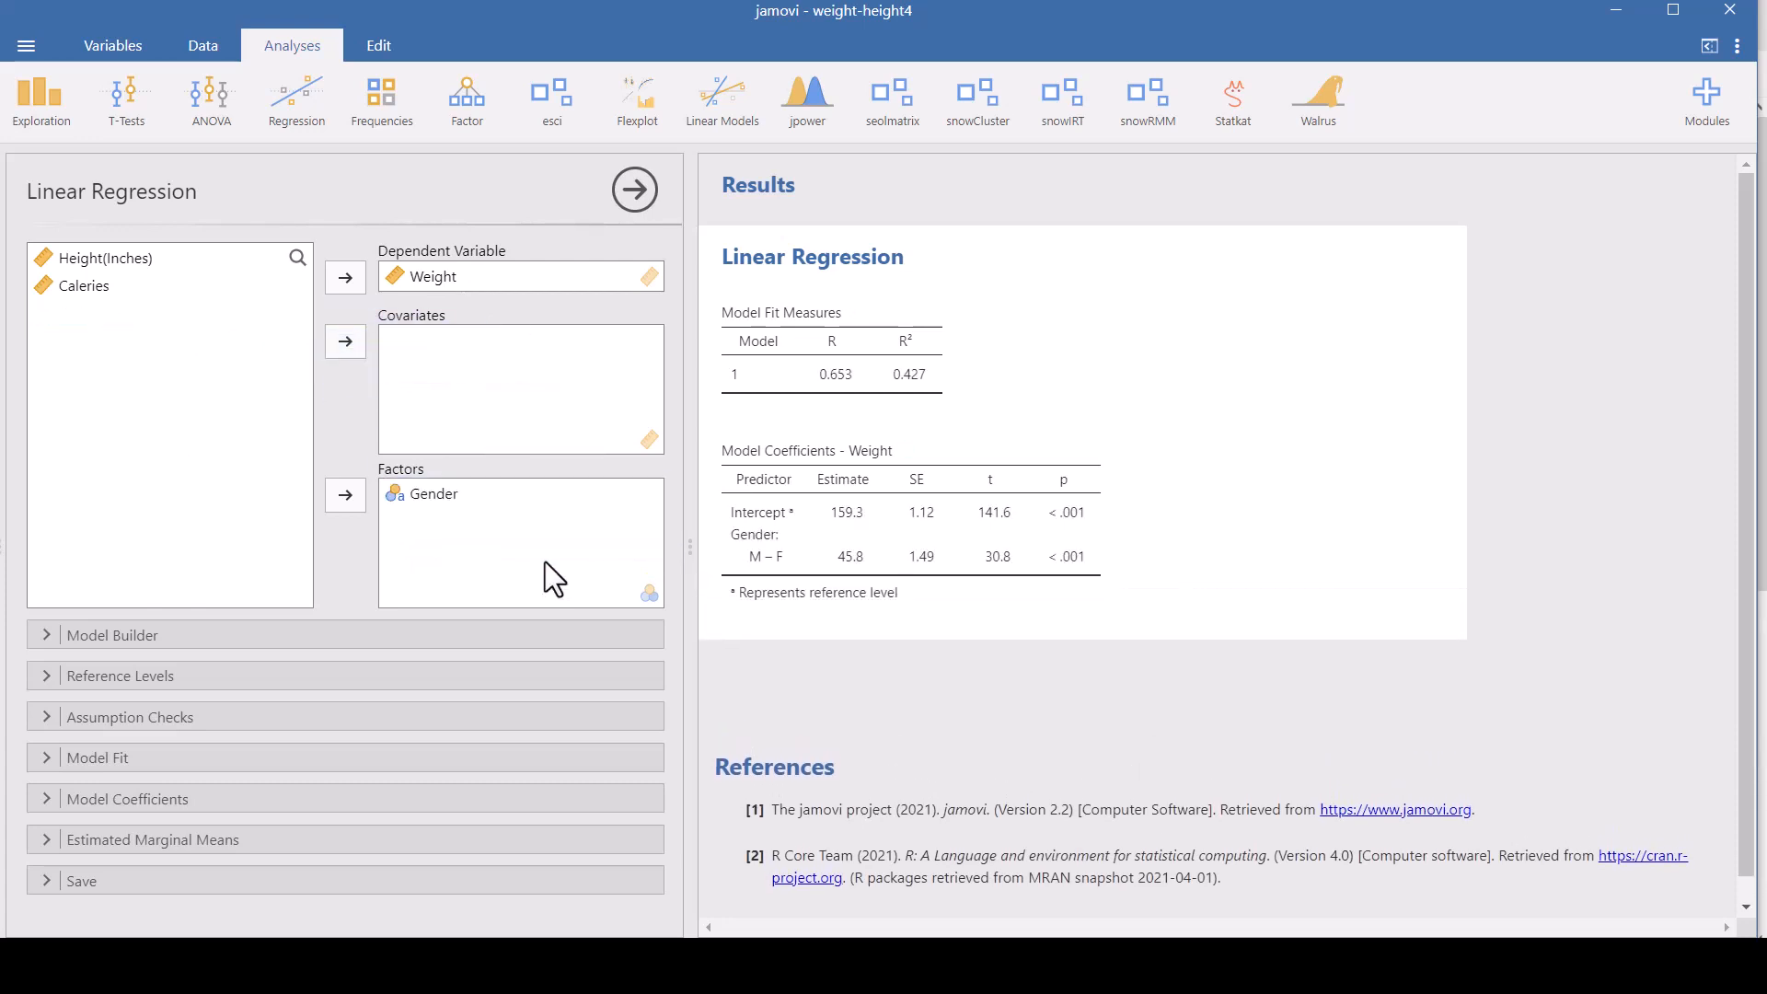
pyautogui.moveTo(422, 518)
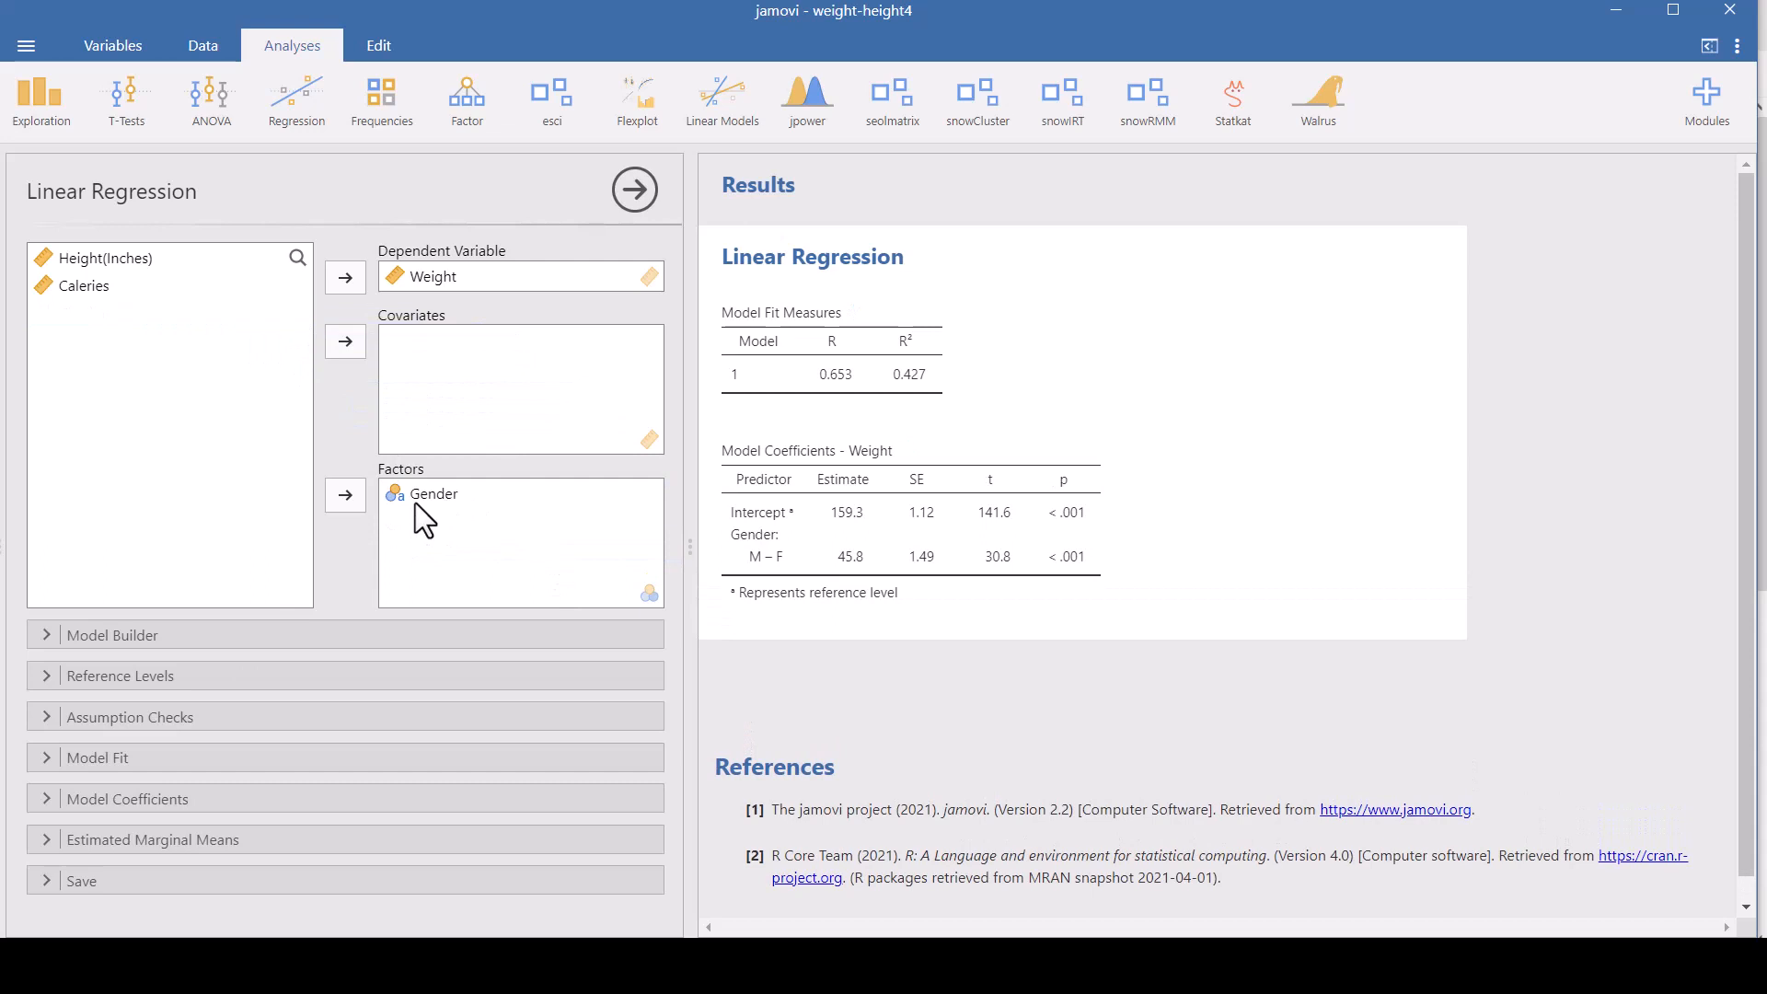
pyautogui.moveTo(661, 623)
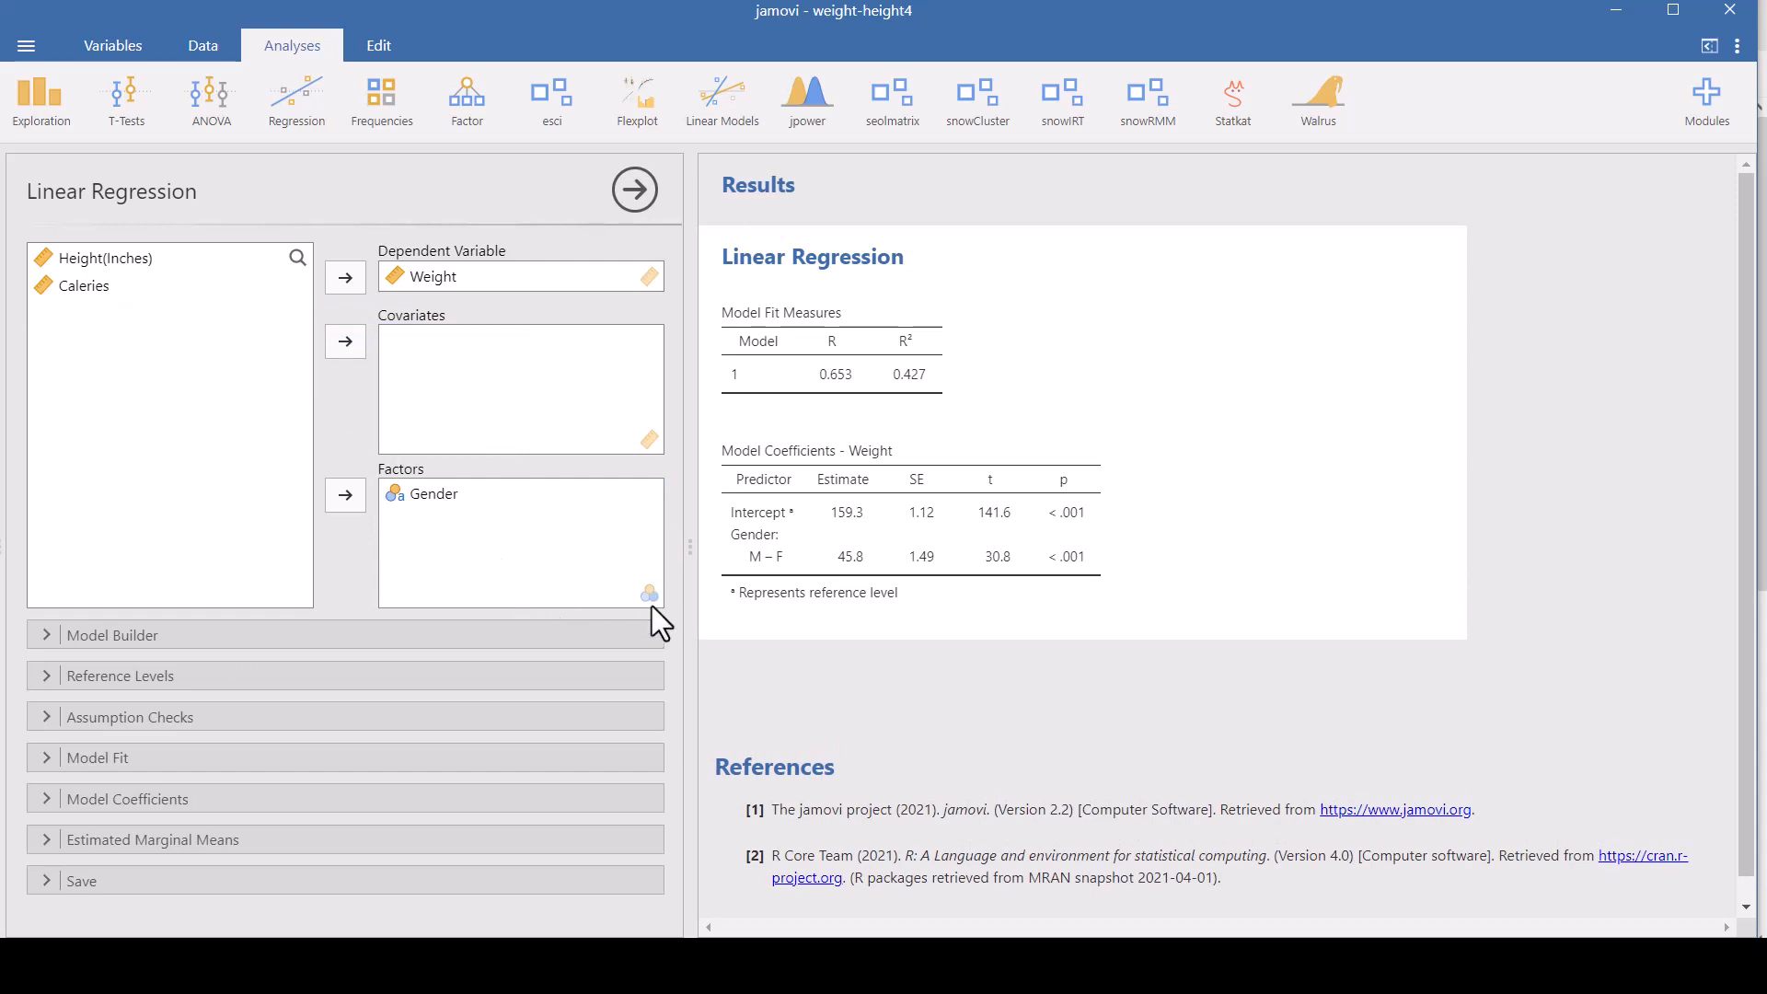
pyautogui.moveTo(419, 516)
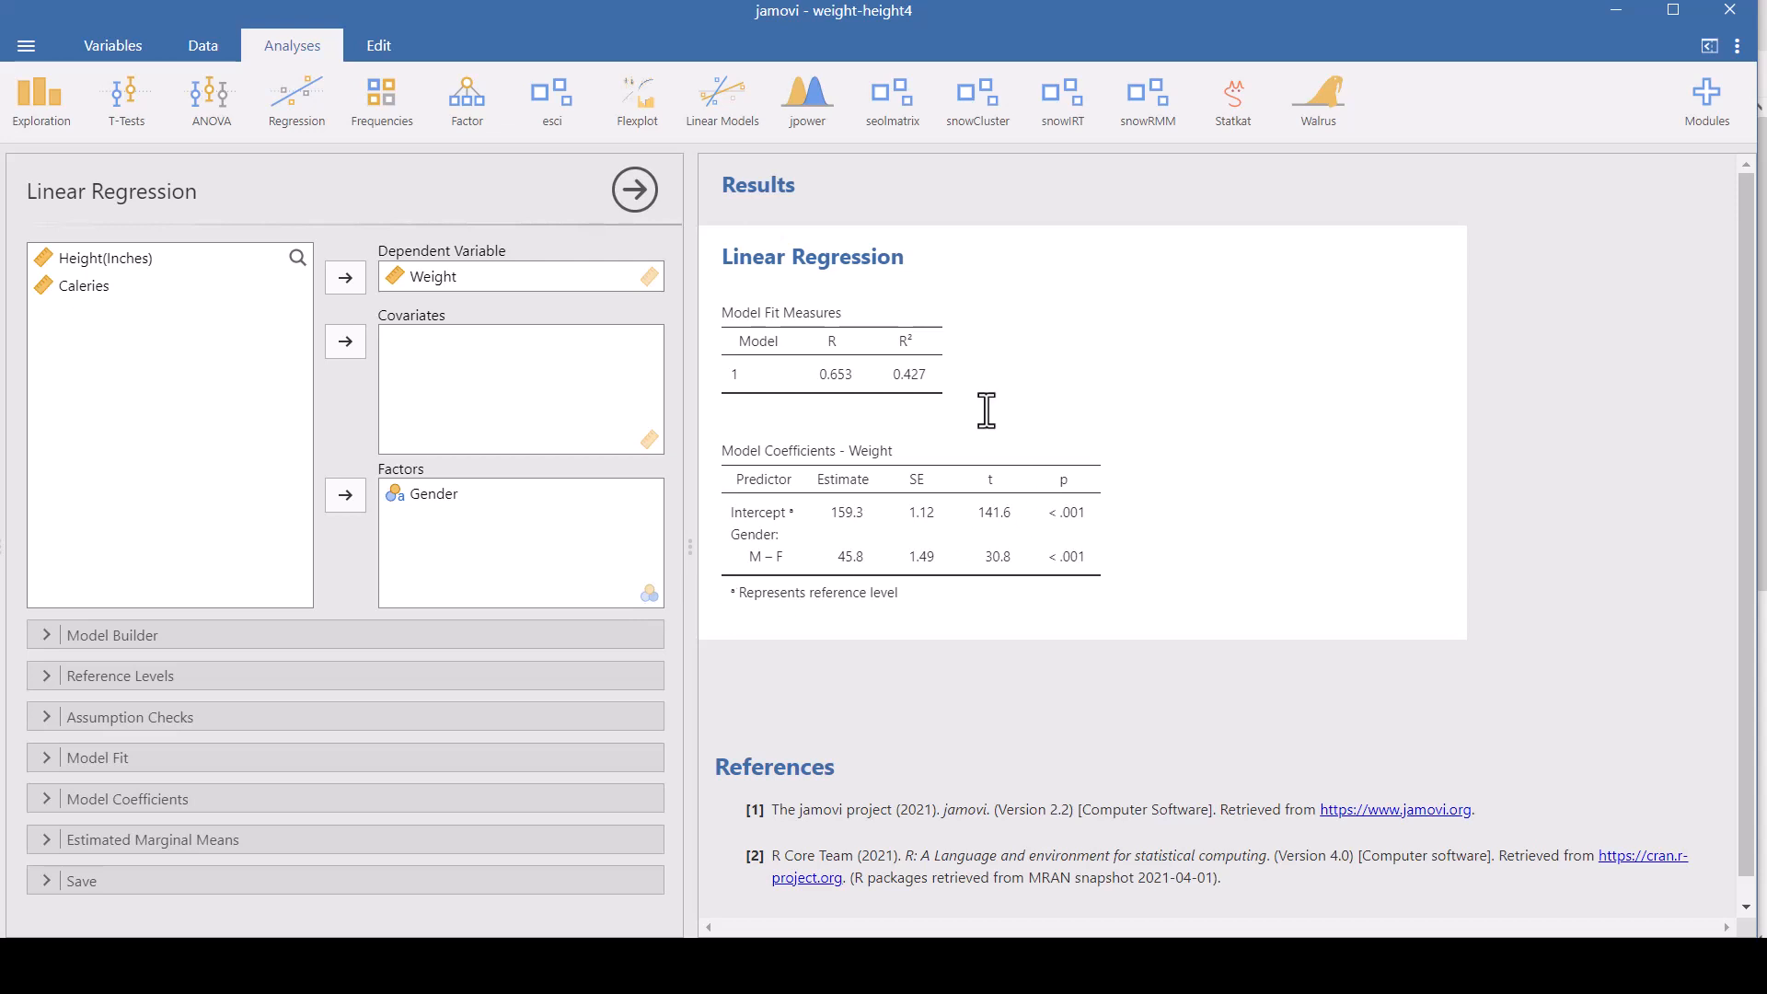
pyautogui.moveTo(785, 355)
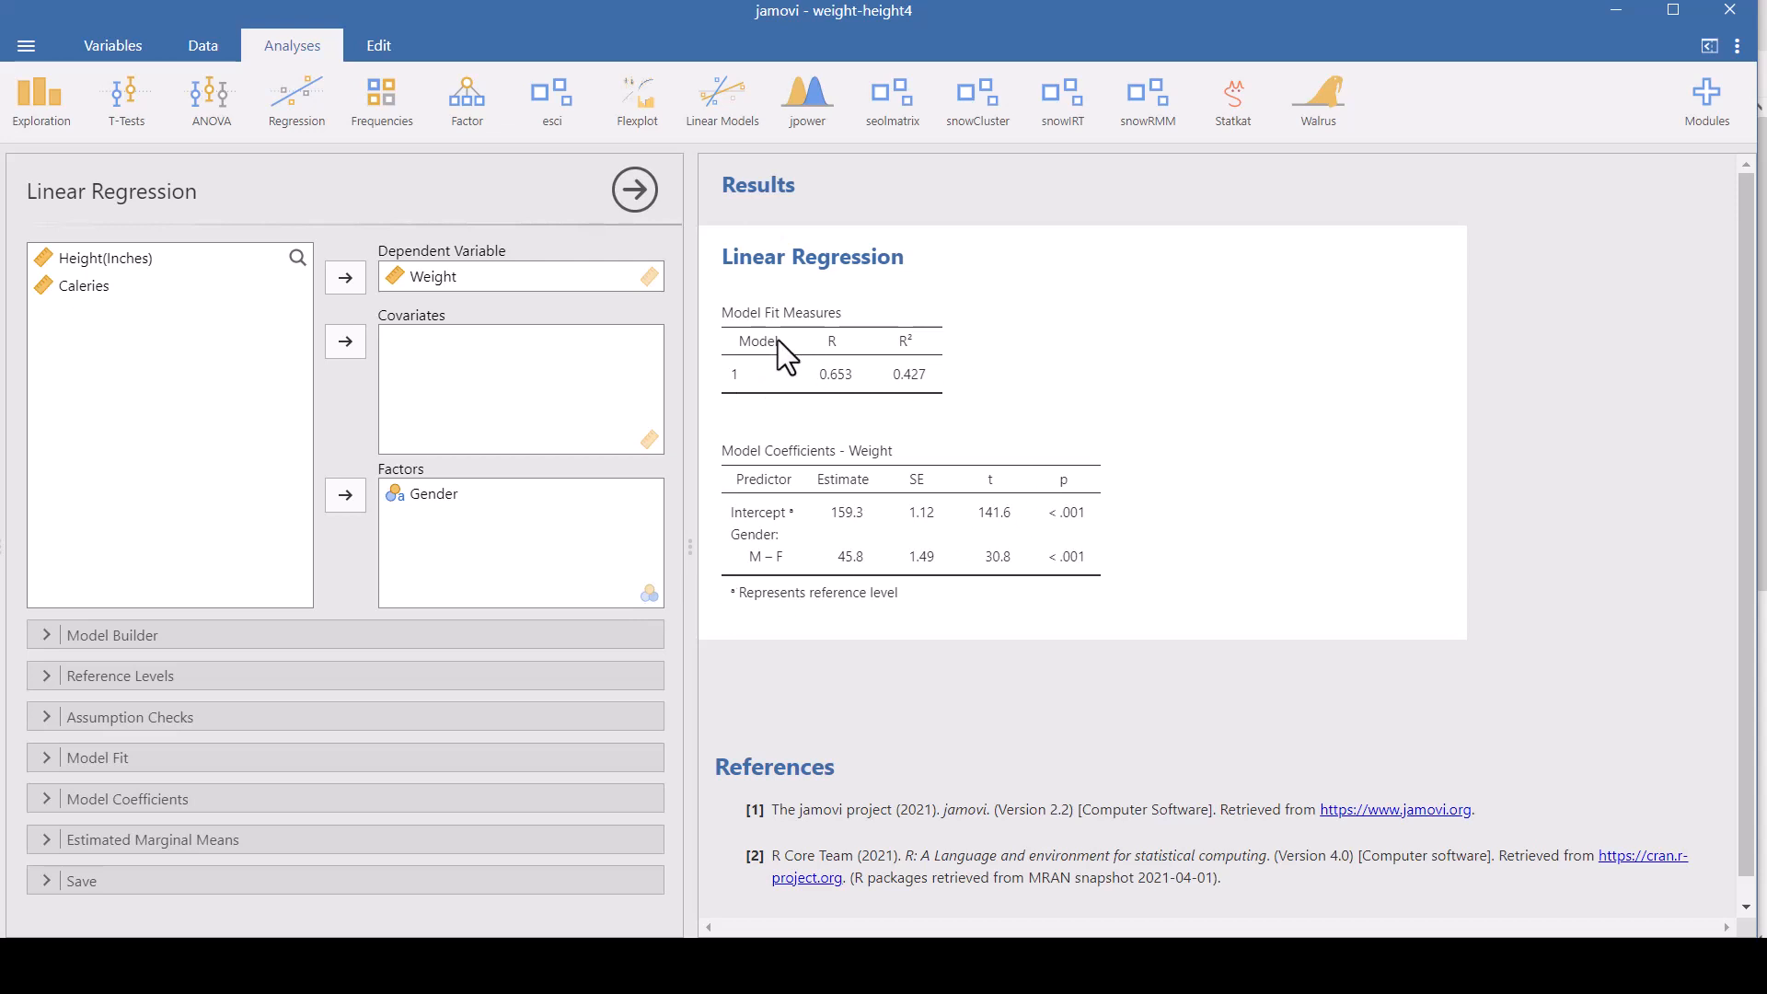
pyautogui.moveTo(848, 414)
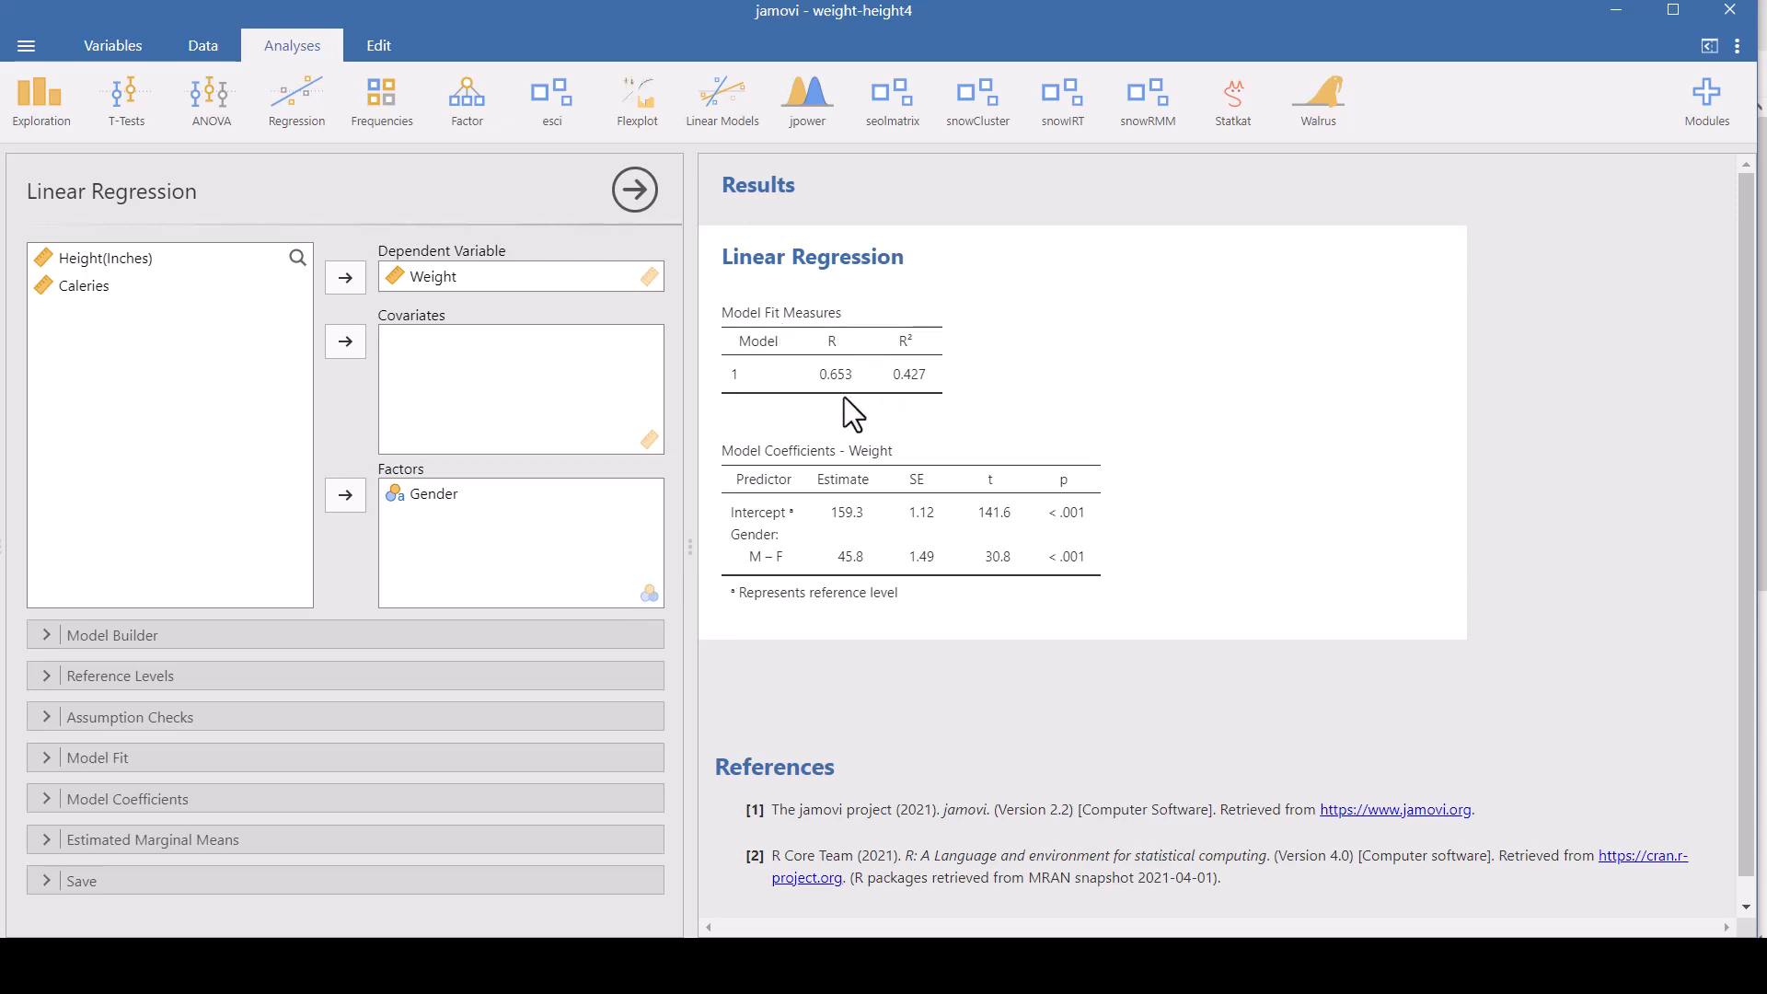
pyautogui.moveTo(848, 406)
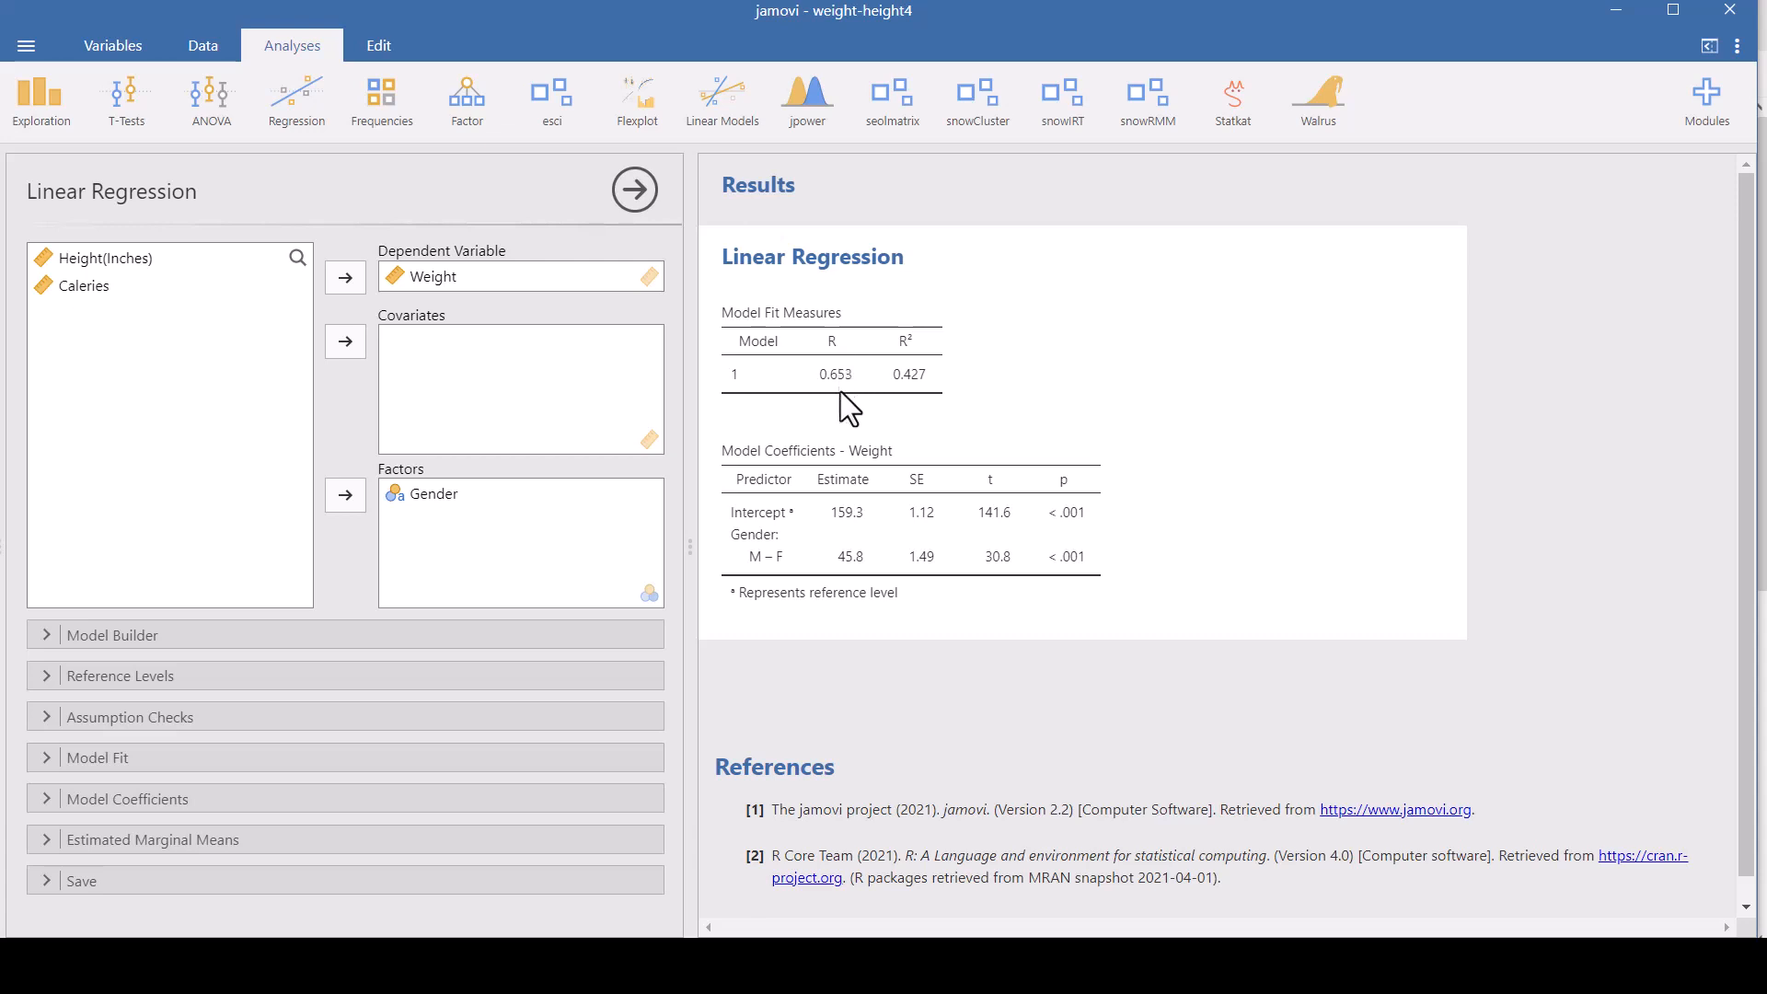
pyautogui.moveTo(922, 408)
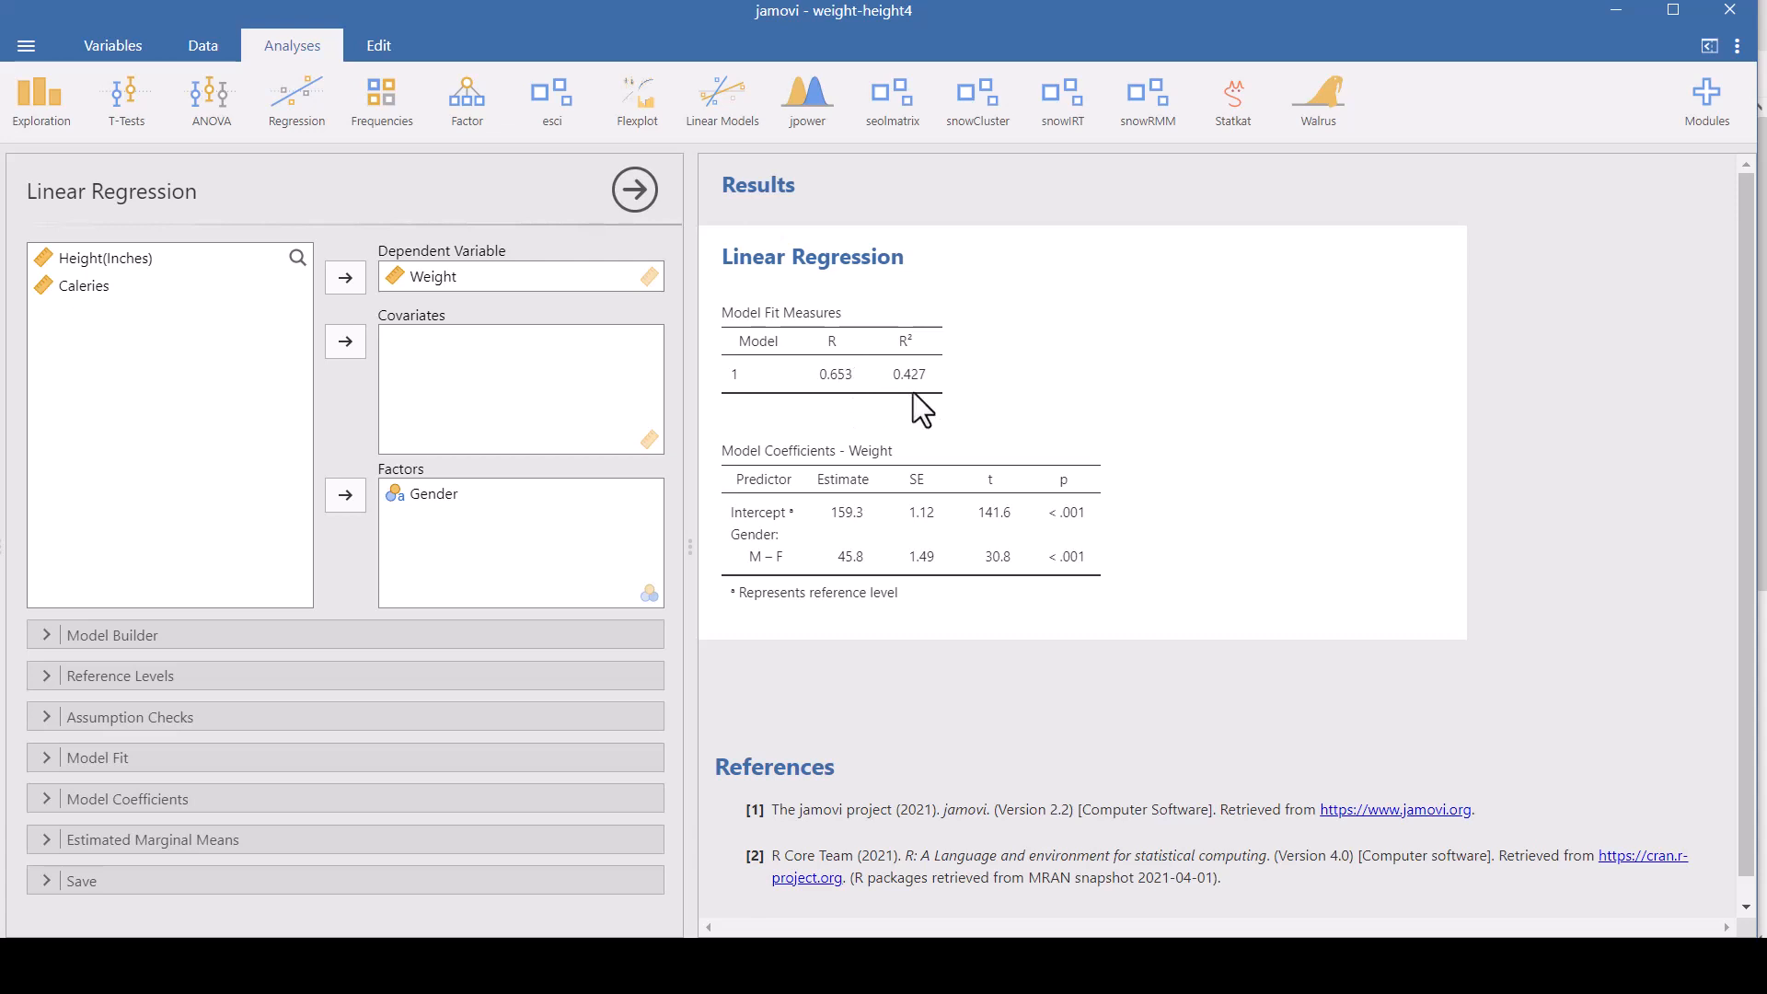
pyautogui.moveTo(1093, 426)
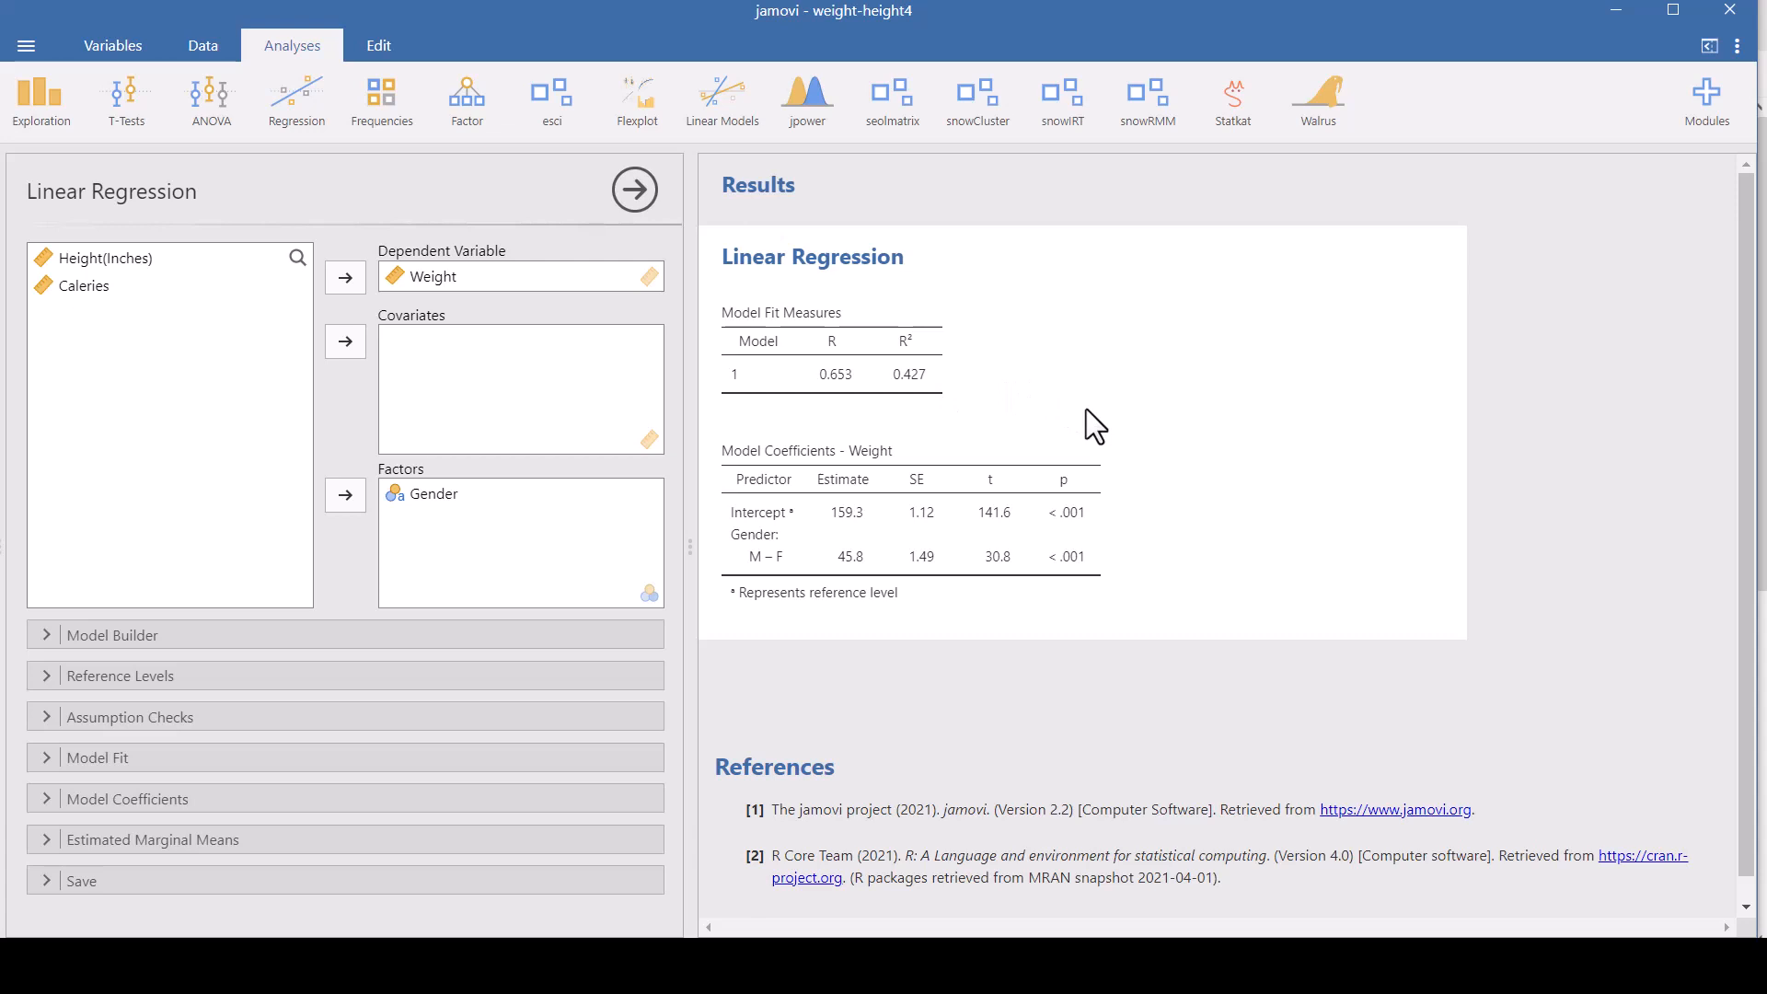
pyautogui.moveTo(847, 630)
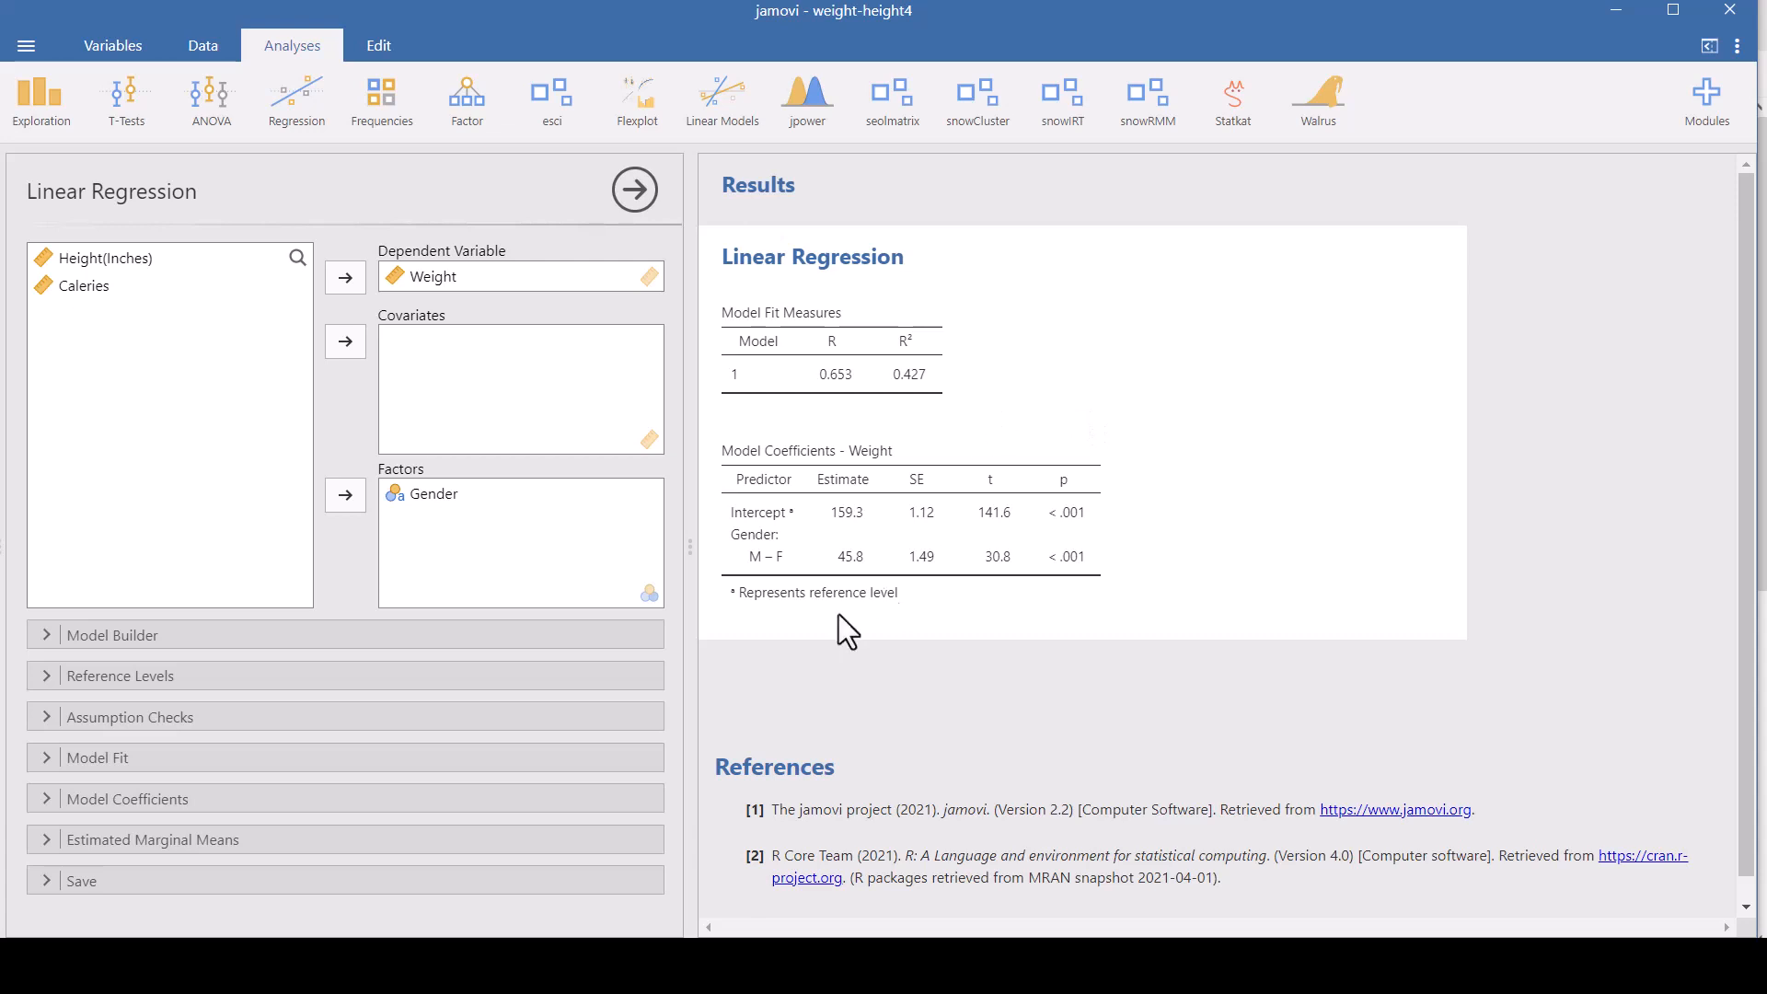
pyautogui.moveTo(1220, 539)
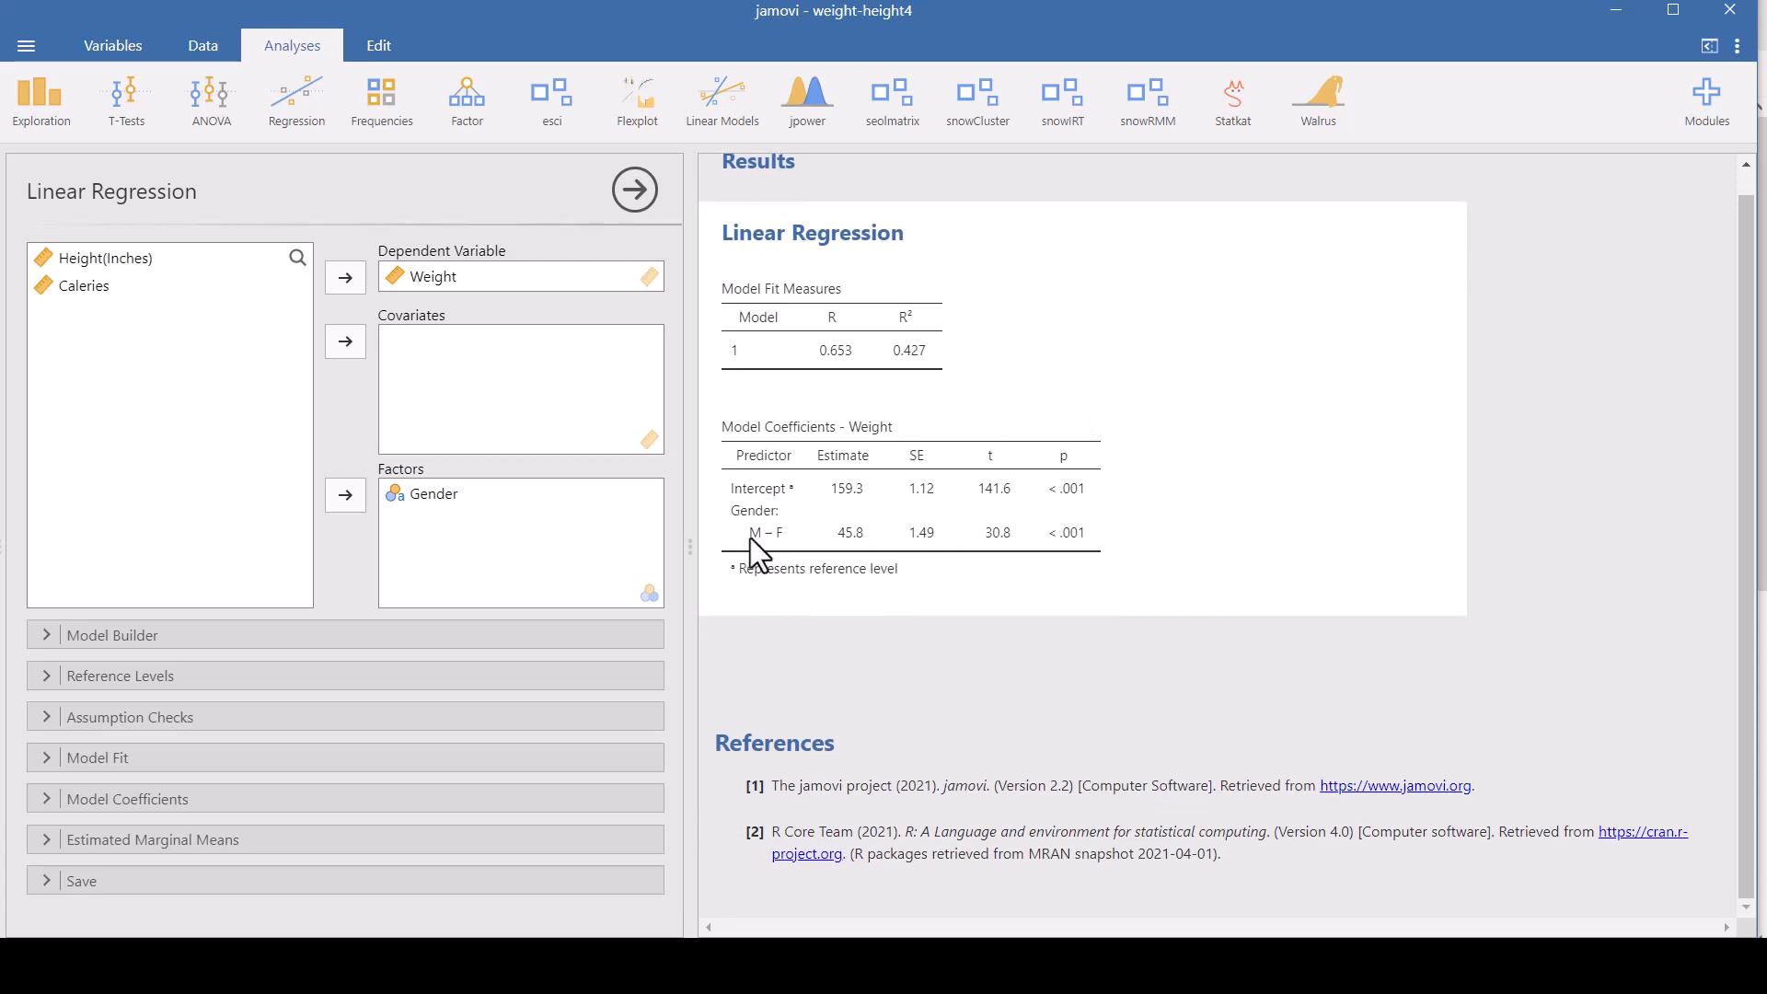
pyautogui.moveTo(834, 558)
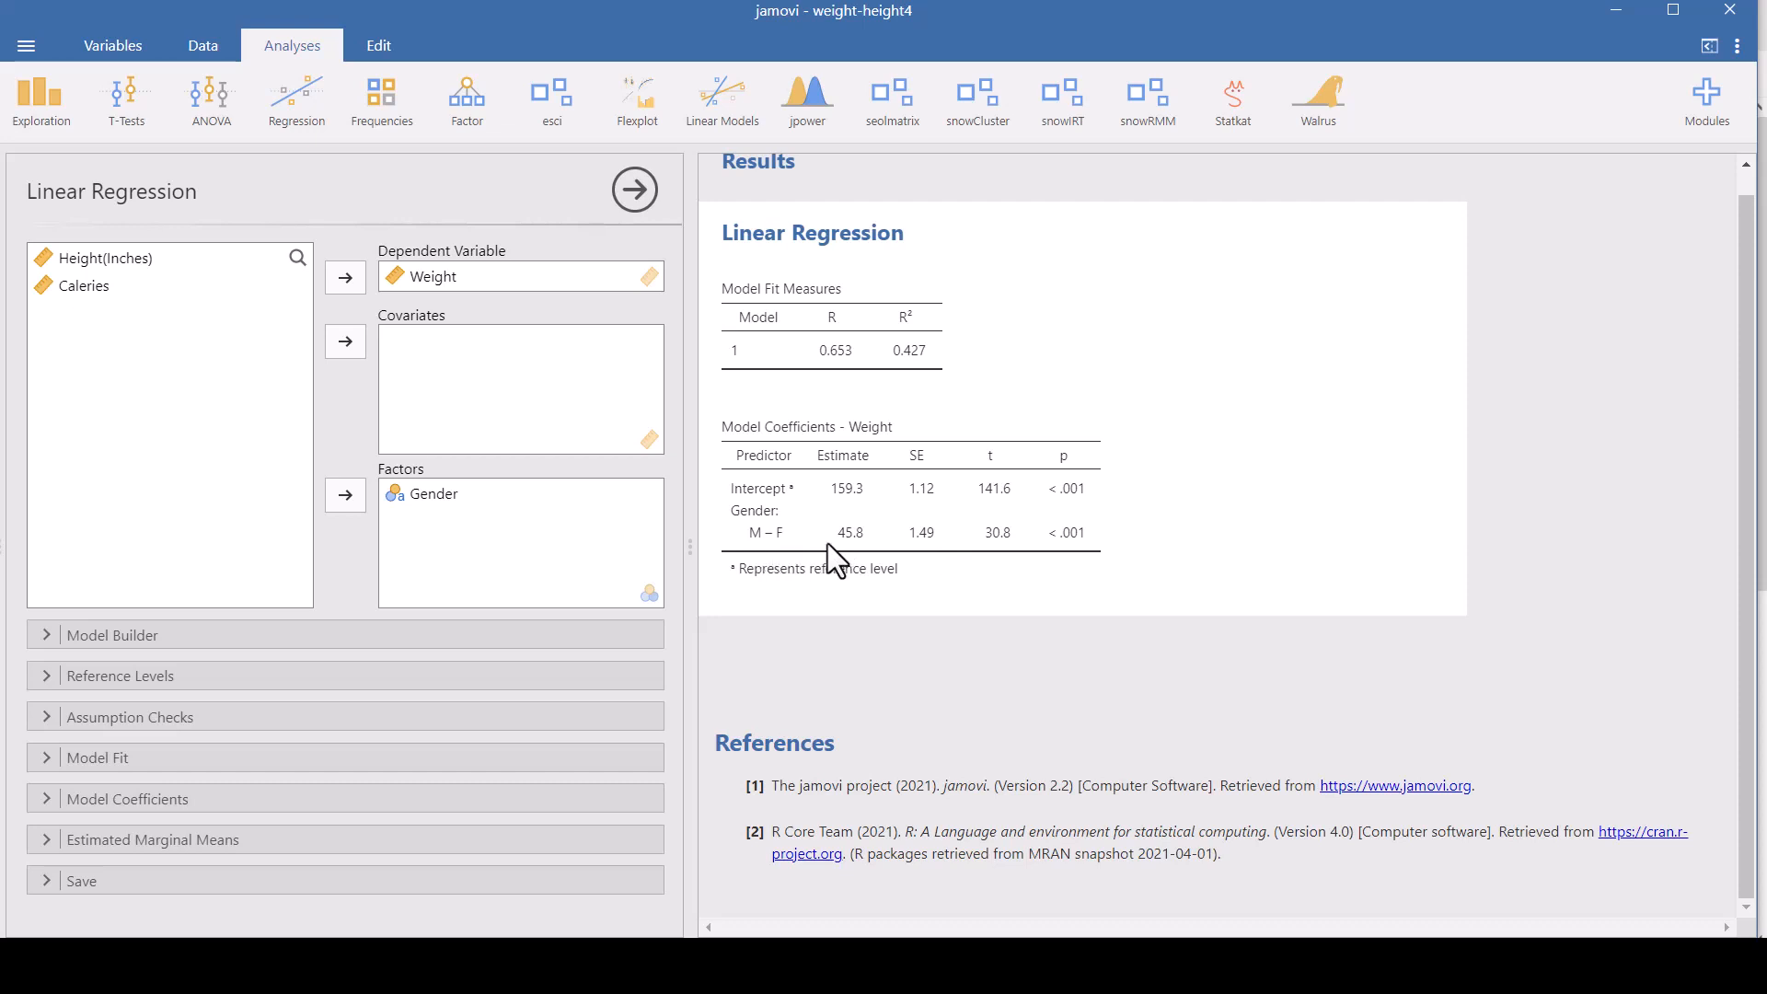
pyautogui.moveTo(878, 560)
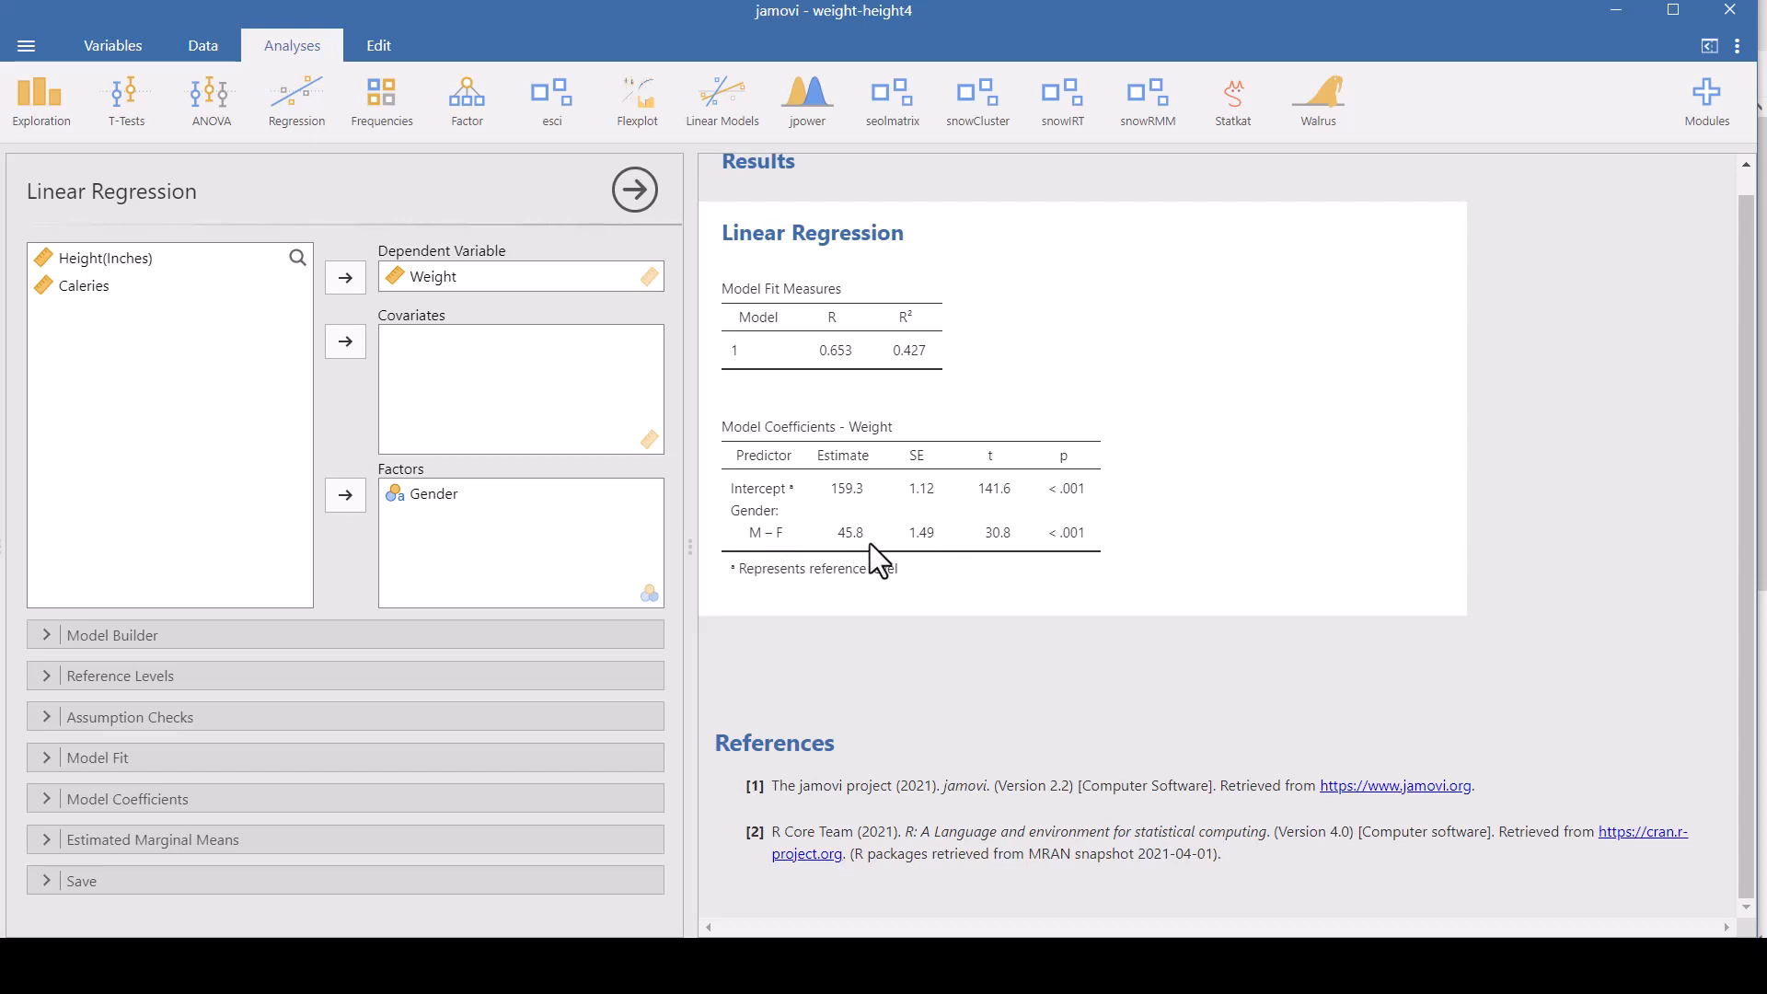
pyautogui.moveTo(1094, 561)
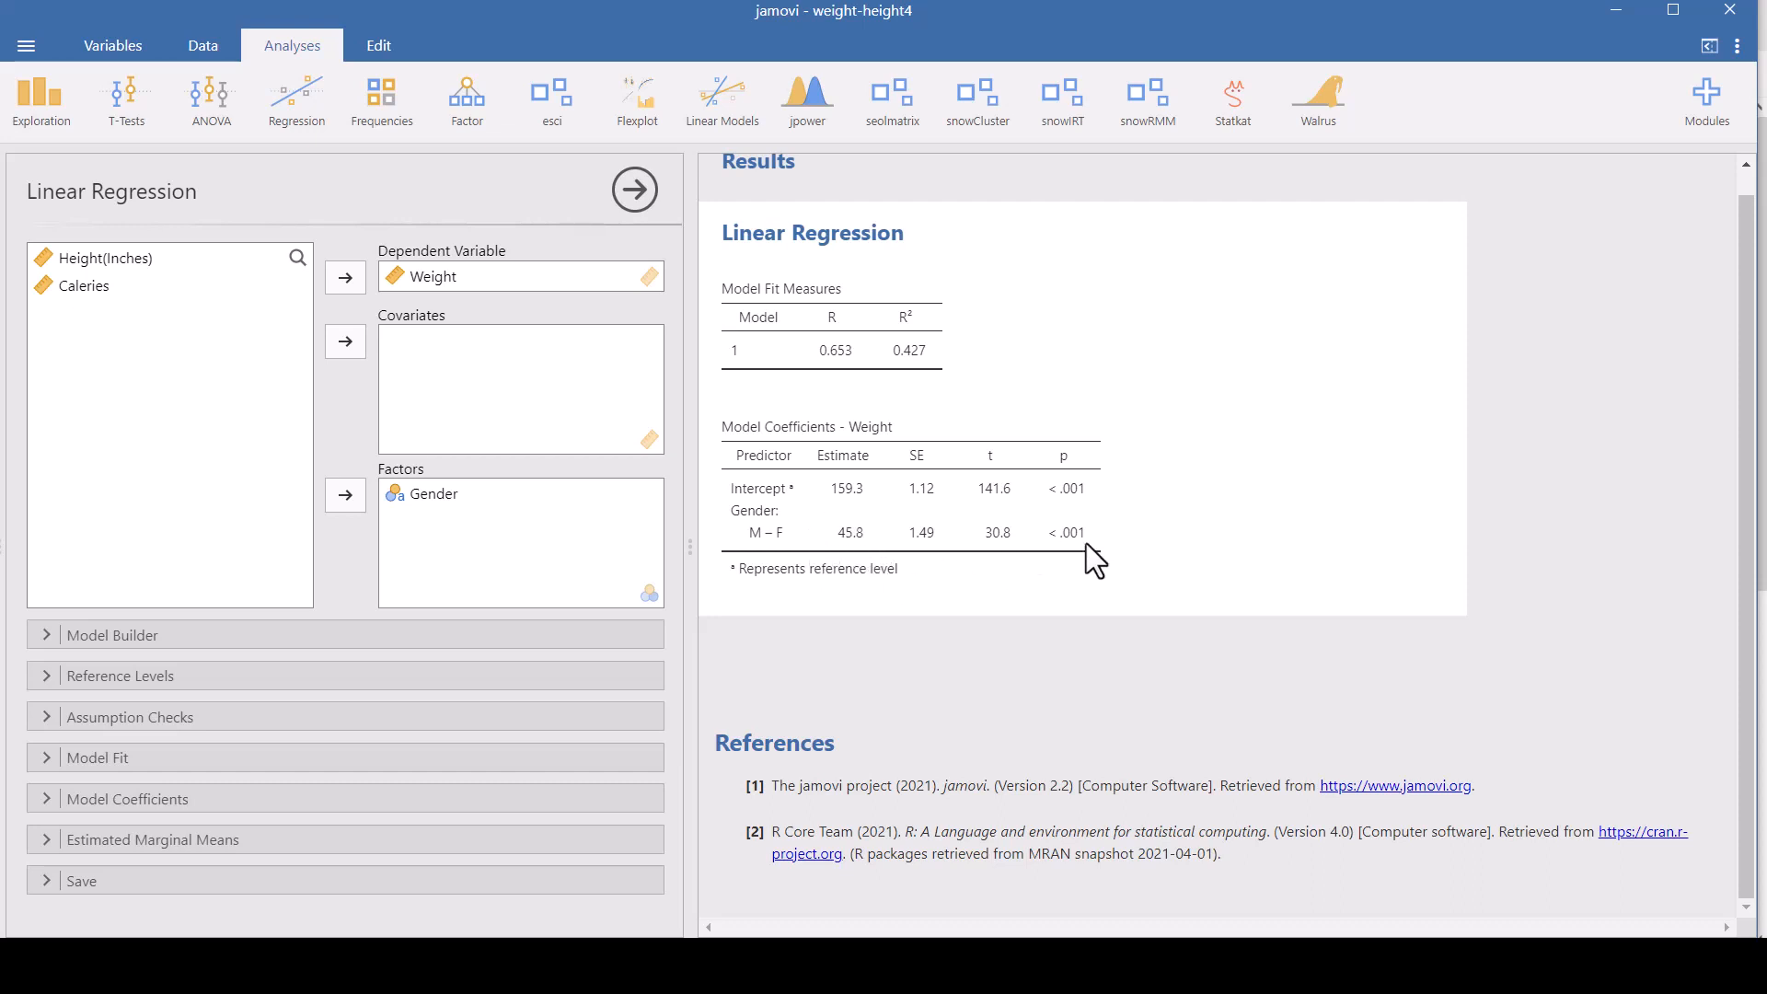
pyautogui.moveTo(1079, 566)
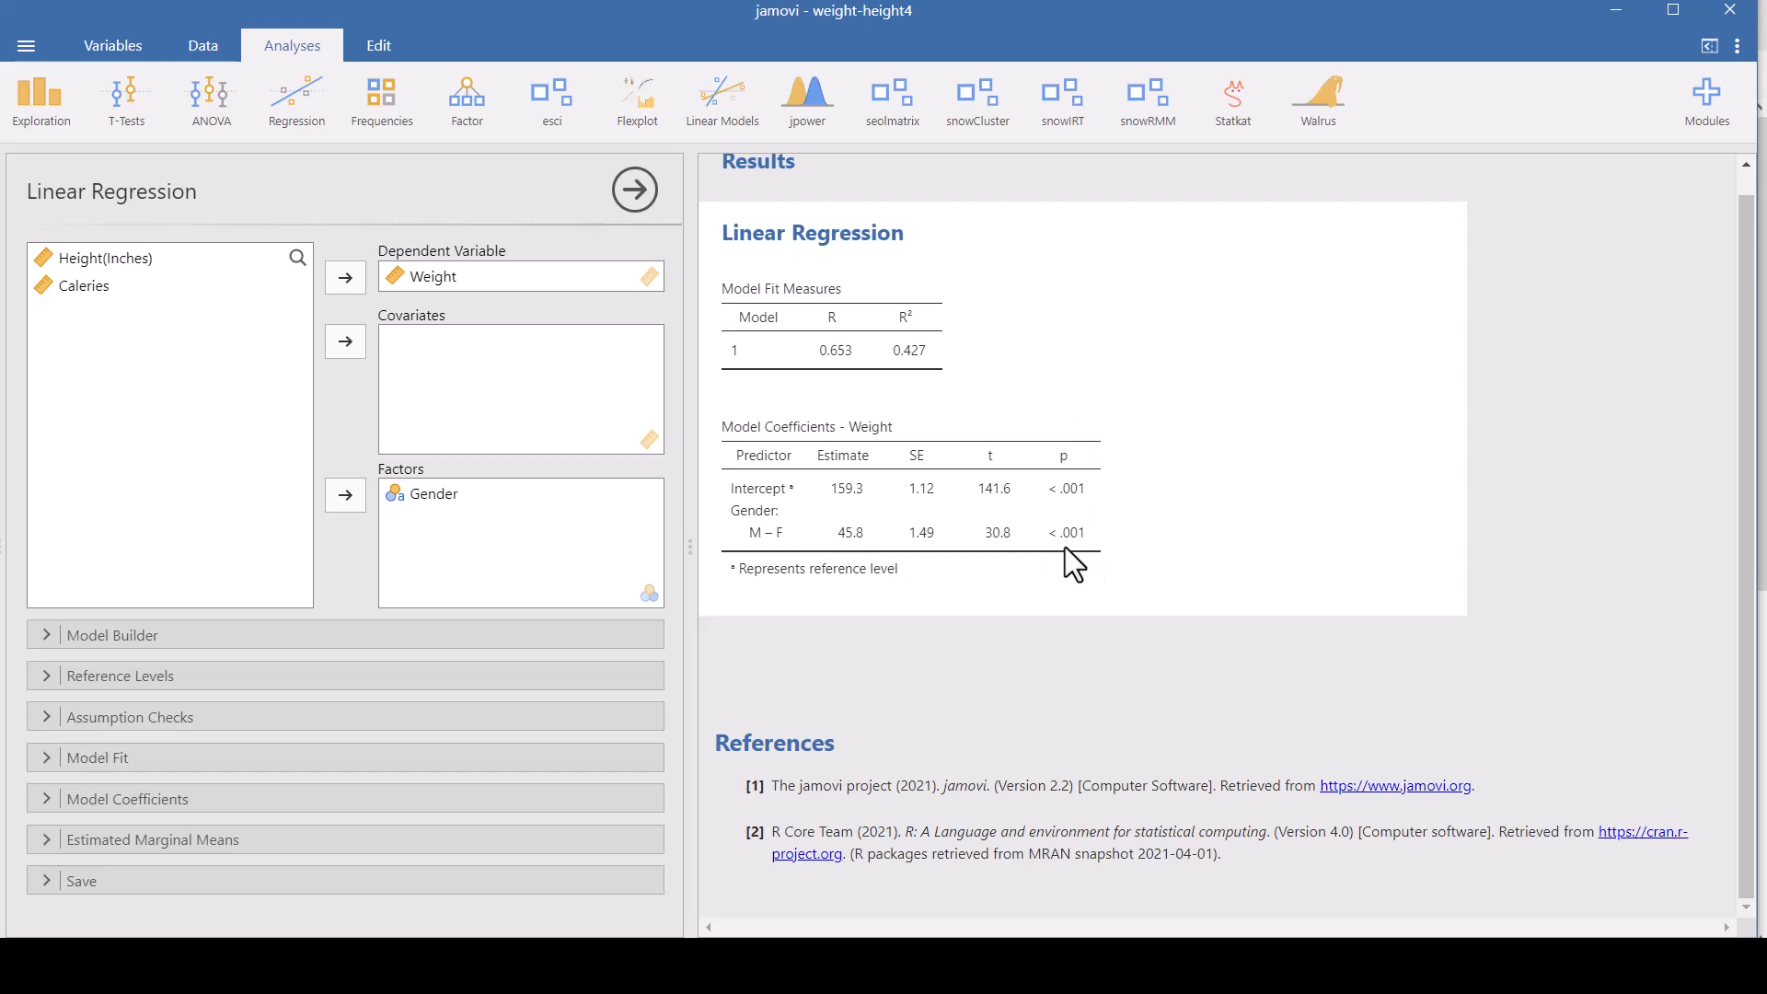
pyautogui.moveTo(1095, 562)
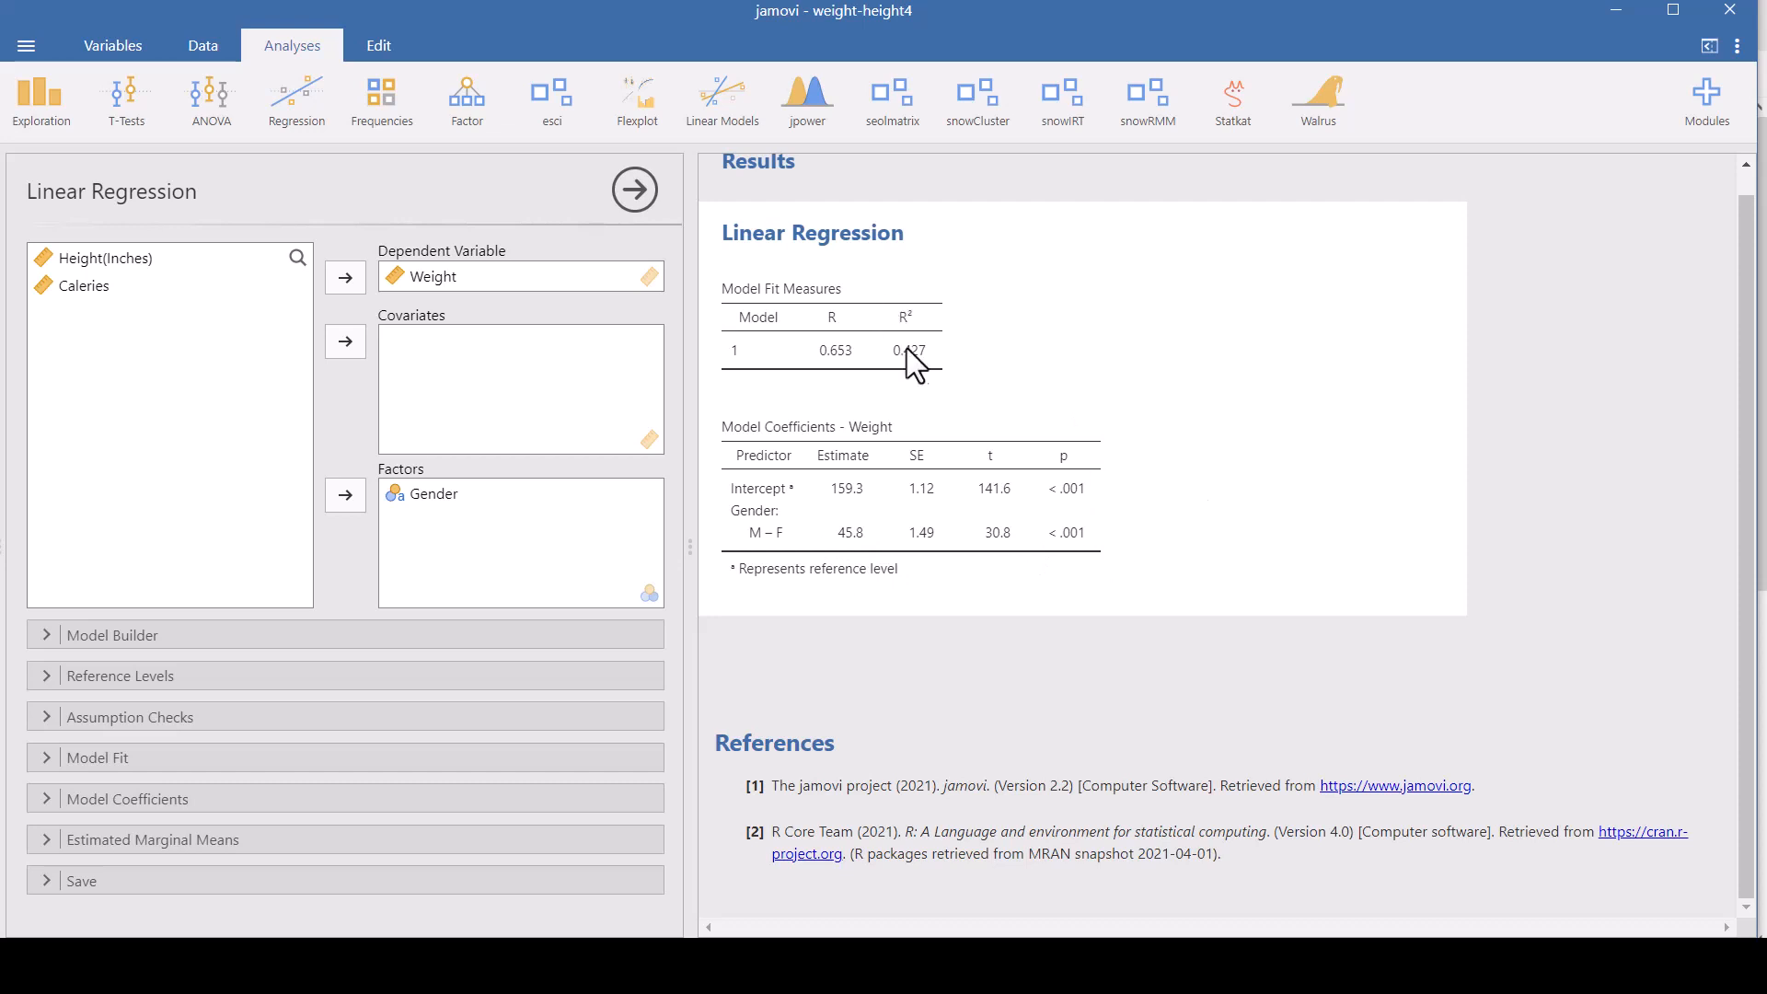
pyautogui.moveTo(927, 387)
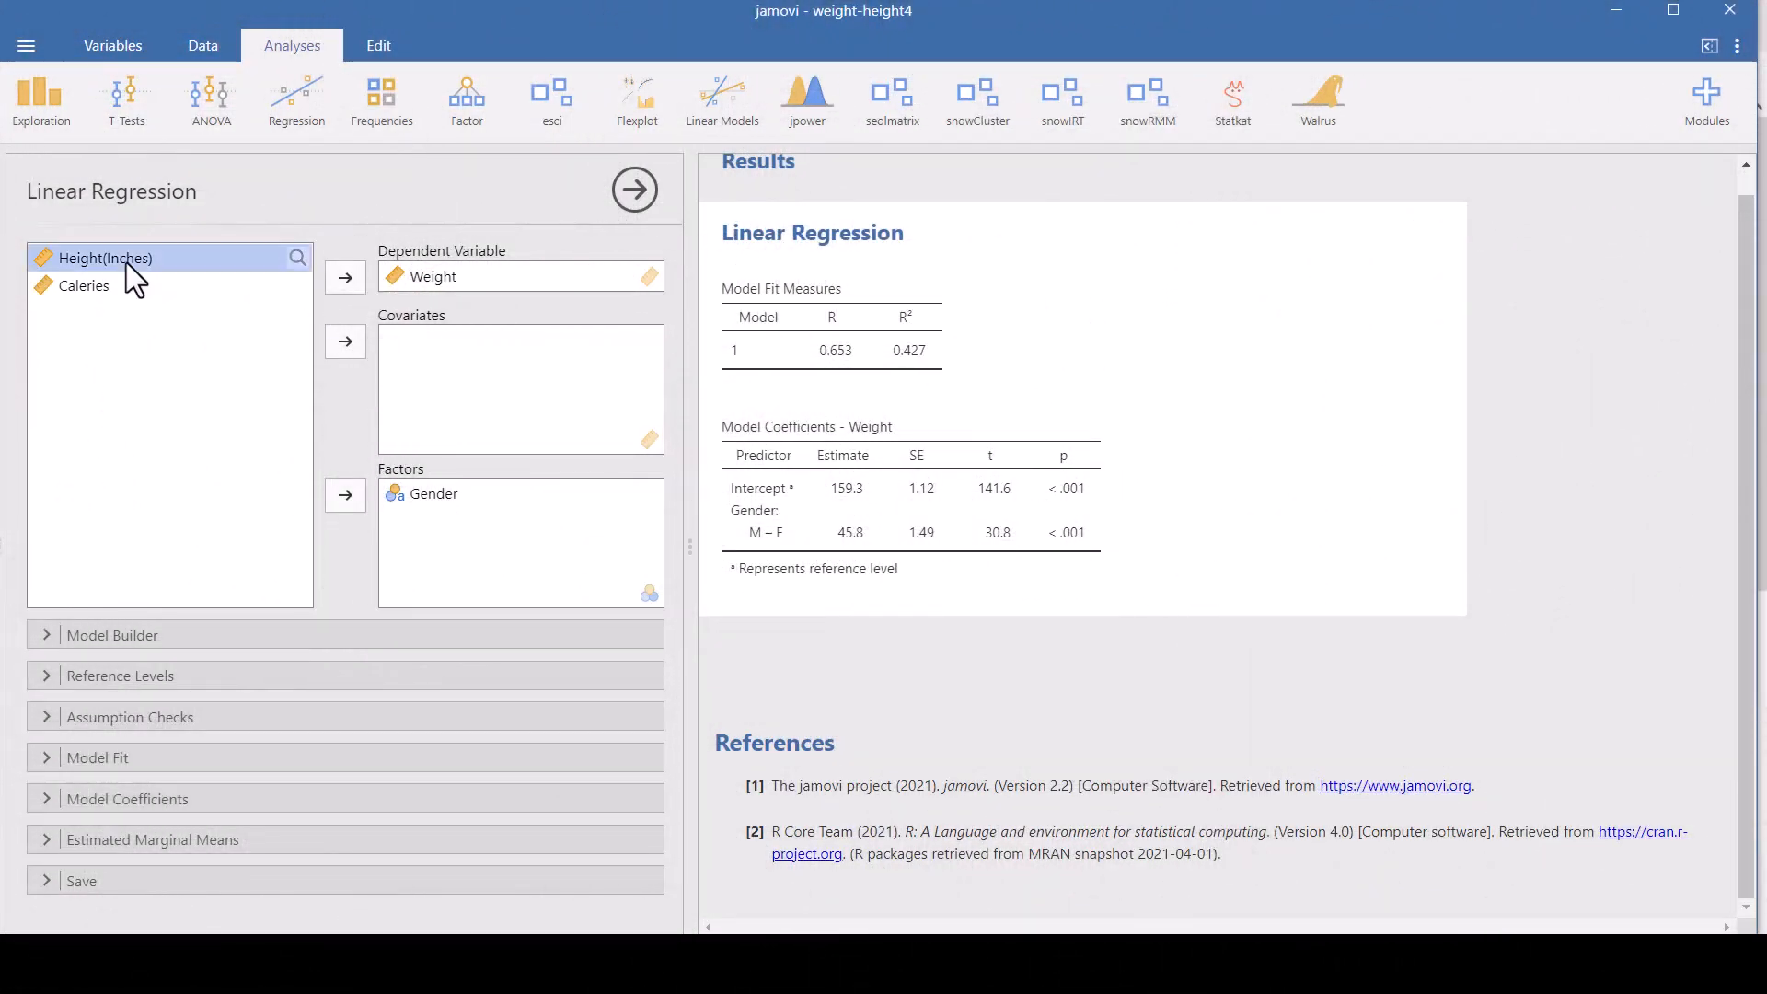
# - Move Height(Inches) into Covariates, giving R² of 0.835
pyautogui.click(343, 341)
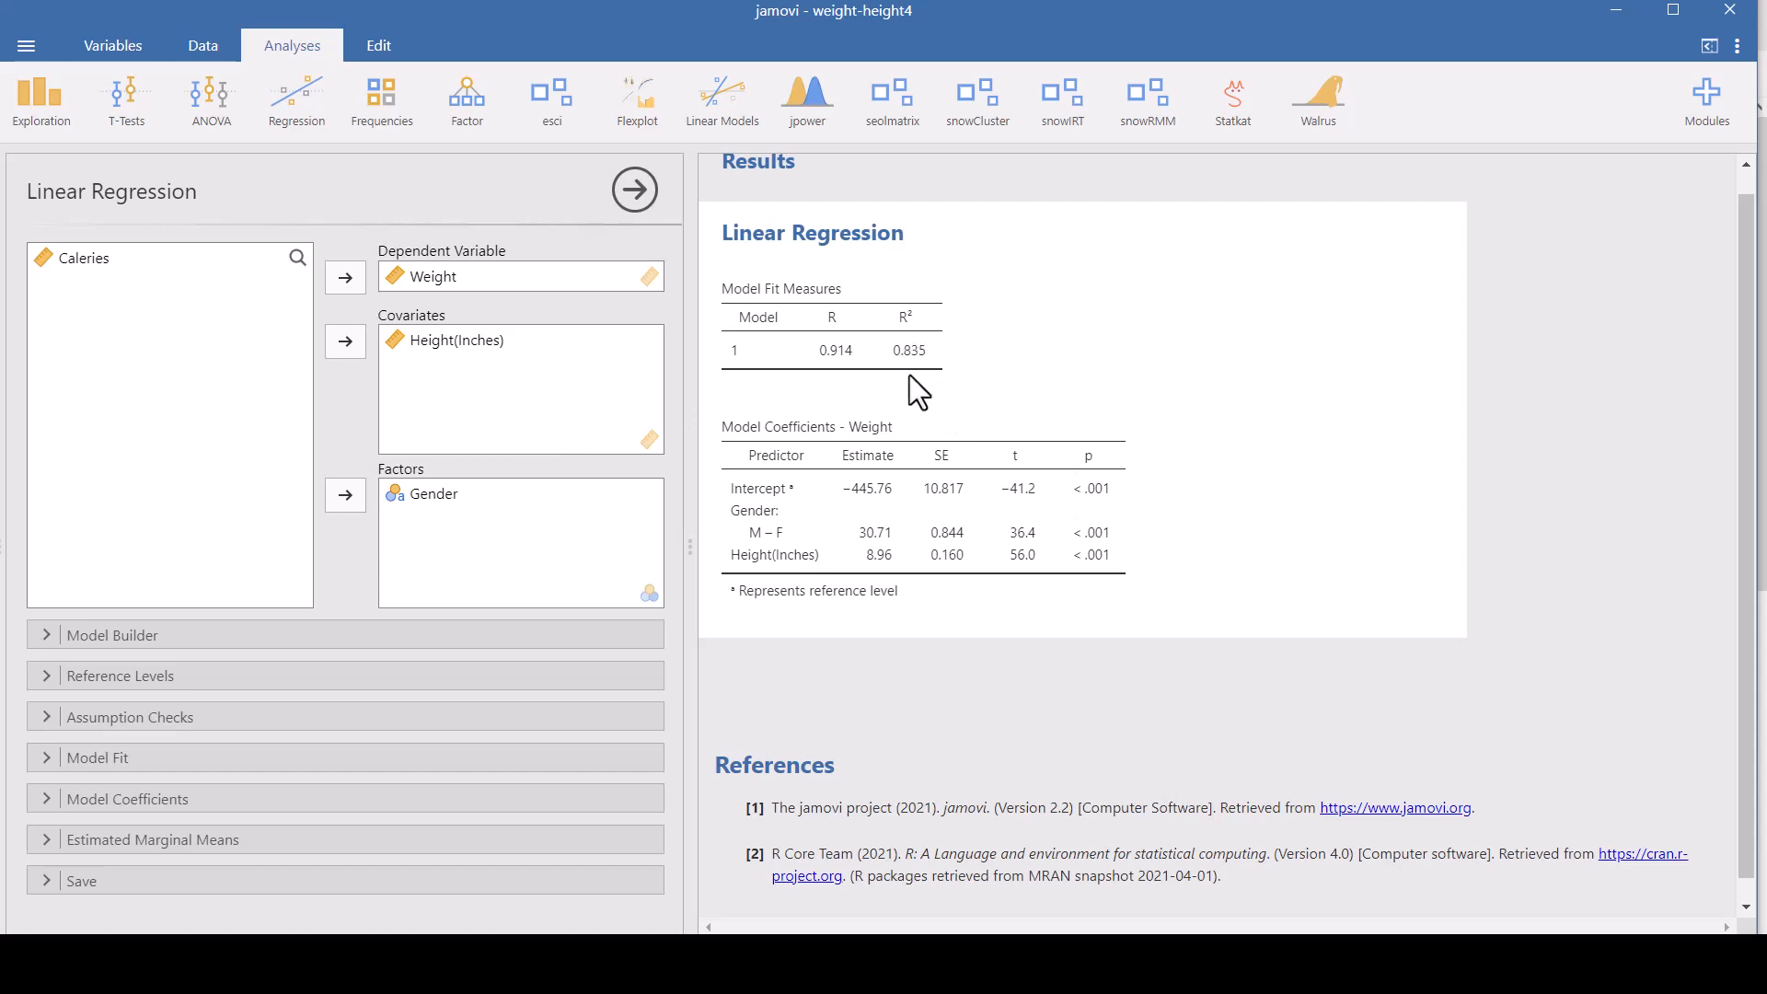
pyautogui.moveTo(676, 207)
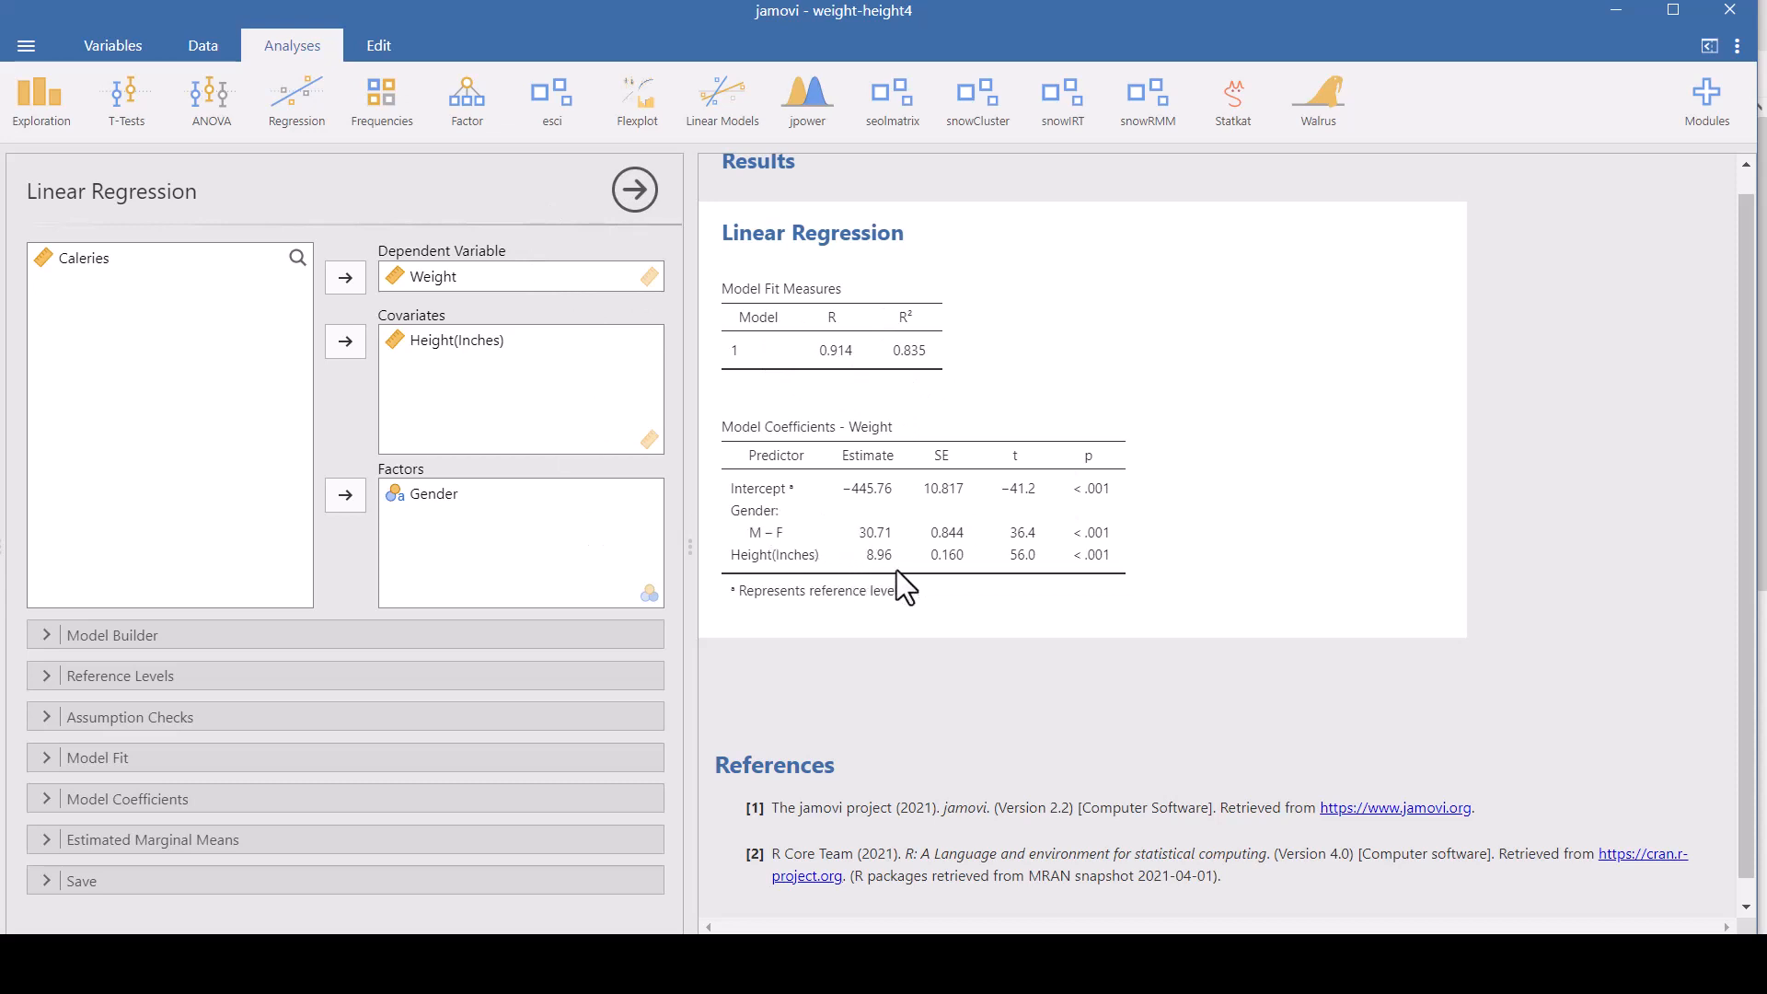
pyautogui.moveTo(659, 451)
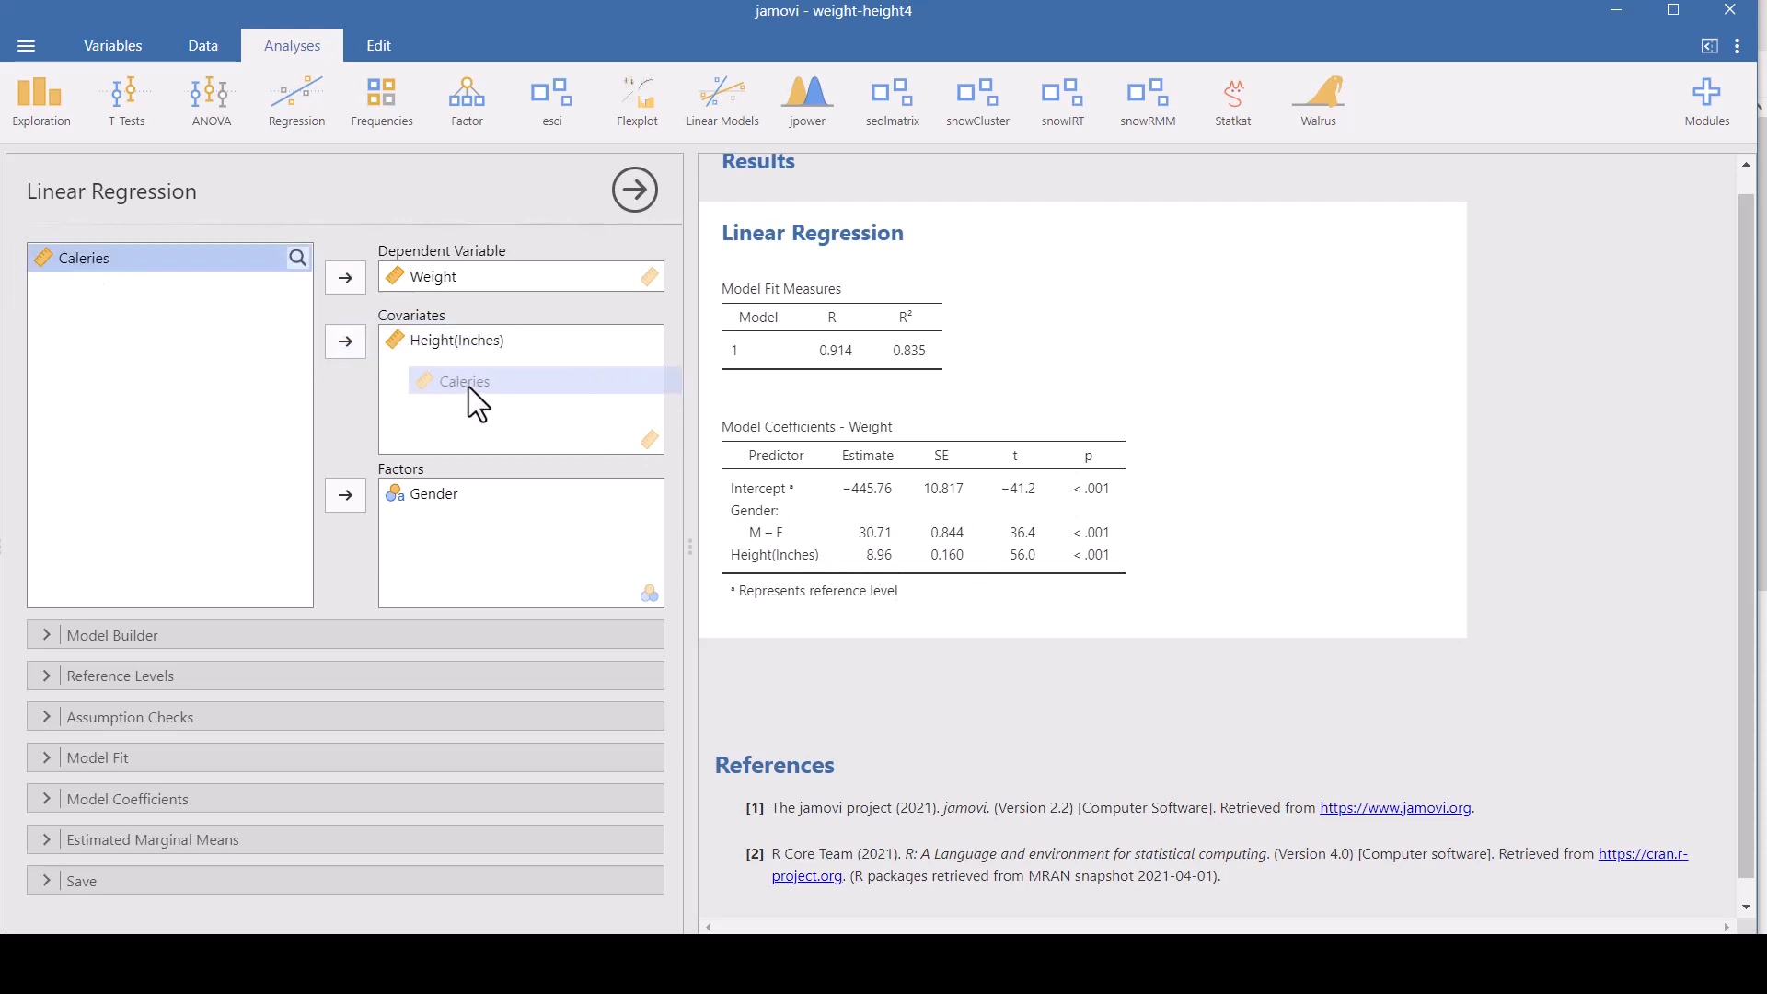
# - Drag Caleries into Covariates below Height(Inches), giving R² of 0.867
pyautogui.moveTo(82, 257); pyautogui.dragTo(462, 381)
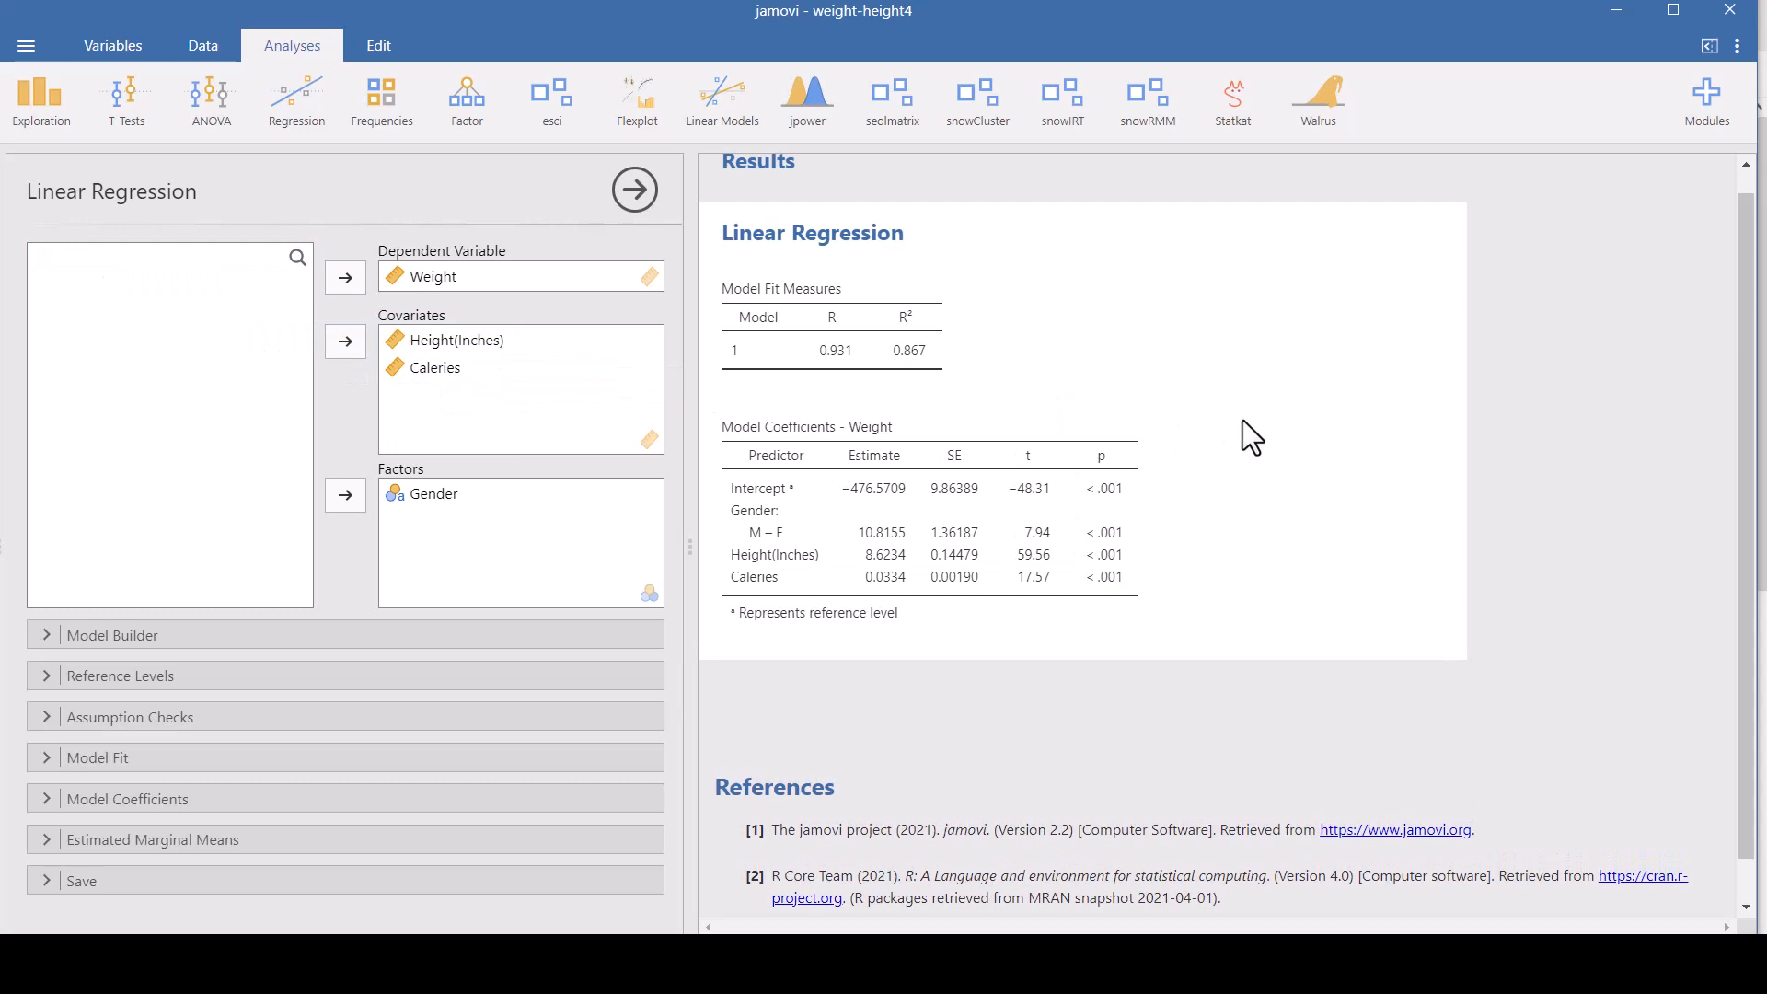
pyautogui.moveTo(923, 388)
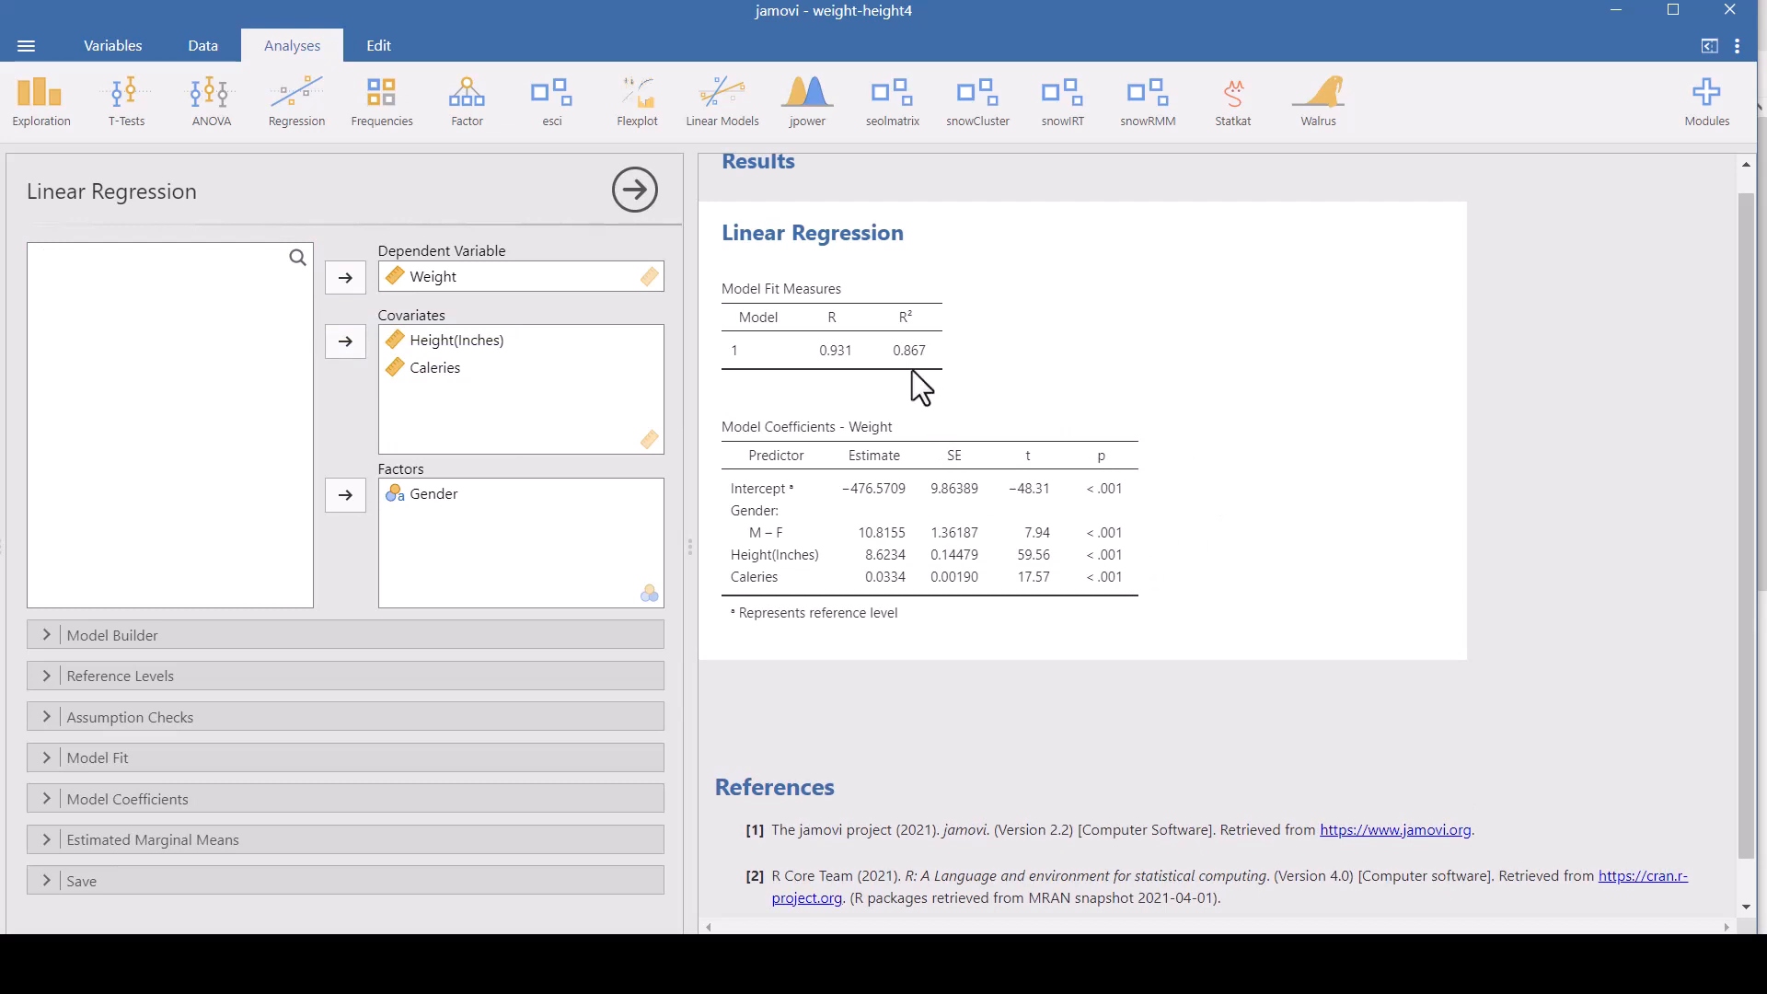
pyautogui.moveTo(874, 462)
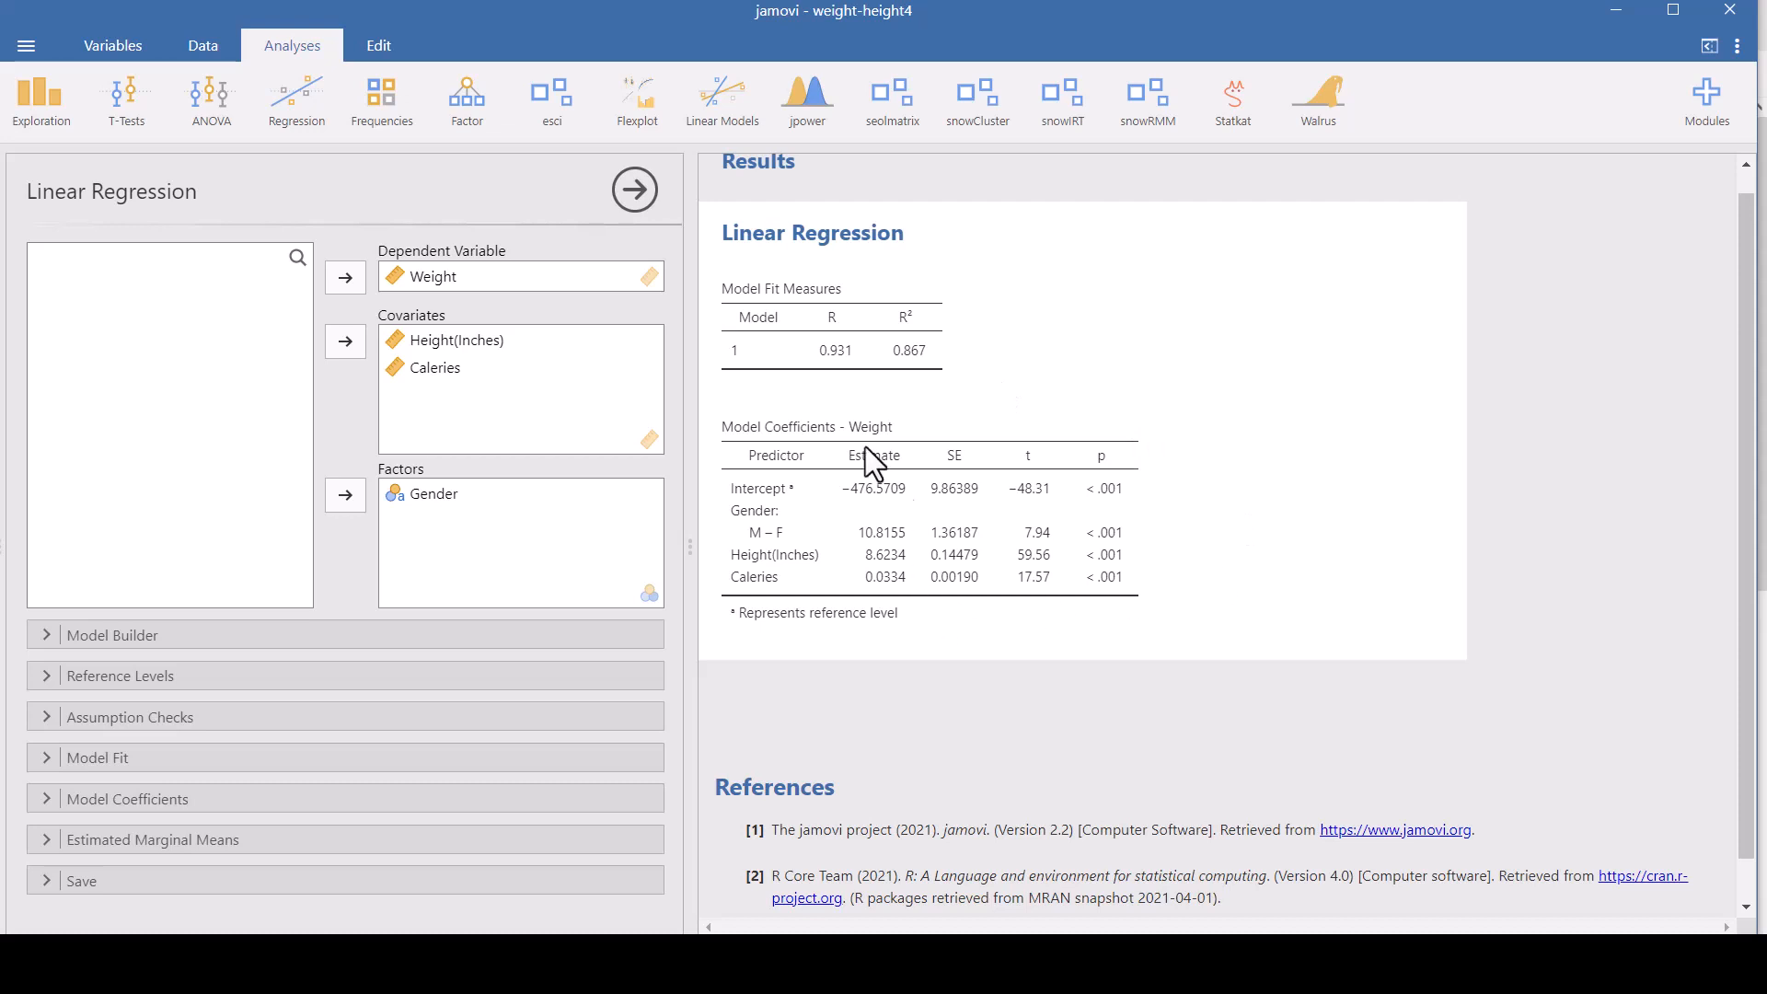
pyautogui.moveTo(913, 518)
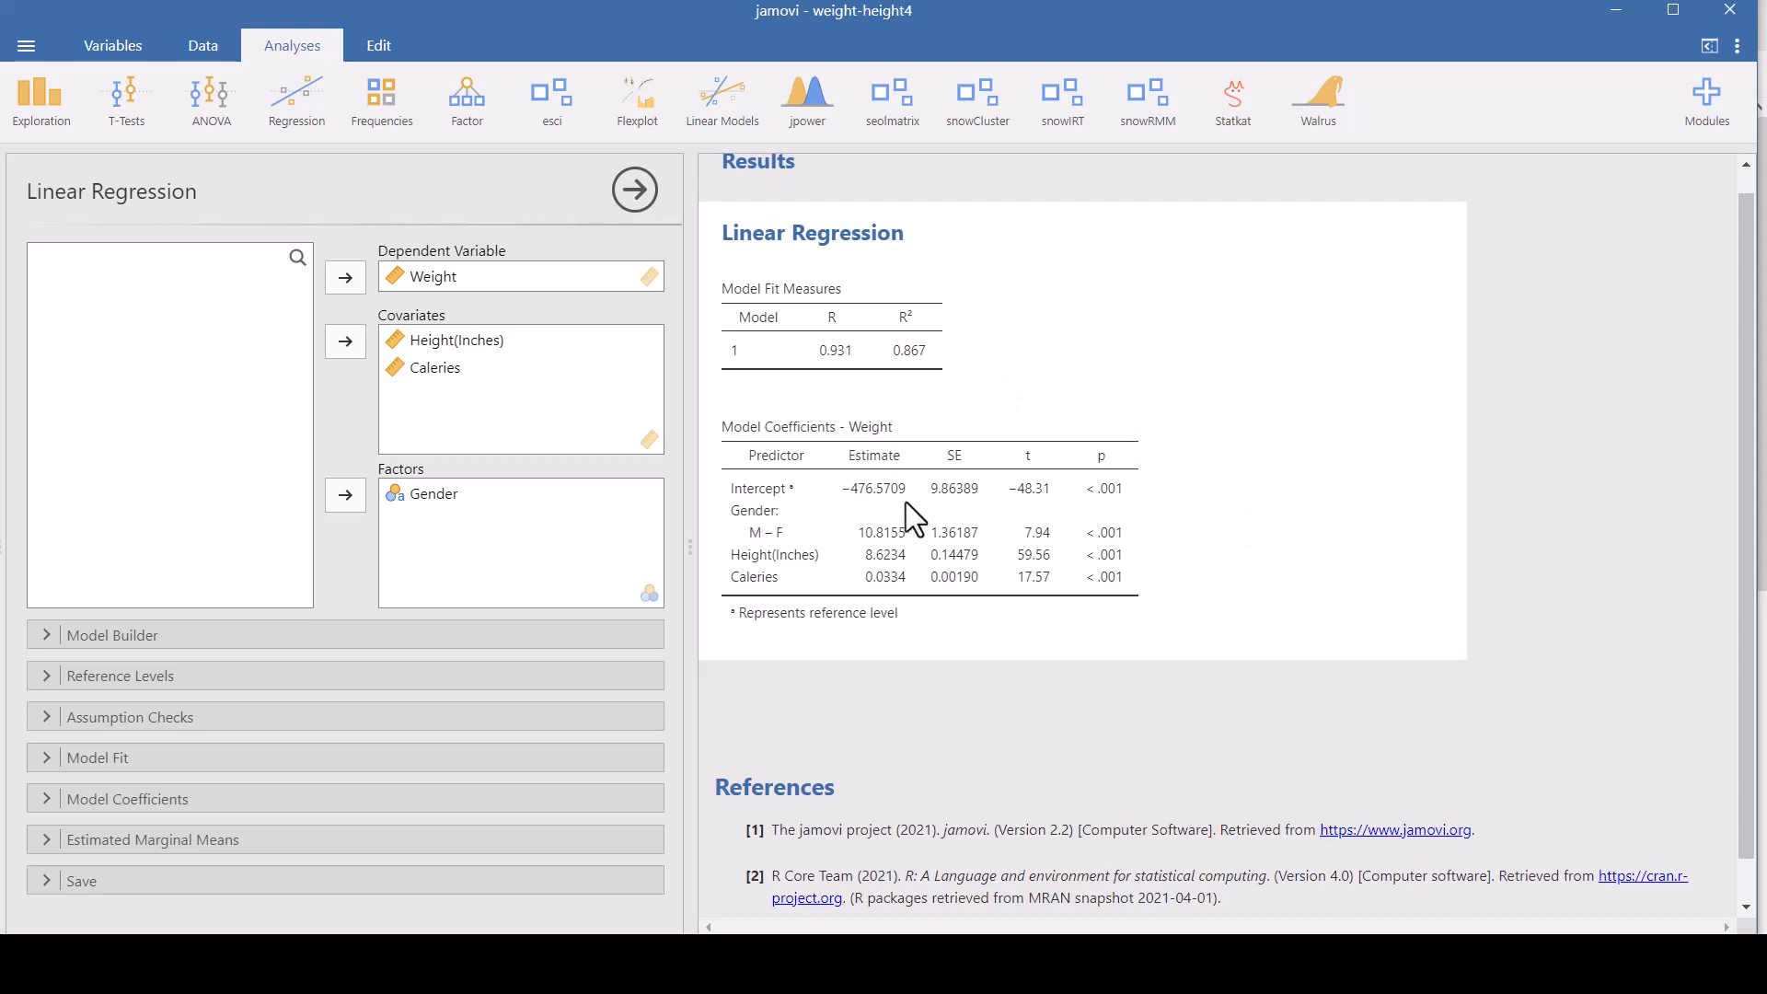
pyautogui.moveTo(843, 461)
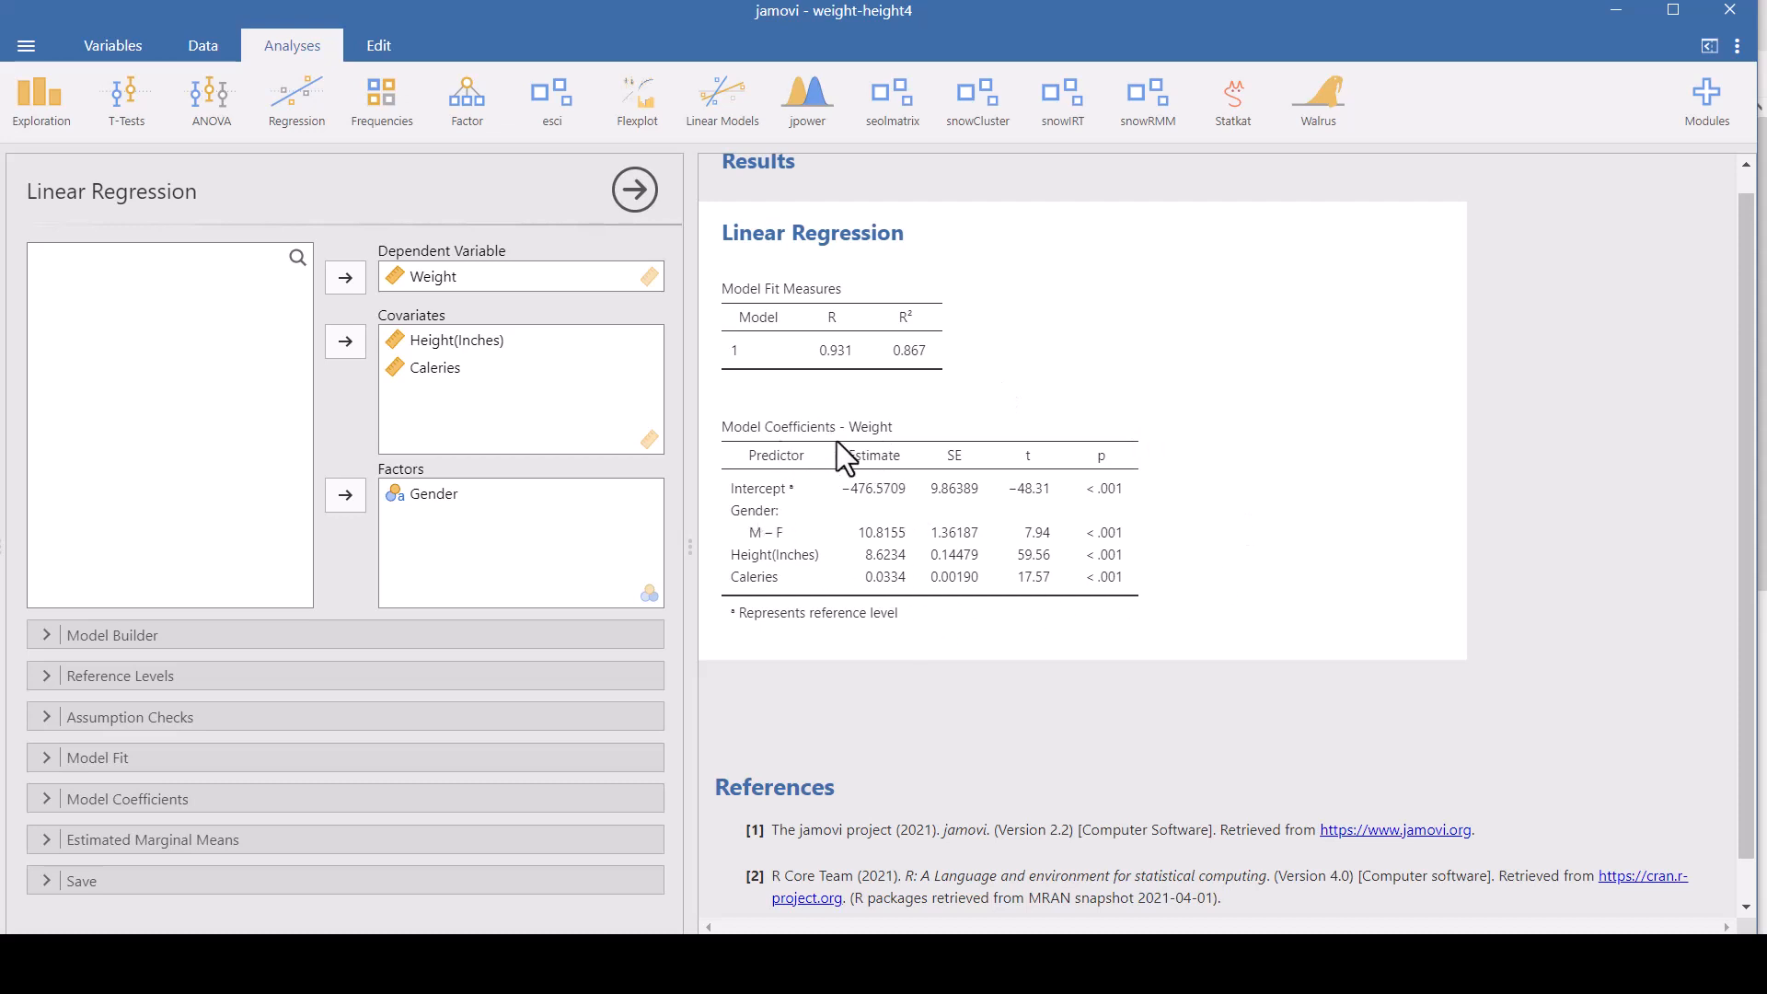
pyautogui.moveTo(1301, 632)
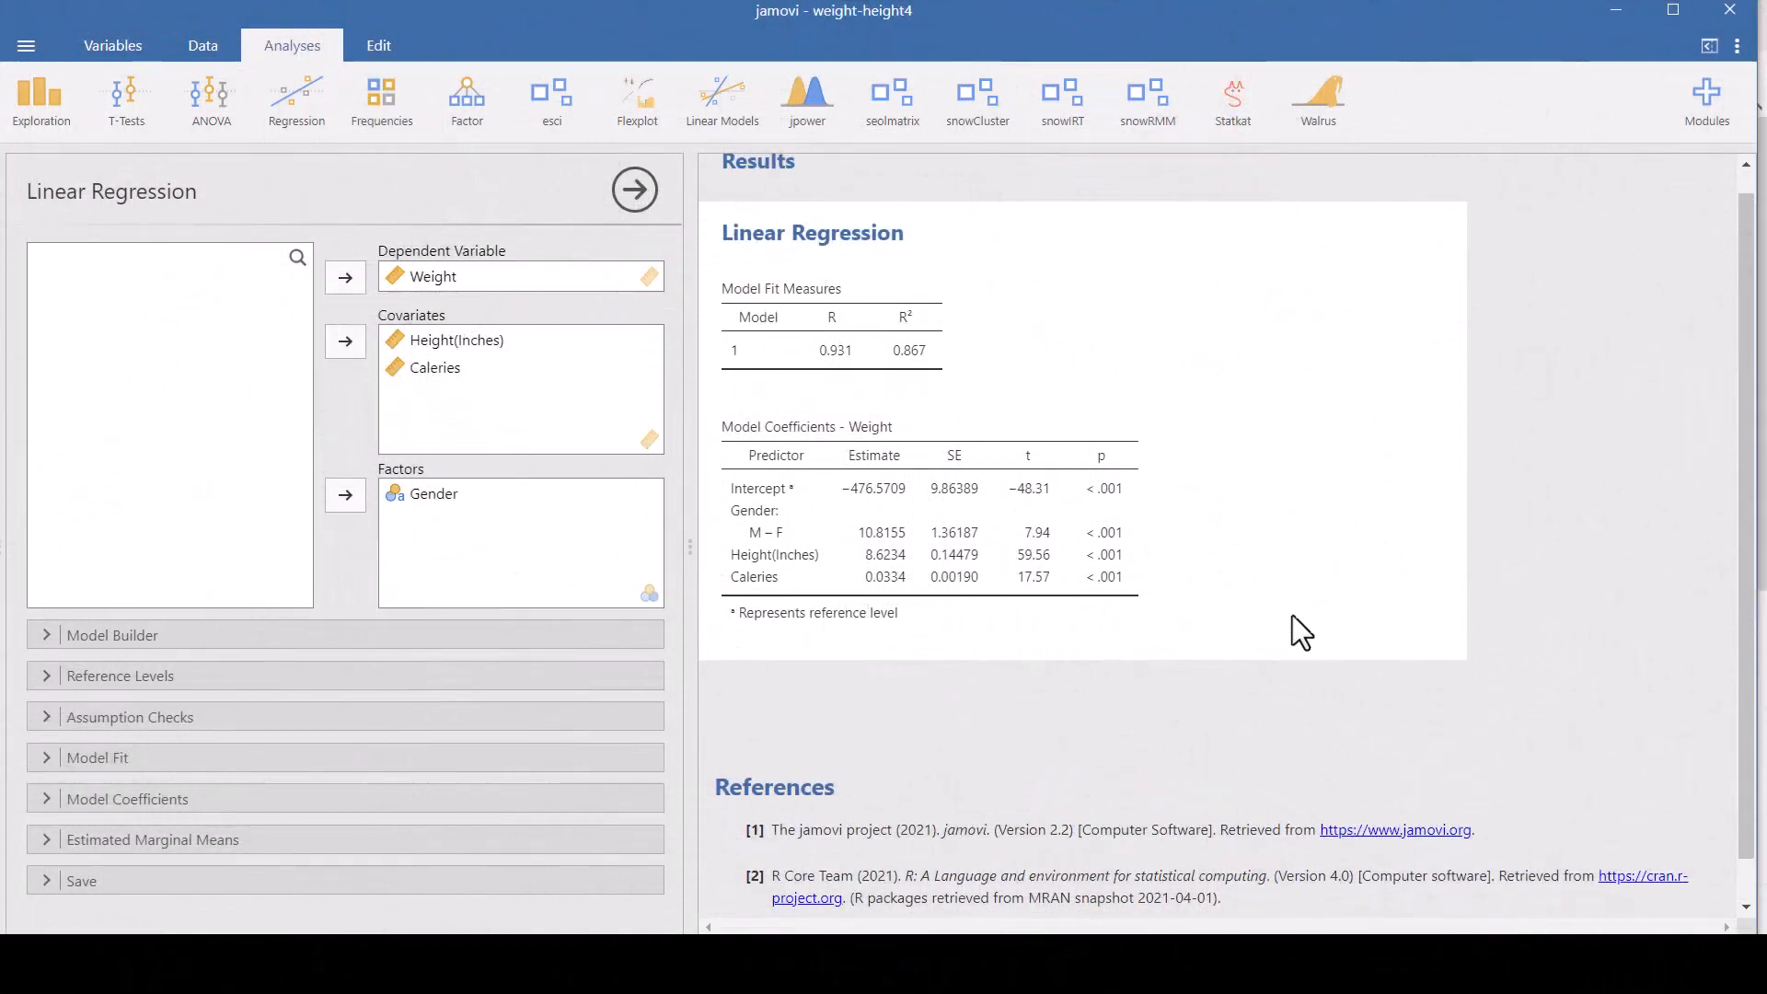
pyautogui.moveTo(524, 372)
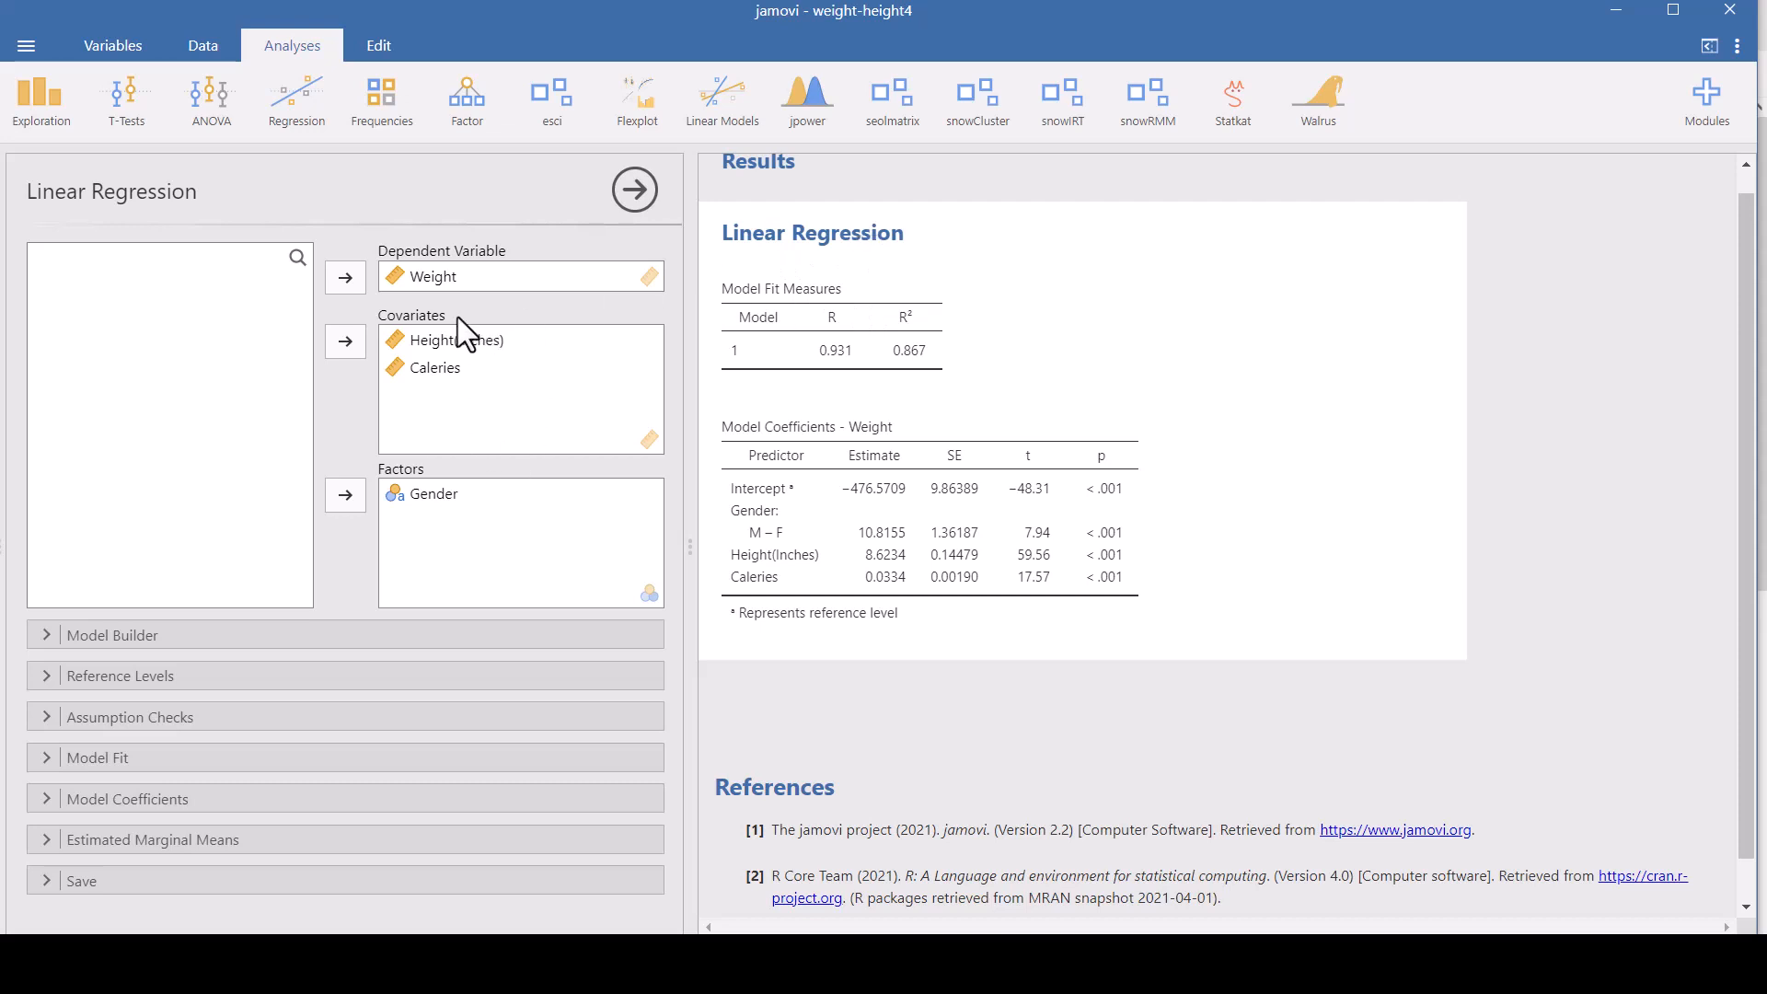
pyautogui.moveTo(446, 346)
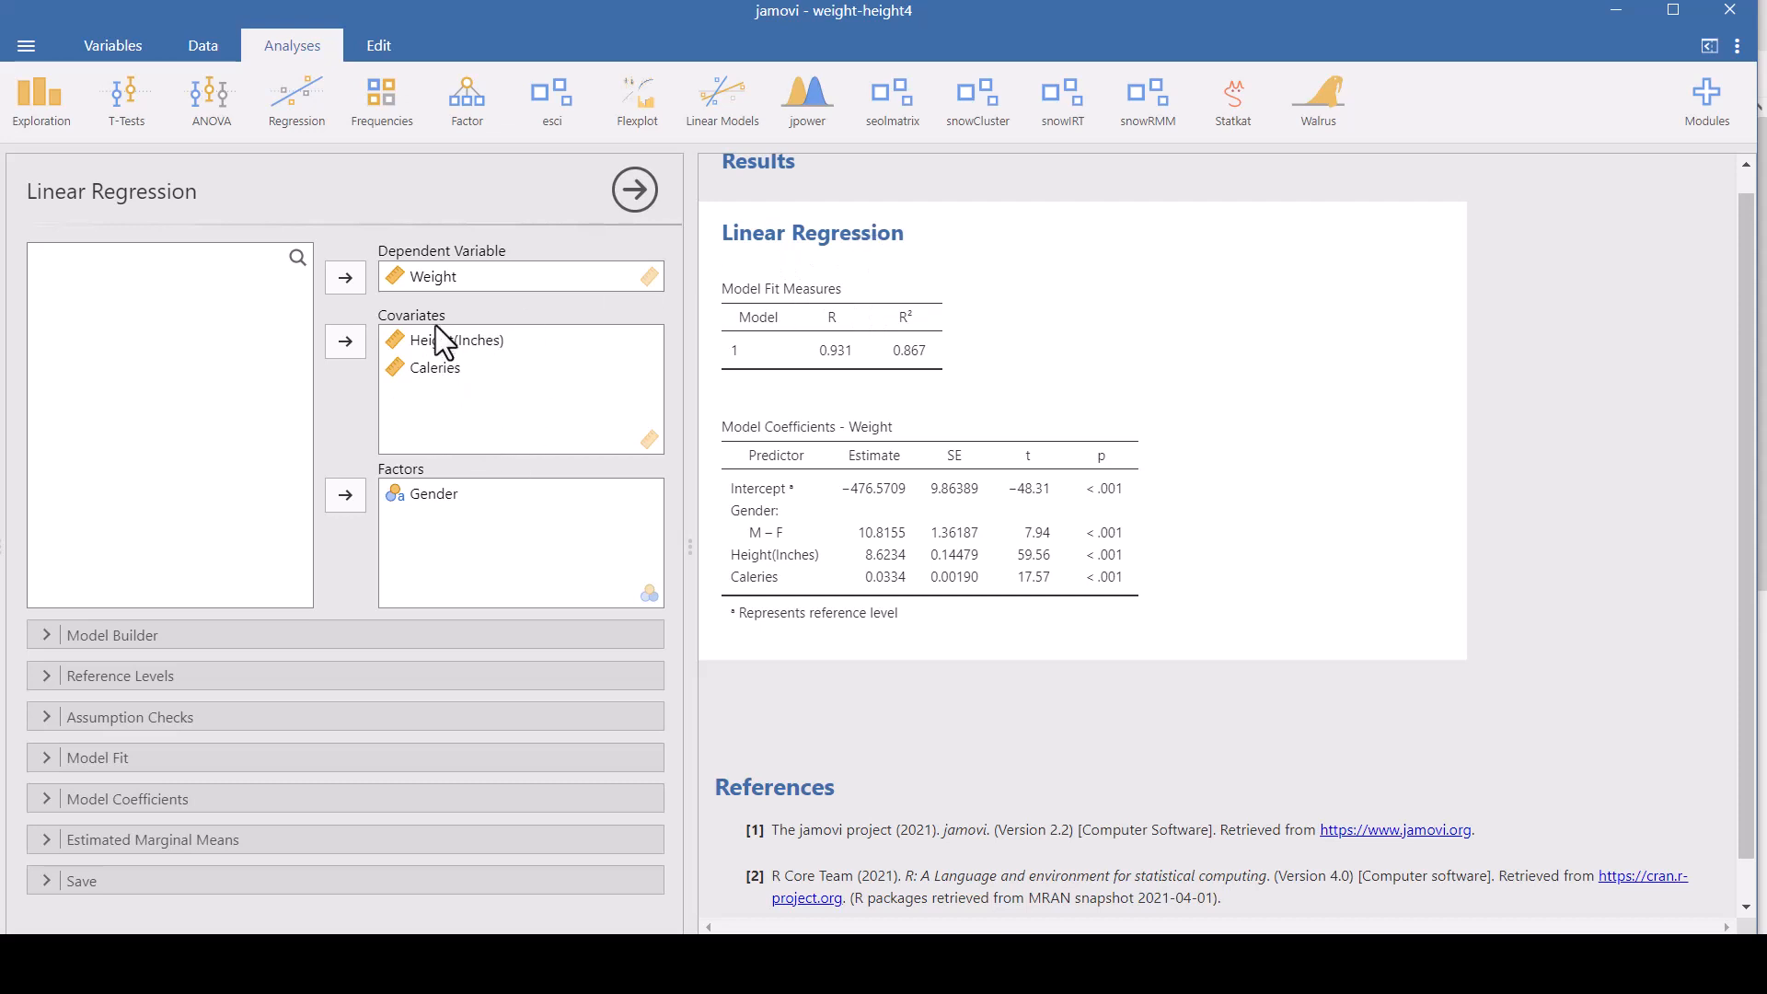
# - In Model Builder, remove Height(Inches) and Calories from Block 1, leaving Gender (R² 0.427)
pyautogui.click(113, 634)
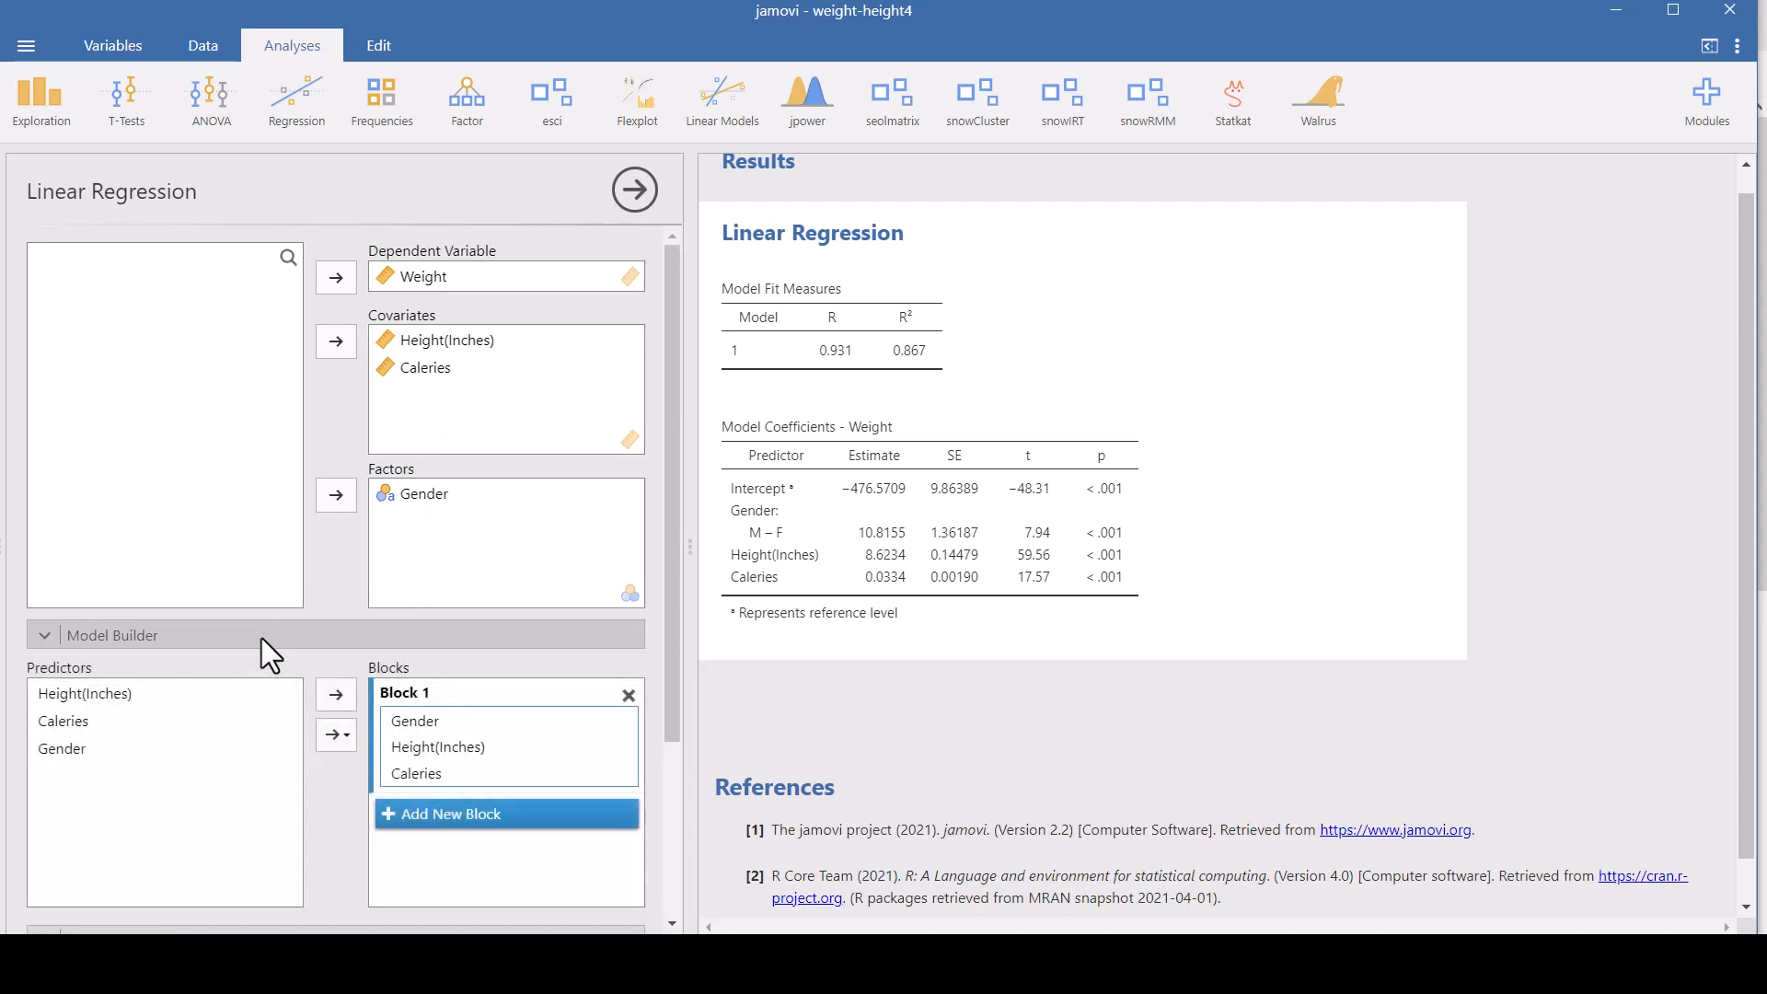
pyautogui.scroll(-3)
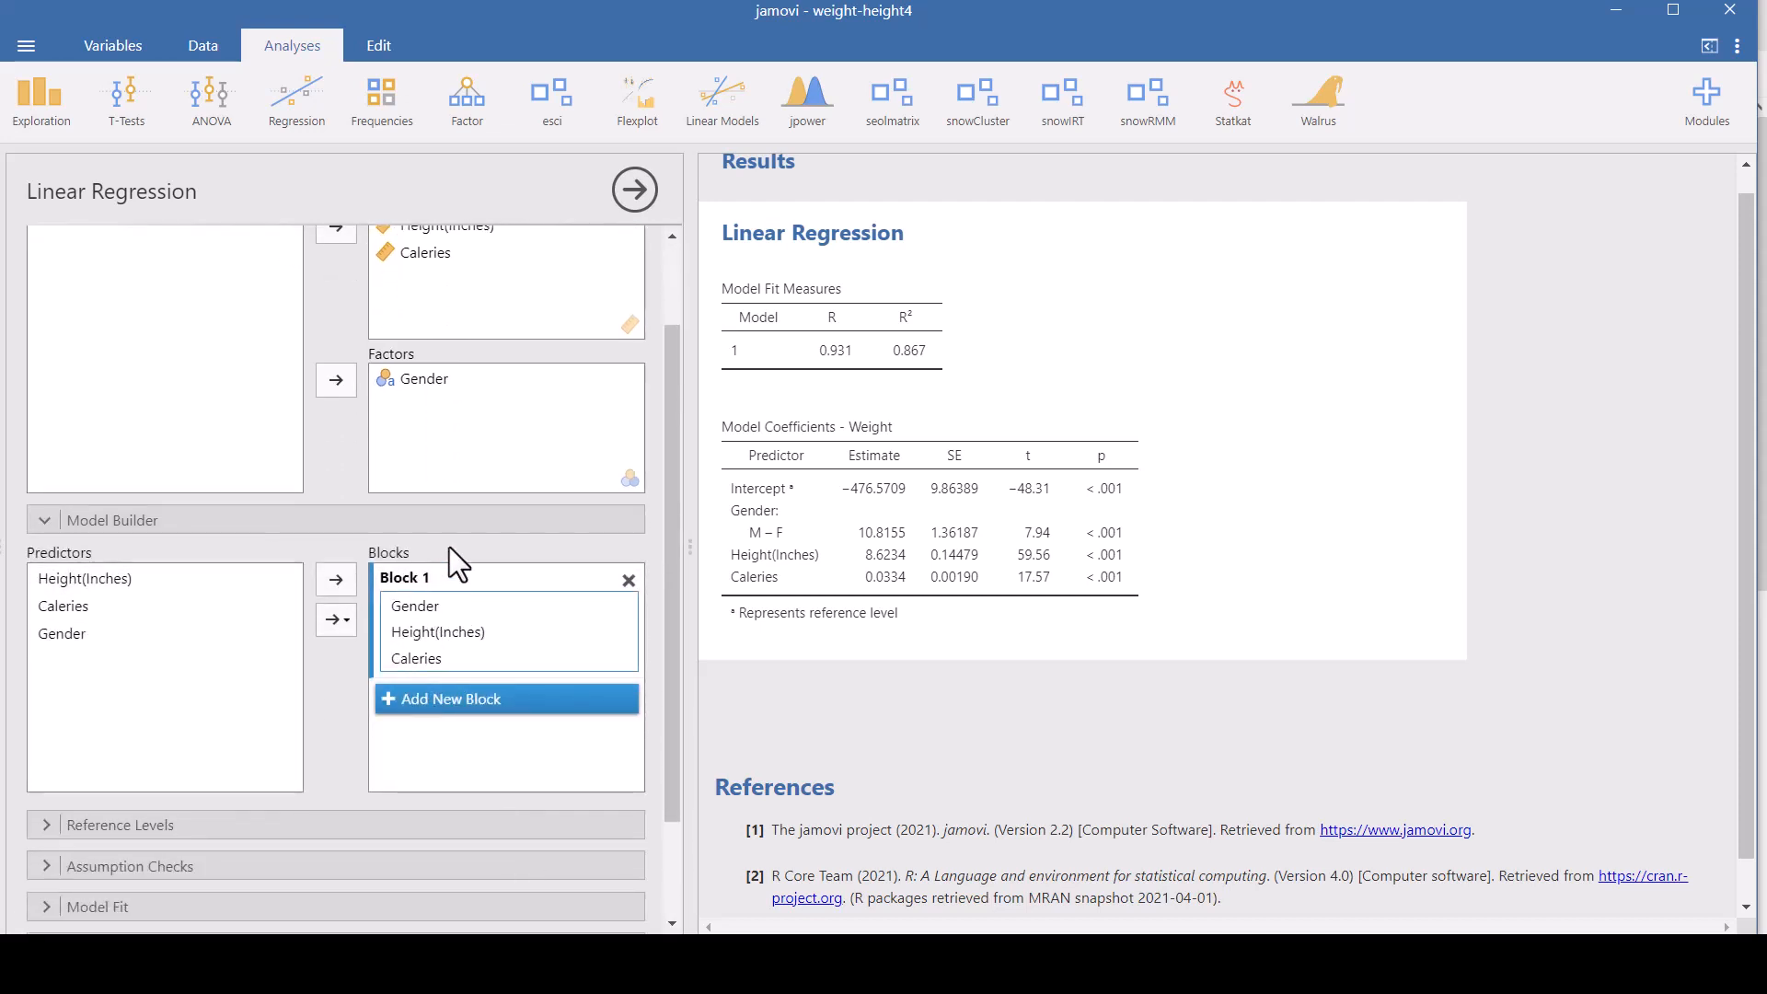
pyautogui.click(438, 631)
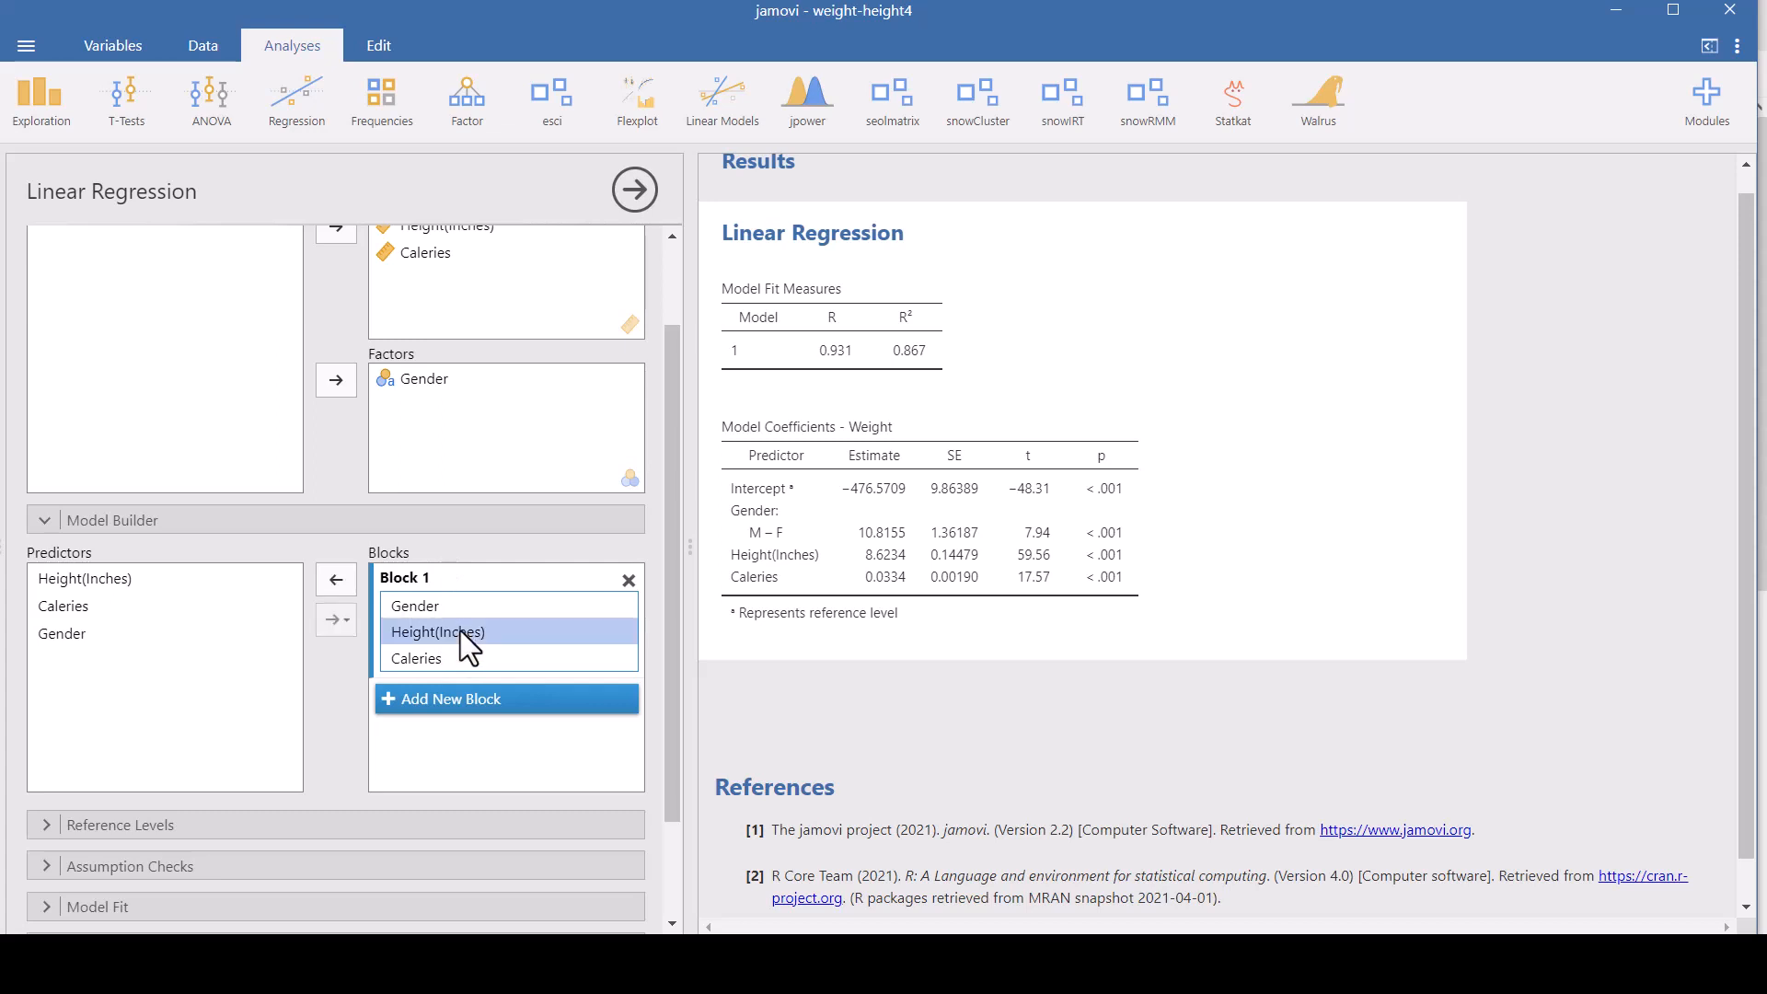
pyautogui.click(336, 578)
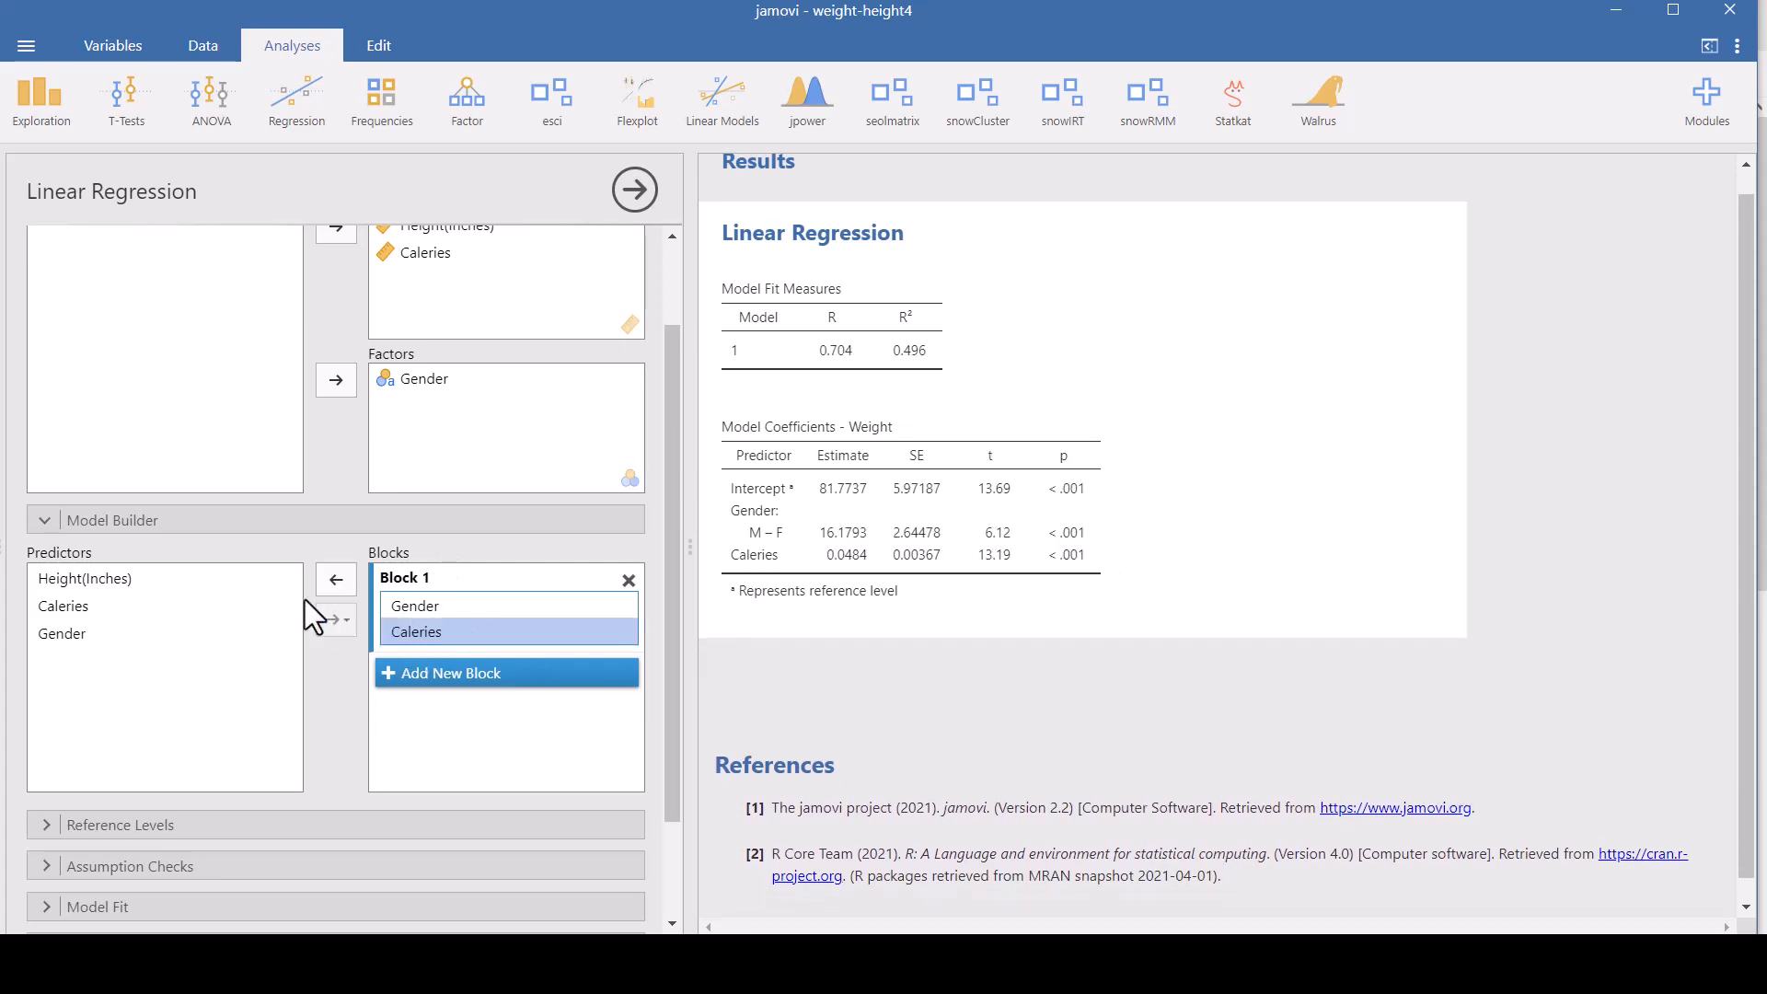
pyautogui.click(335, 579)
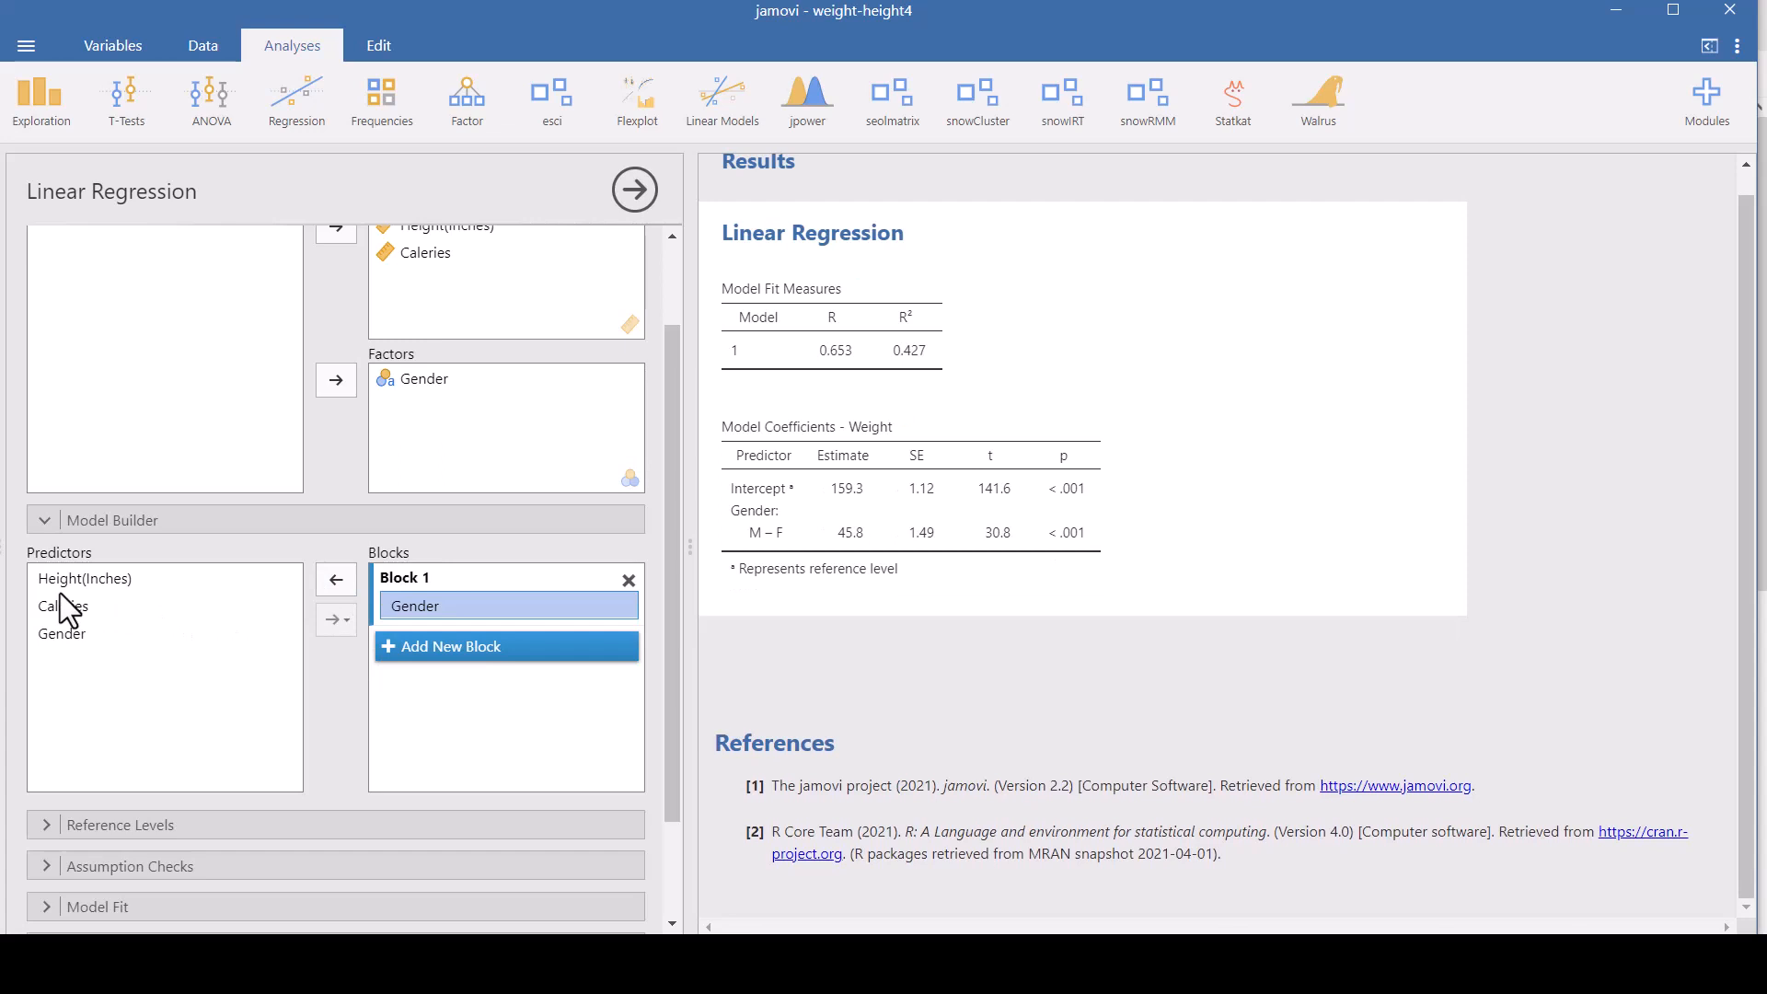
pyautogui.moveTo(492, 623)
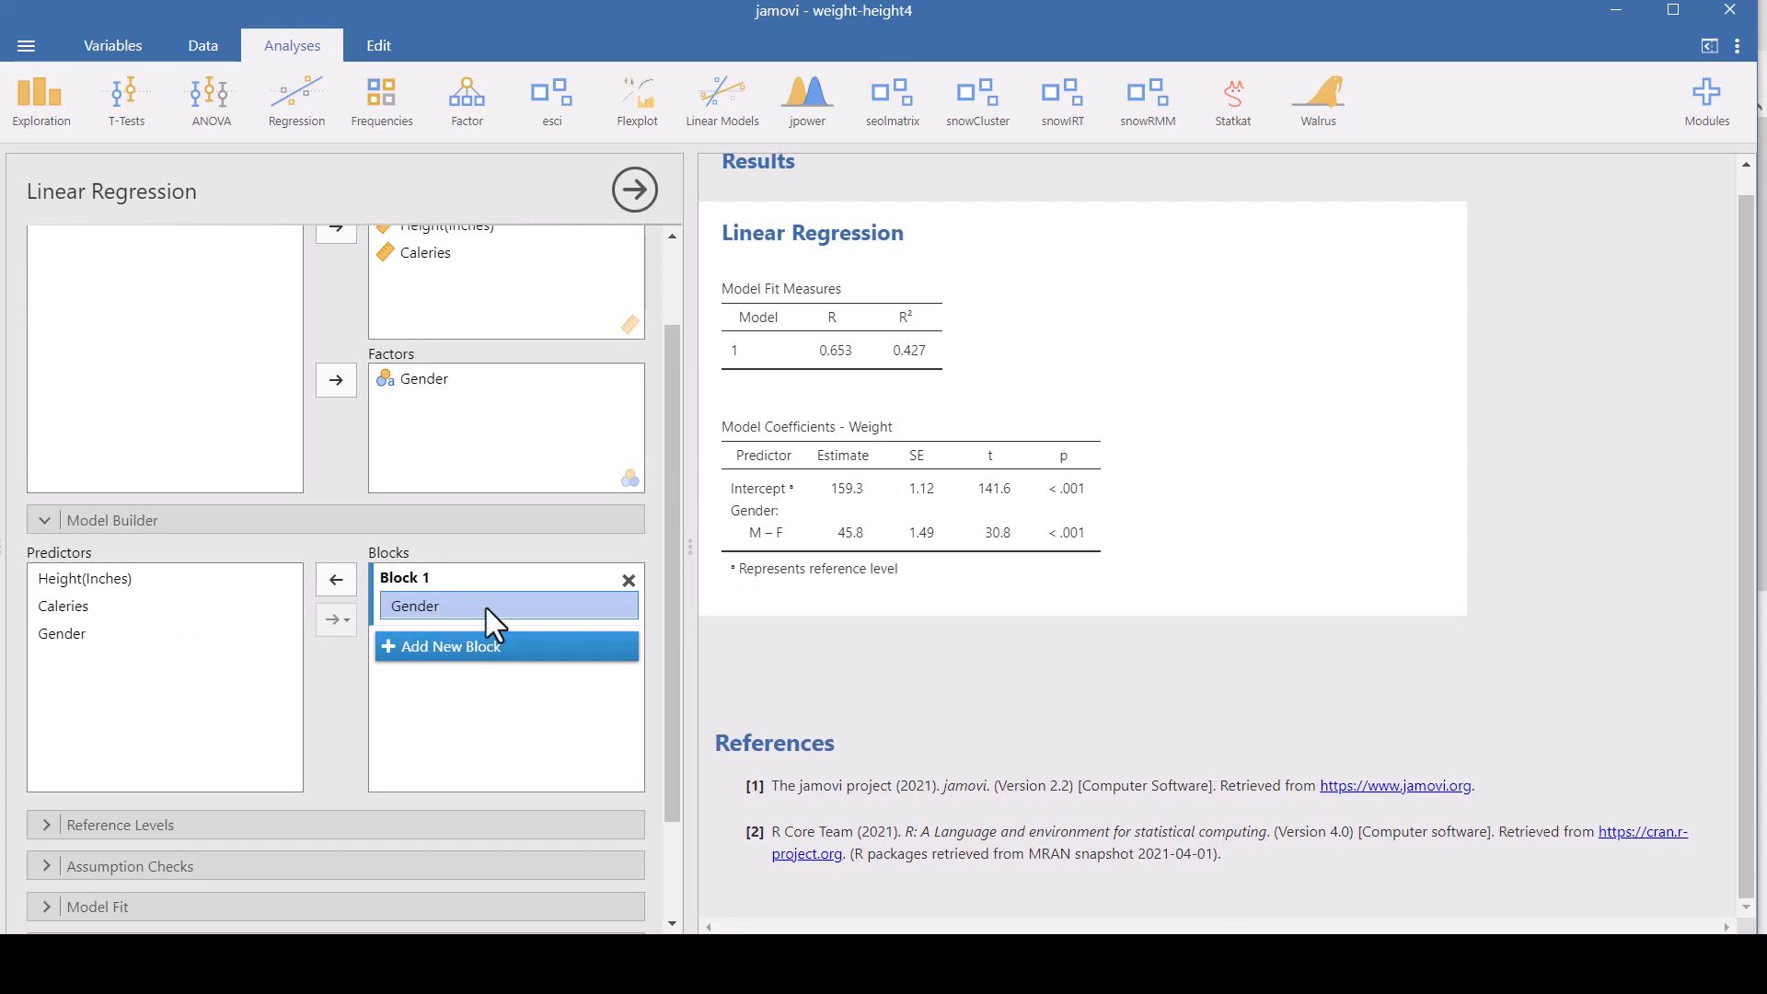
pyautogui.moveTo(982, 598)
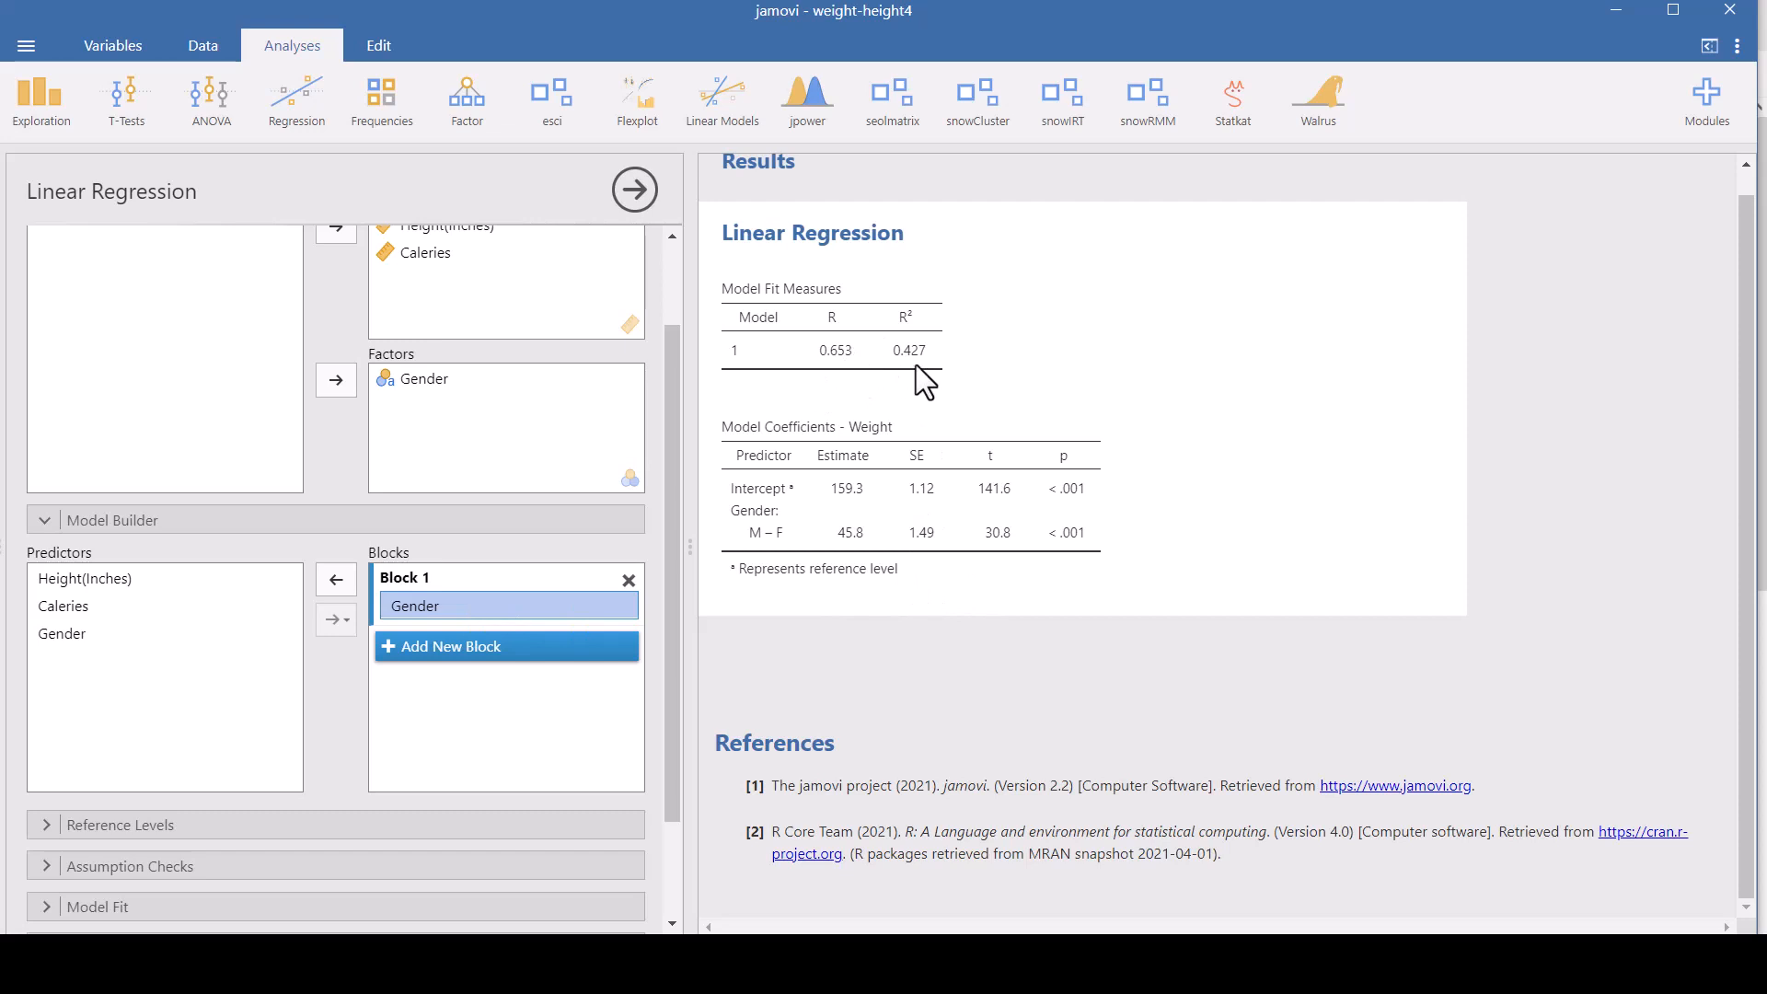
pyautogui.moveTo(972, 437)
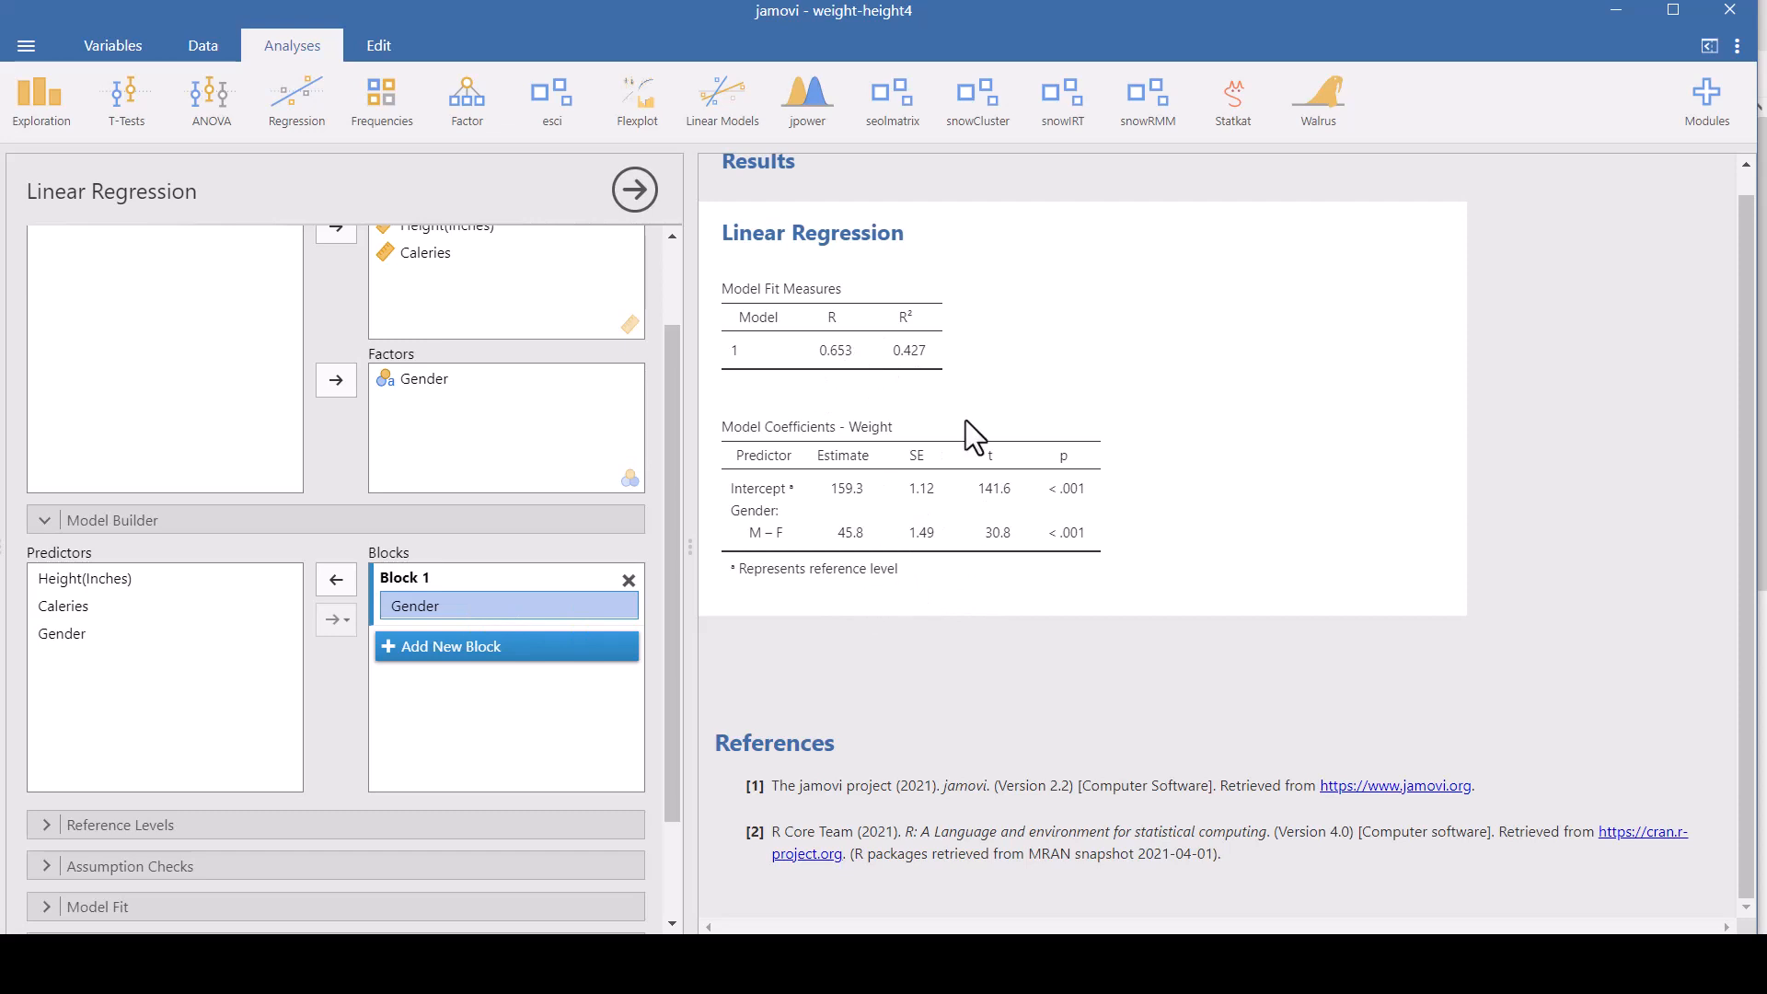
pyautogui.moveTo(213, 648)
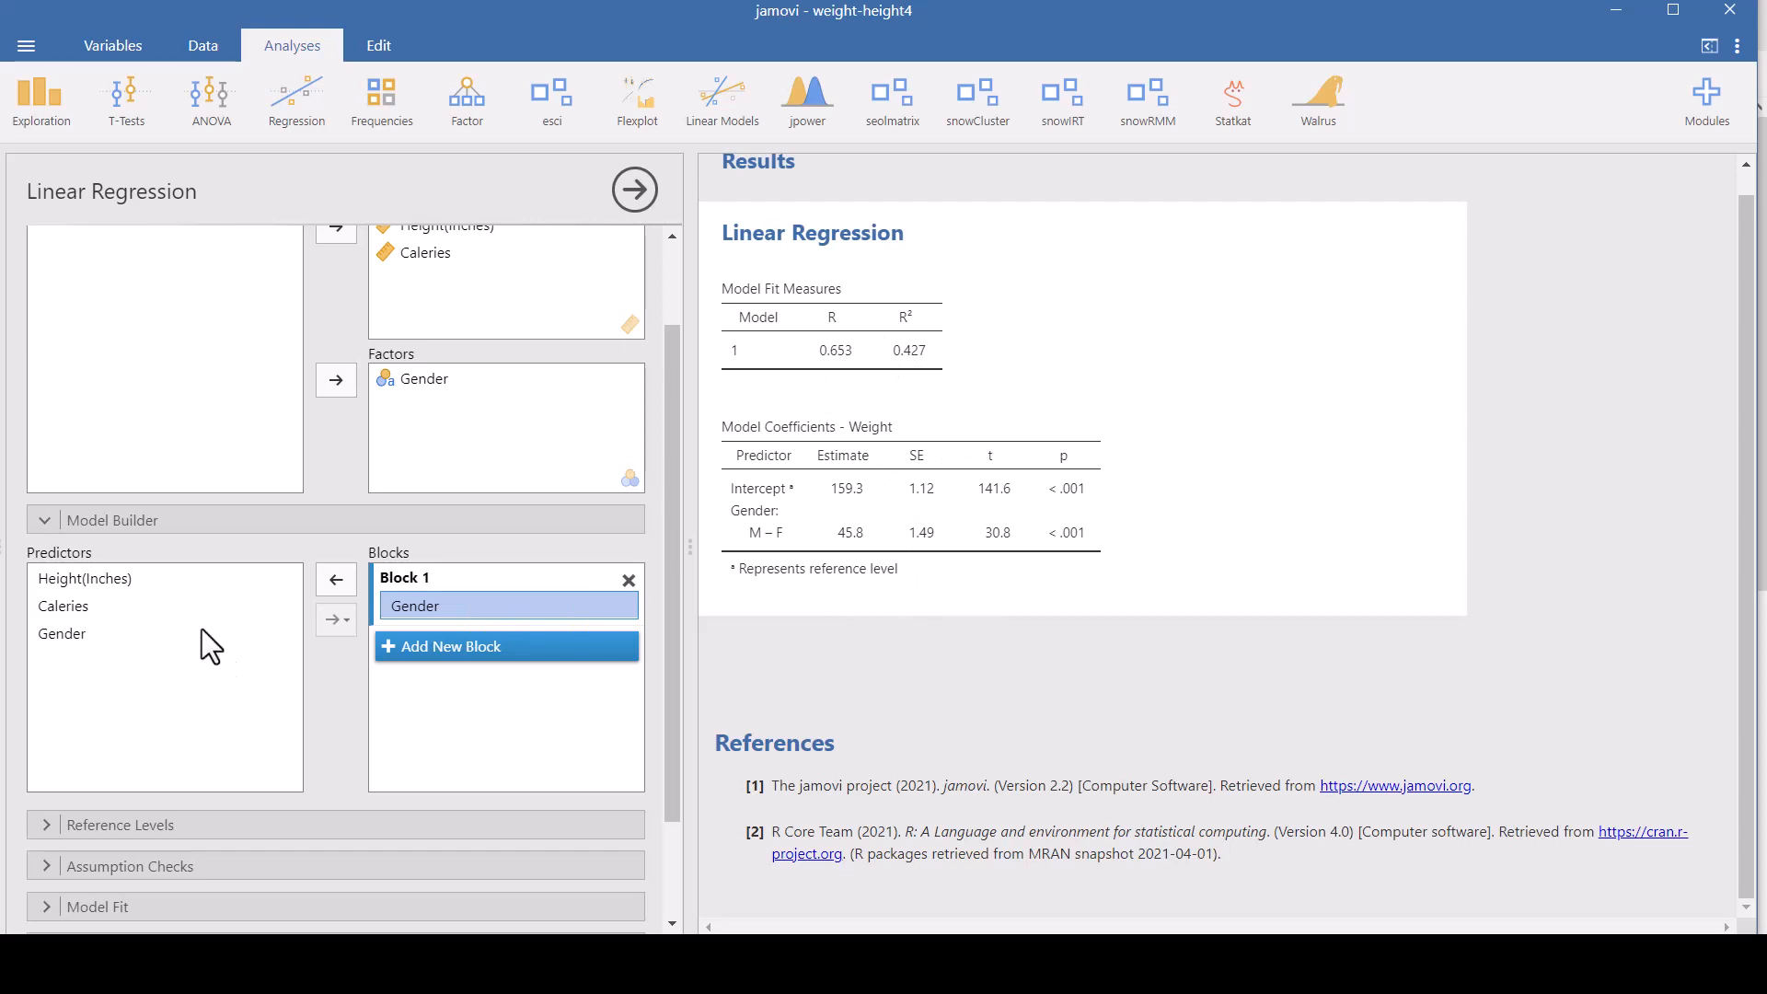
pyautogui.click(64, 605)
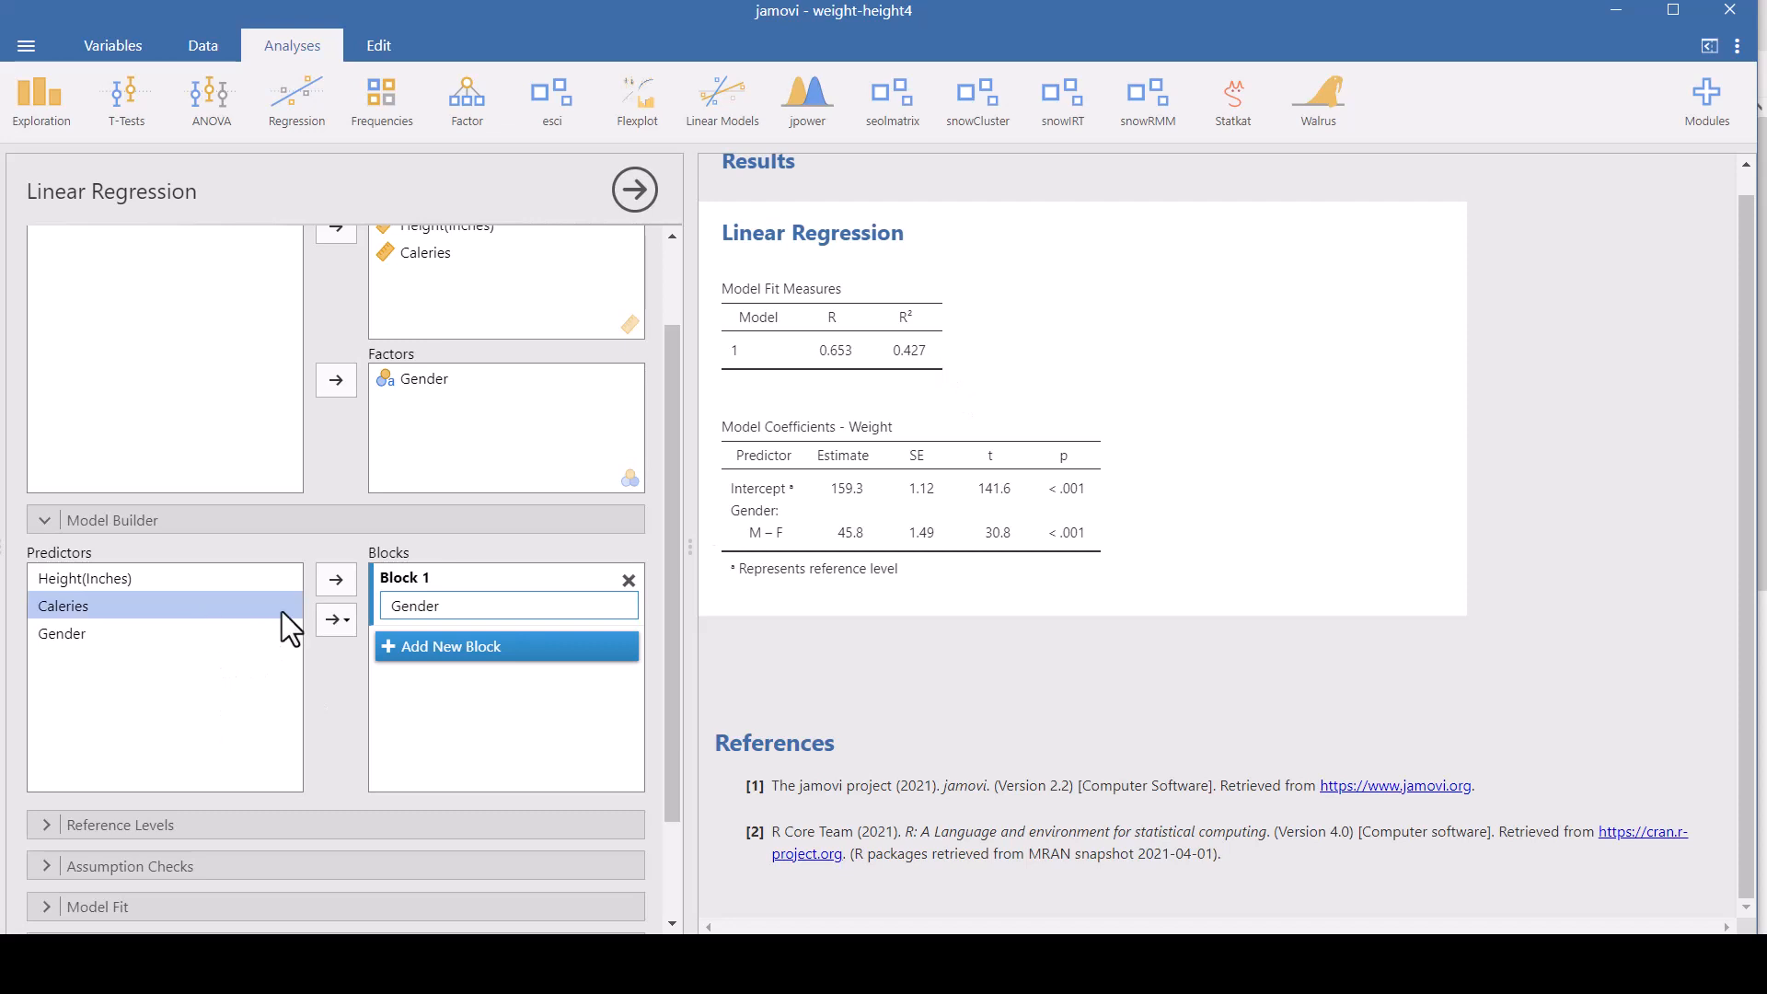
# - Put Calories into a new Block 2, giving Model 2 R² 0.496 and ΔR² 0.069
pyautogui.click(453, 646)
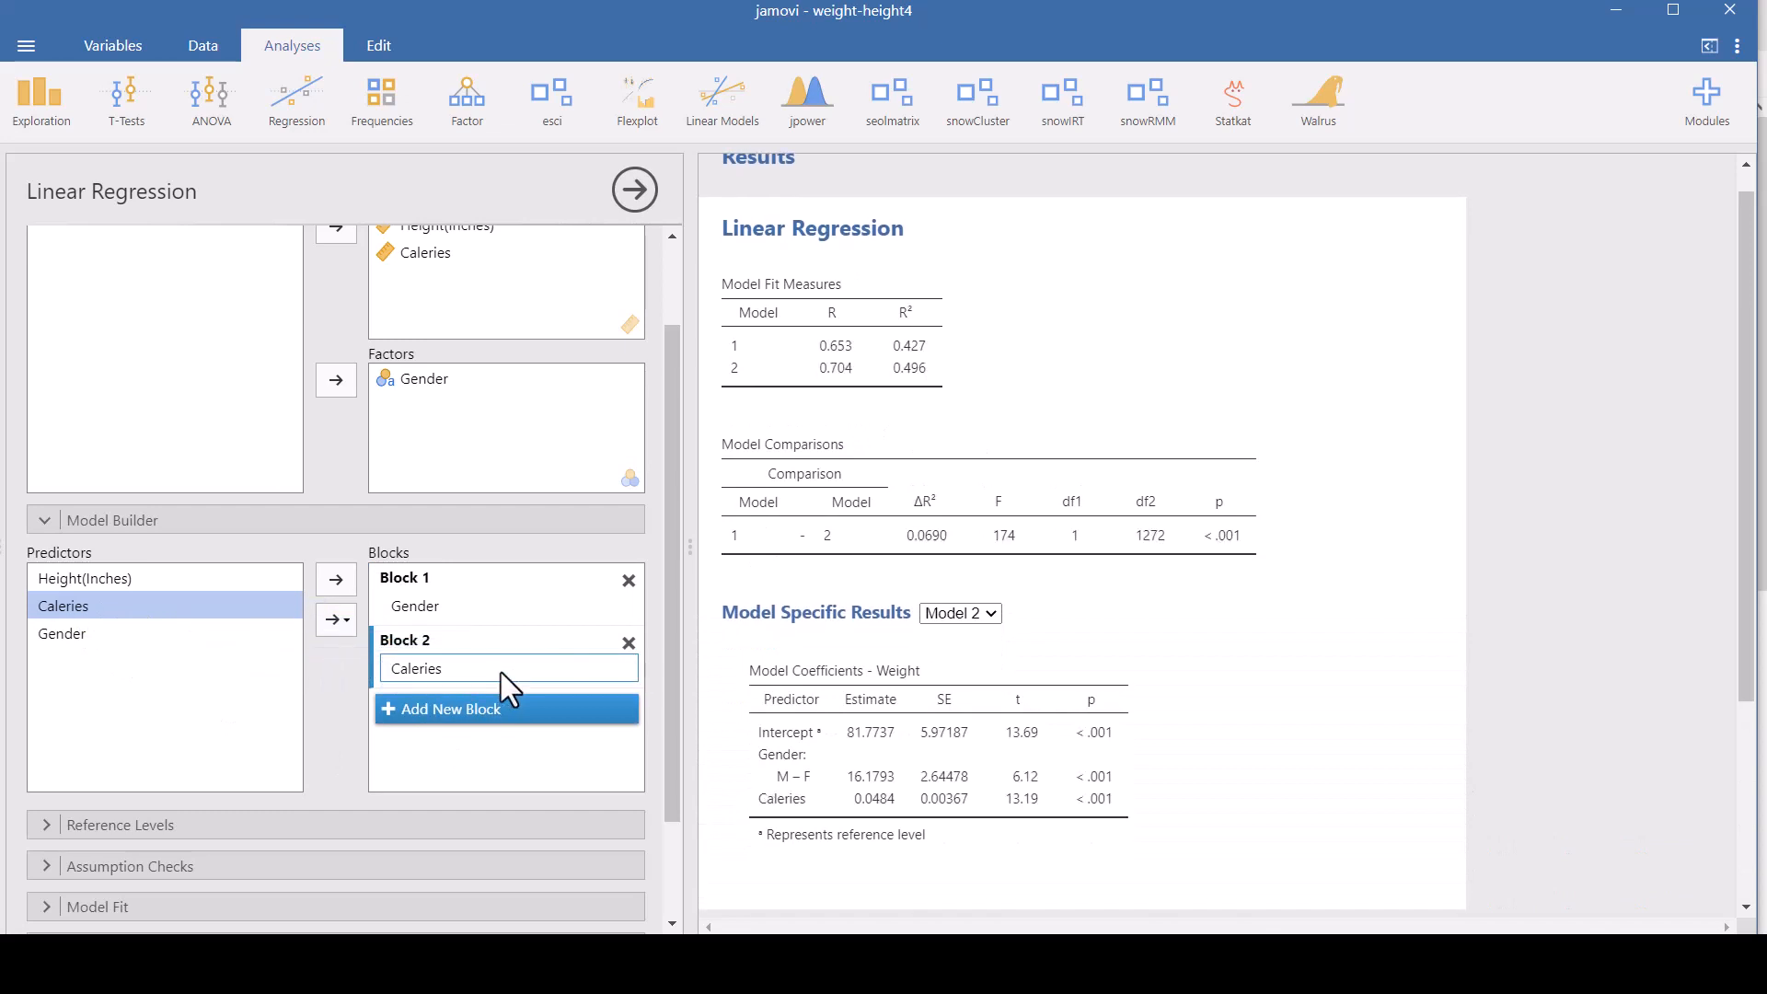
pyautogui.moveTo(908, 389)
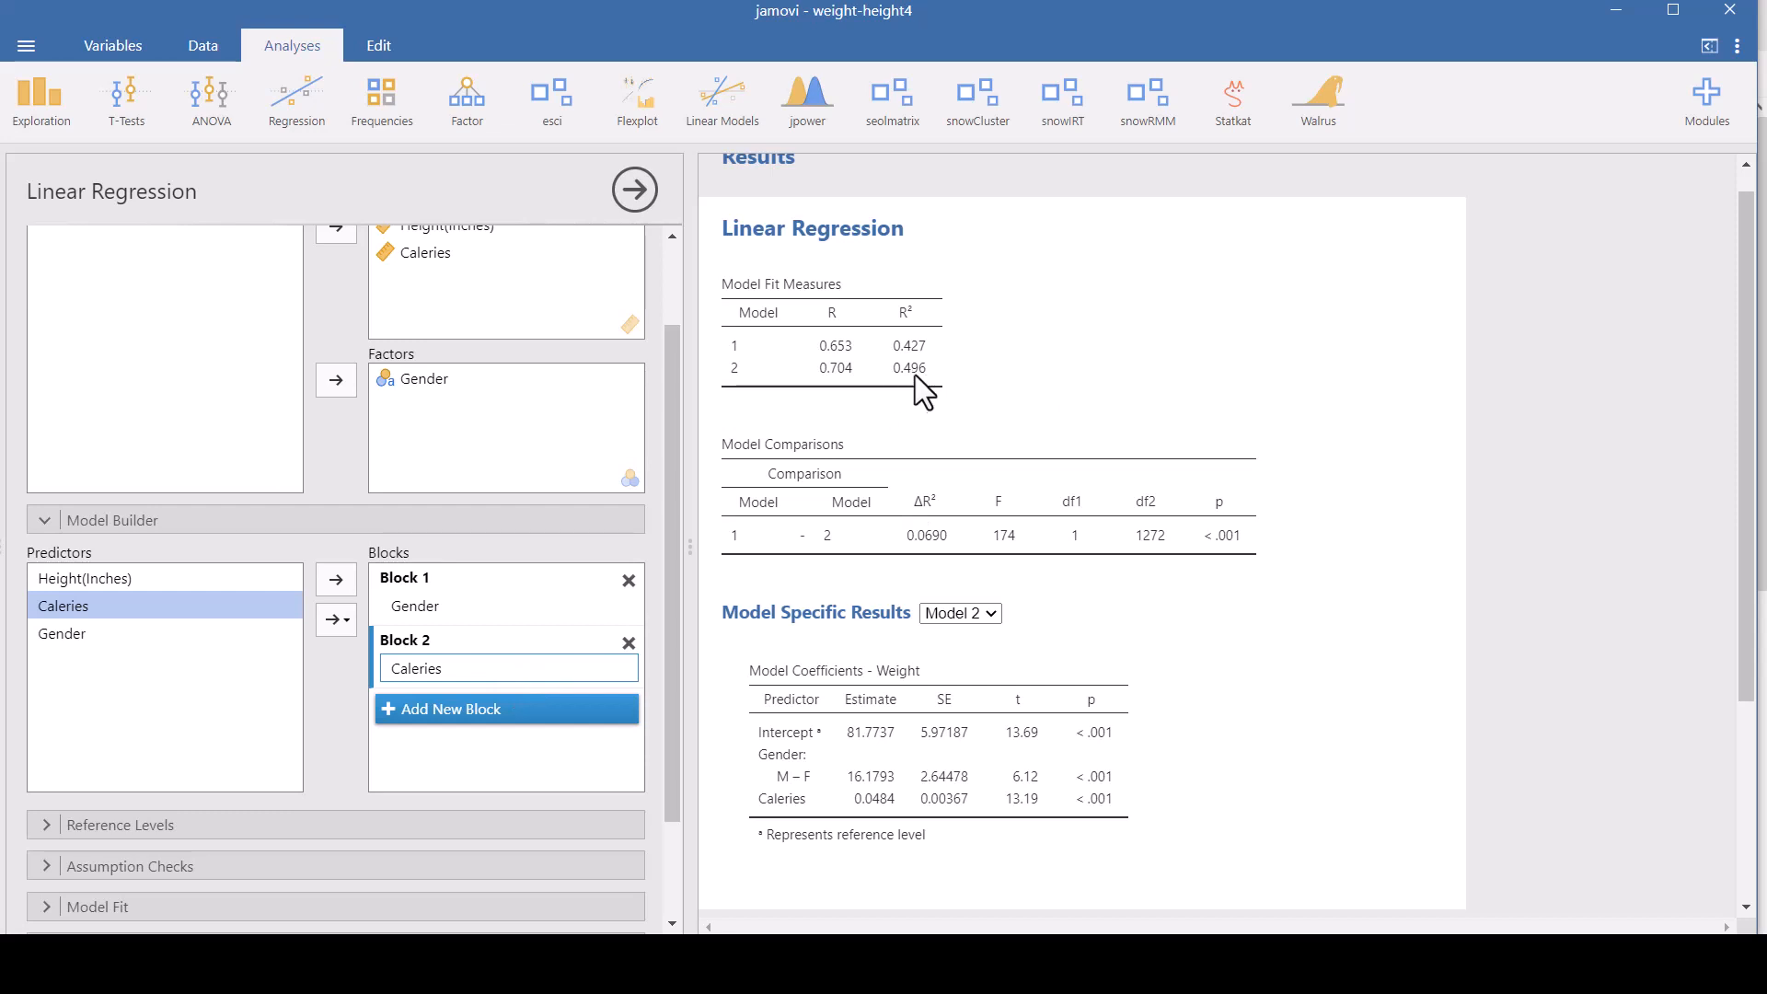
pyautogui.moveTo(941, 391)
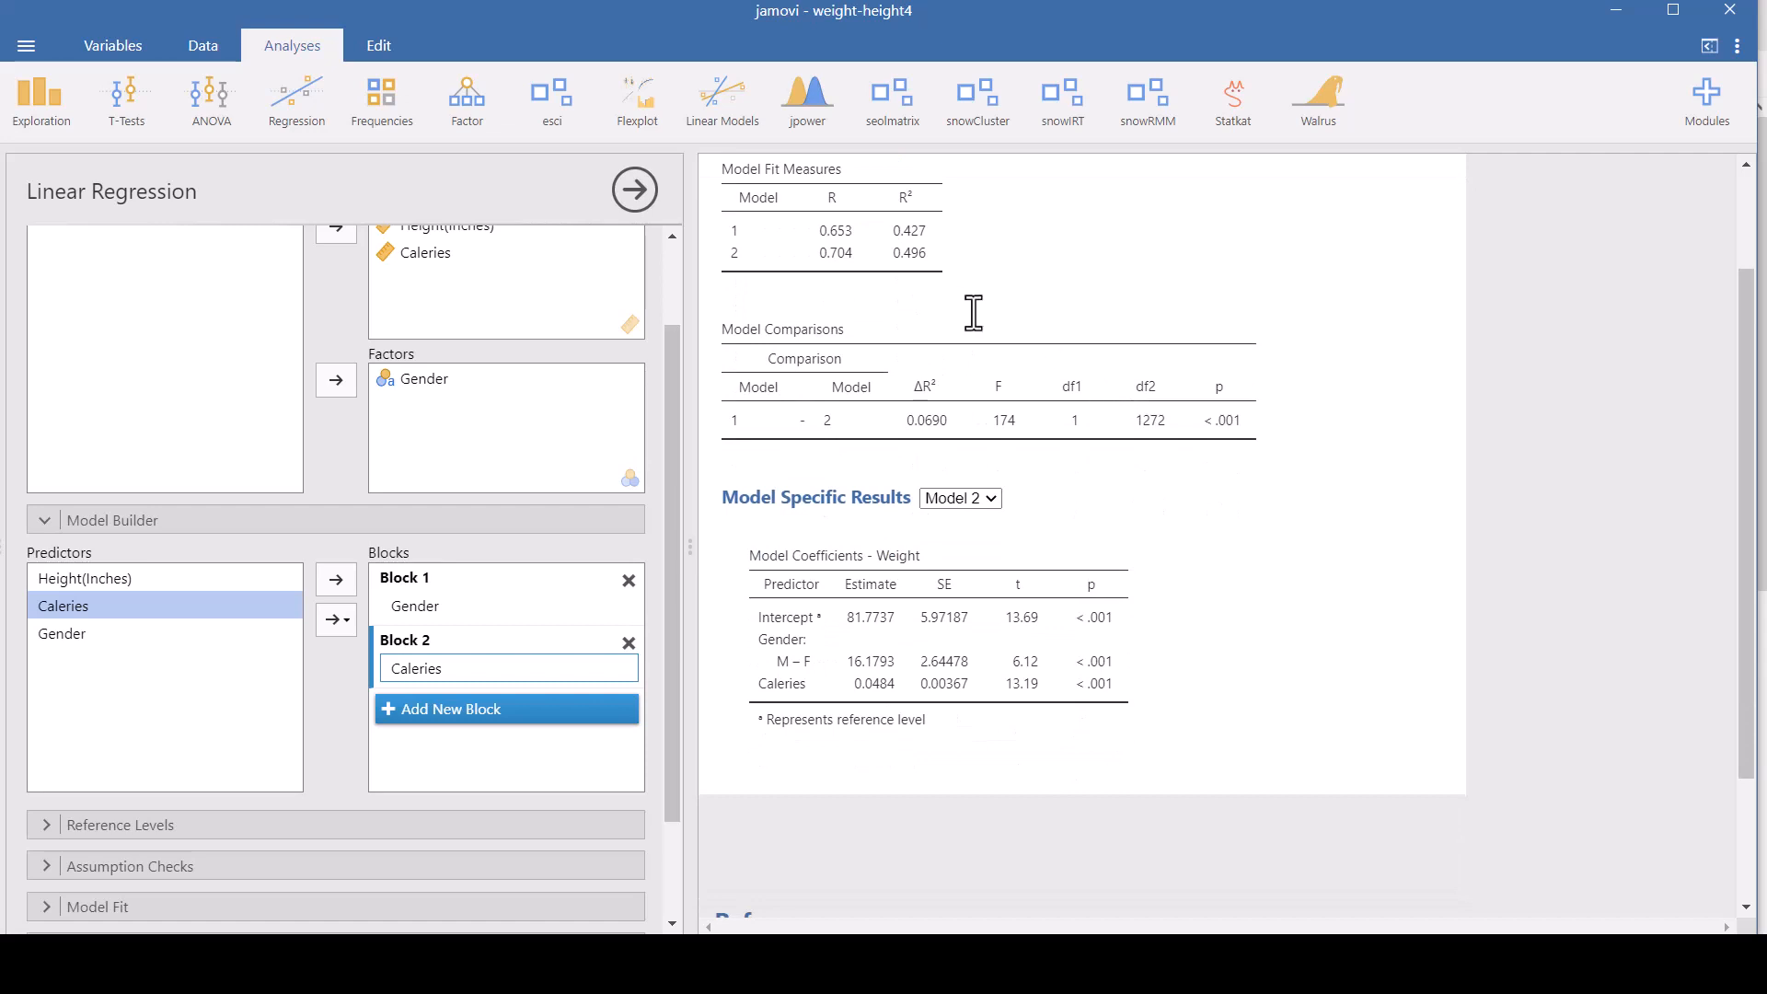
pyautogui.moveTo(817, 353)
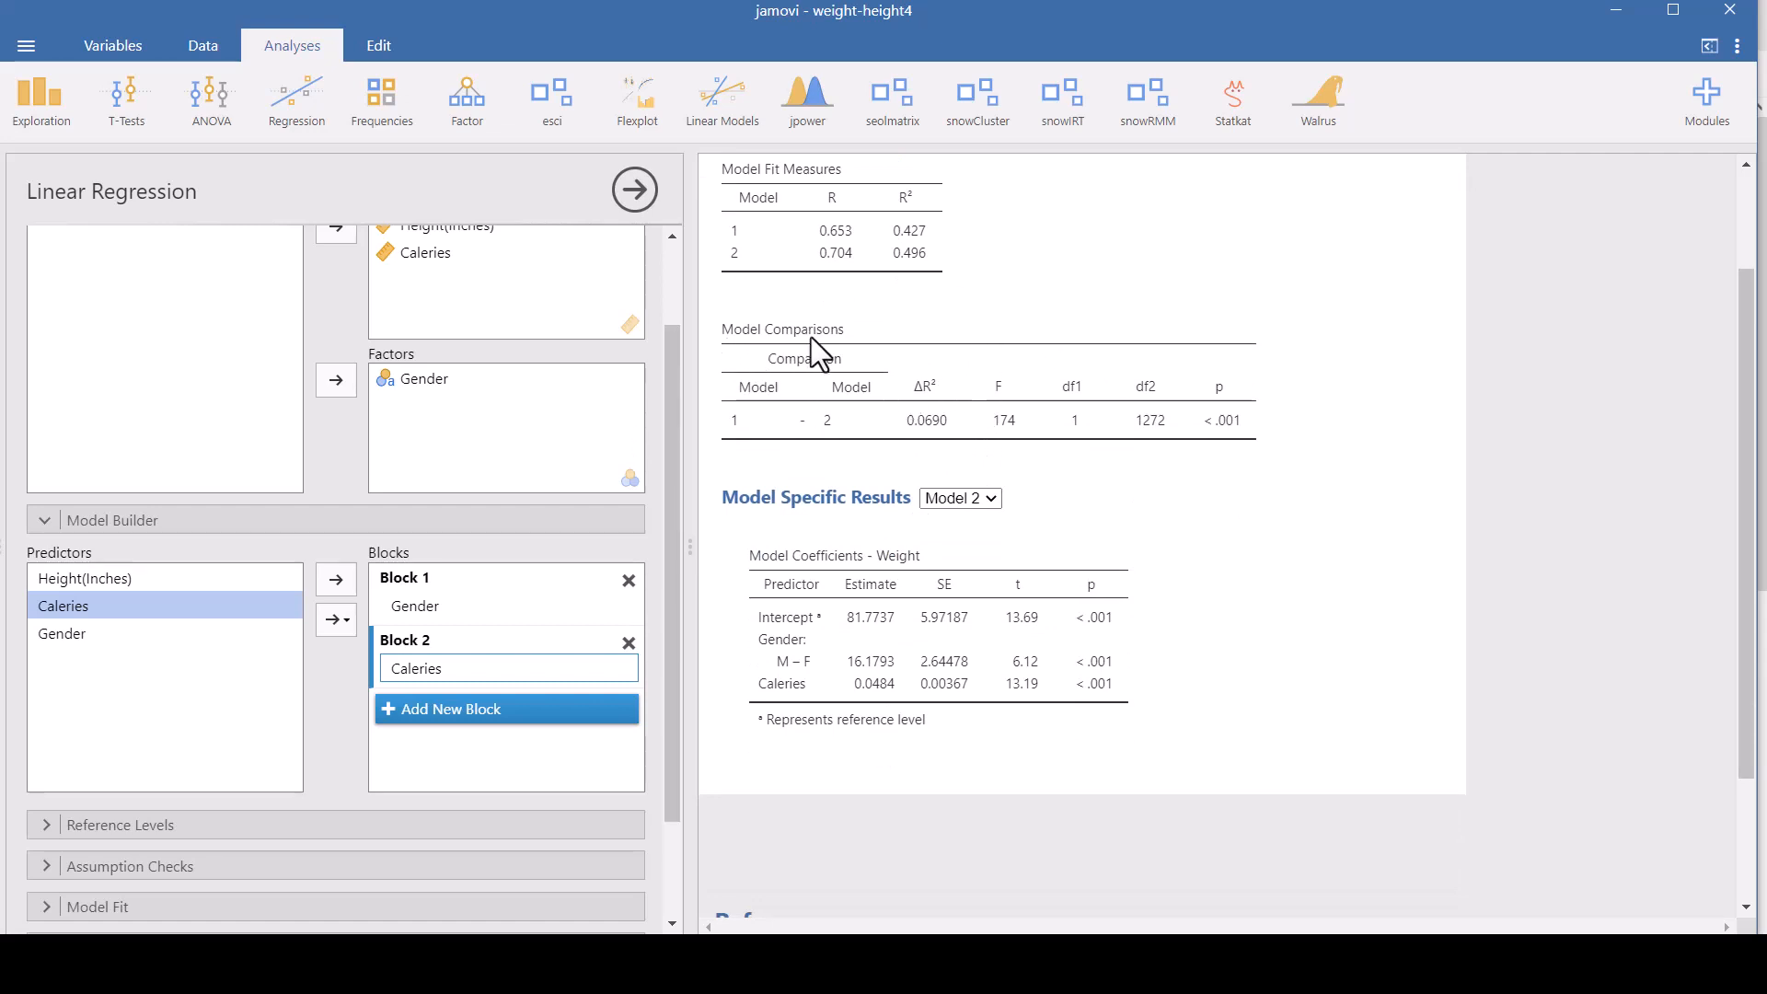
pyautogui.moveTo(908, 462)
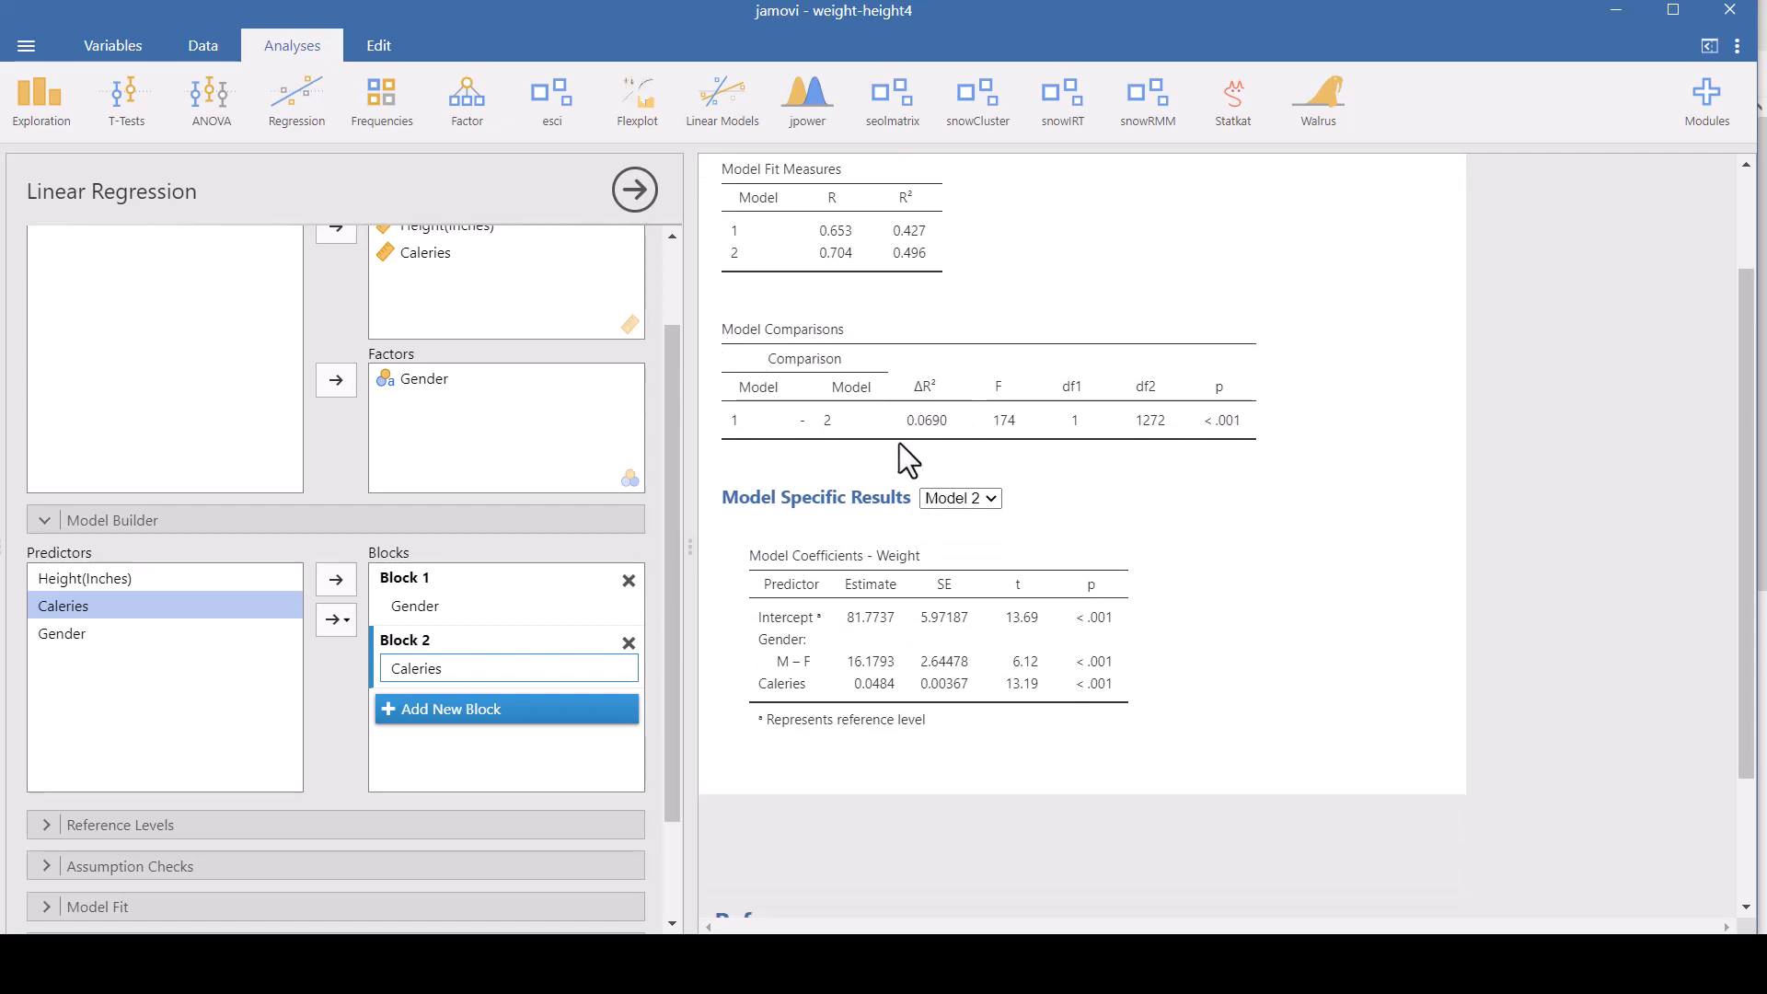
pyautogui.moveTo(939, 453)
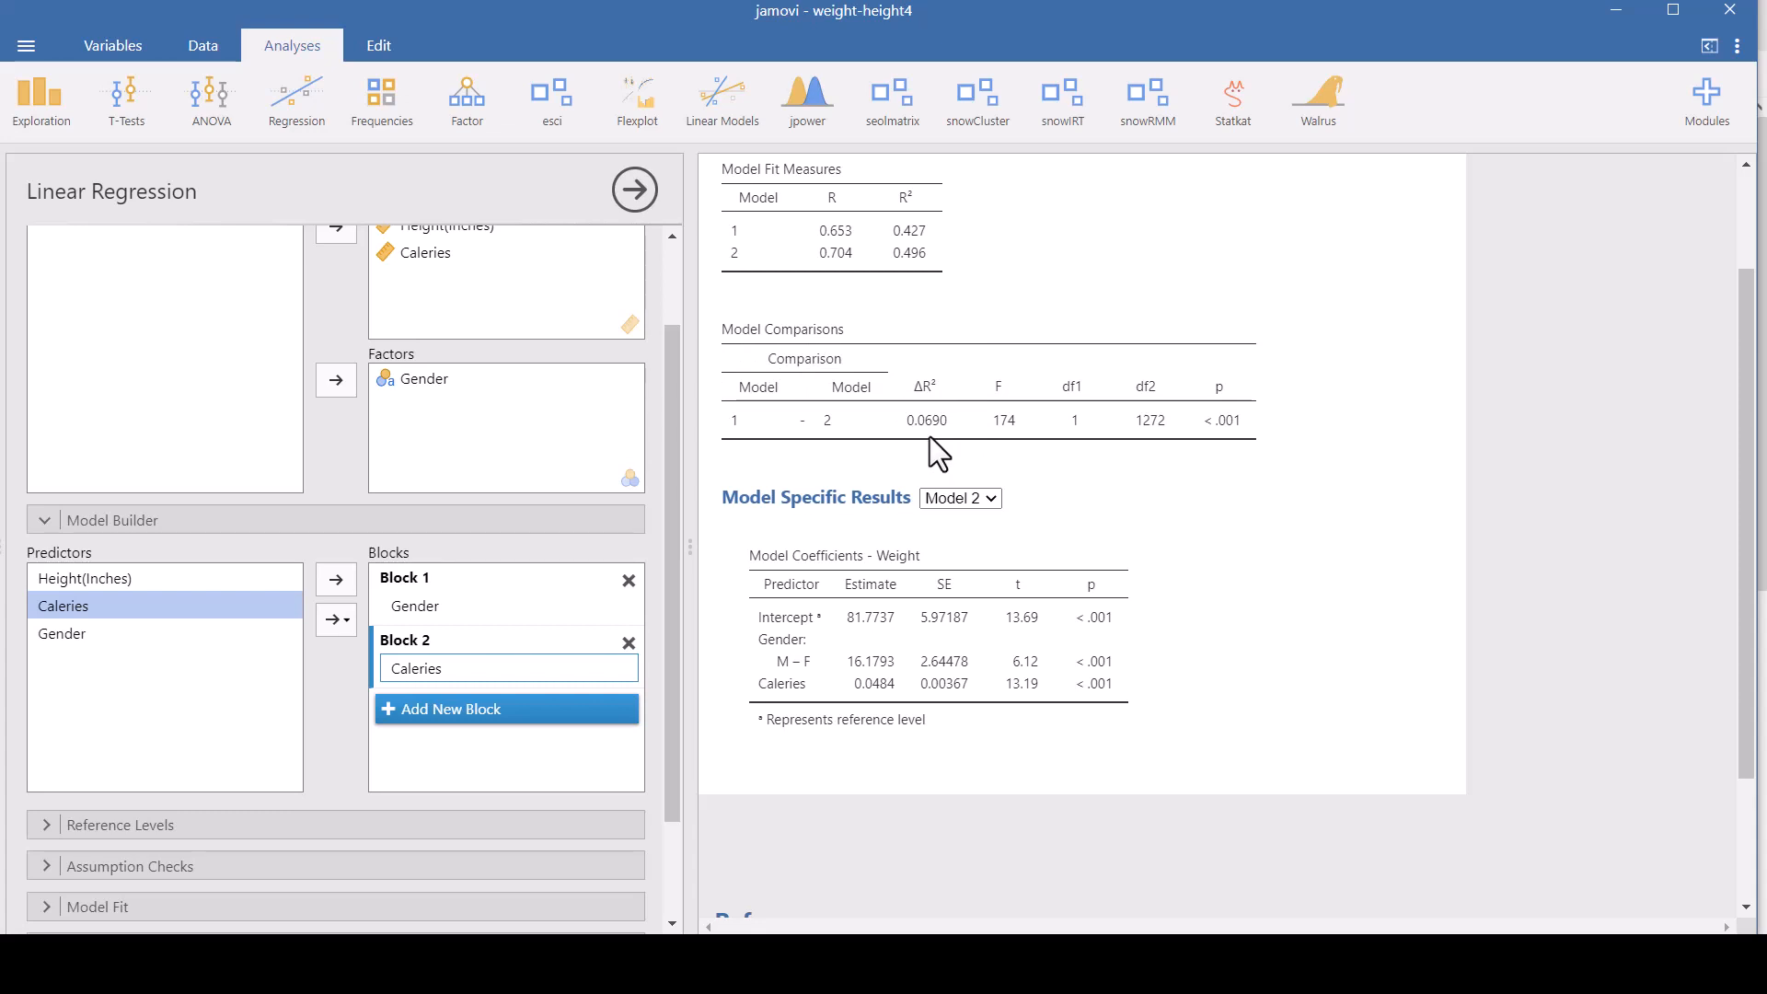
pyautogui.moveTo(947, 456)
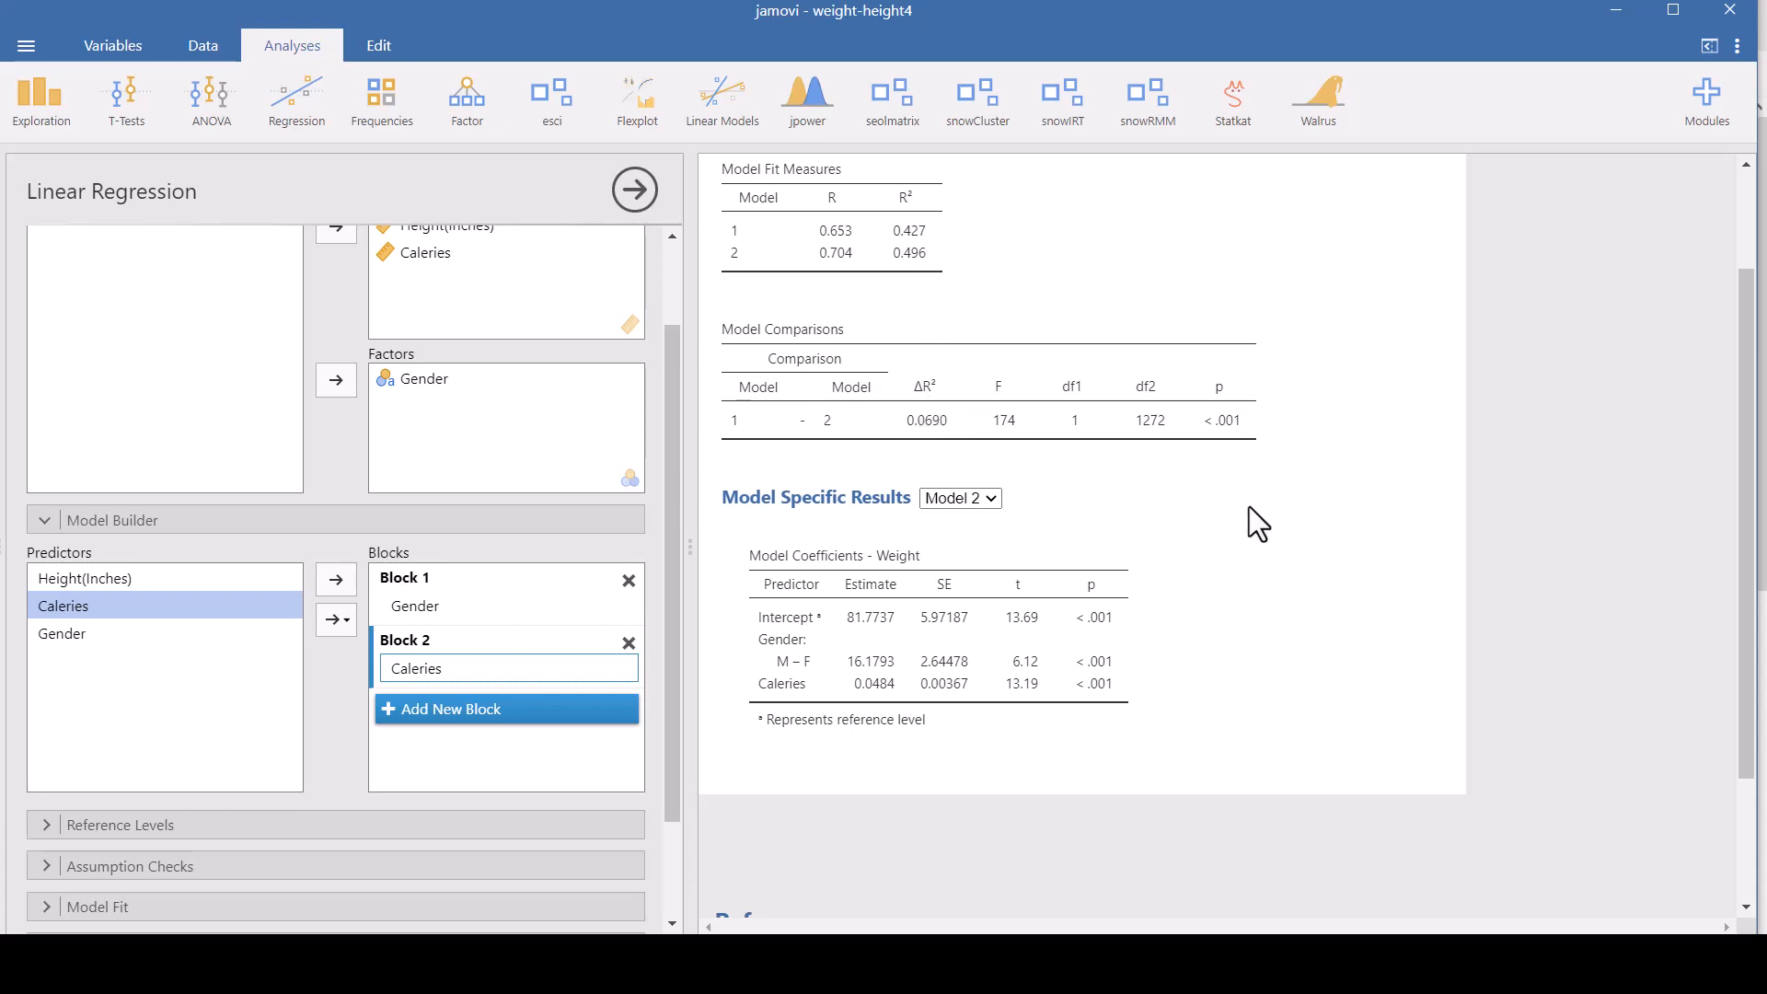
pyautogui.scroll(-3)
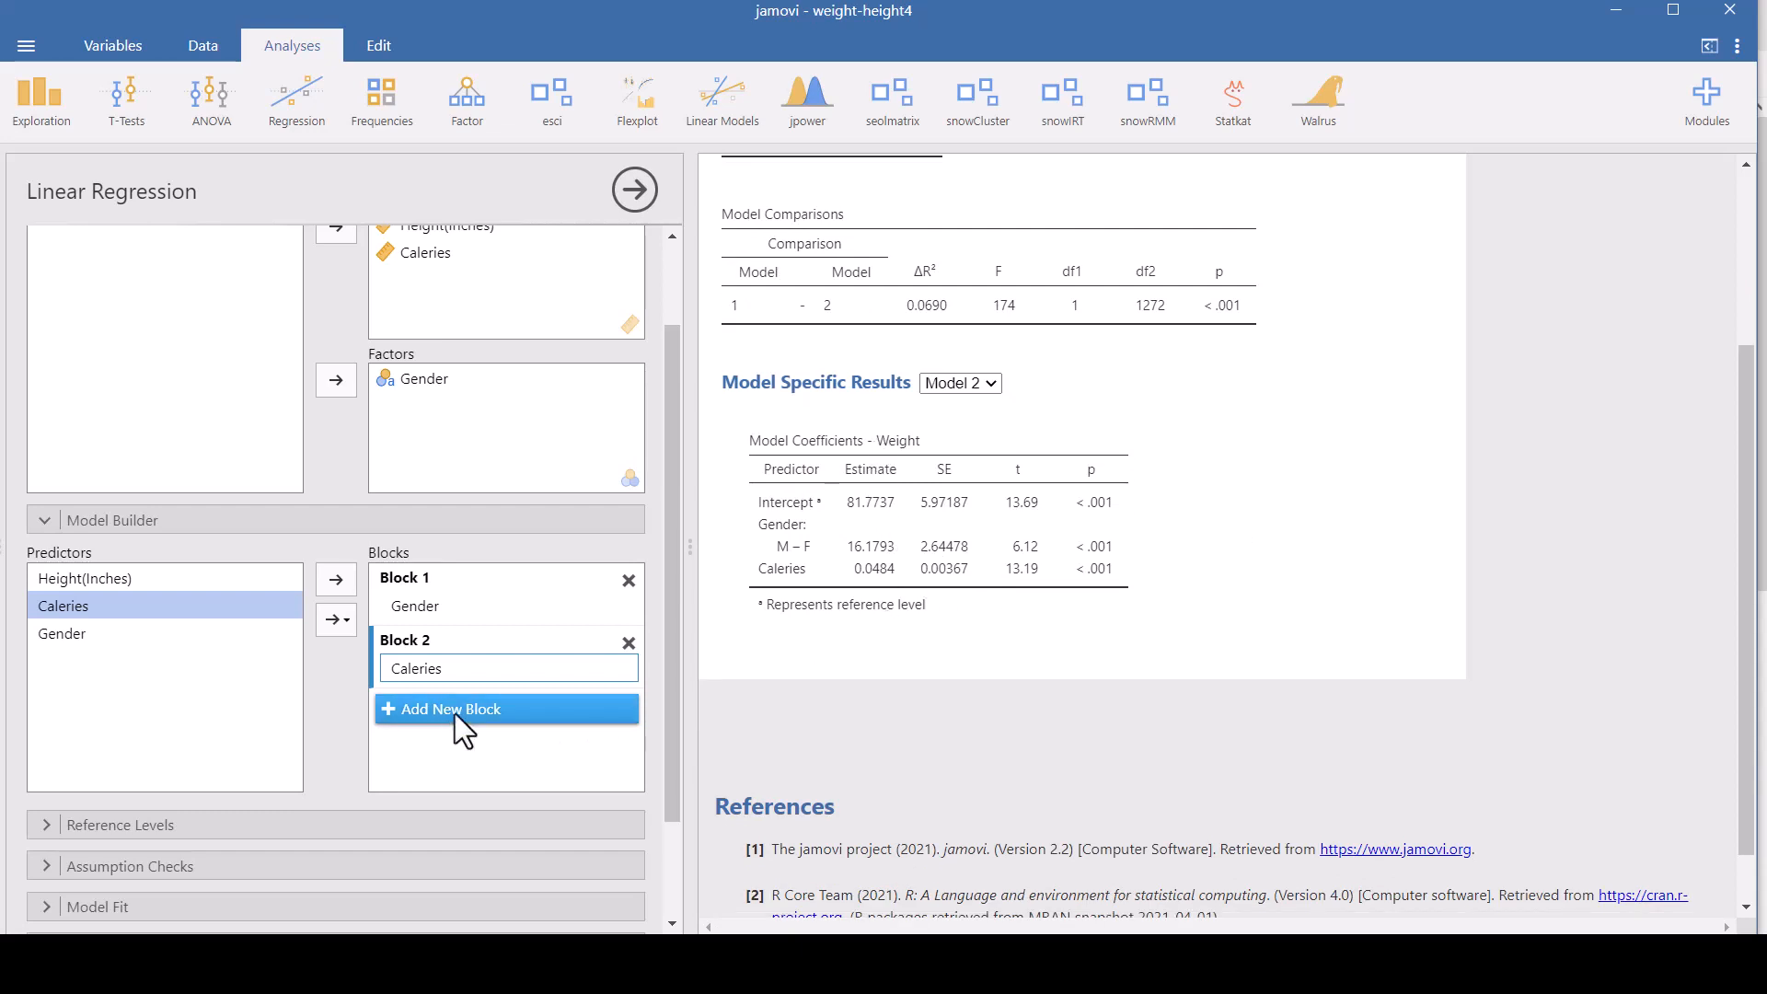
# - Add a new Block 3 below the existing blocks
pyautogui.click(448, 709)
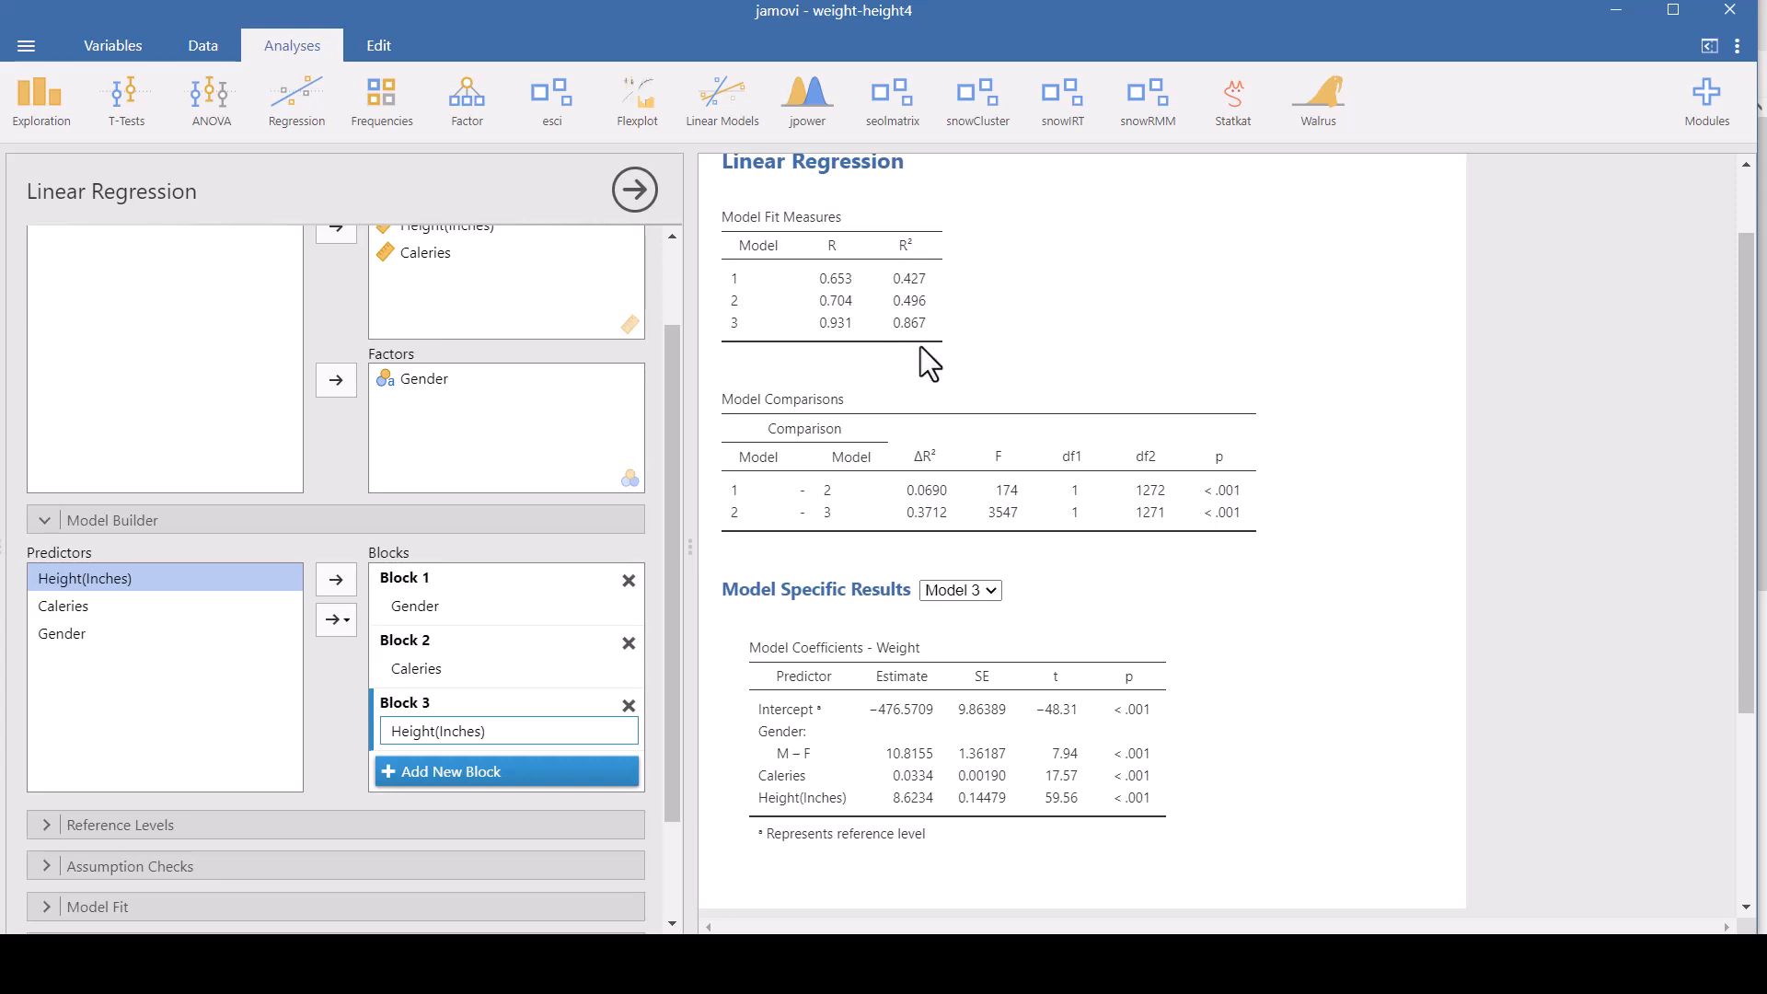
# - Scroll through the results to review Model 3 coefficients (Height 8.62, Calories 0.0334)
pyautogui.scroll(-3)
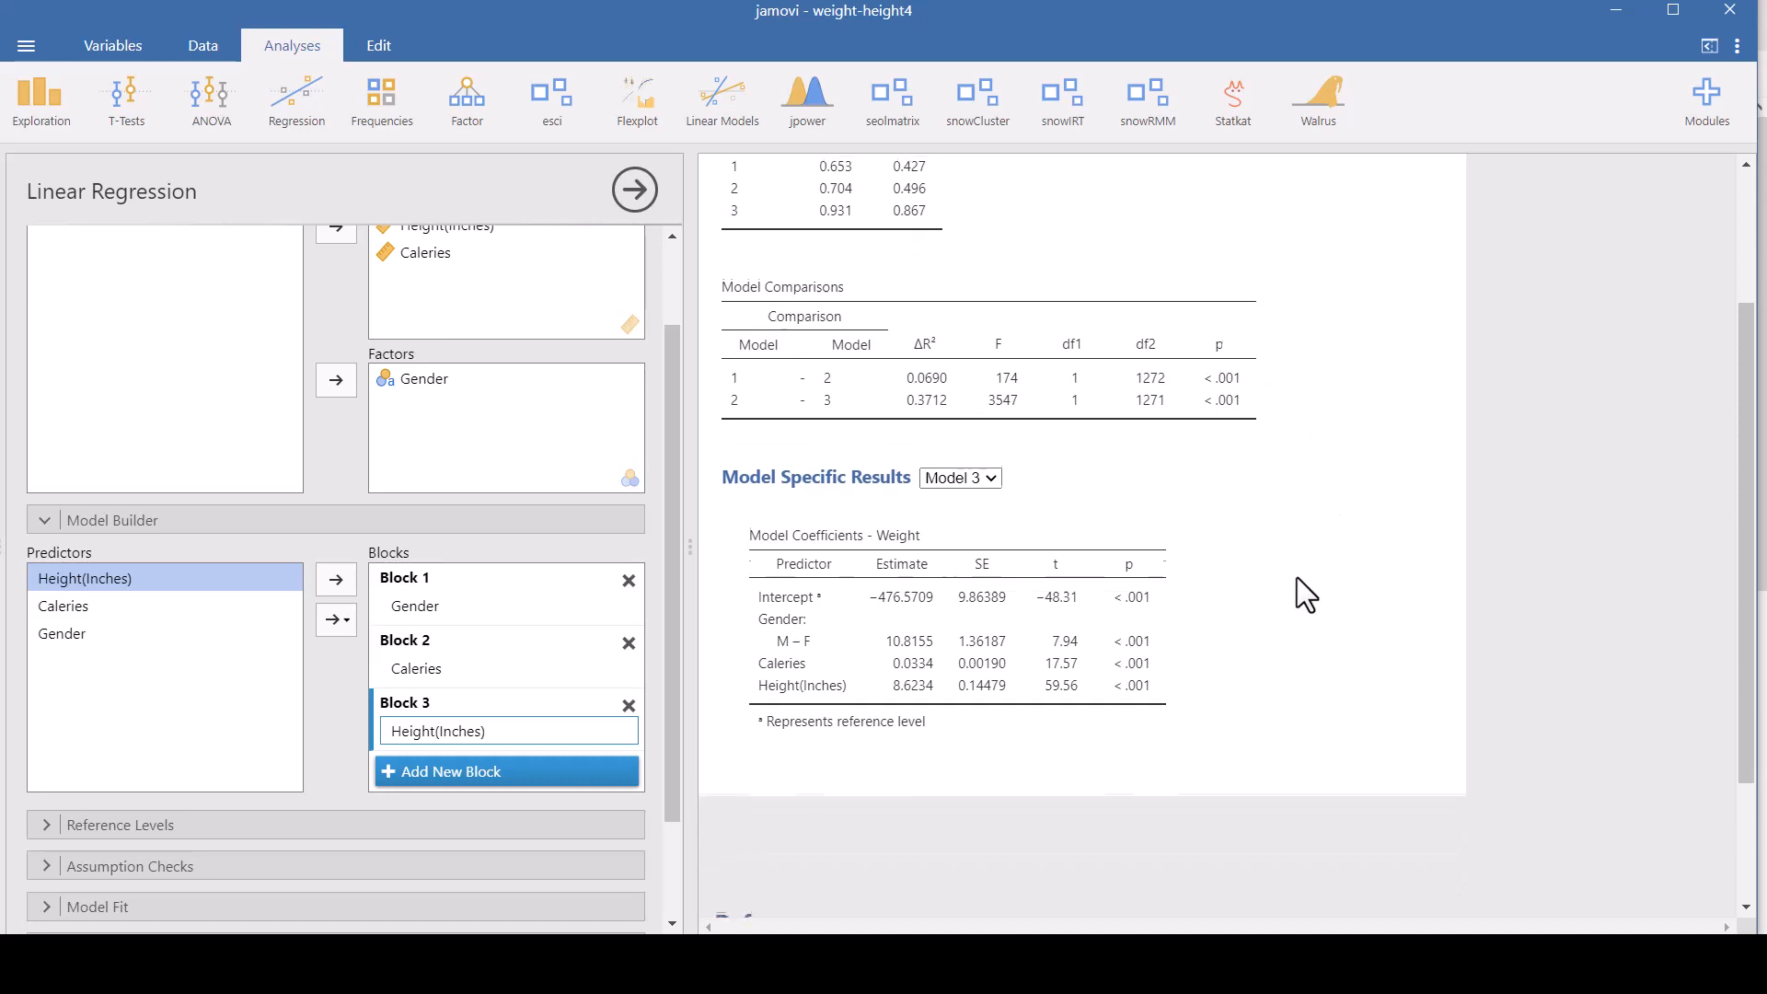
pyautogui.scroll(-3)
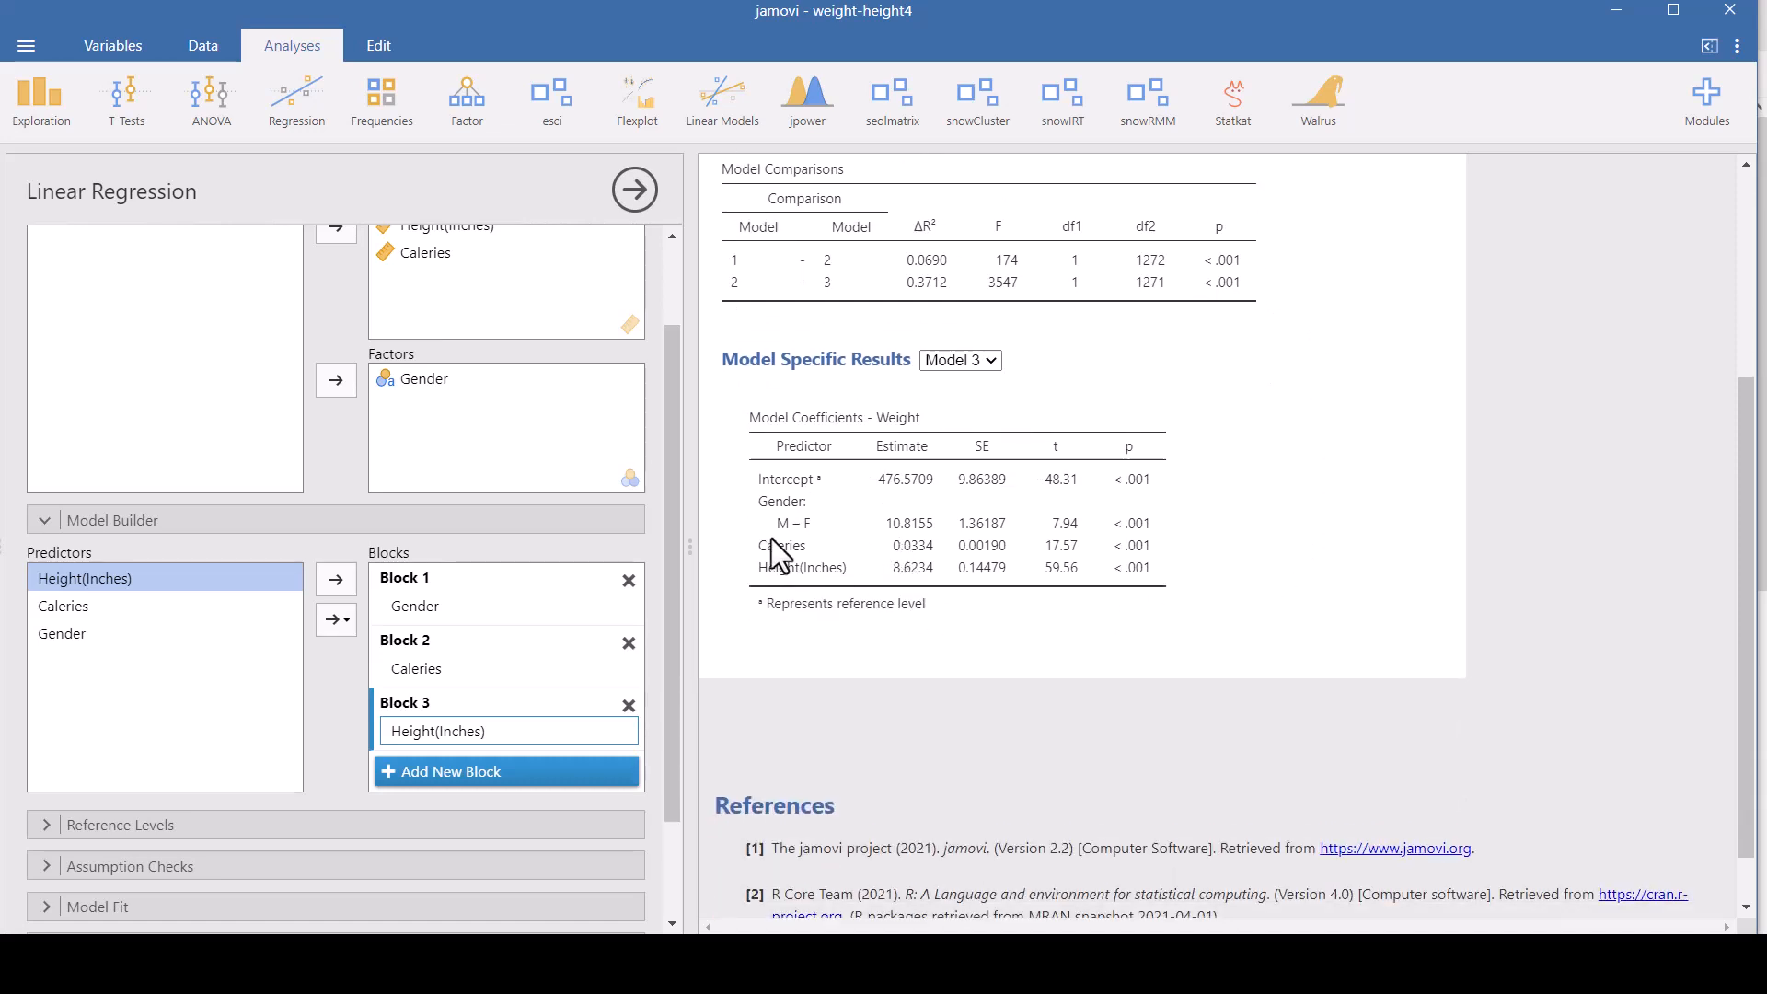
pyautogui.moveTo(883, 550)
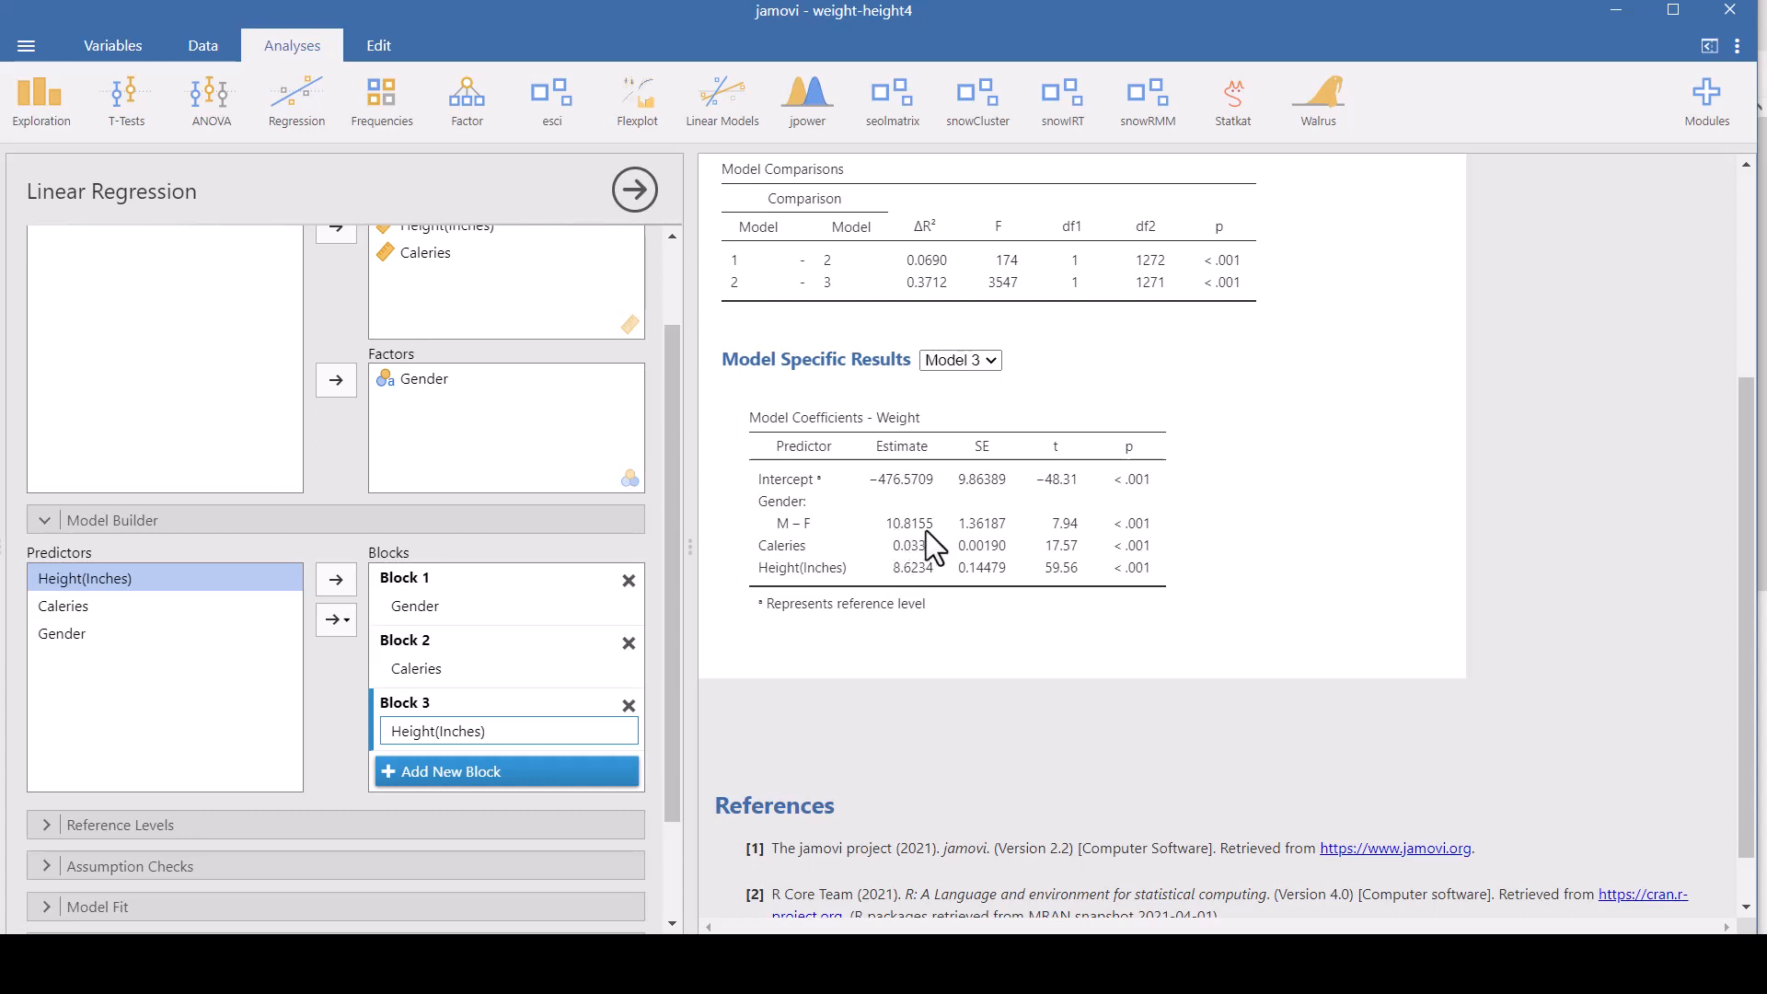
pyautogui.moveTo(958, 627)
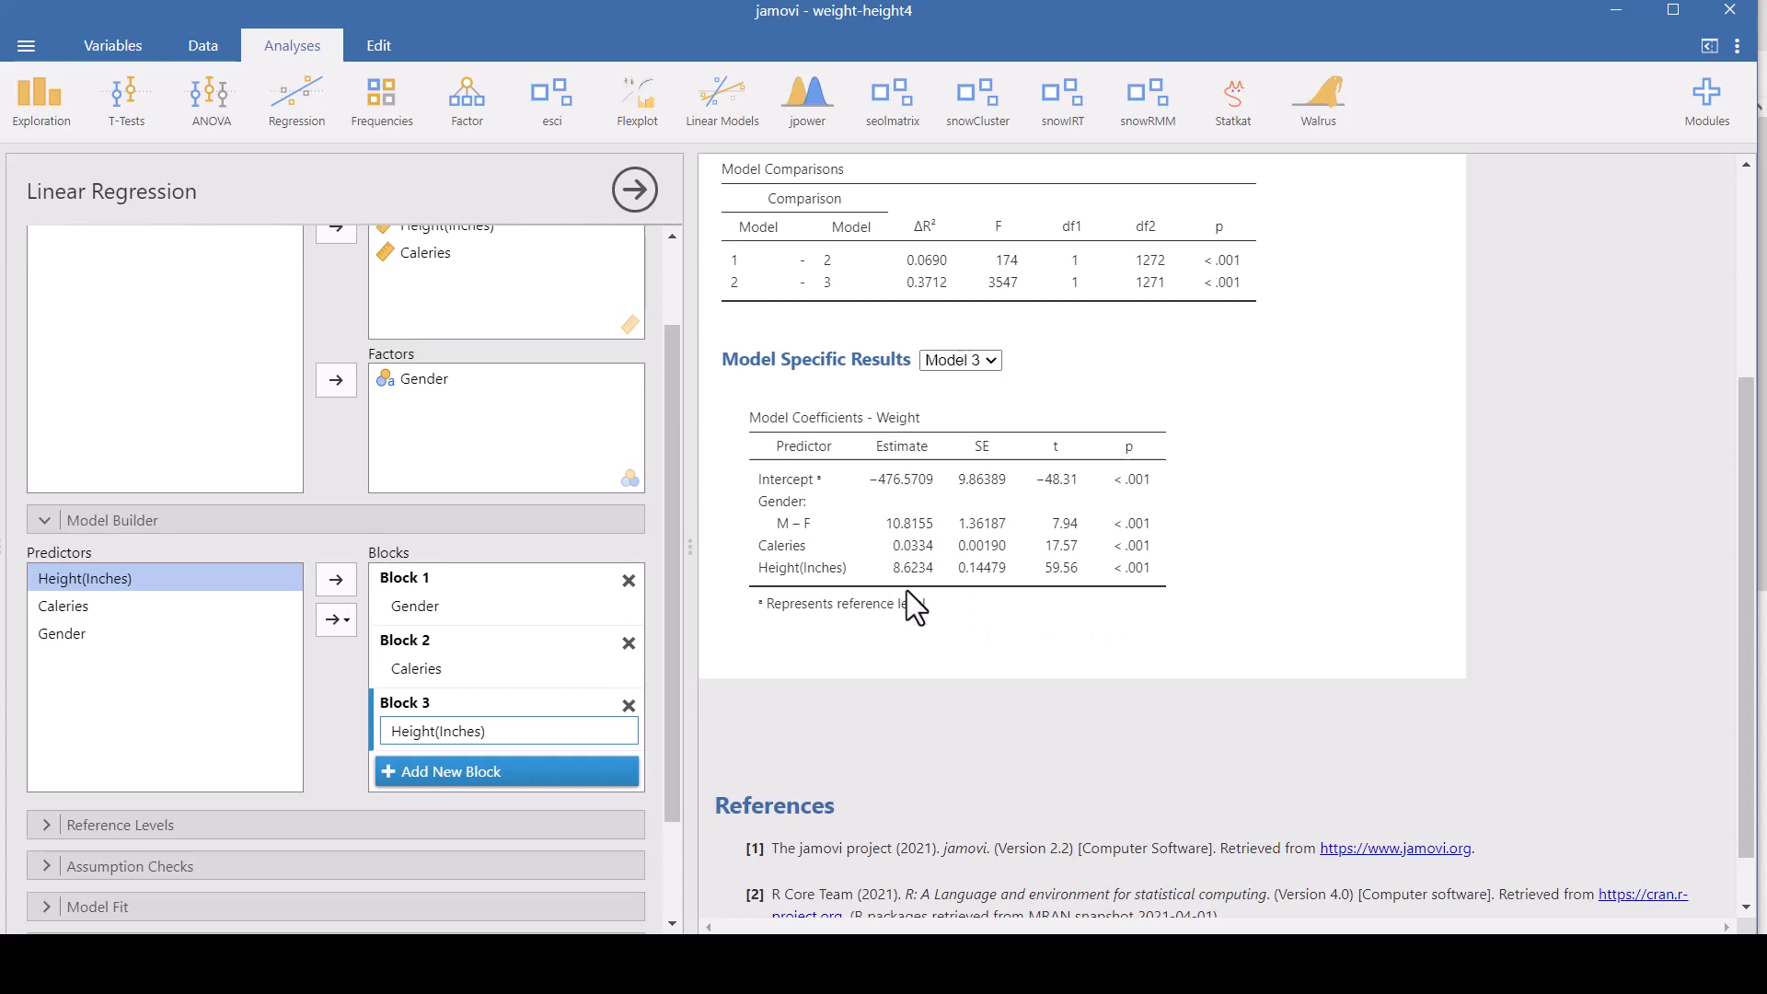
pyautogui.moveTo(972, 627)
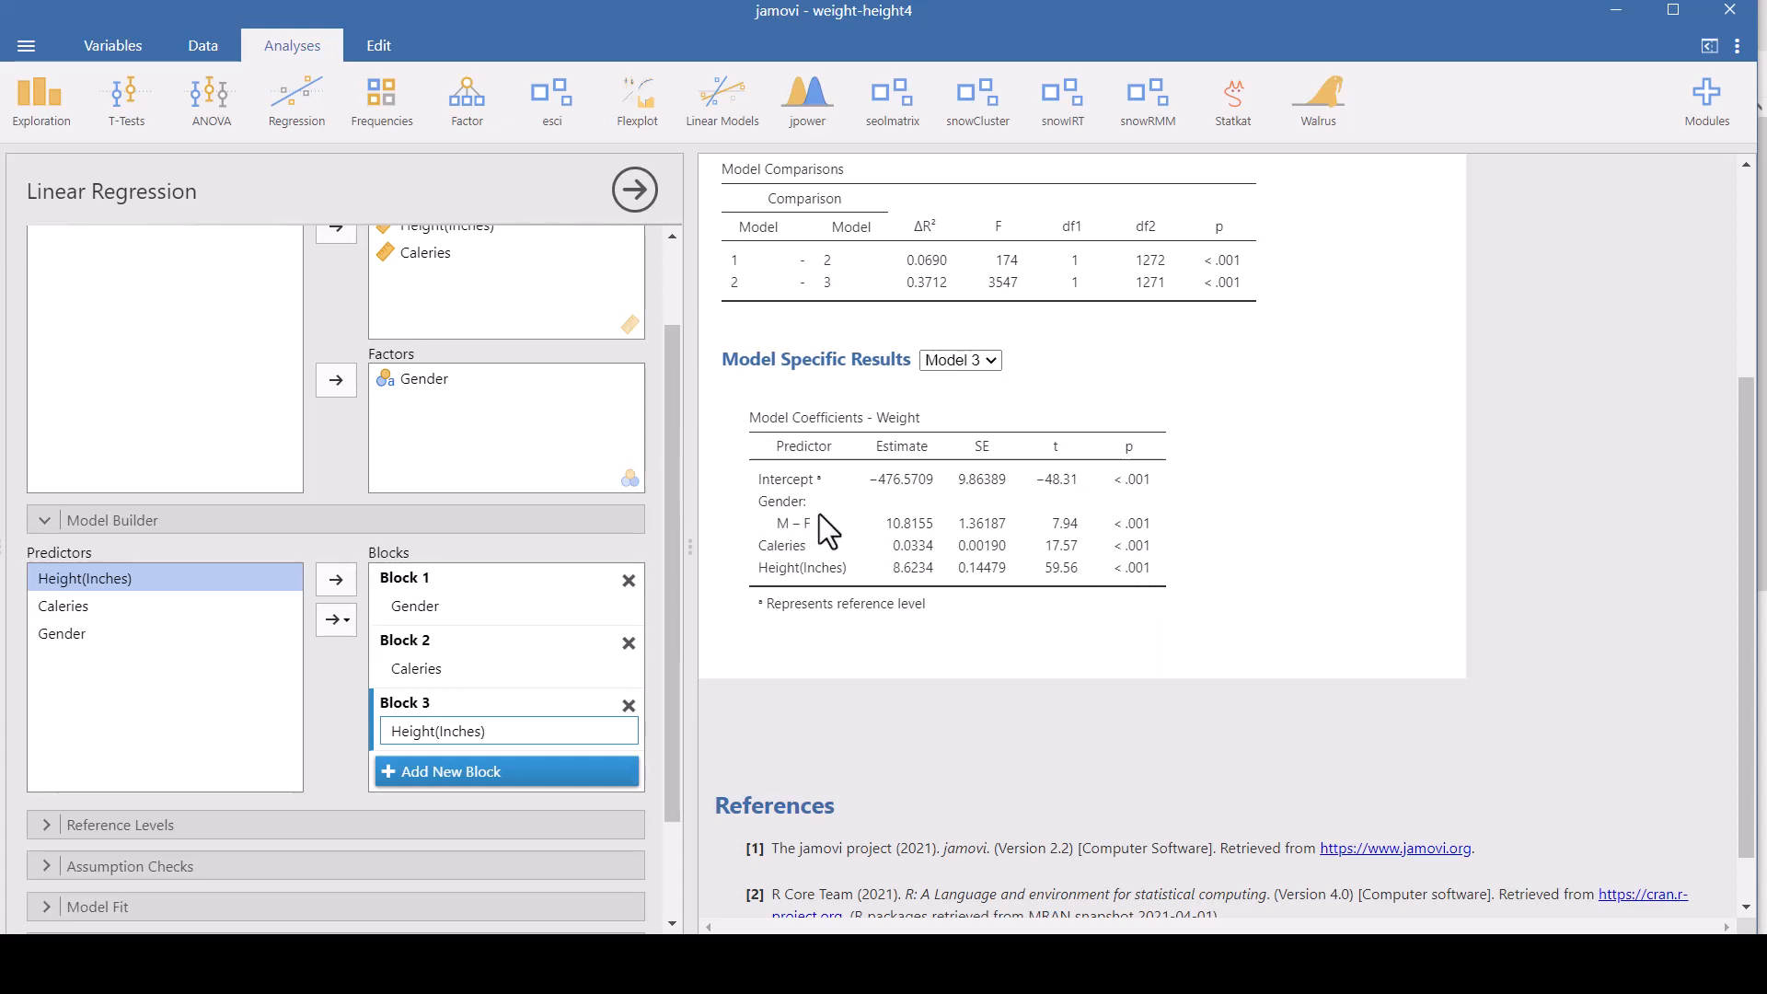
pyautogui.moveTo(1150, 569)
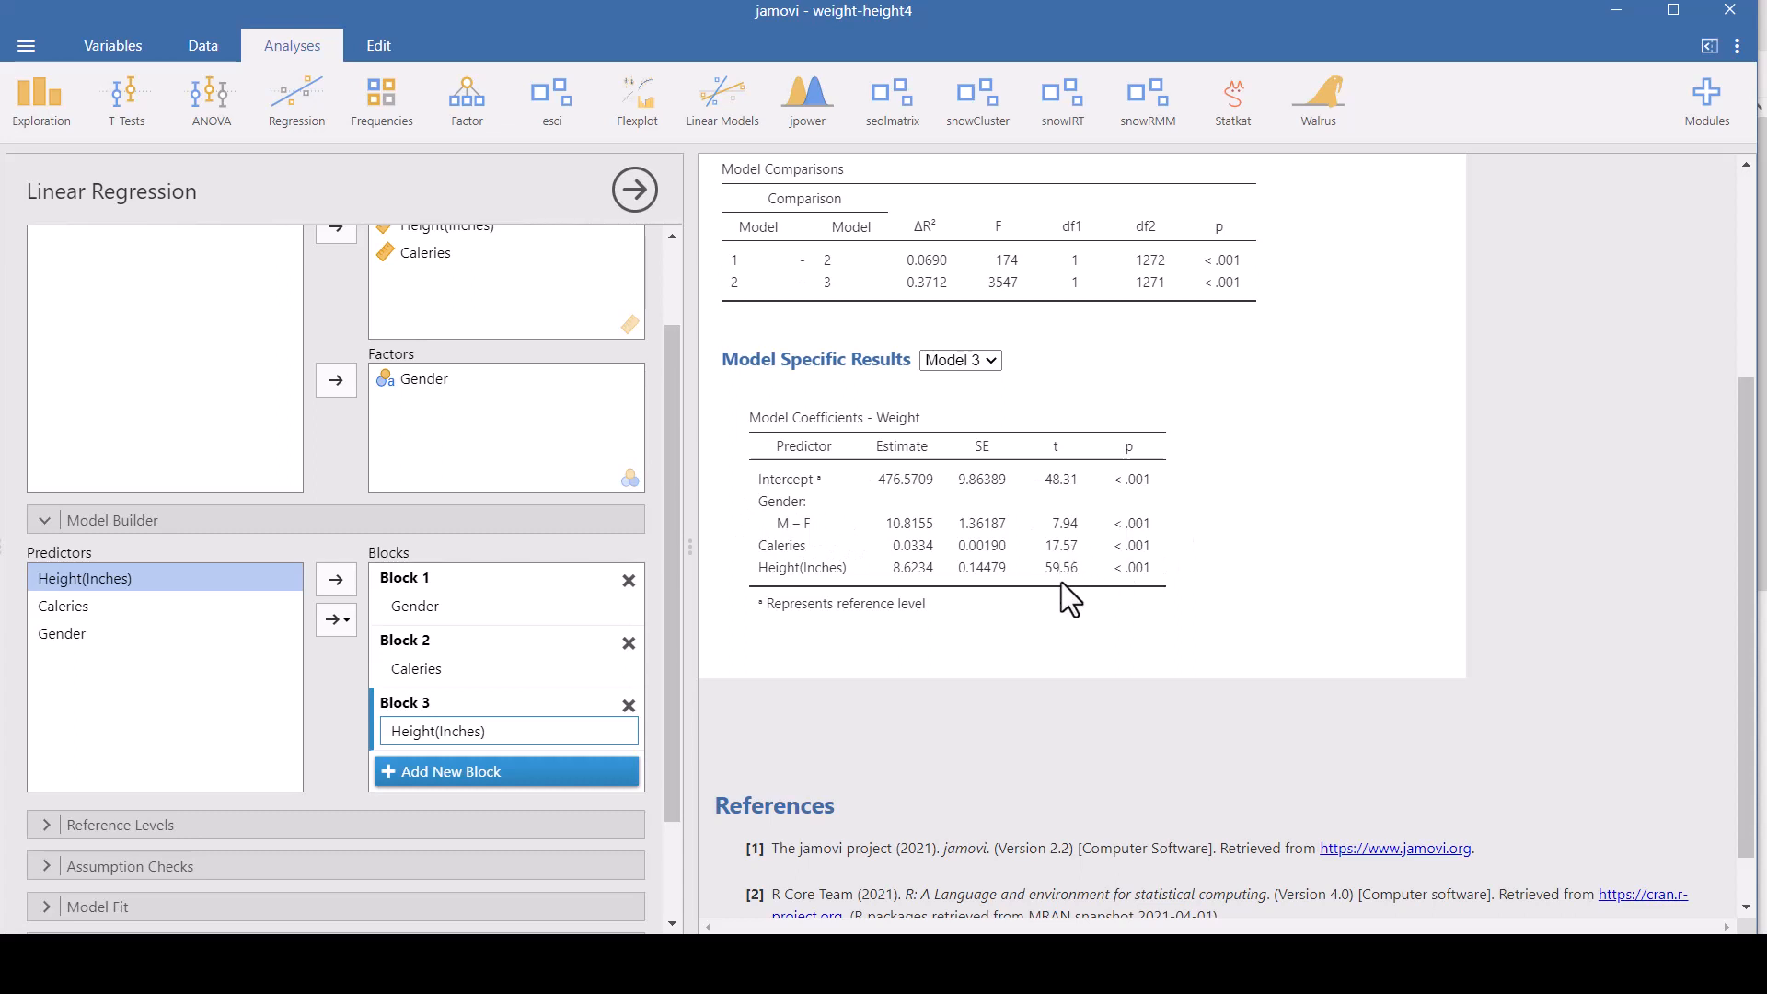
pyautogui.moveTo(1288, 597)
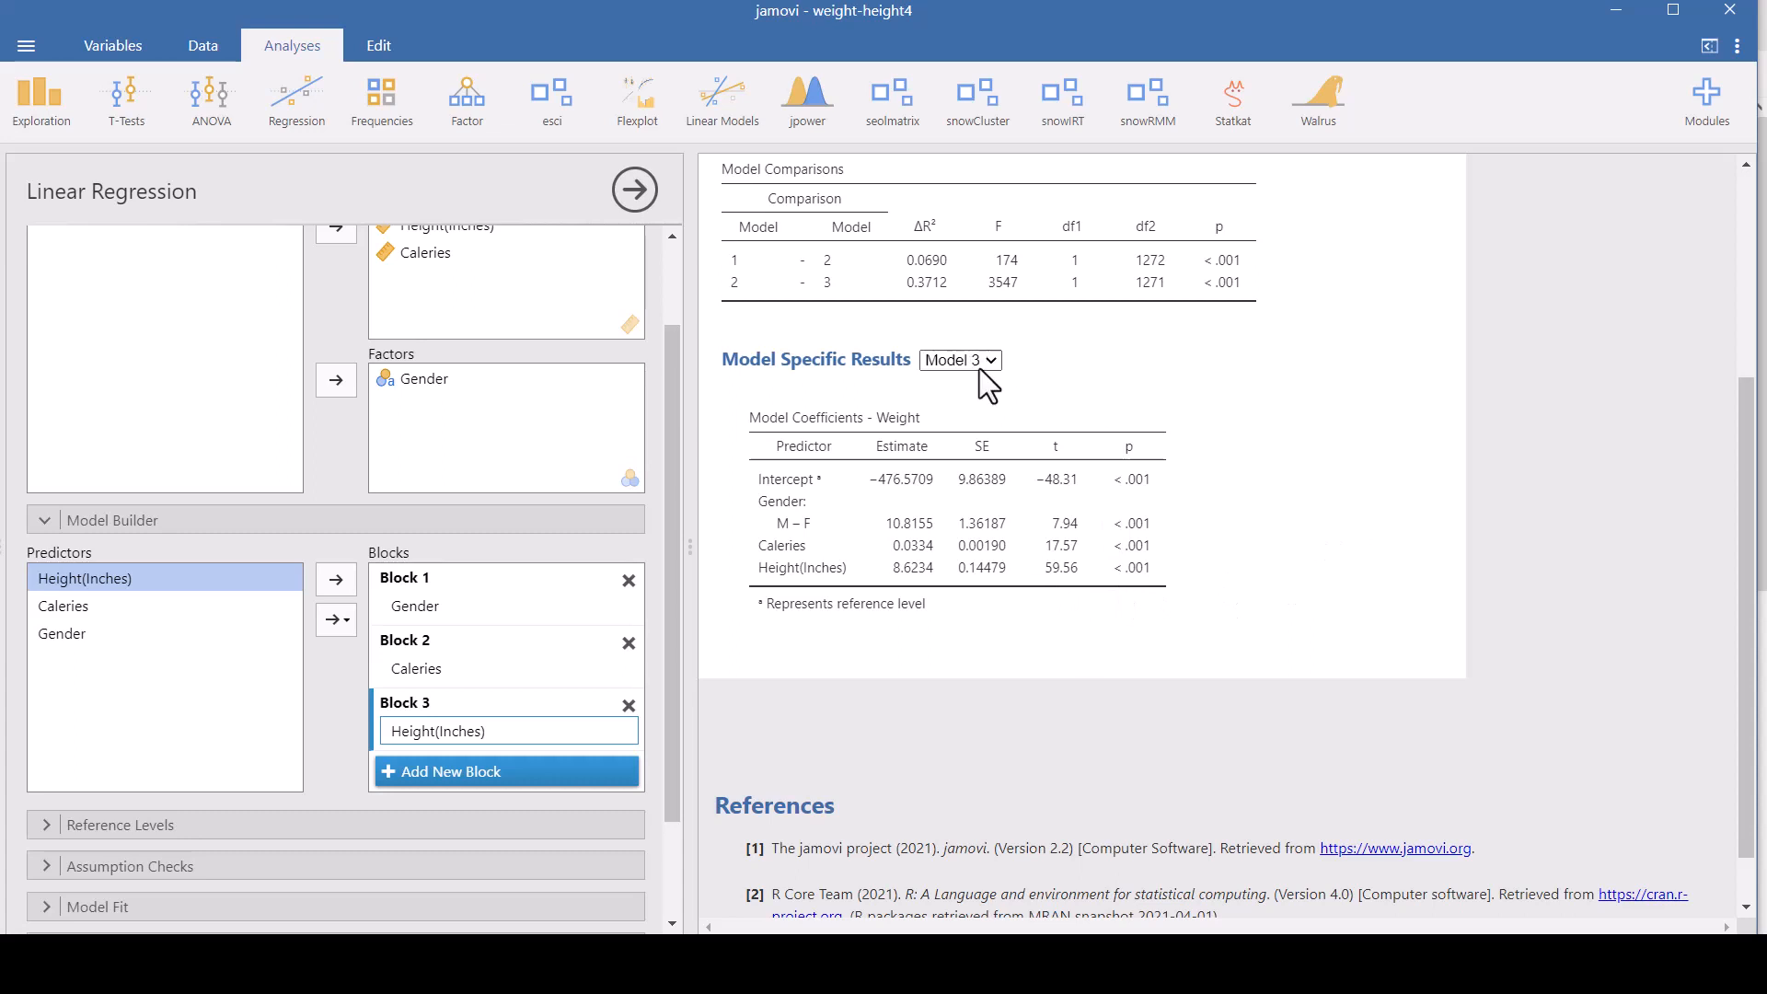
# - Review Model 1 and Model 2 coefficients, then switch Model Specific Results to Model 3
pyautogui.click(956, 360)
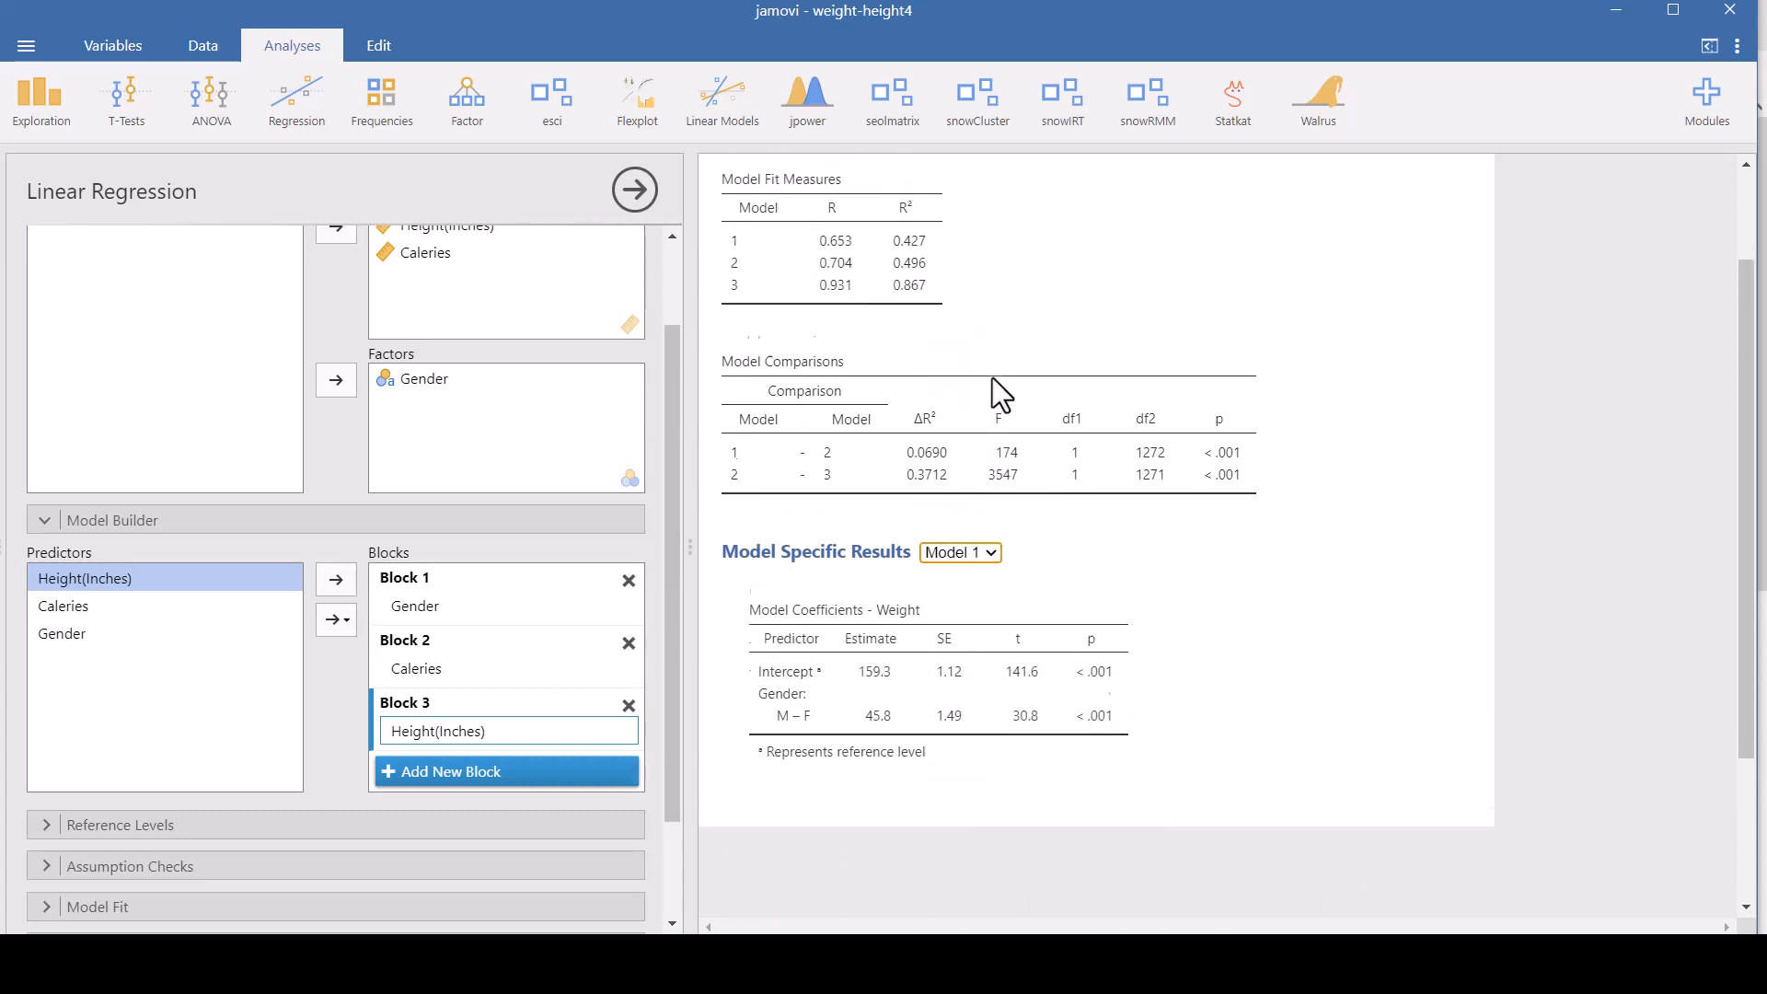
pyautogui.scroll(-3)
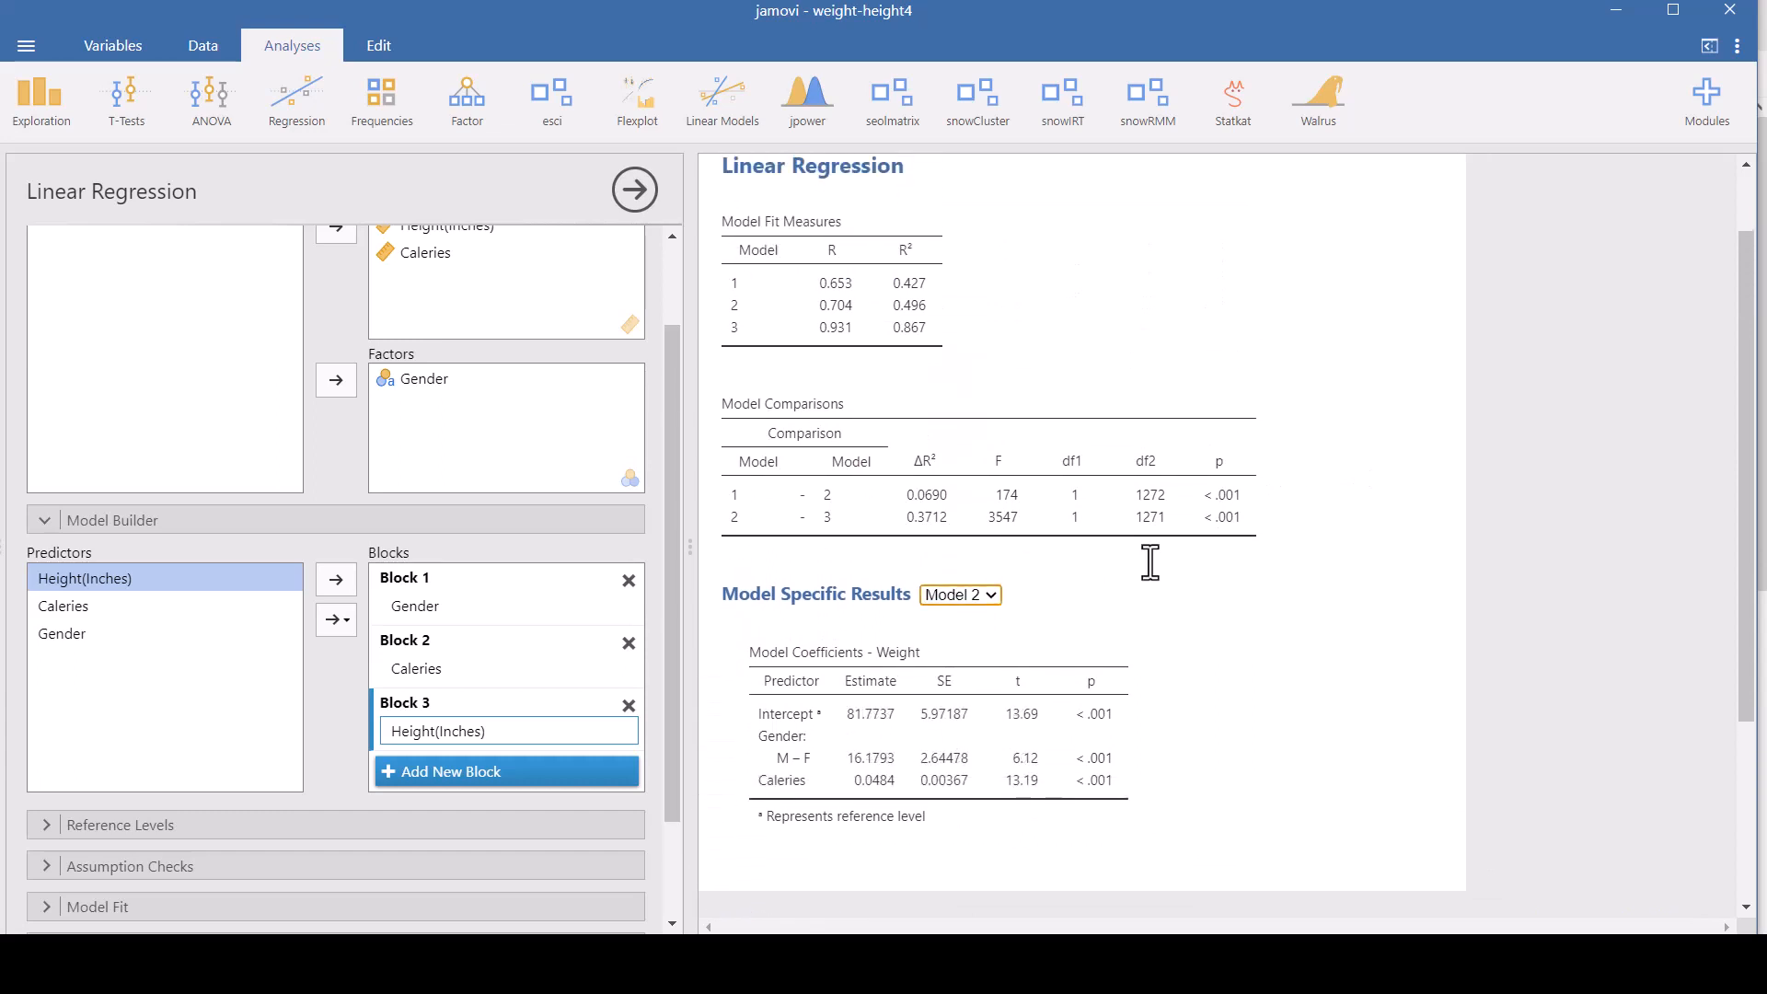
pyautogui.scroll(-3)
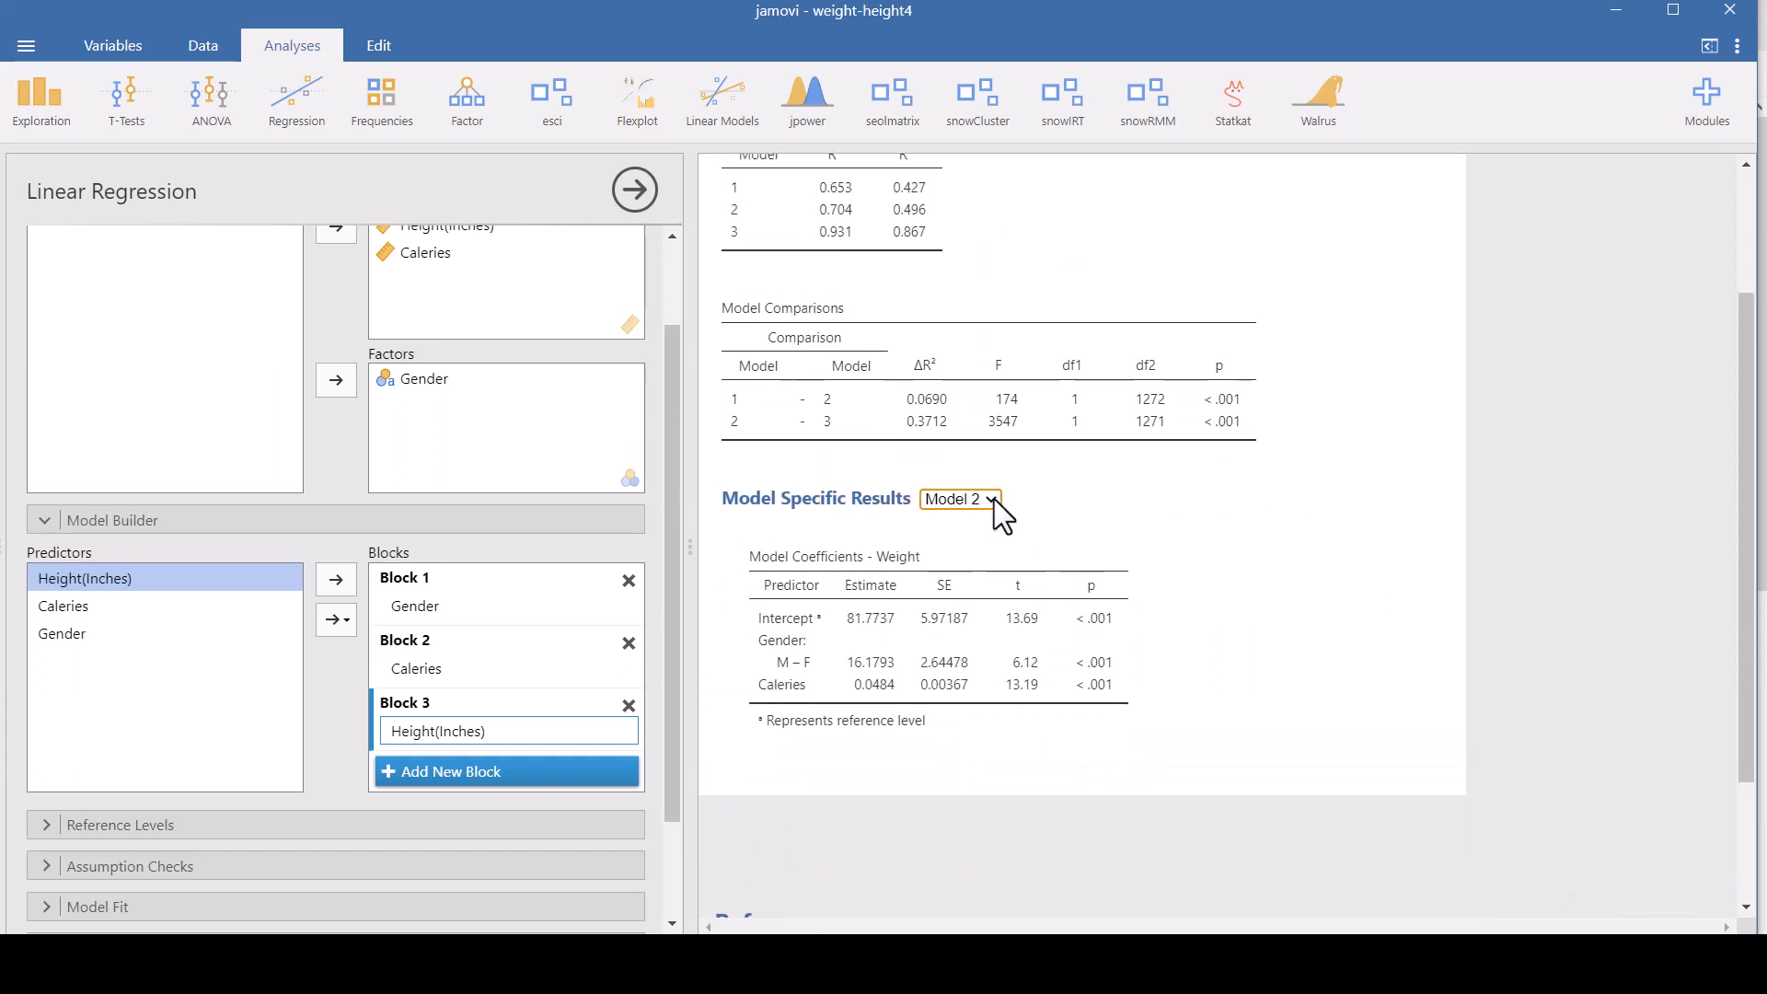
pyautogui.click(958, 498)
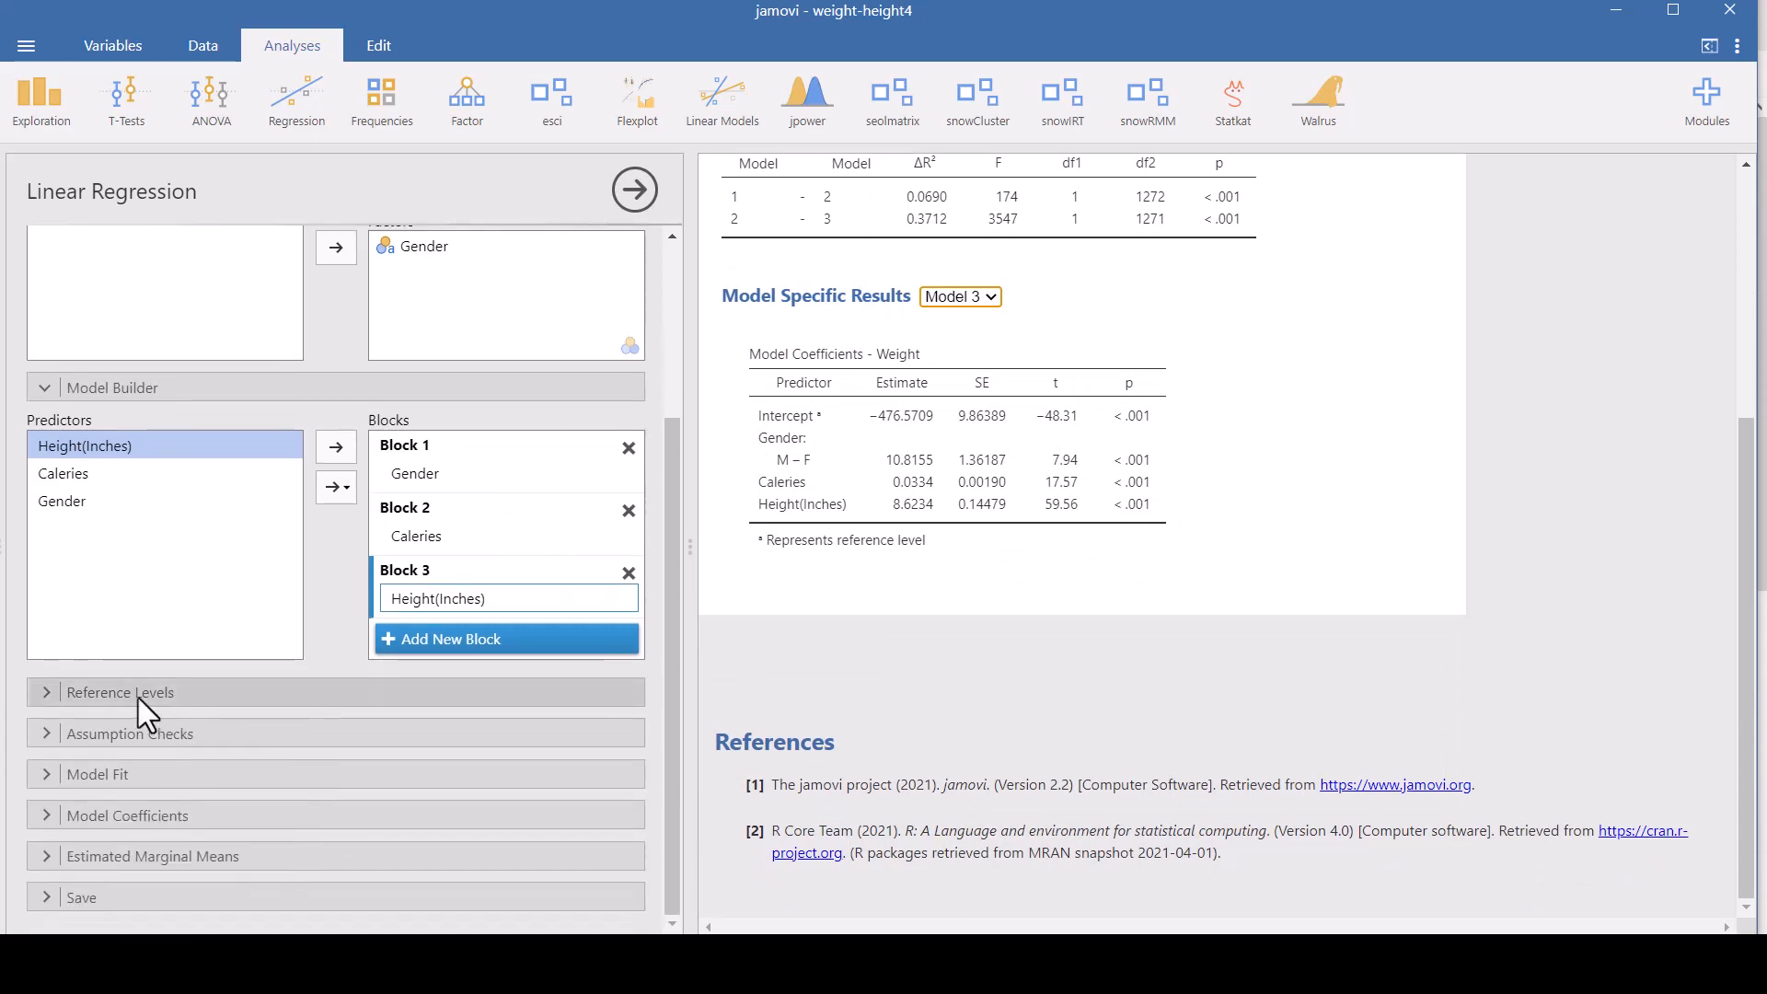
# - Show Gender's reference level (F) and scroll down to the Assumption Checks options
pyautogui.click(121, 693)
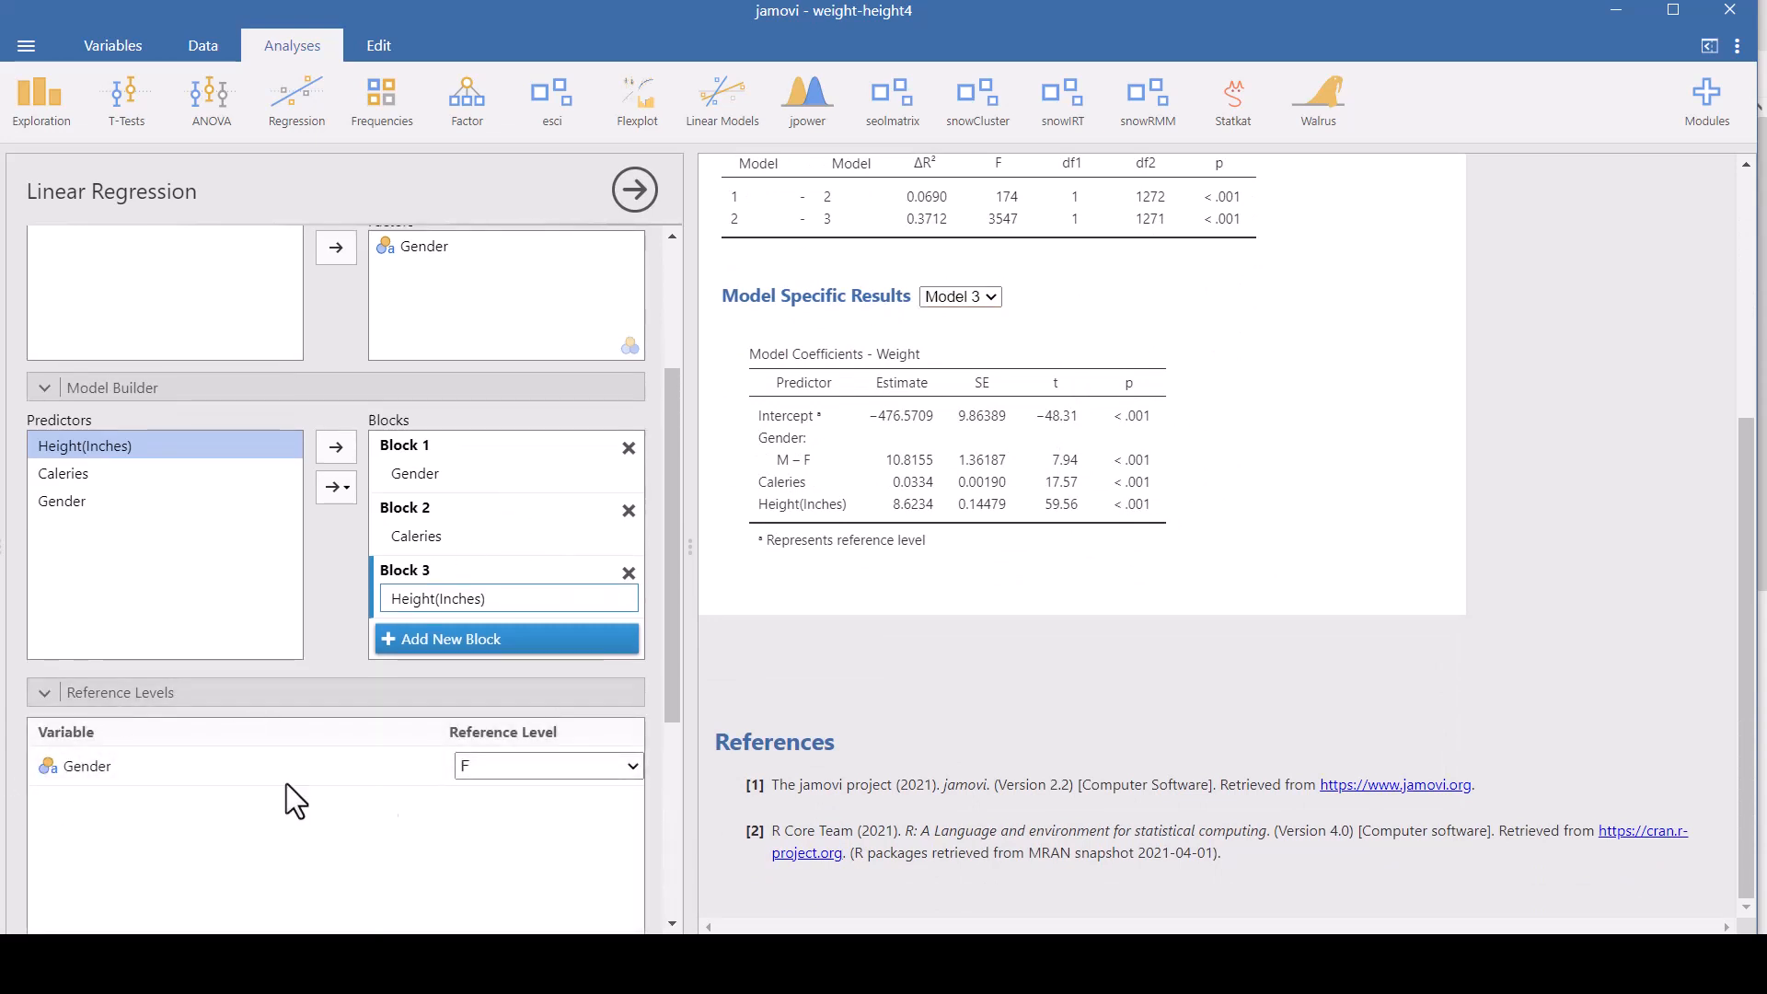
pyautogui.scroll(-3)
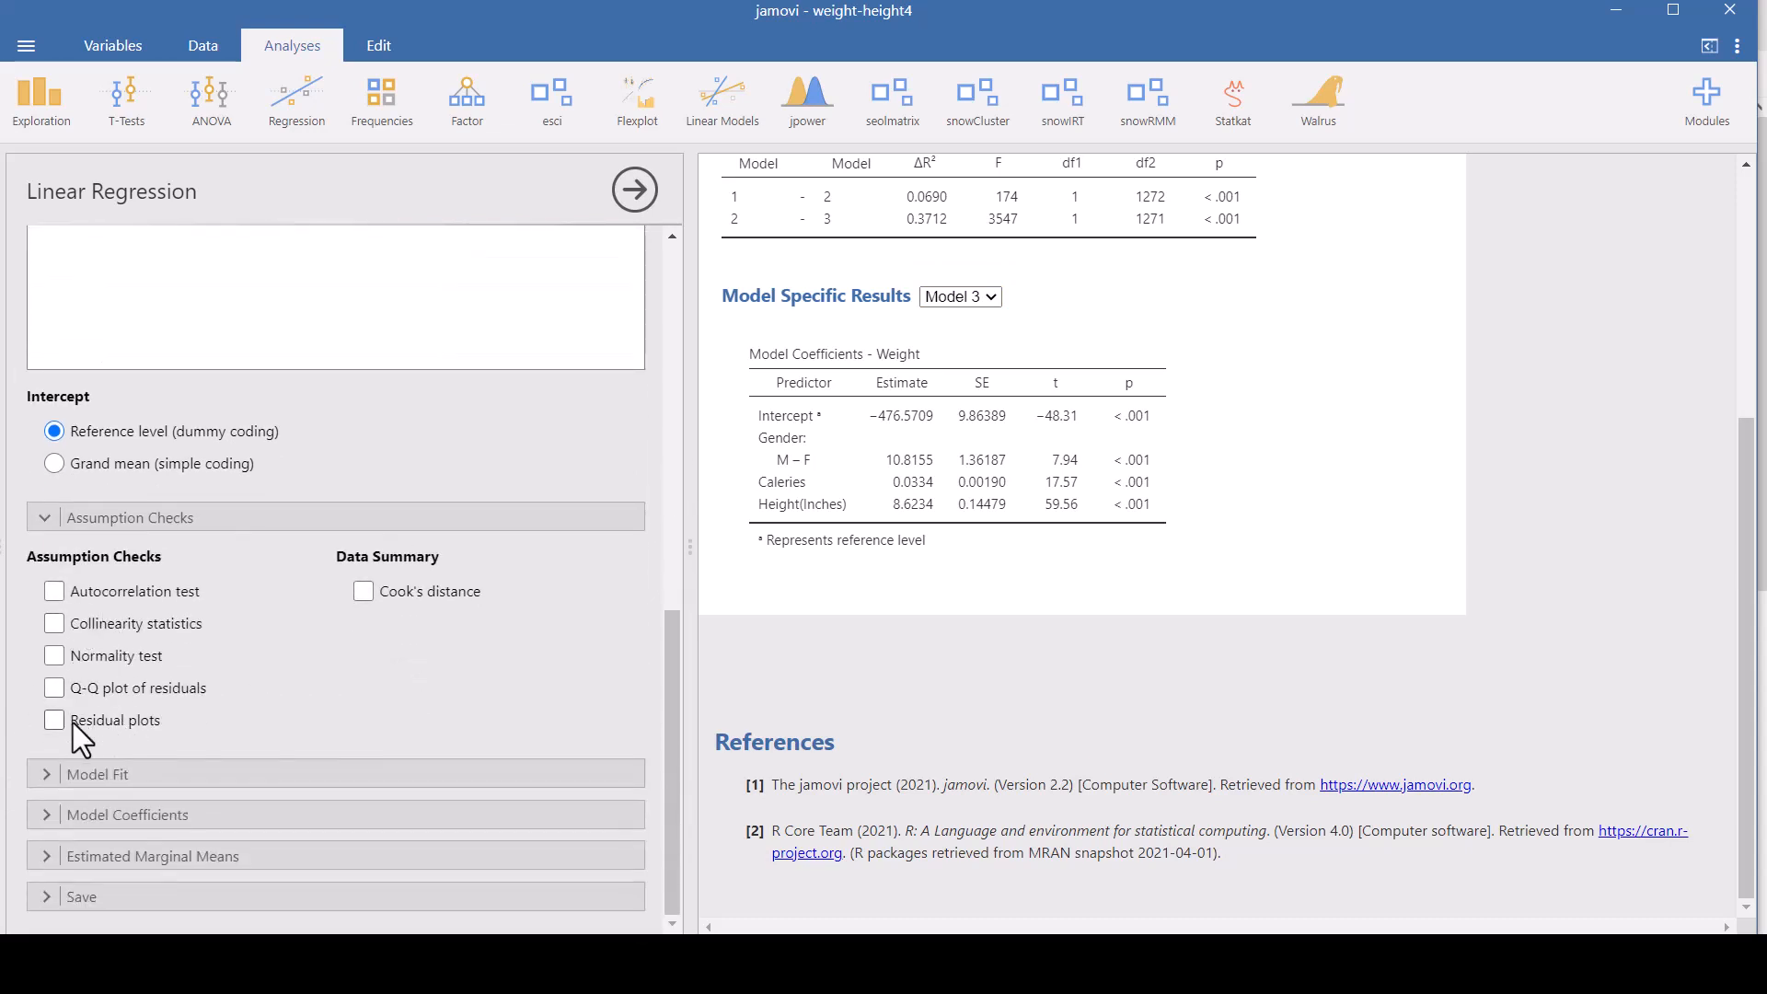
pyautogui.click(54, 720)
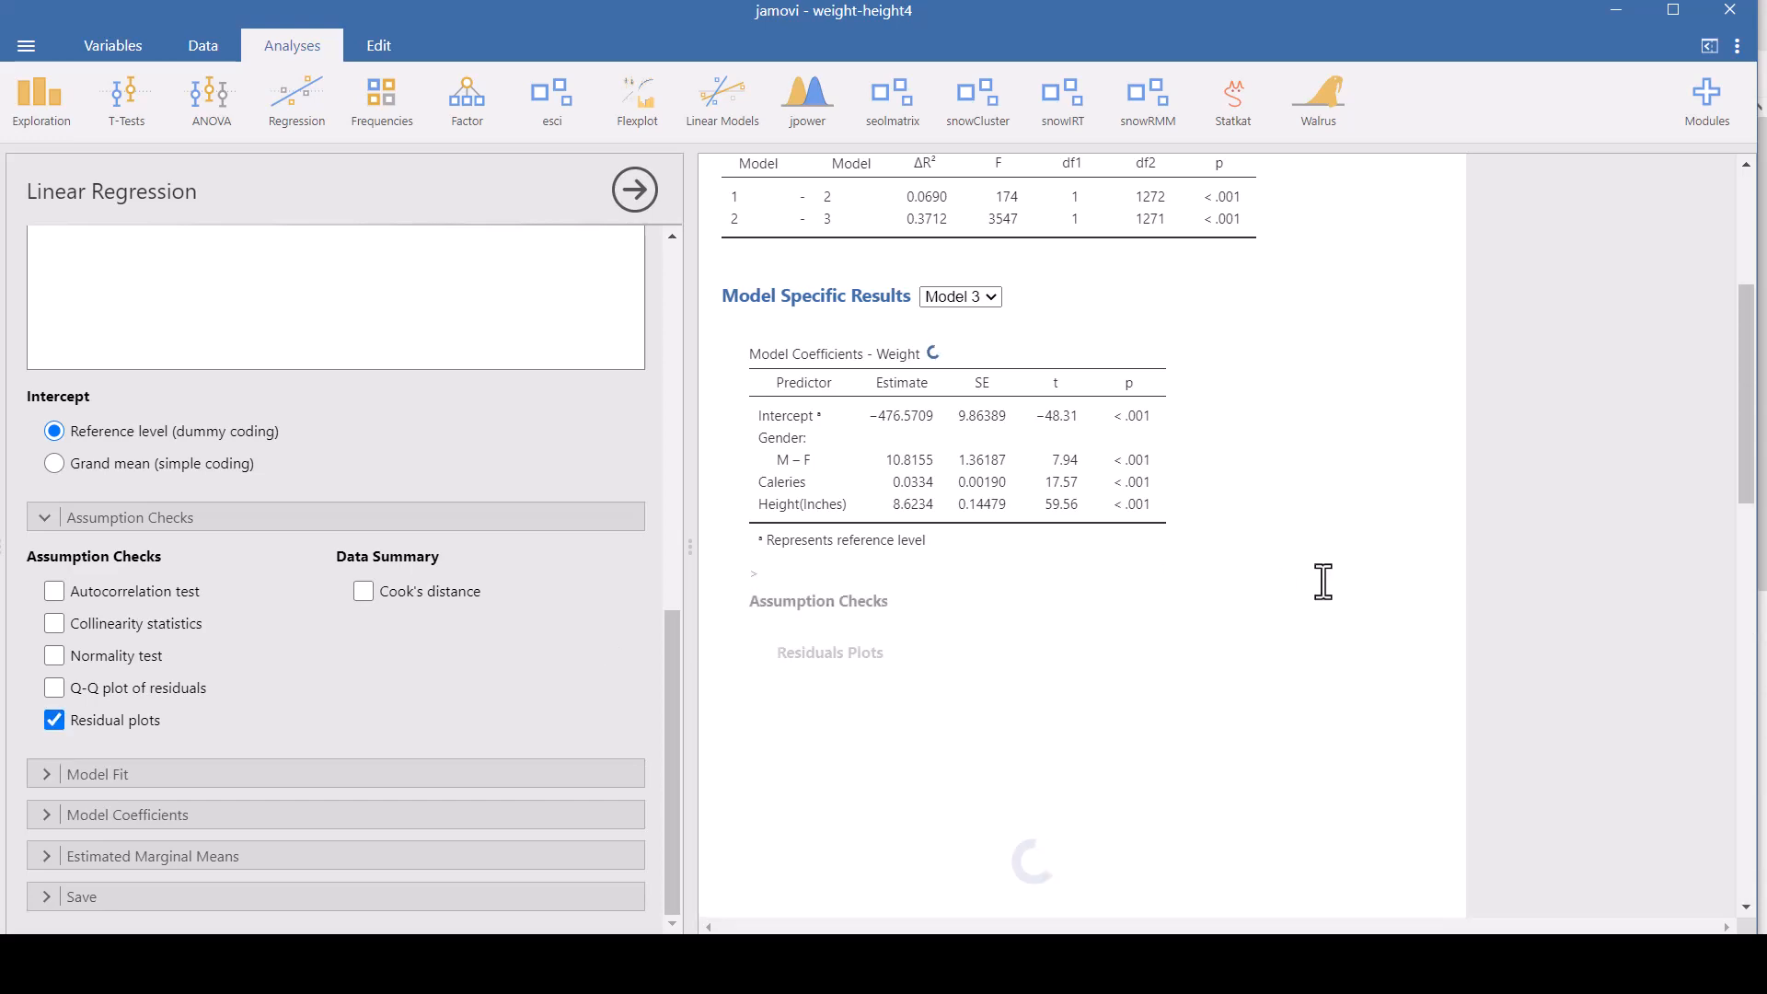
pyautogui.scroll(-3)
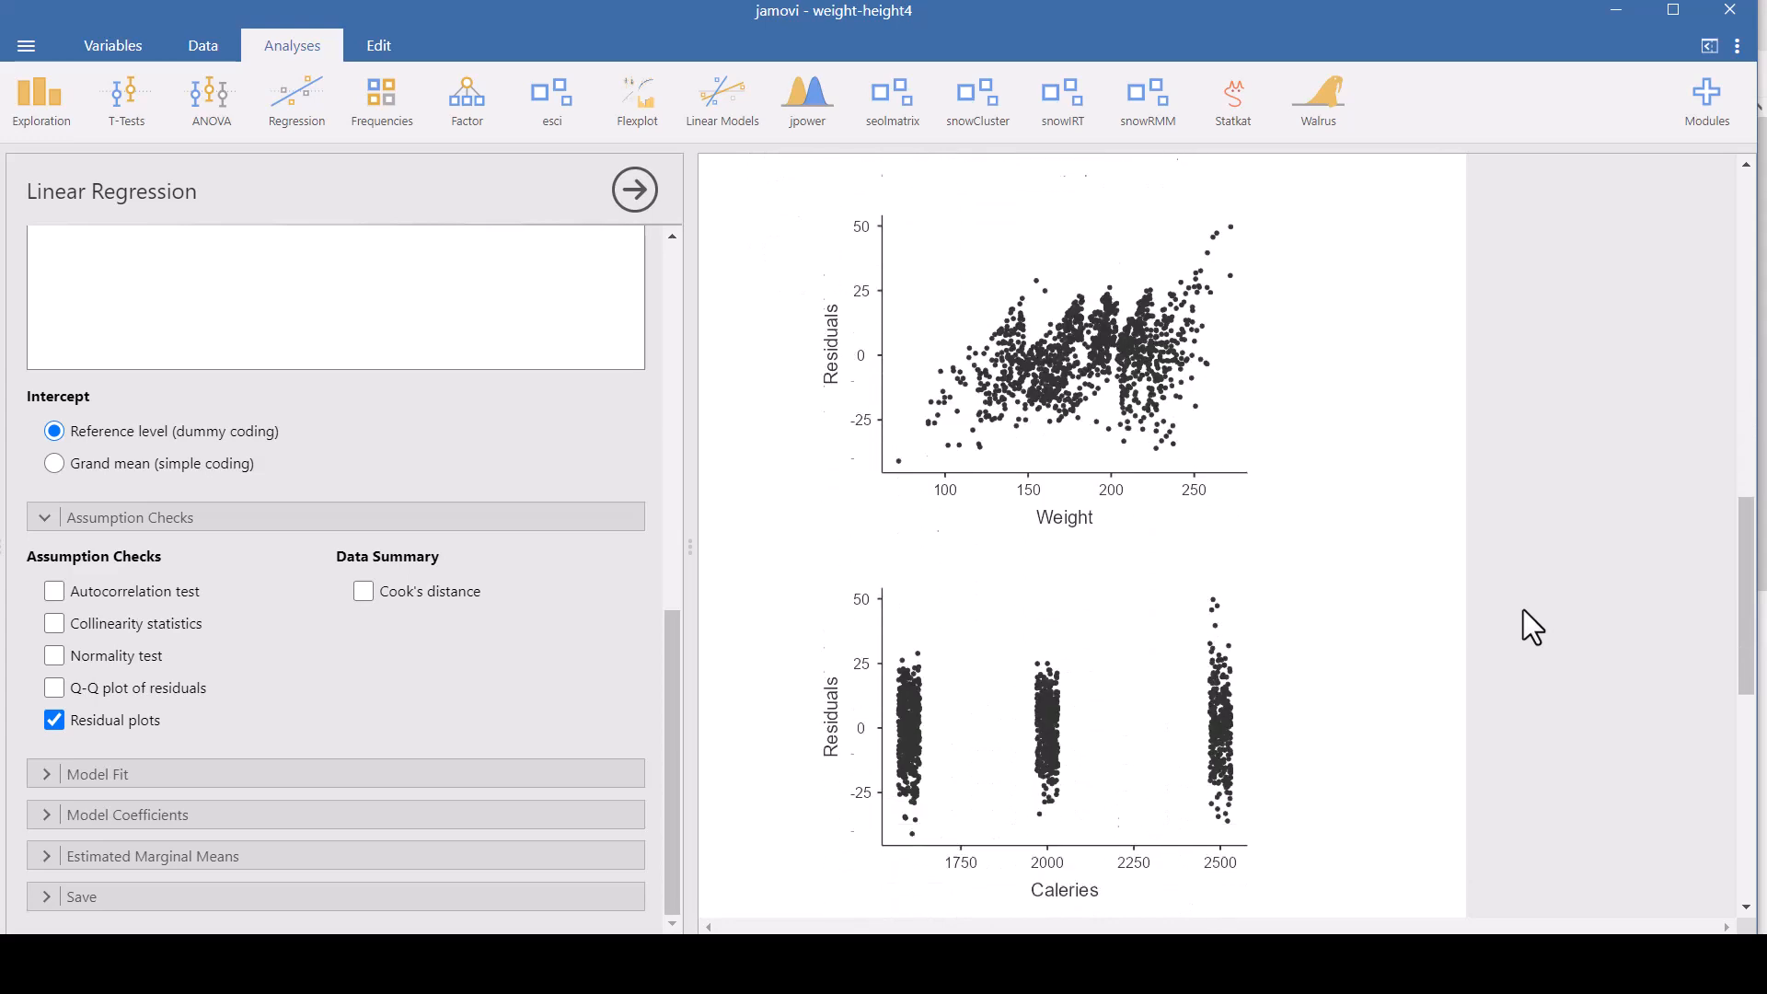
pyautogui.scroll(-3)
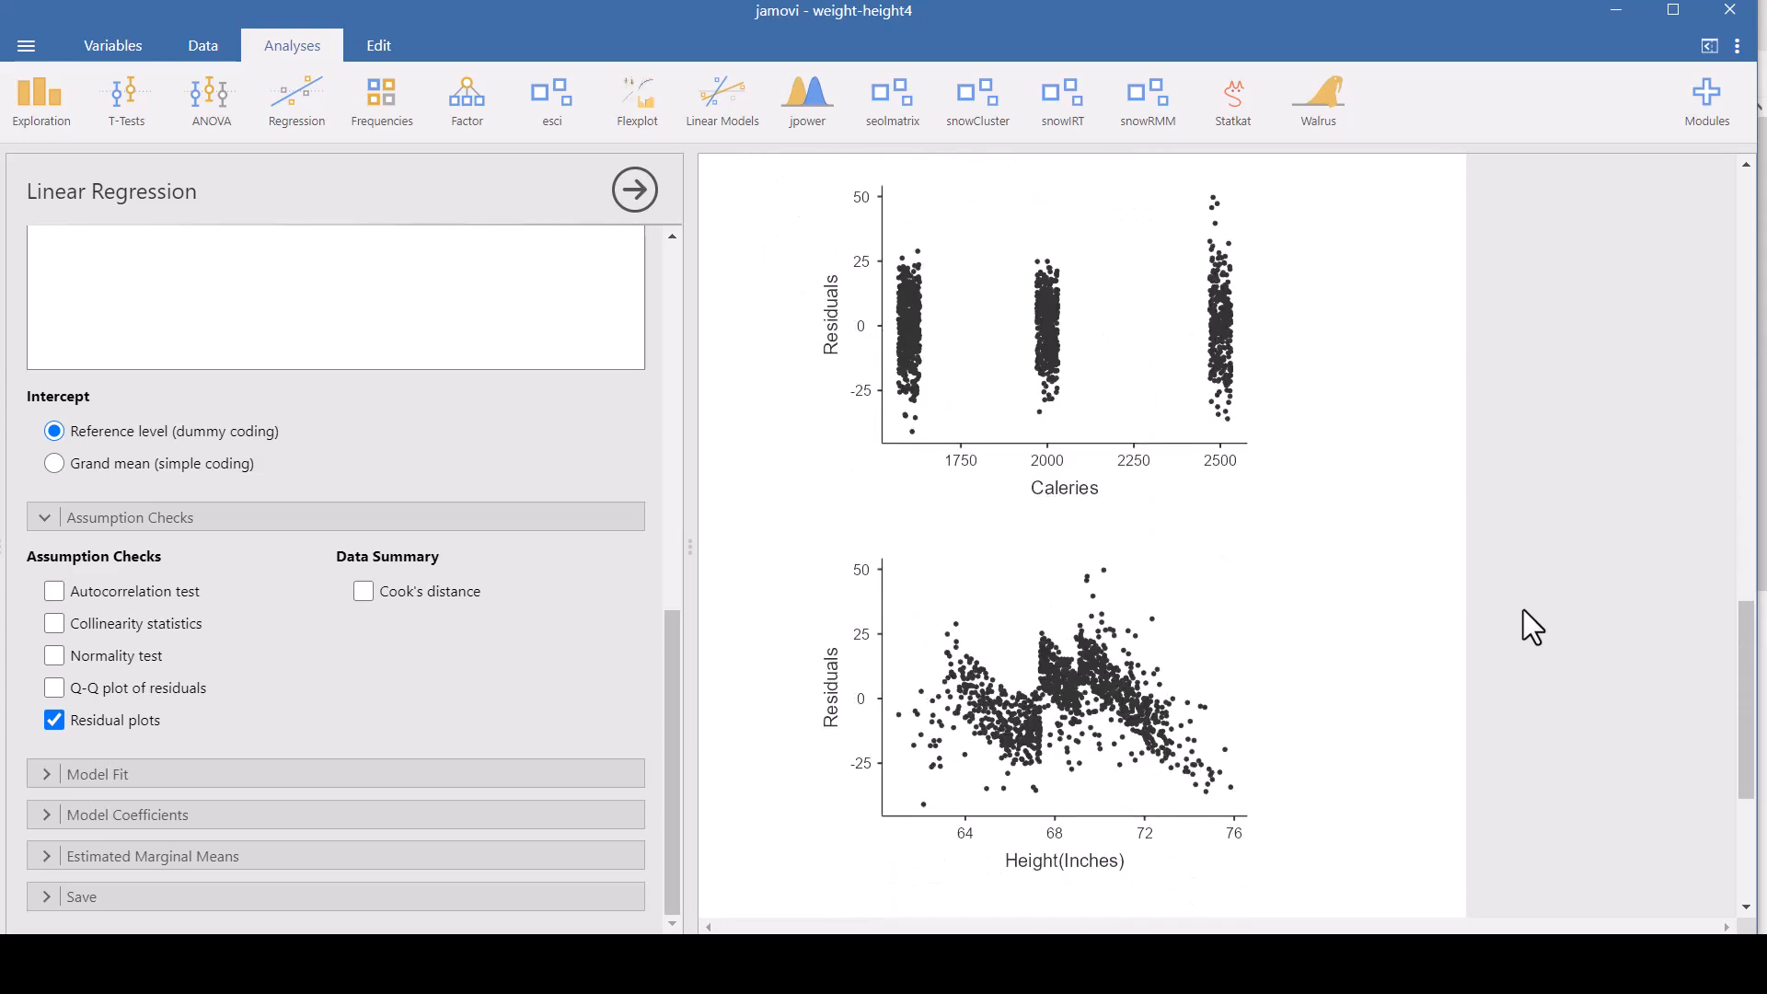
pyautogui.scroll(-3)
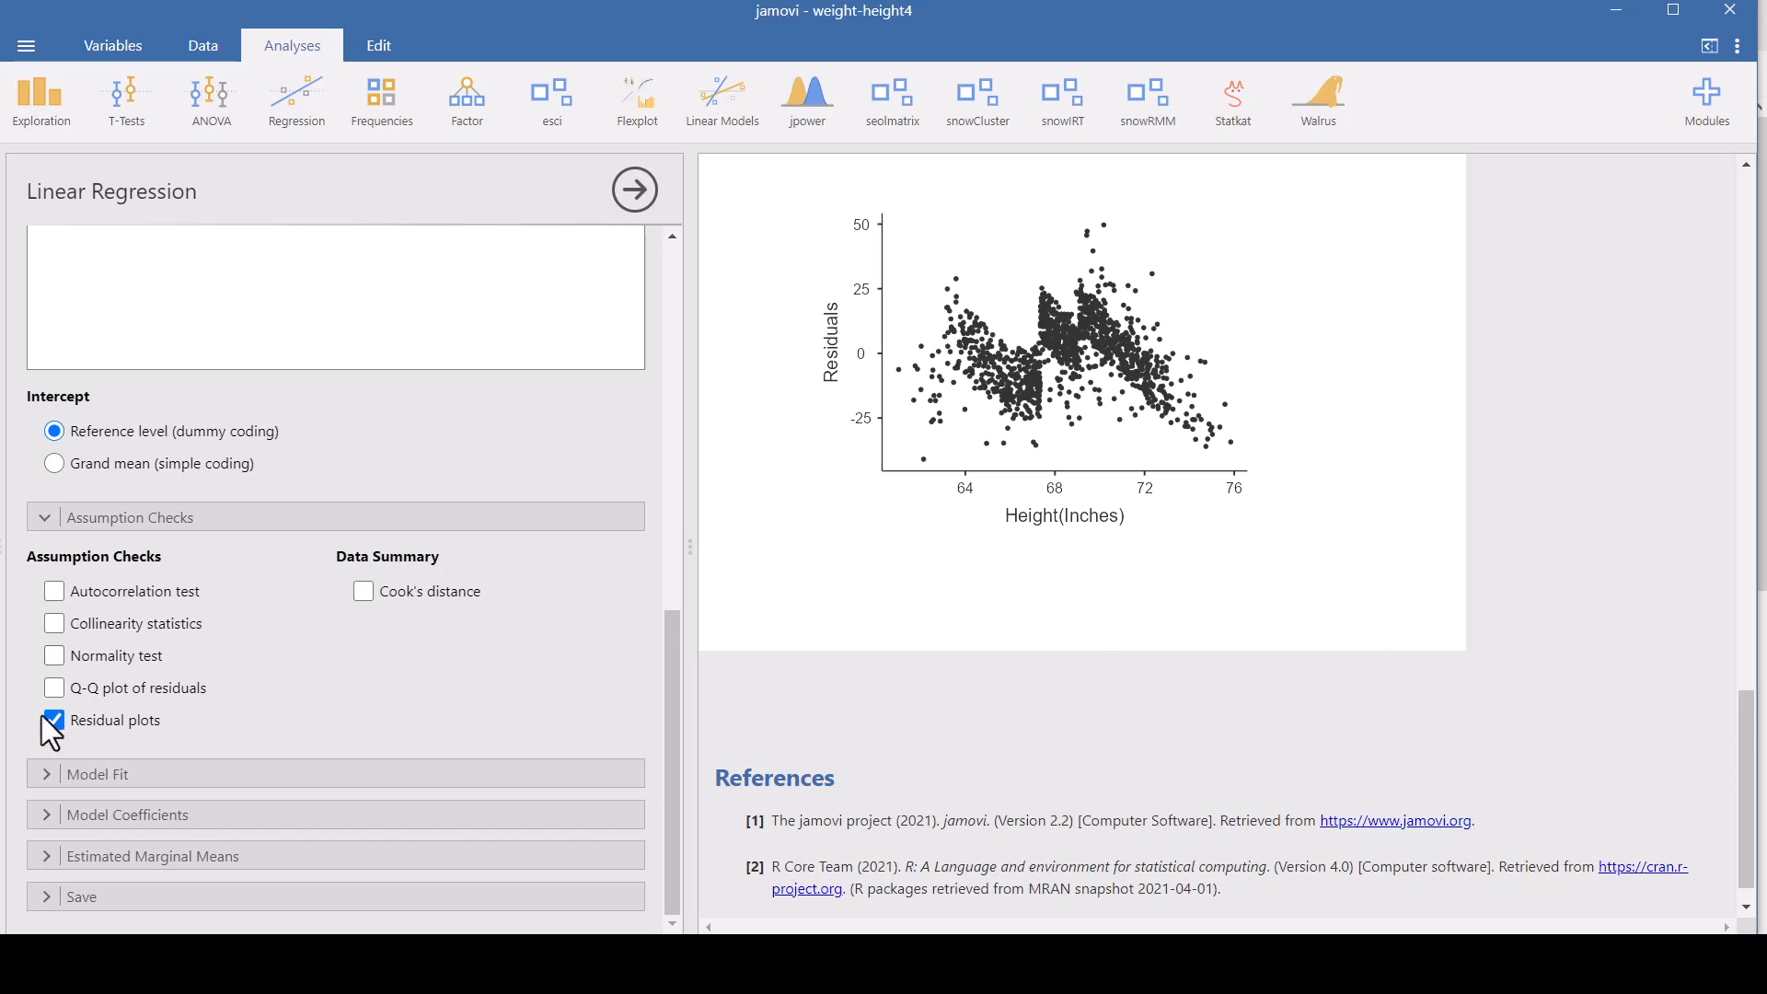
pyautogui.click(55, 720)
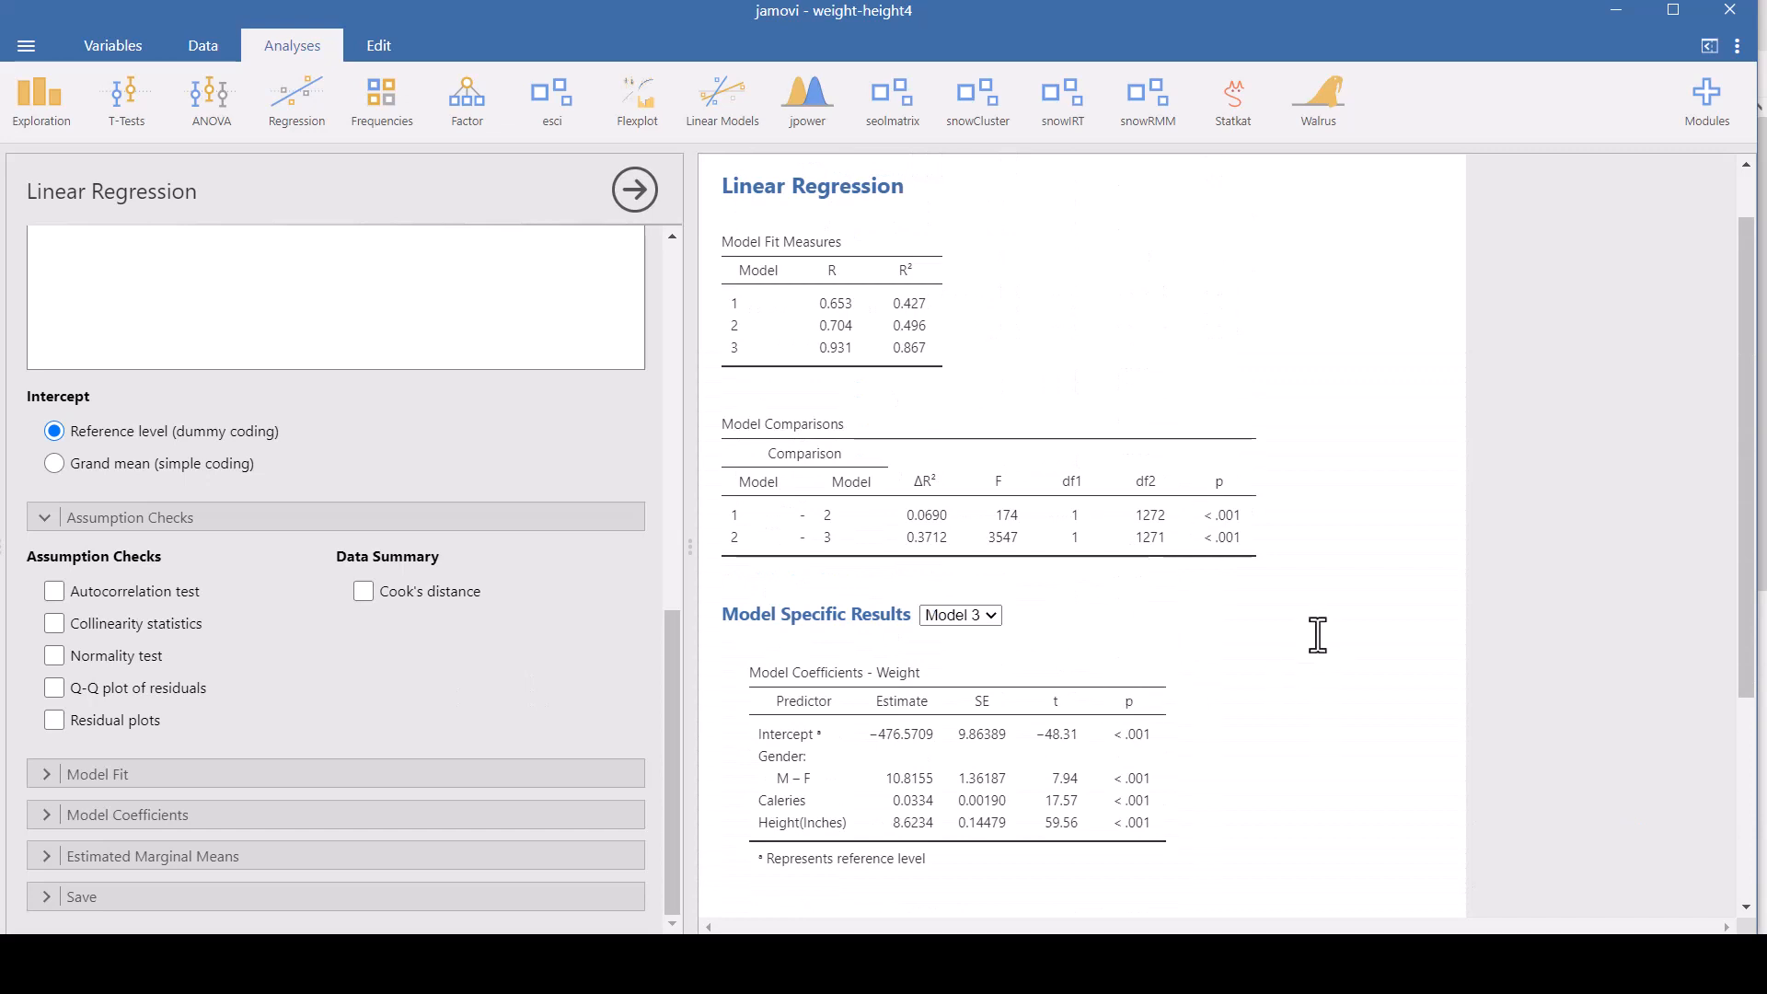
pyautogui.moveTo(1215, 572)
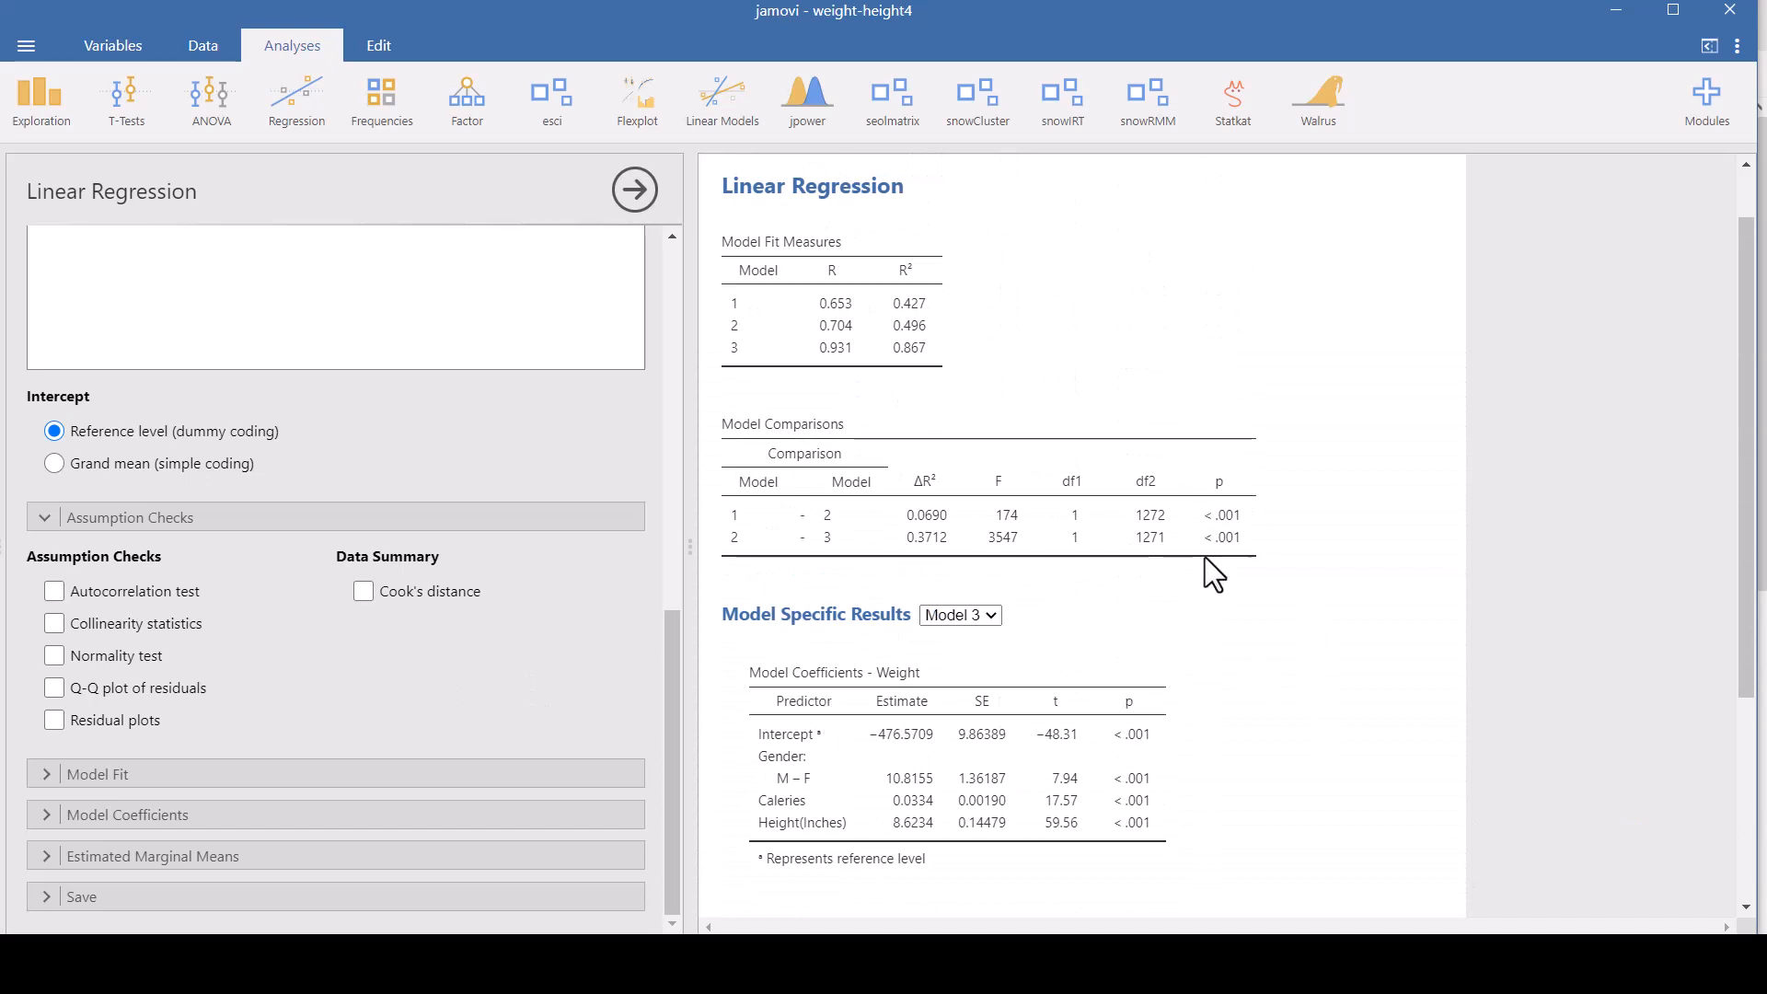
pyautogui.moveTo(112, 569)
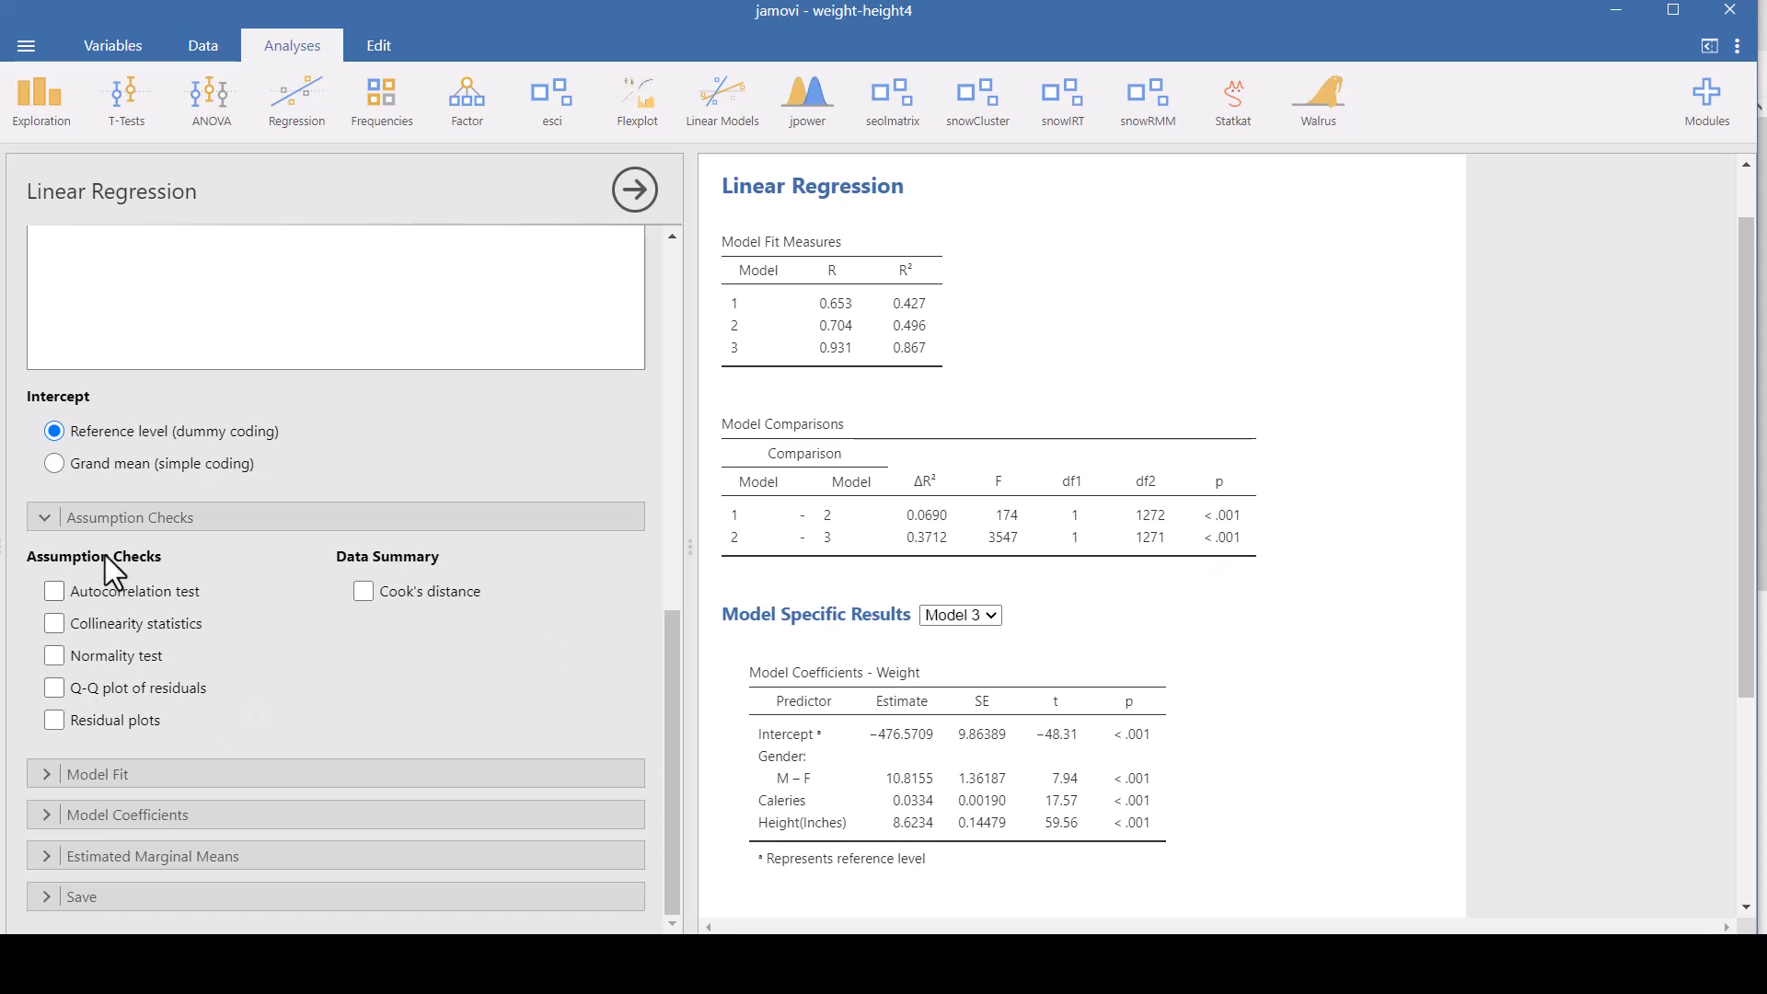
pyautogui.moveTo(170, 593)
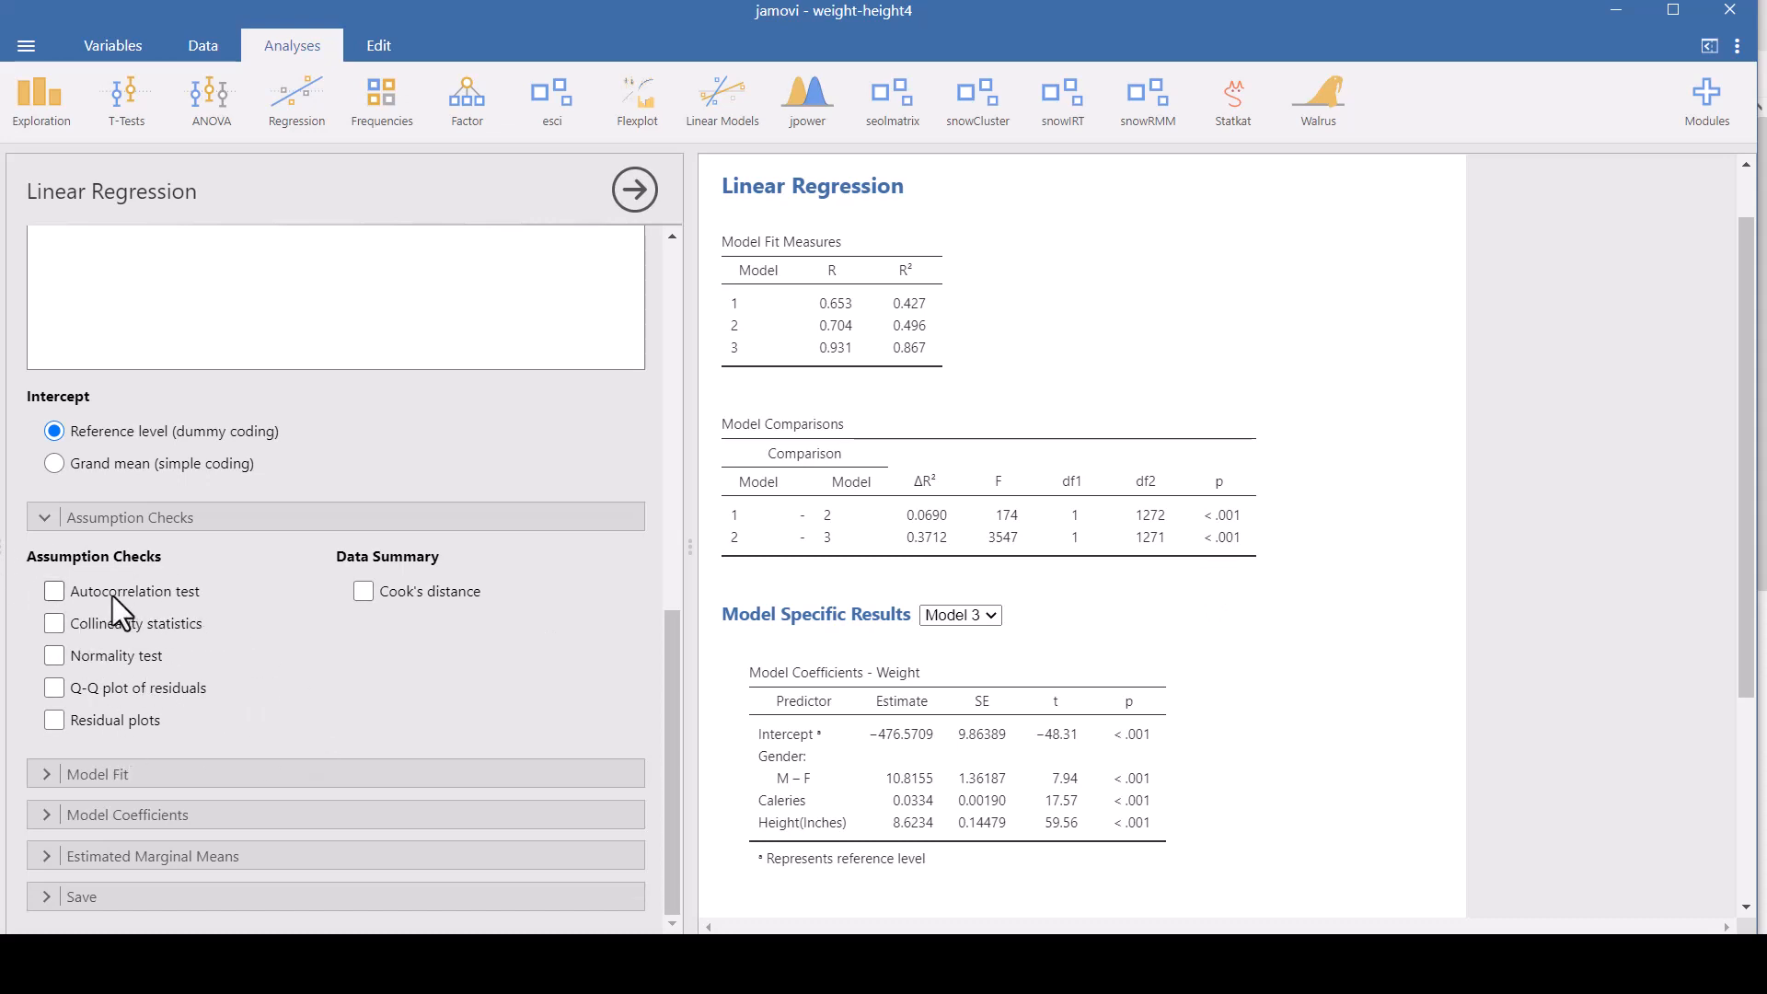
pyautogui.moveTo(239, 624)
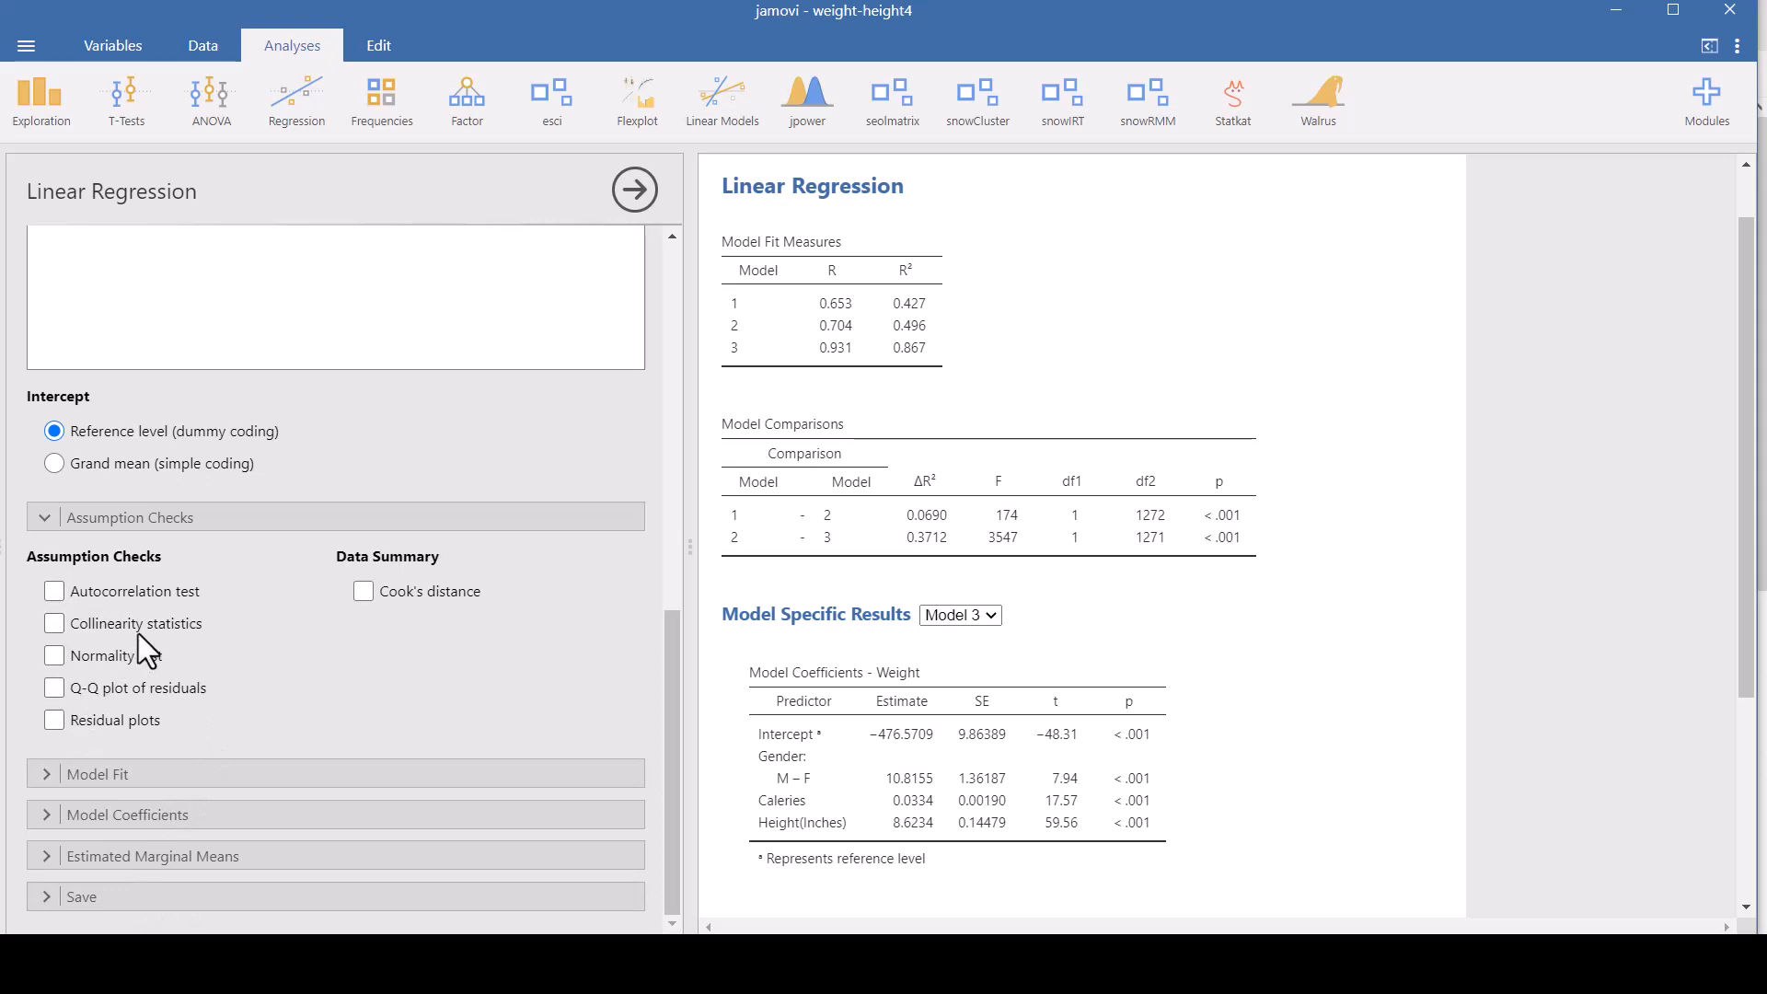
pyautogui.moveTo(191, 643)
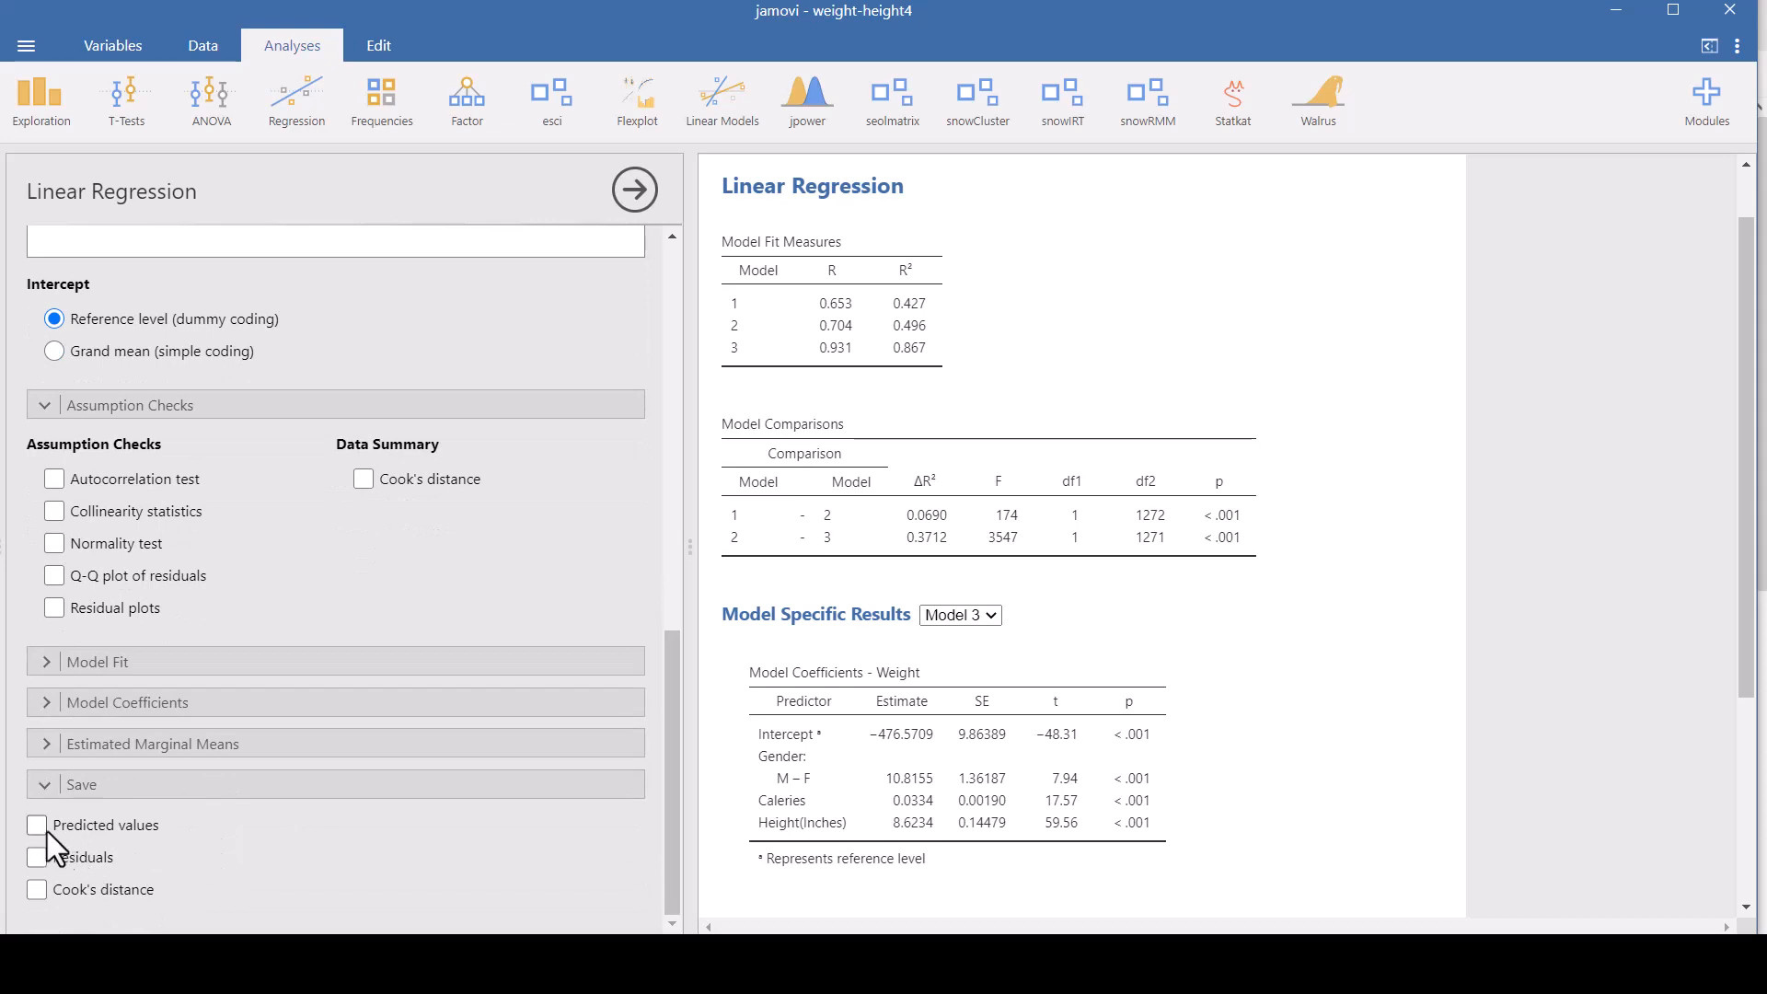
# - Tick Predicted values, Residuals and Cook's distance under Save
pyautogui.click(37, 824)
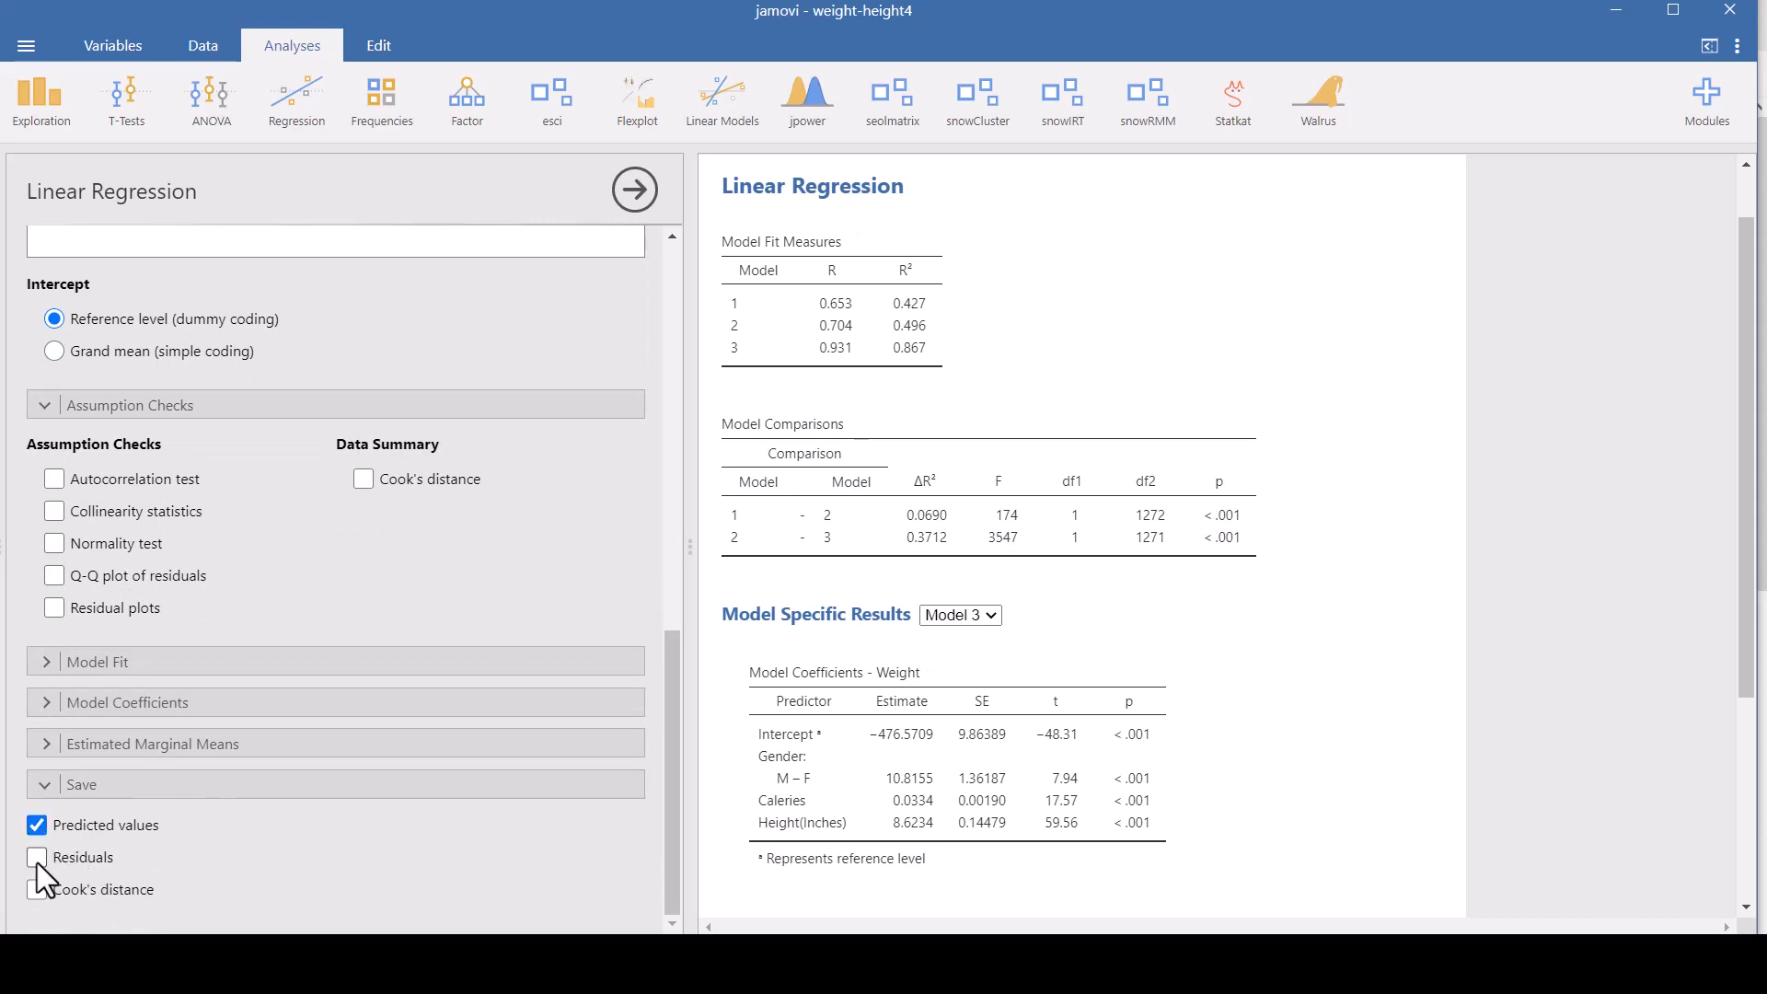
pyautogui.click(36, 857)
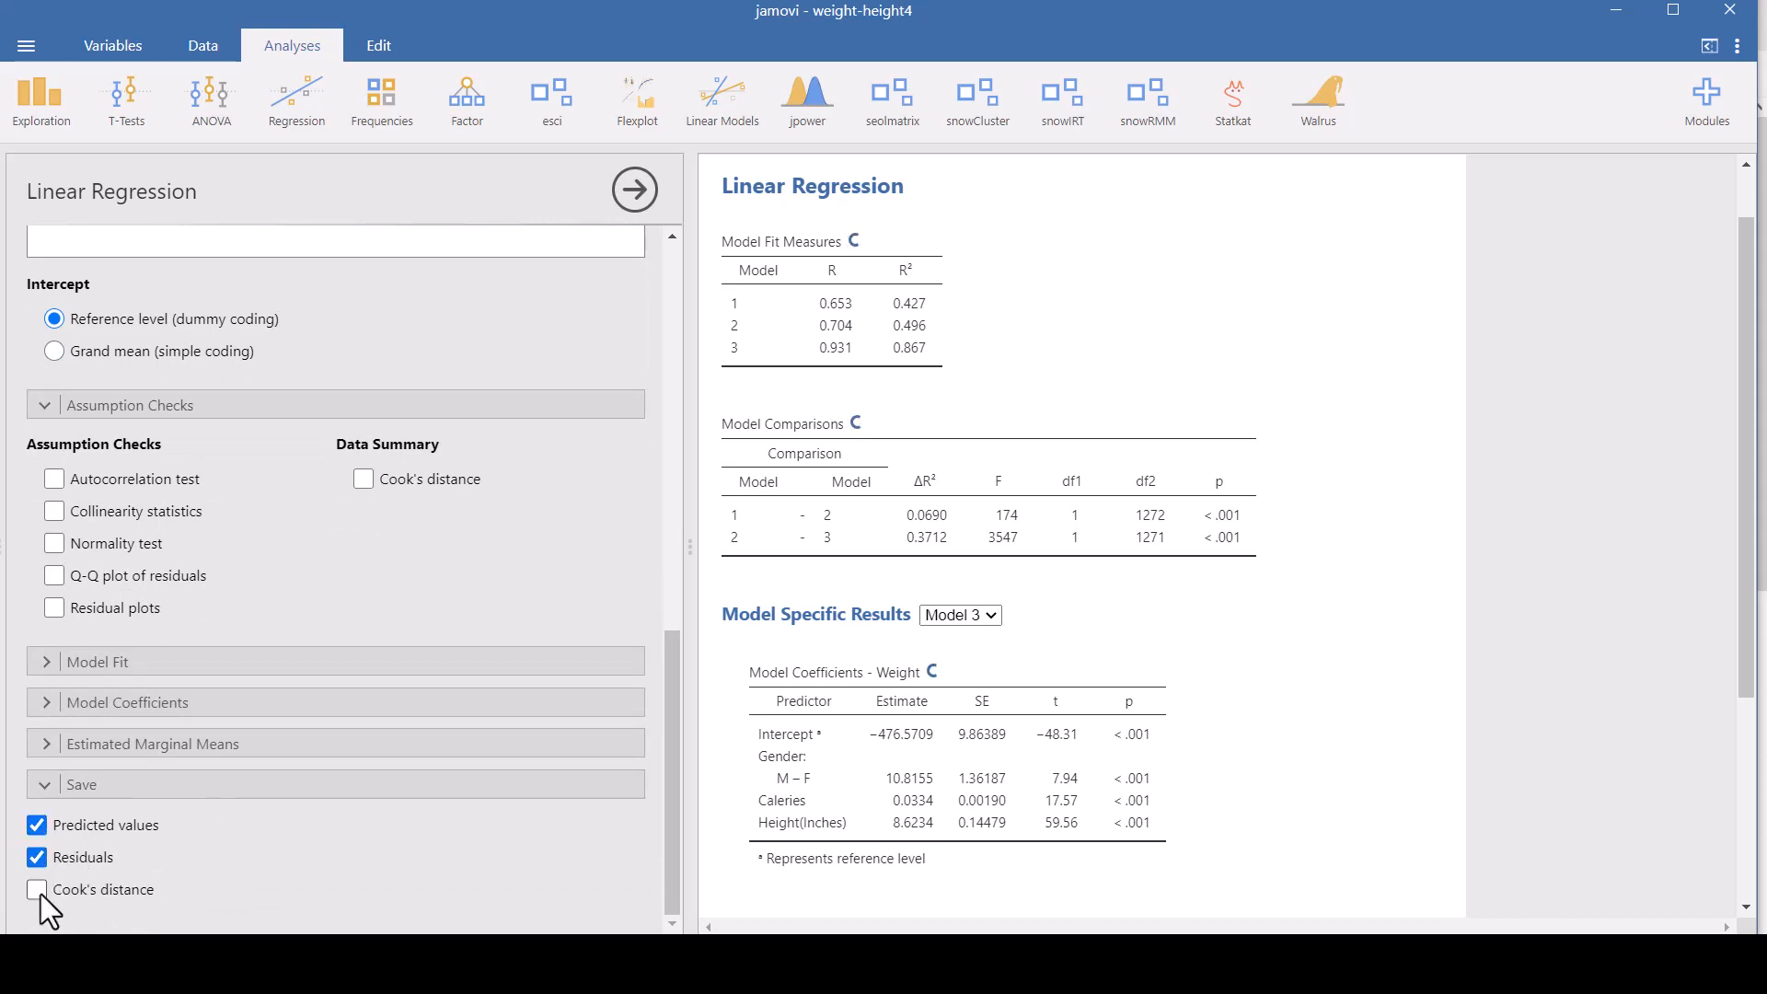
pyautogui.click(36, 889)
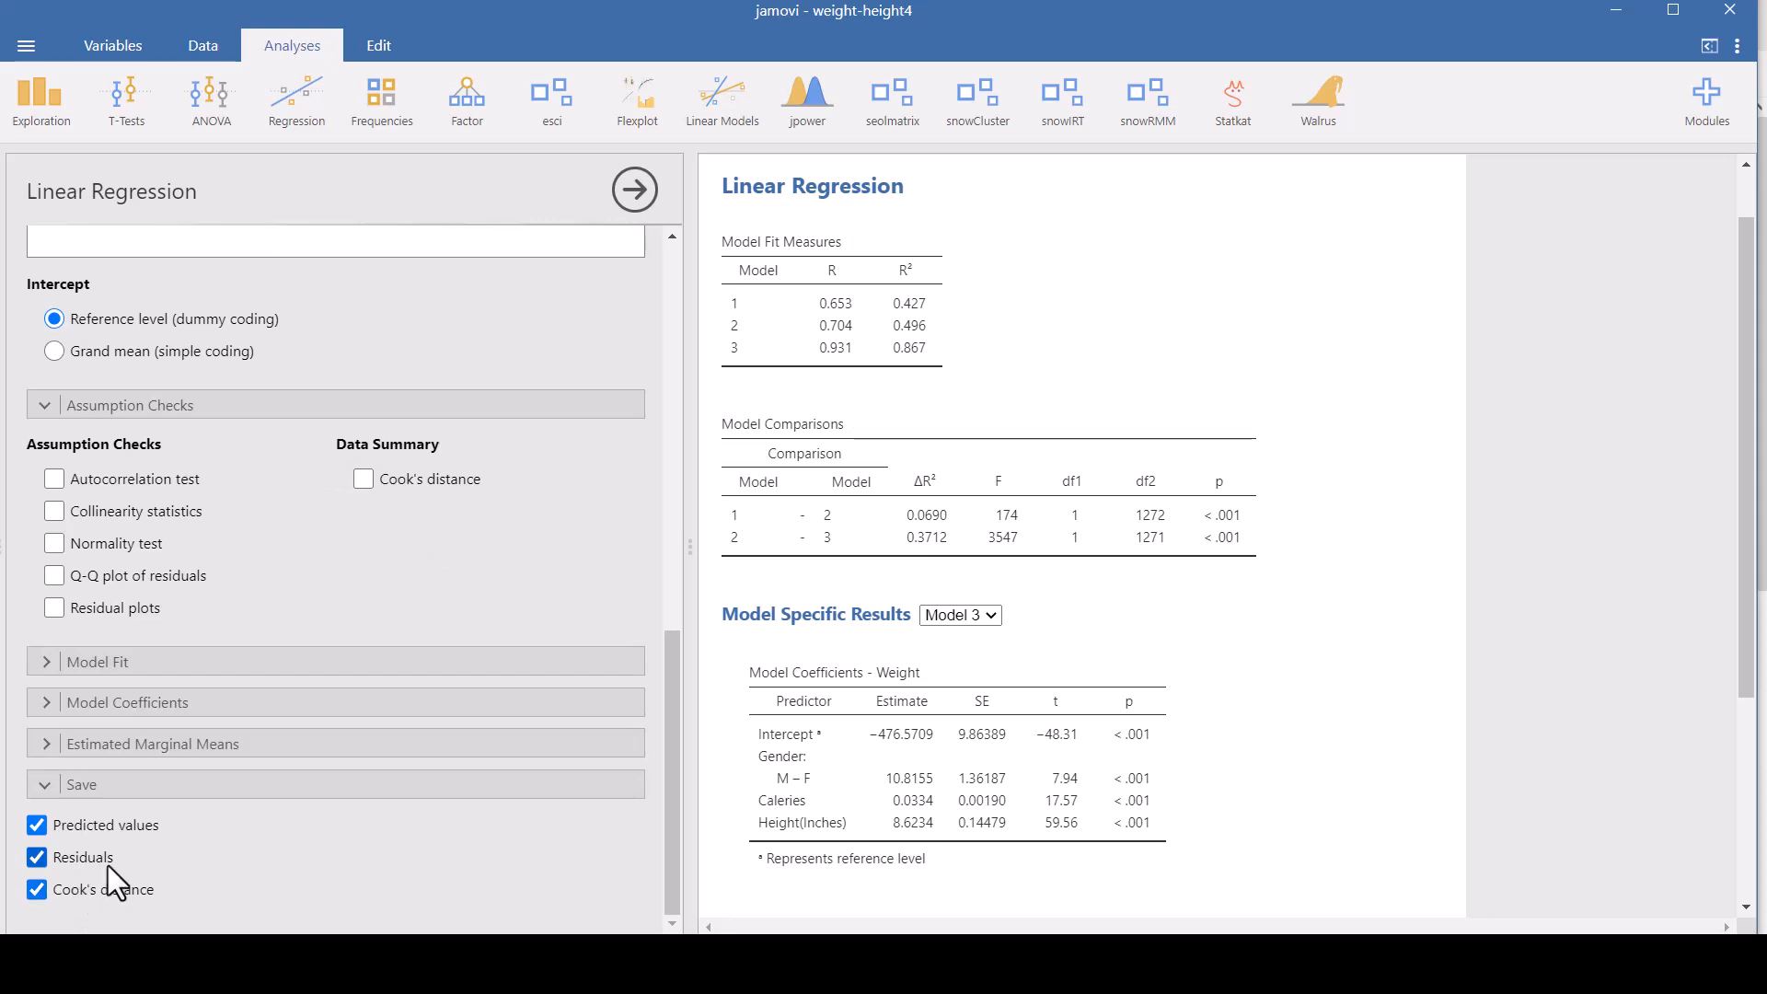
pyautogui.moveTo(503, 884)
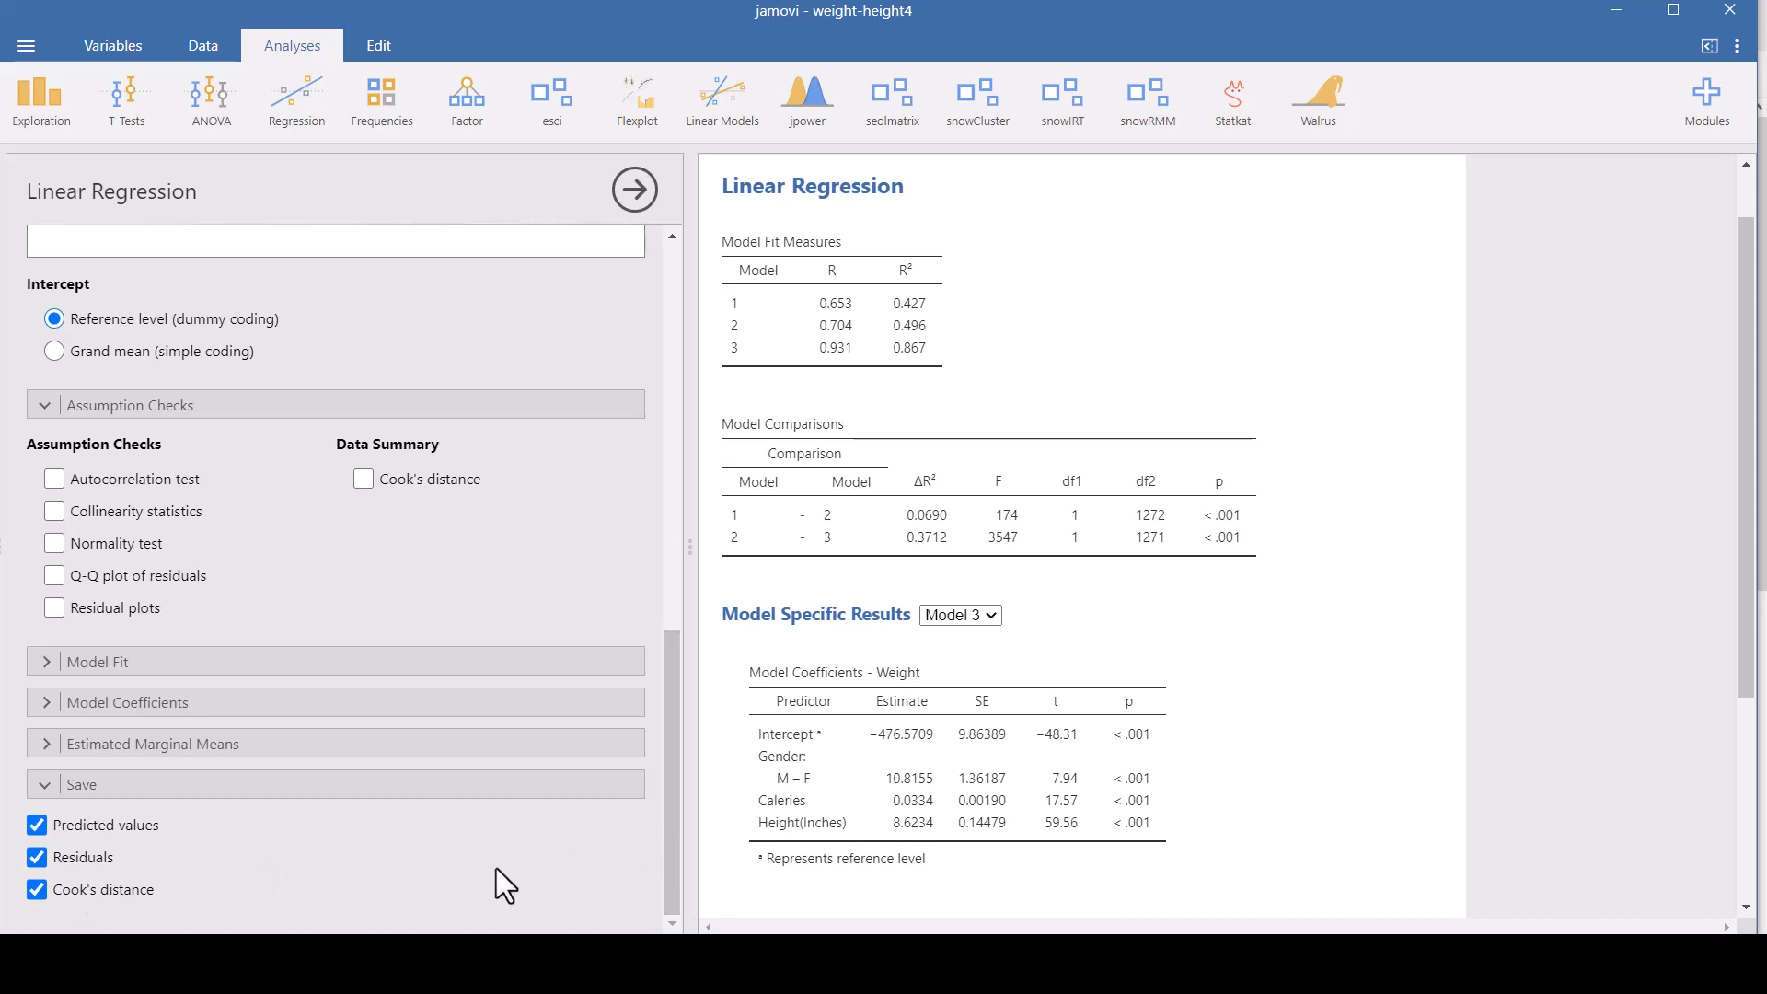
pyautogui.moveTo(356, 892)
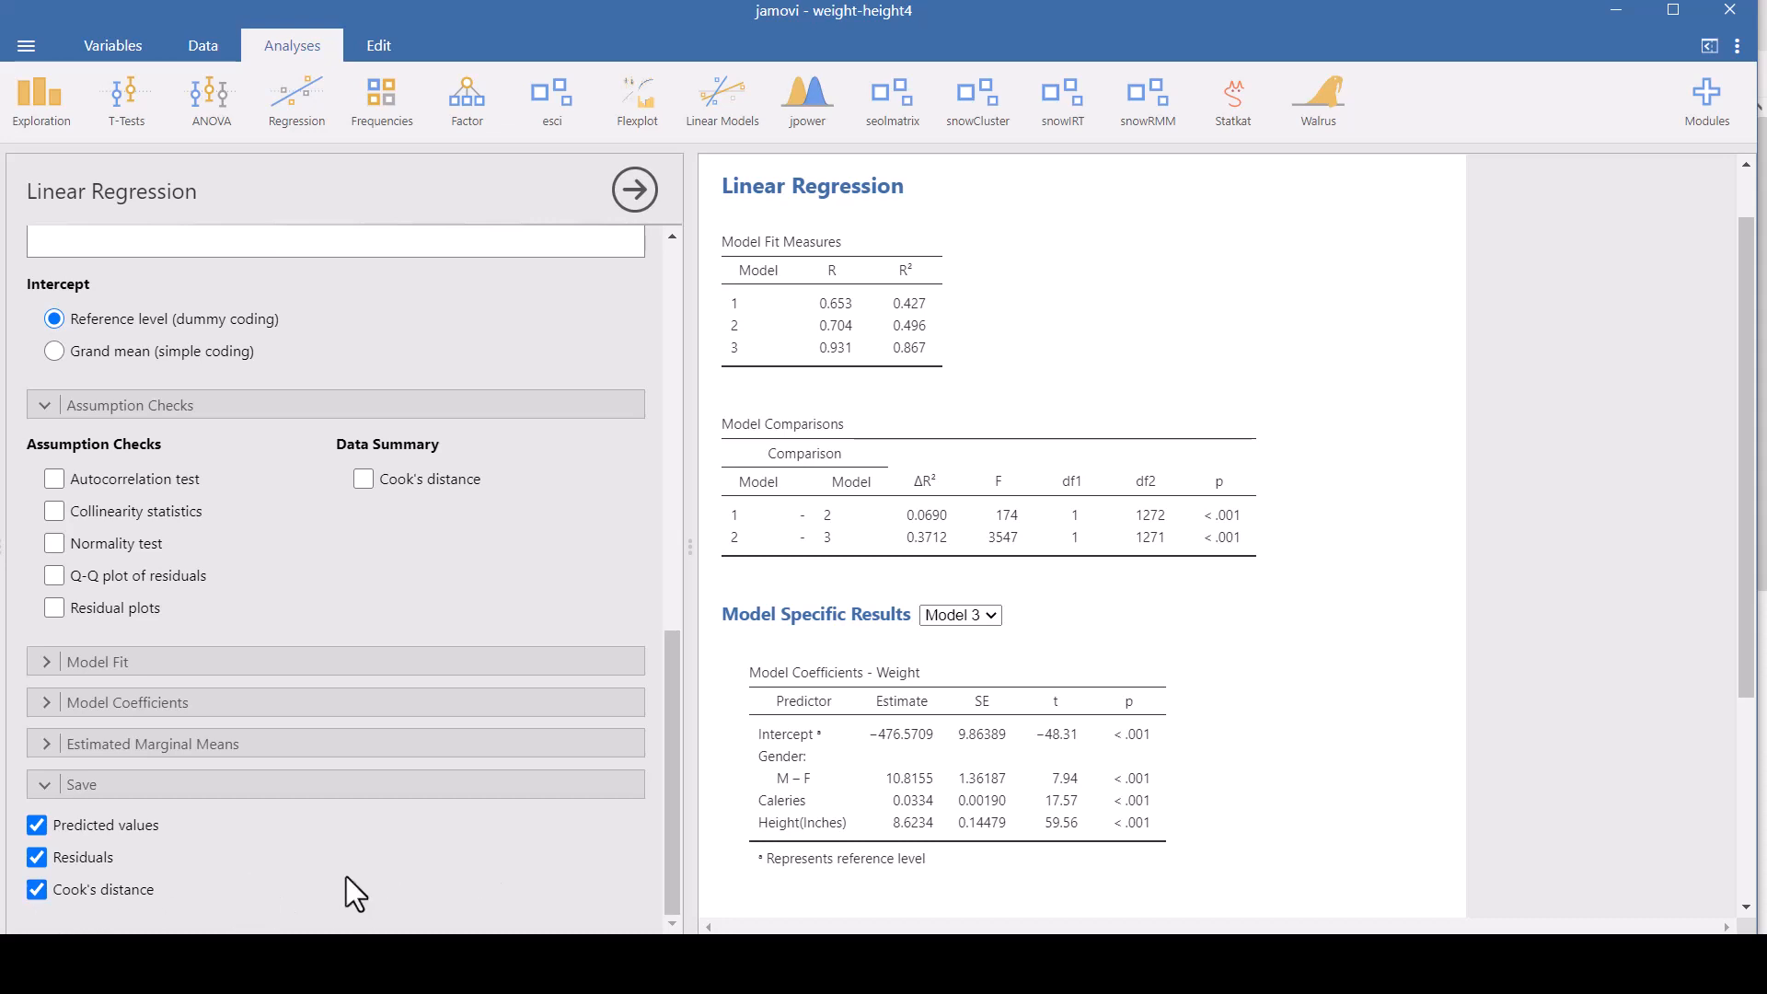
pyautogui.moveTo(674, 768)
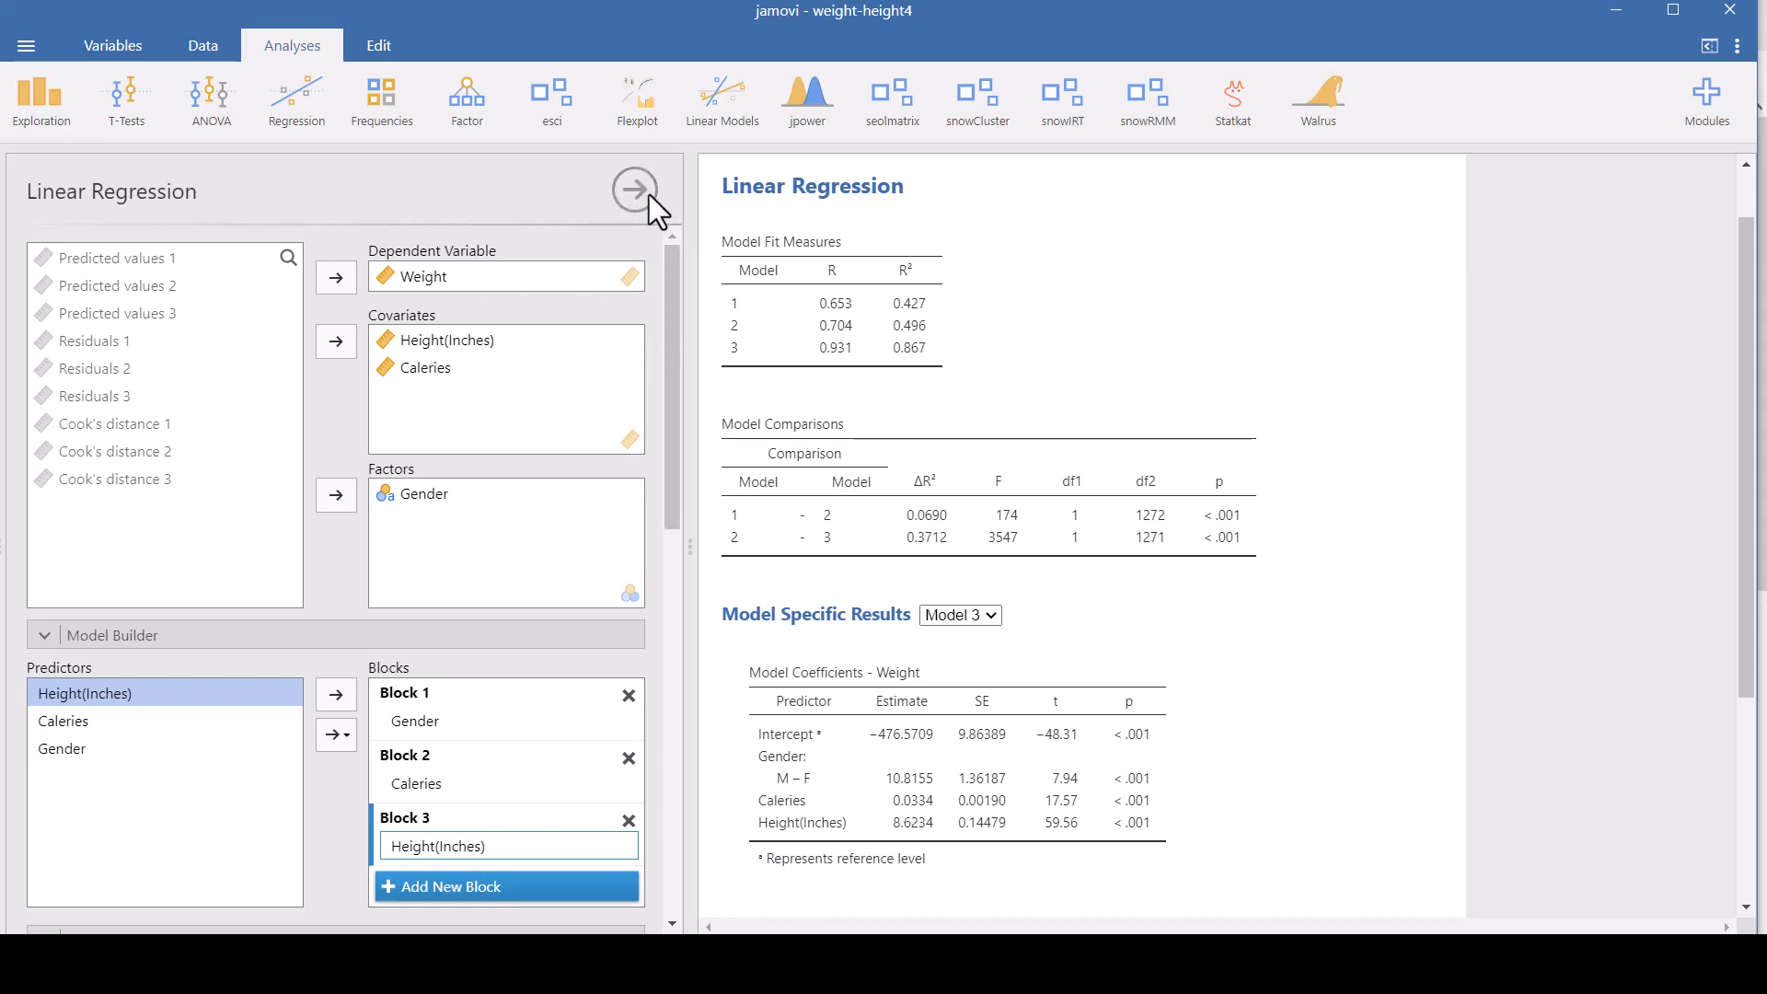
# - Hide the analysis options and widen the Predicted values 1 column to read its values
pyautogui.click(633, 188)
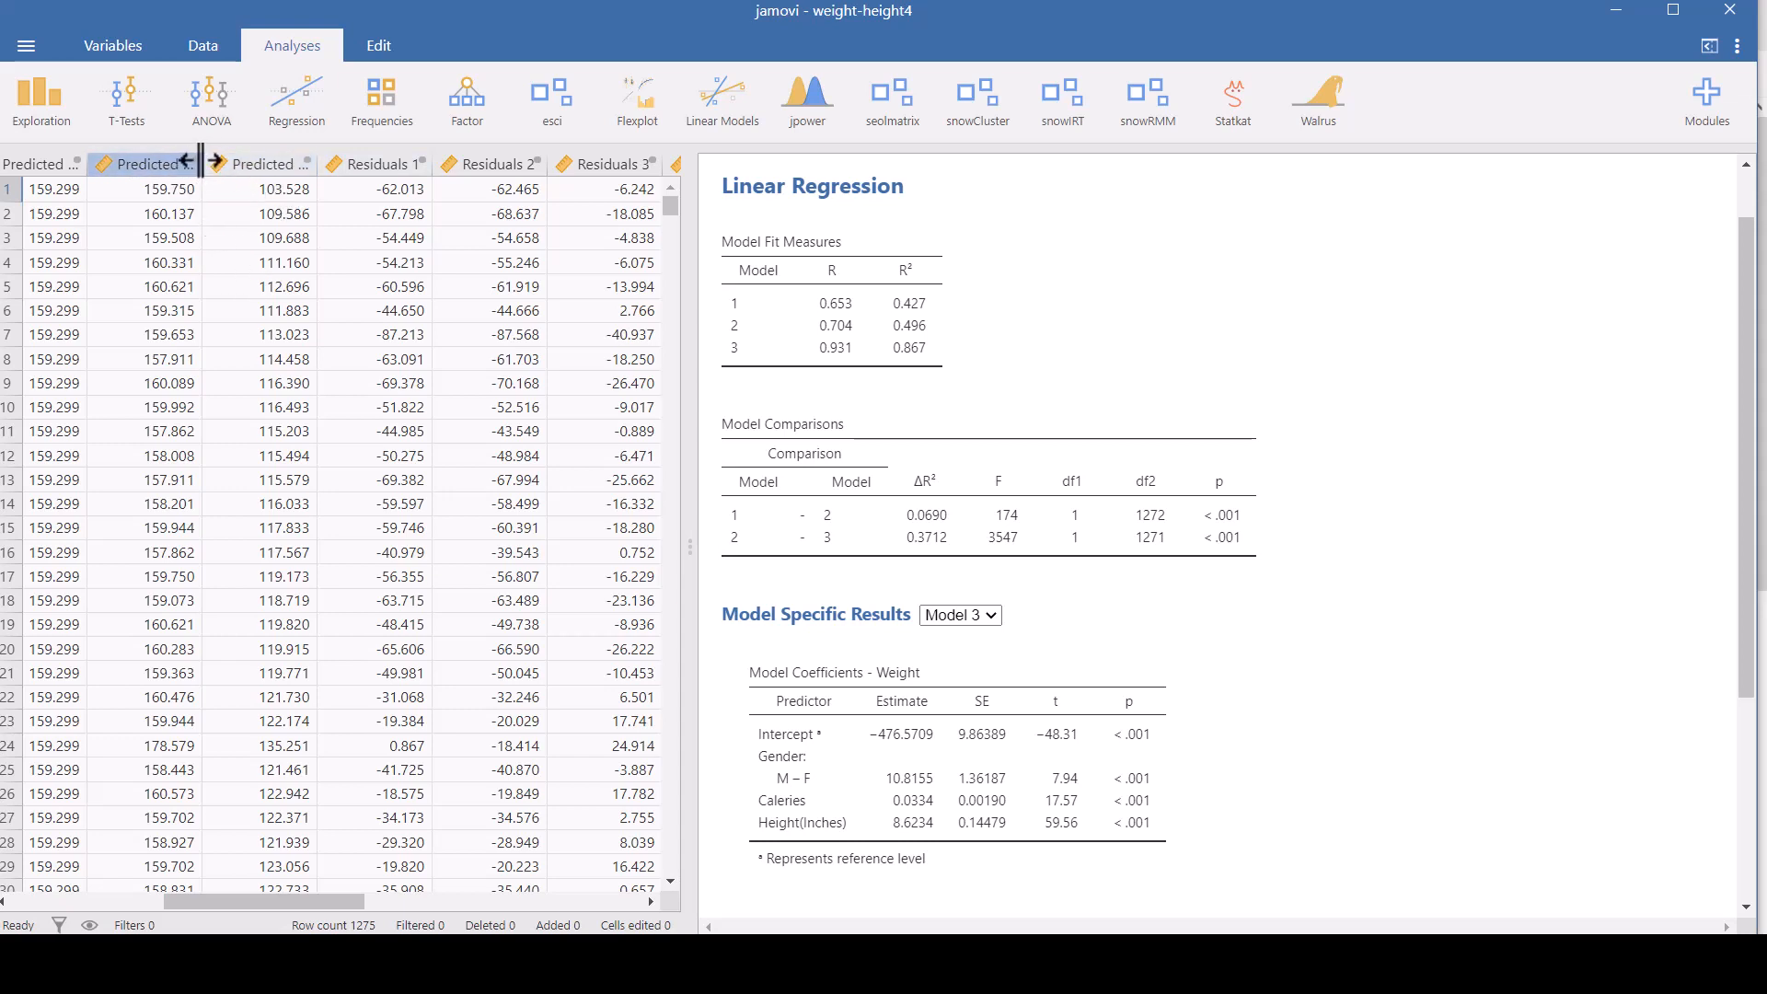
pyautogui.click(192, 164)
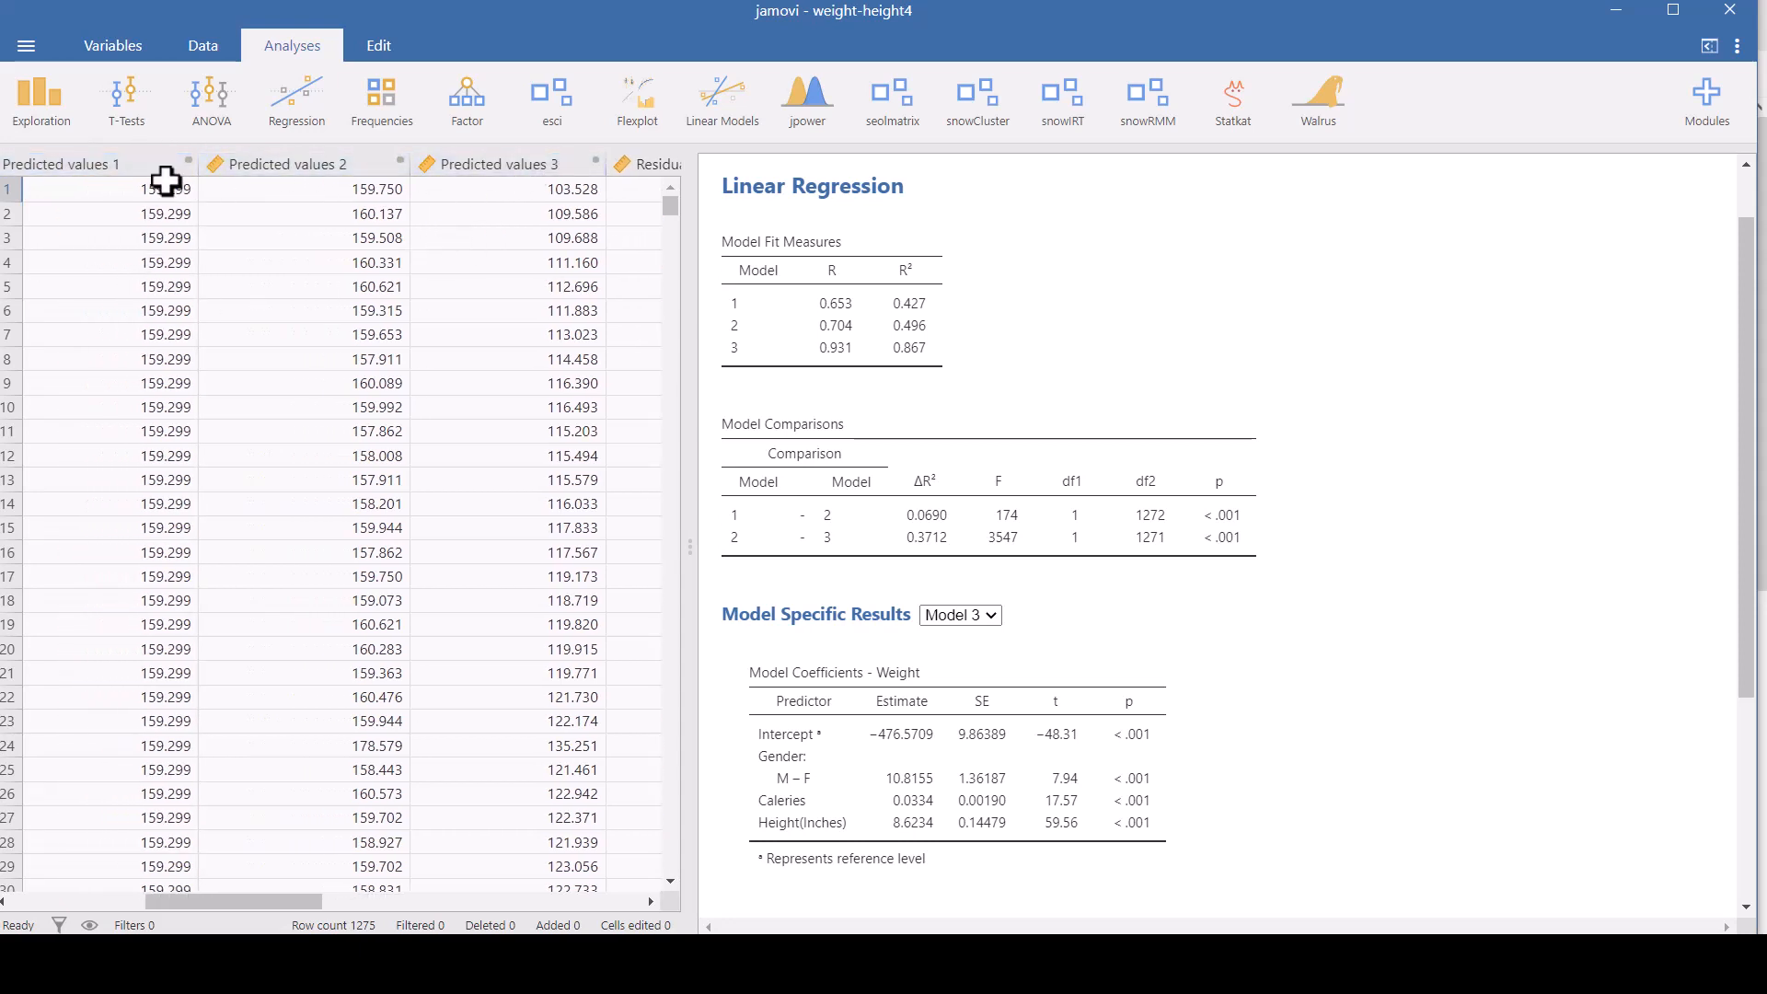
pyautogui.click(170, 189)
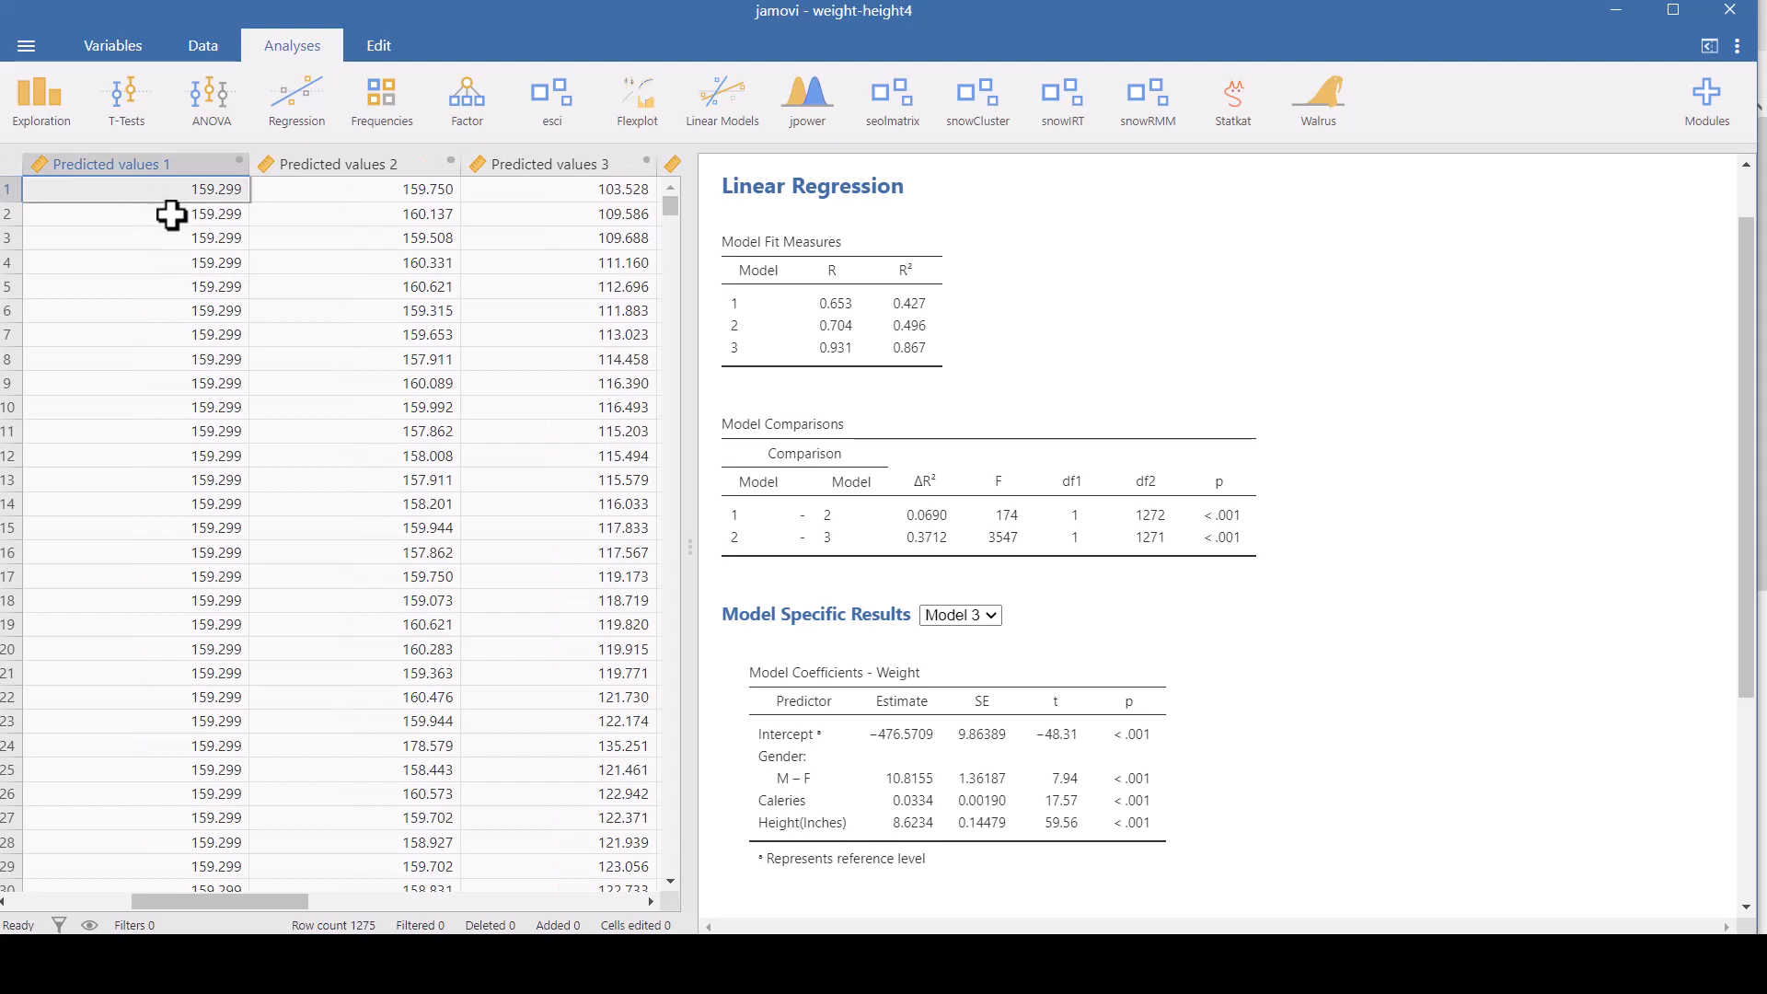
pyautogui.moveTo(389, 187)
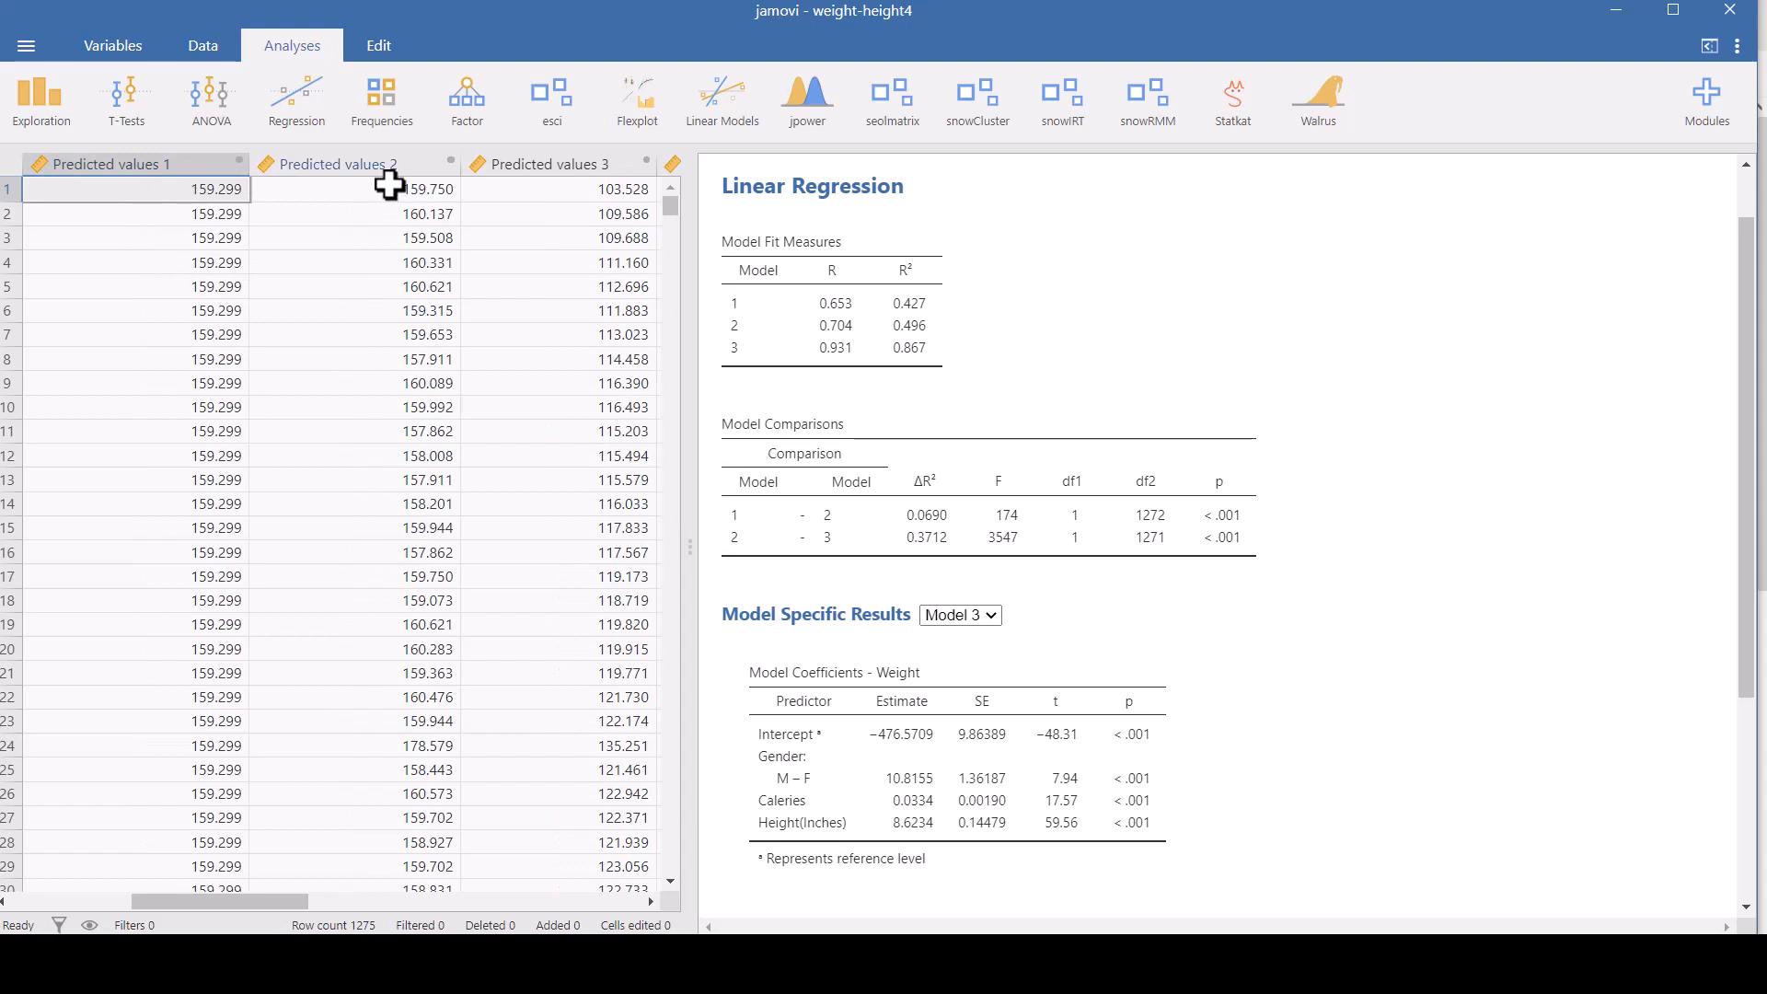
pyautogui.click(551, 190)
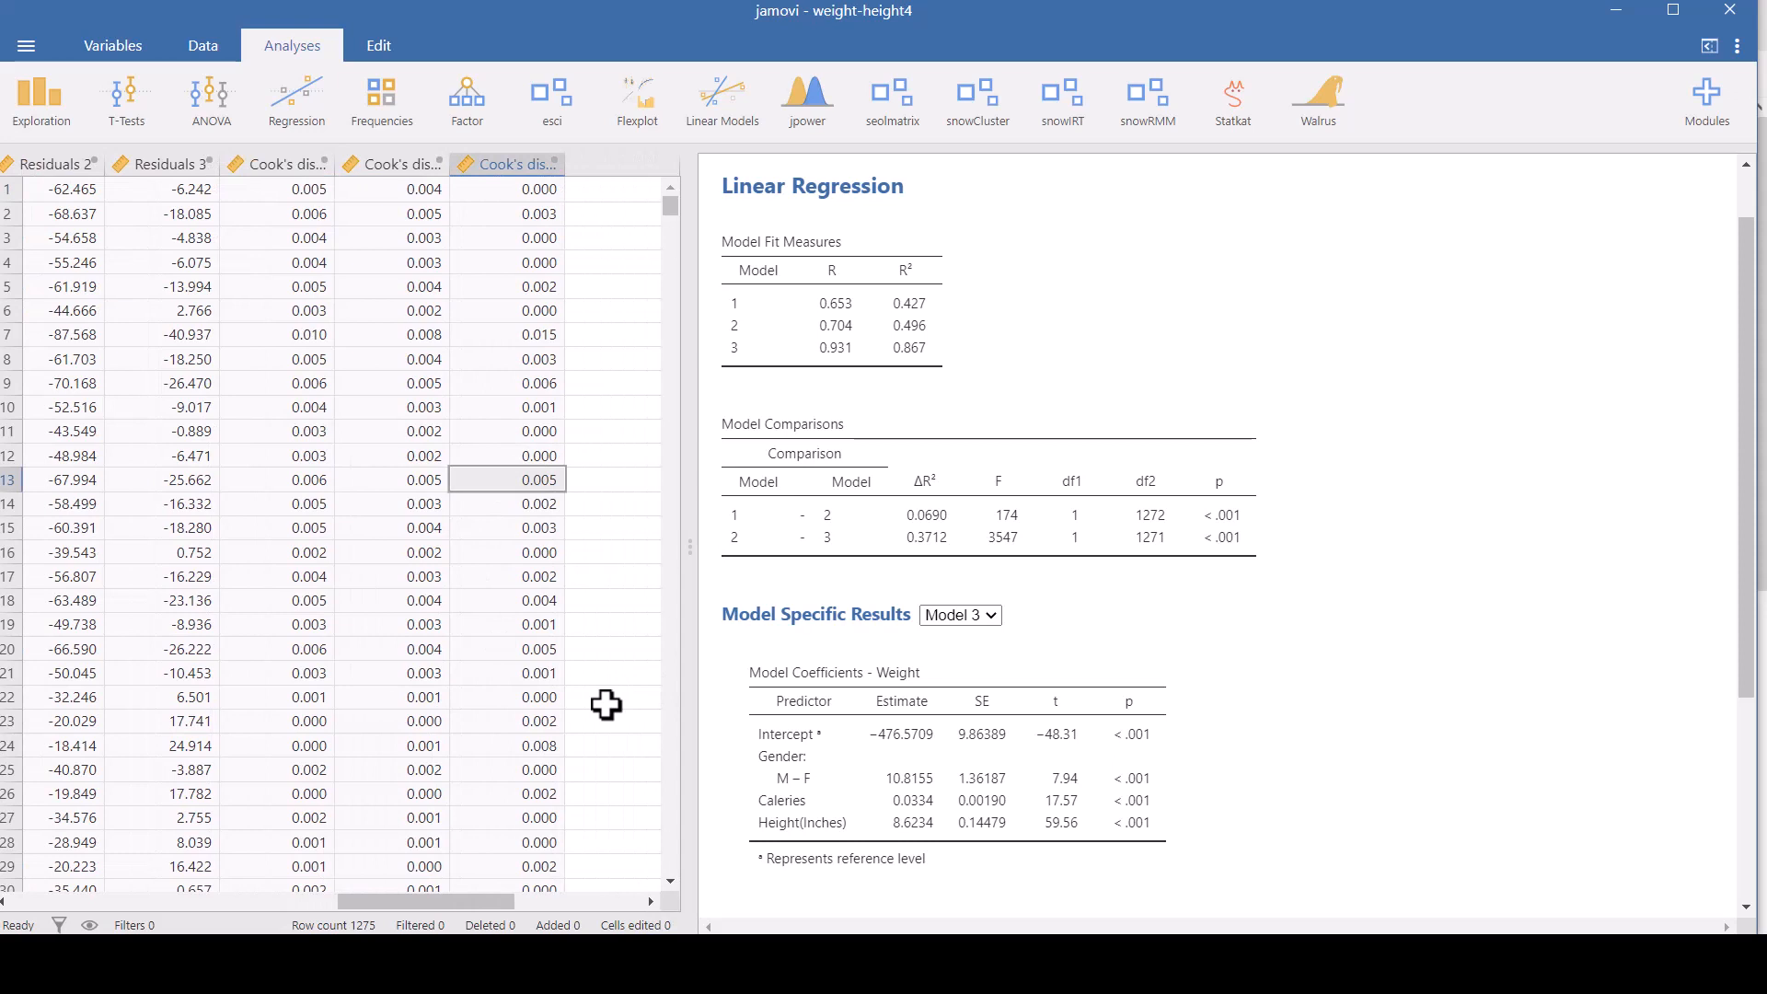
pyautogui.moveTo(553, 777)
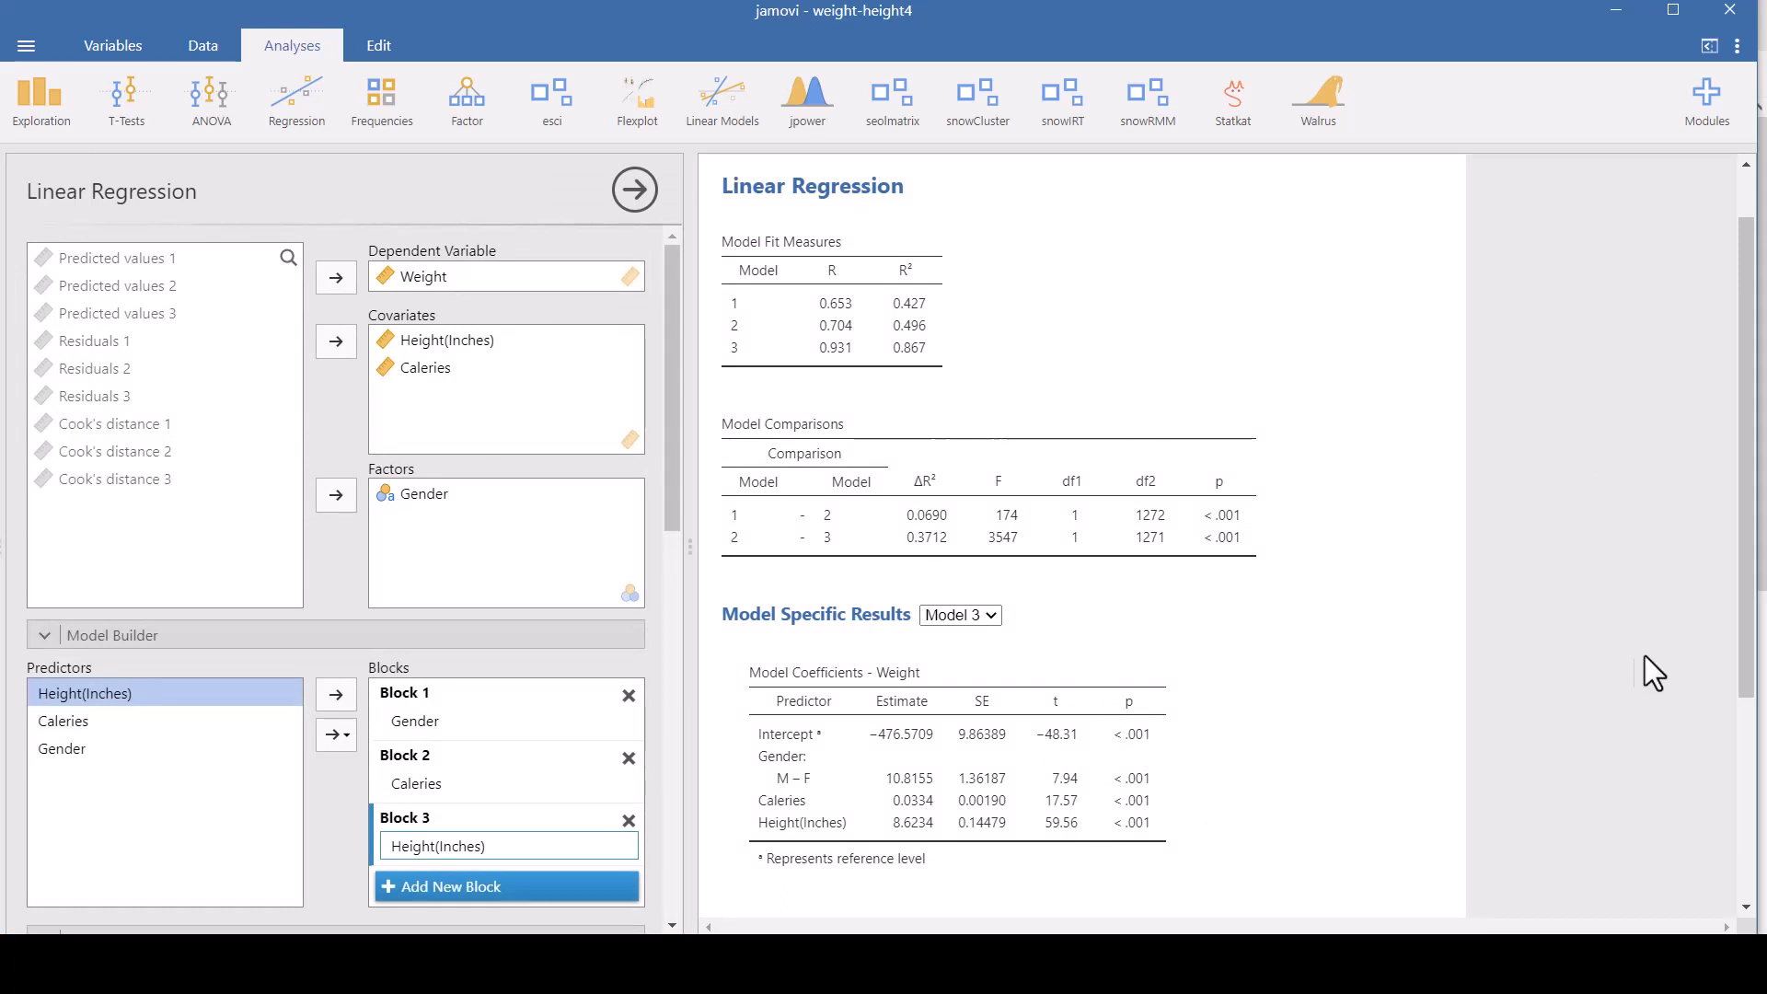
pyautogui.moveTo(1361, 854)
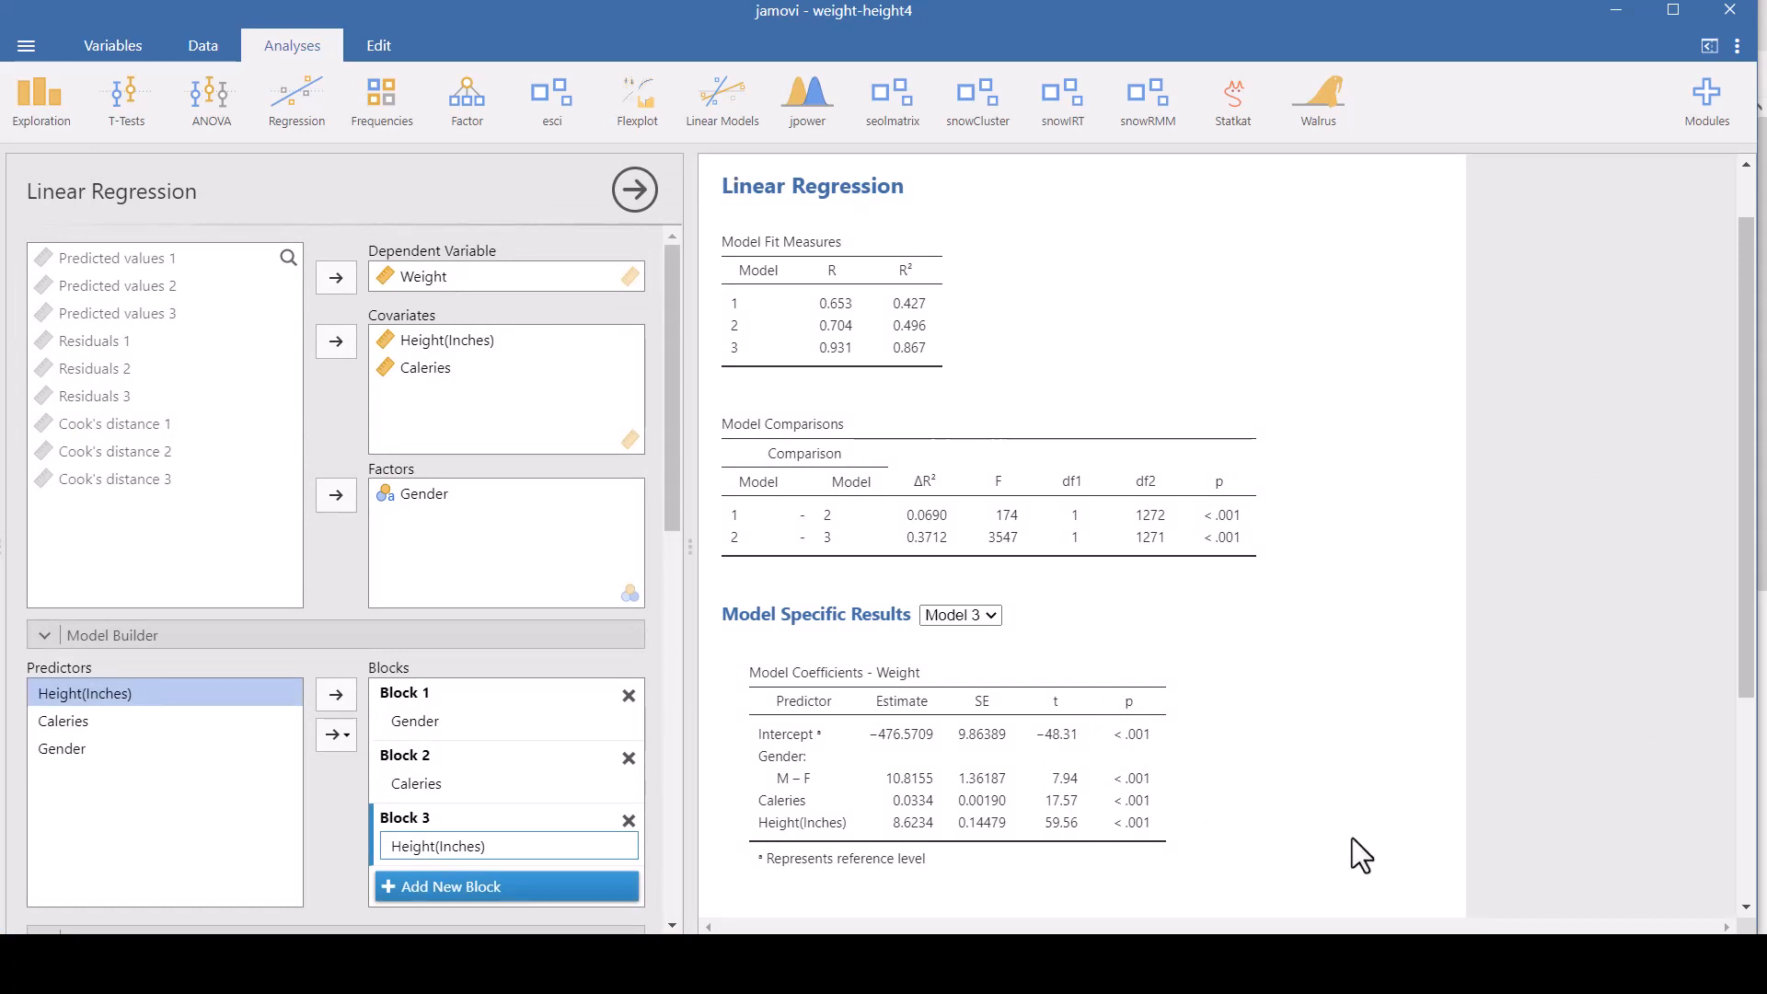